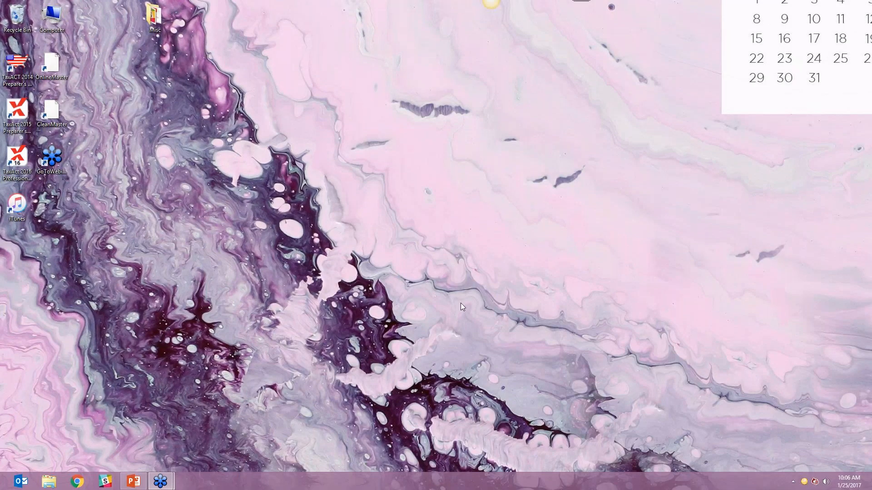
mouse_move(464, 277)
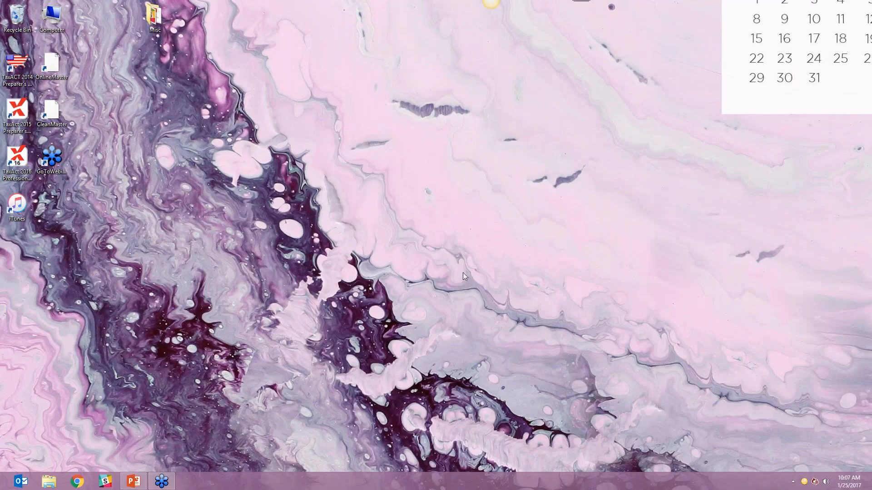
mouse_move(165, 273)
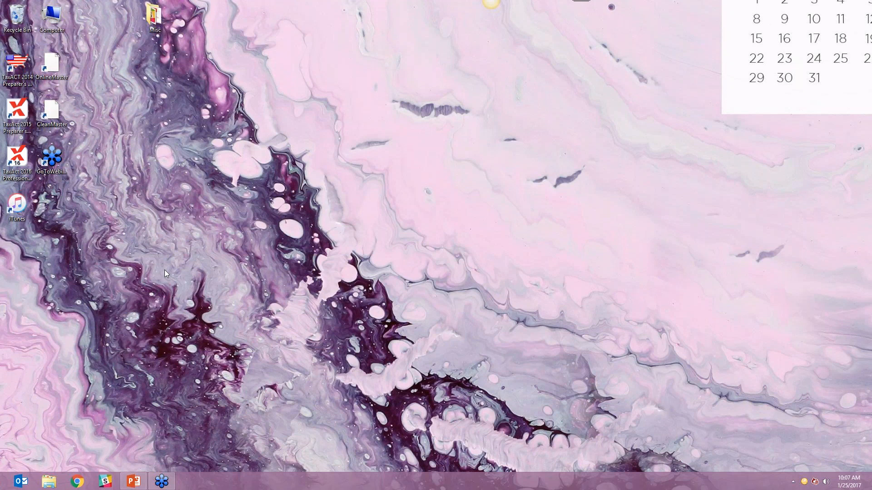
mouse_move(746, 84)
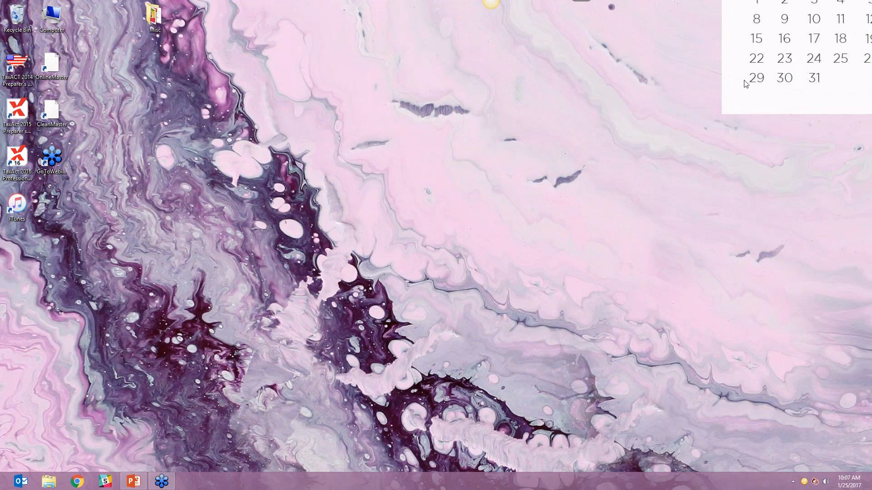
mouse_move(832, 50)
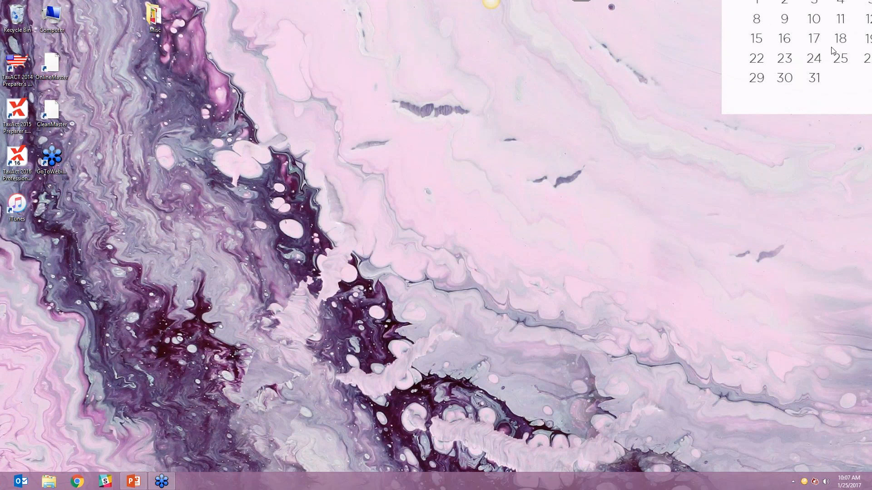
Show the webinar slides full screen, then end the slide show
left_click(133, 481)
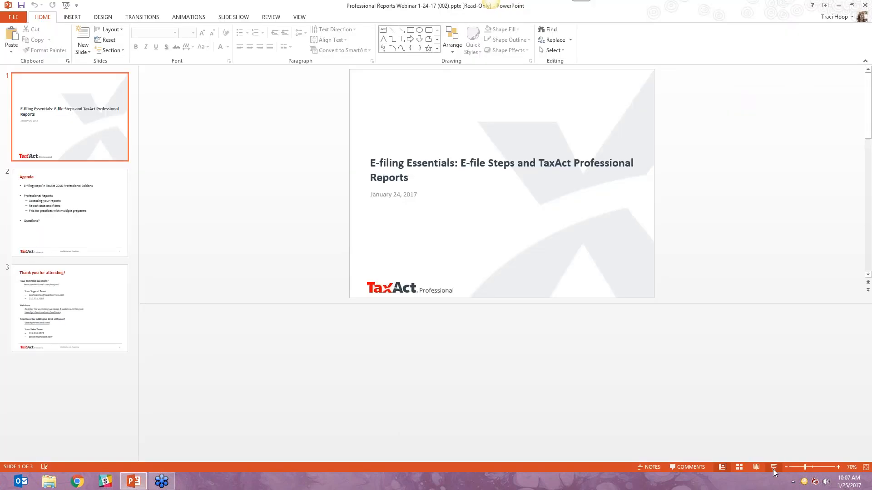
left_click(772, 467)
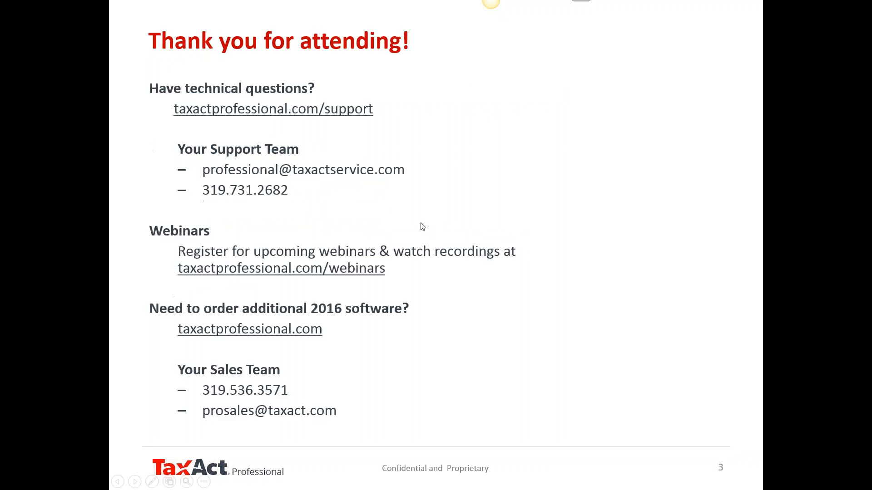
key("Escape")
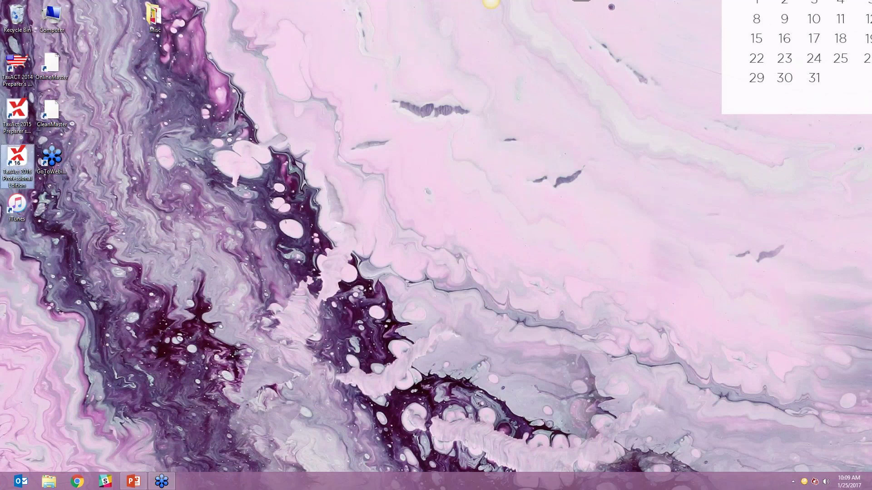
Launch TaxAct 2016 Professional and sign in as ProReportsDemo
double_click(17, 158)
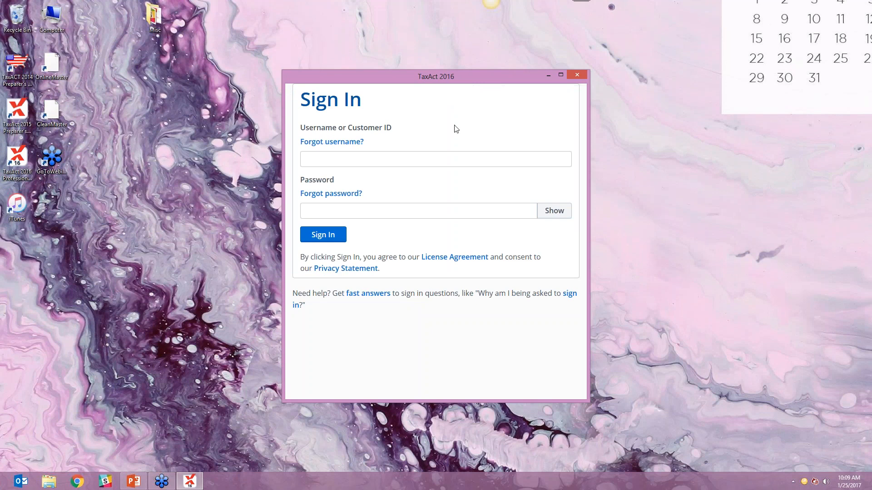
left_click(436, 159)
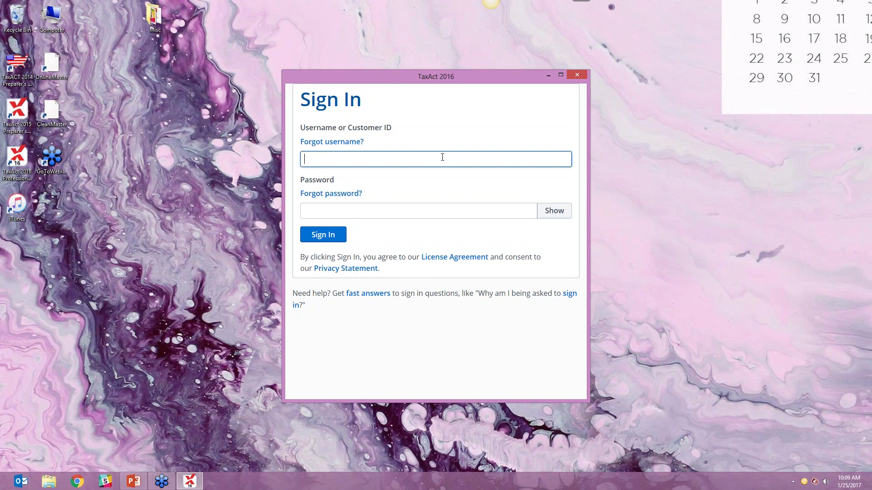
type("Pro")
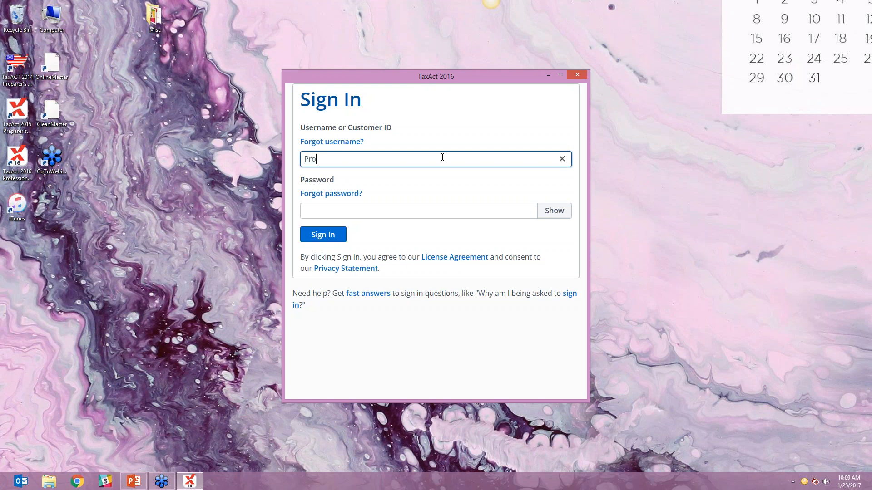
type("ReportsDemo")
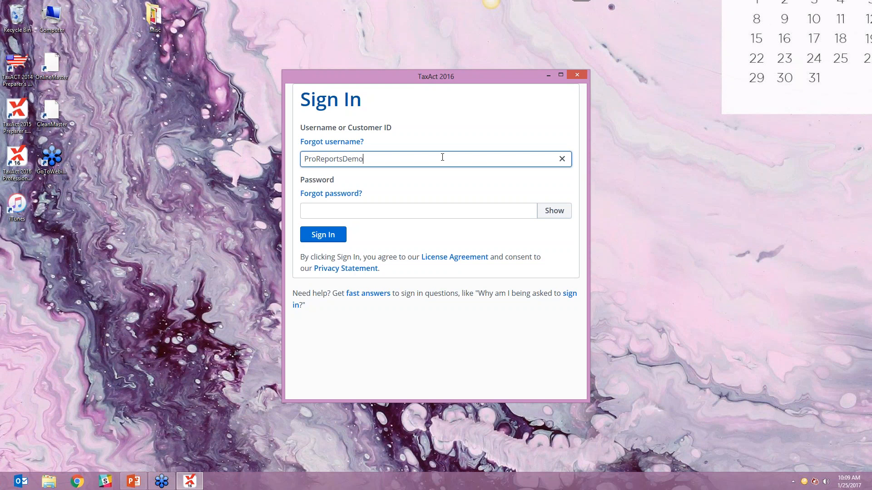
left_click(322, 235)
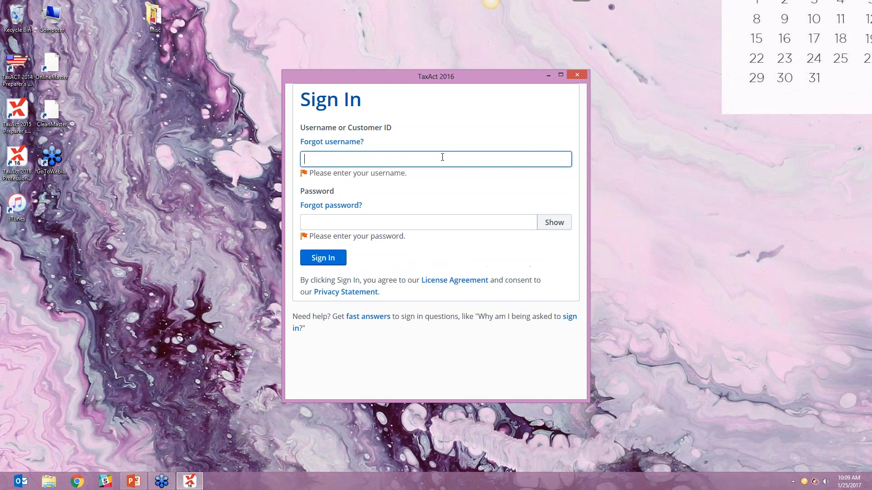
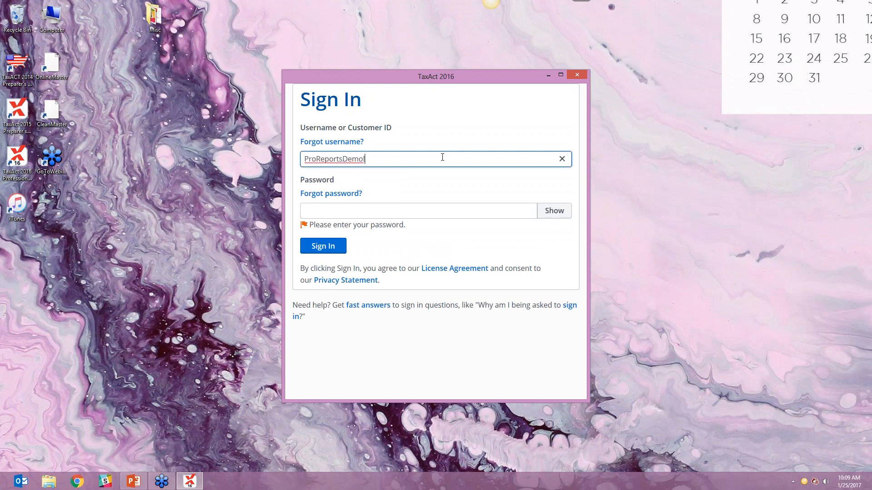
type("•••••")
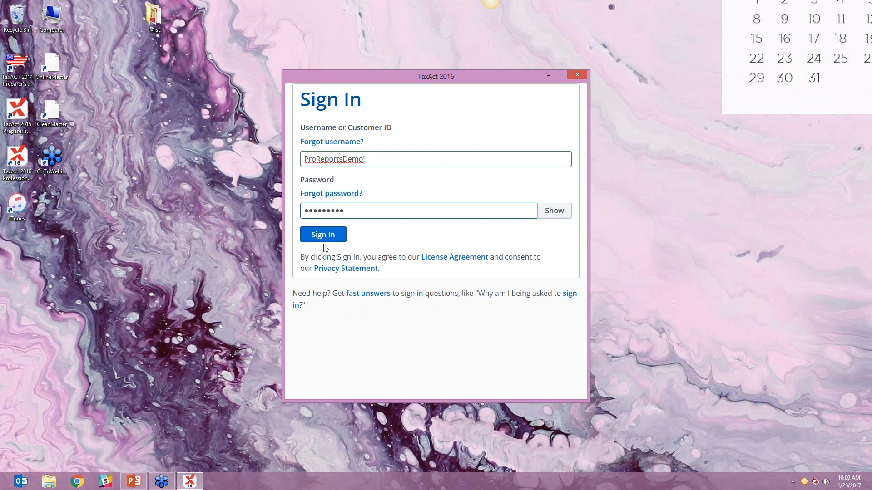
left_click(322, 234)
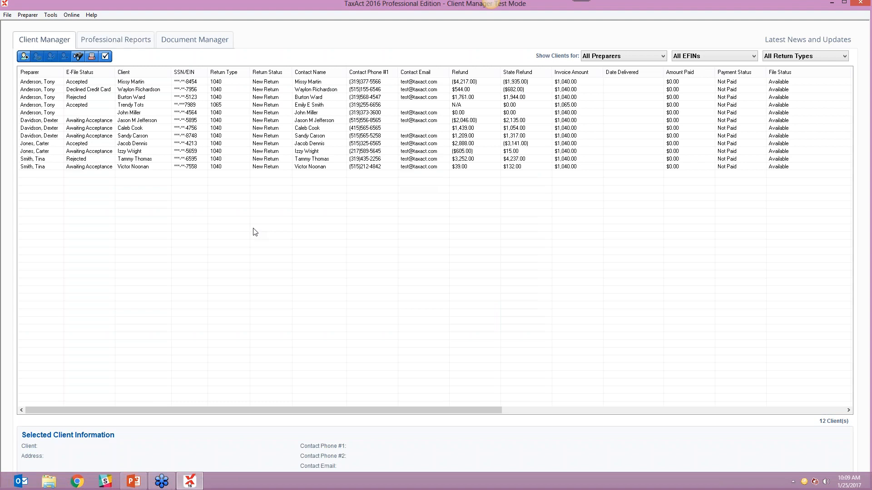
mouse_move(201, 191)
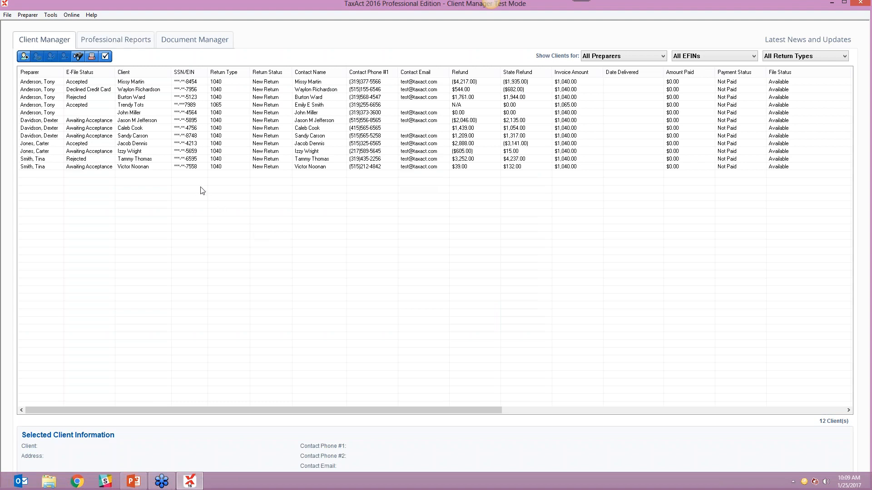
mouse_move(168, 84)
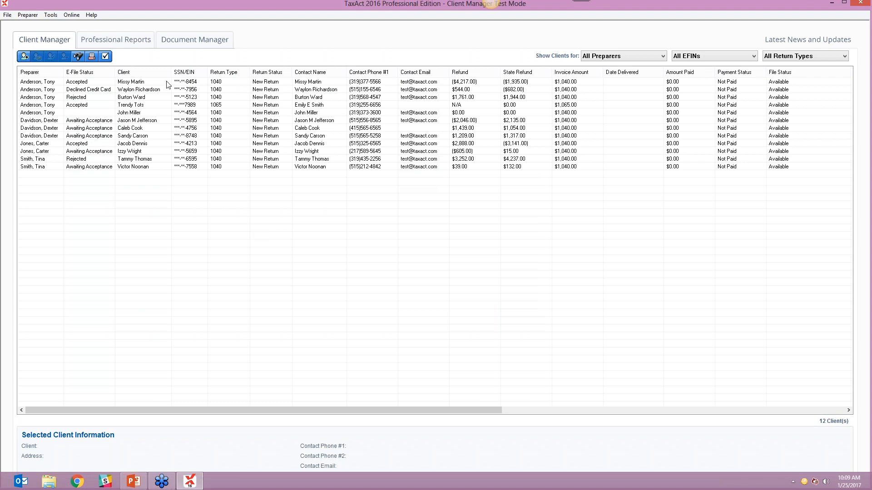
mouse_move(48, 112)
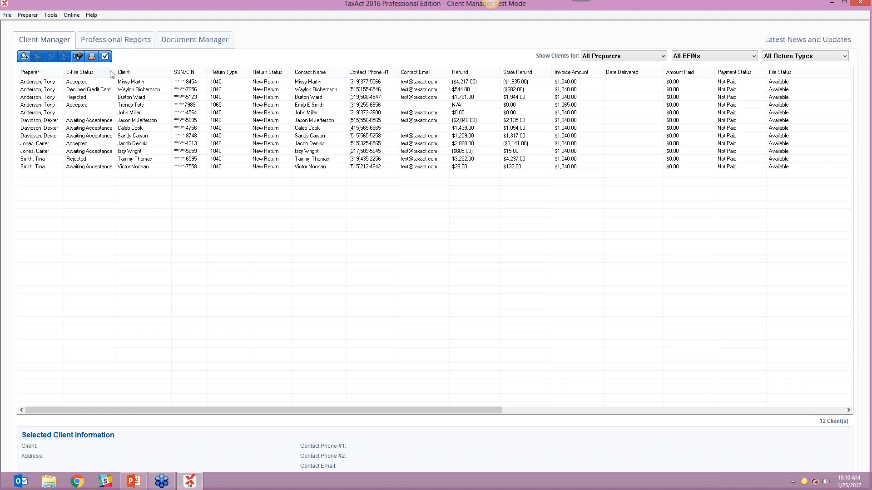
mouse_move(84, 81)
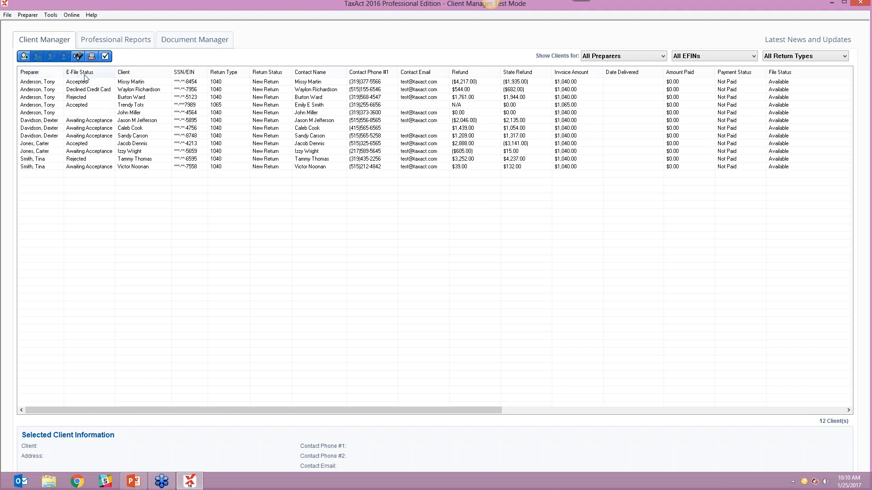
mouse_move(102, 77)
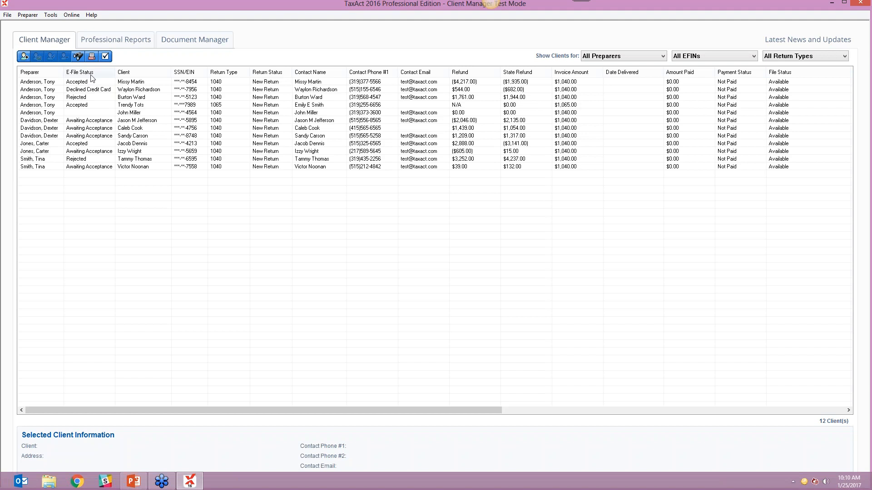
mouse_move(35, 32)
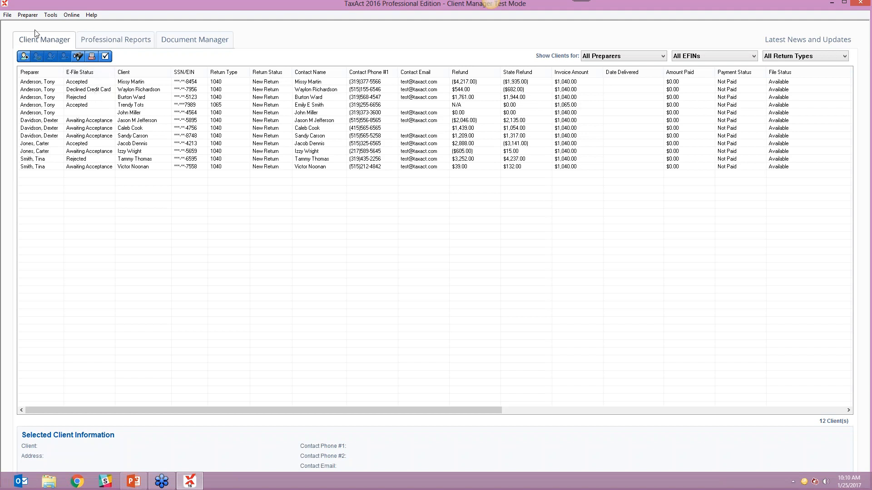
left_click(28, 15)
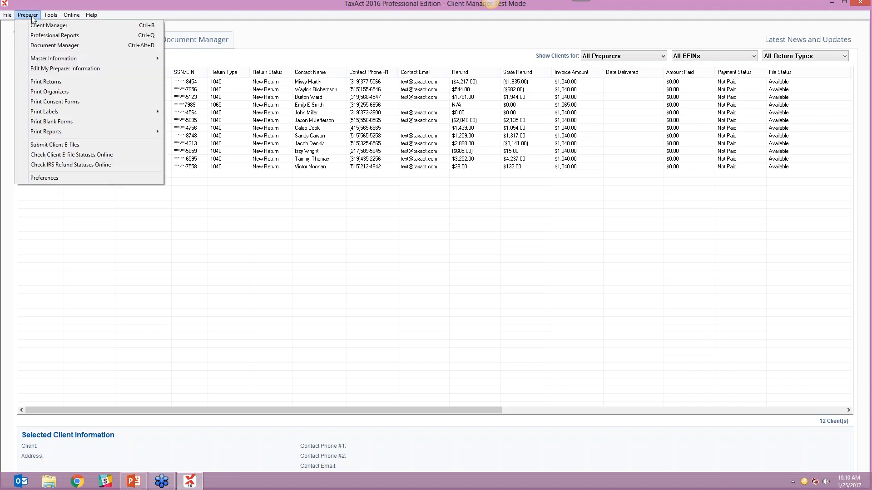
mouse_move(74, 178)
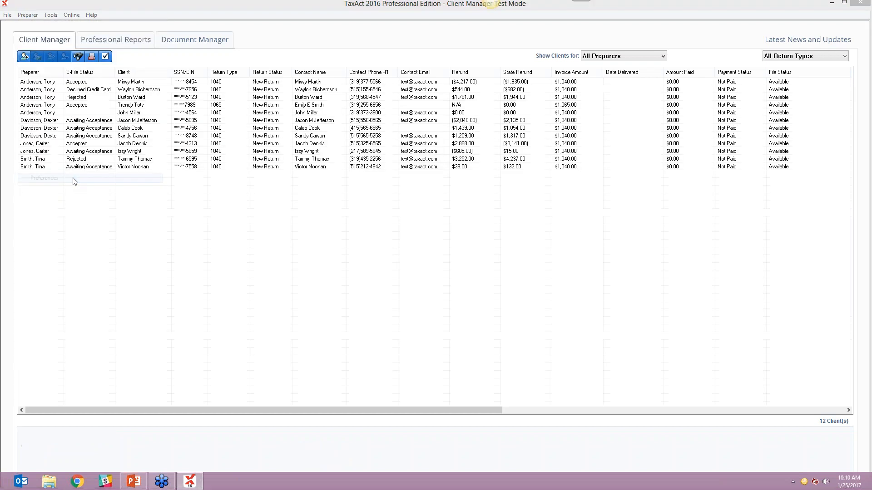
left_click(44, 177)
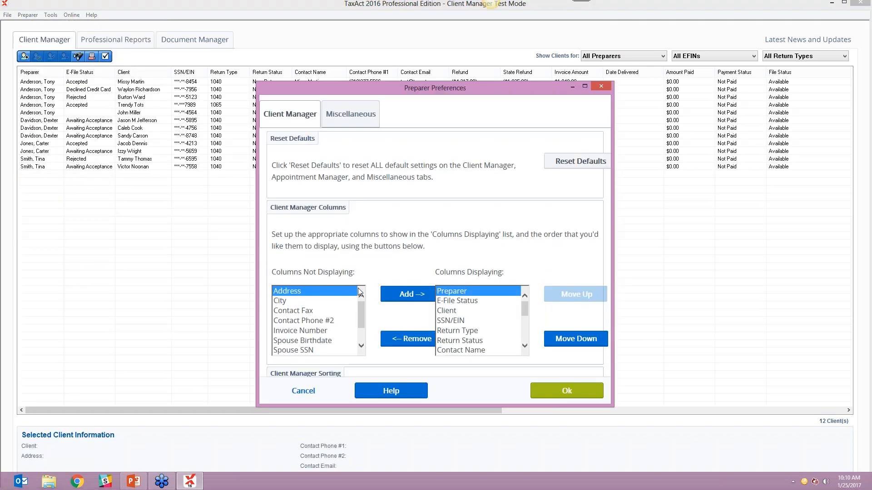
mouse_move(272, 273)
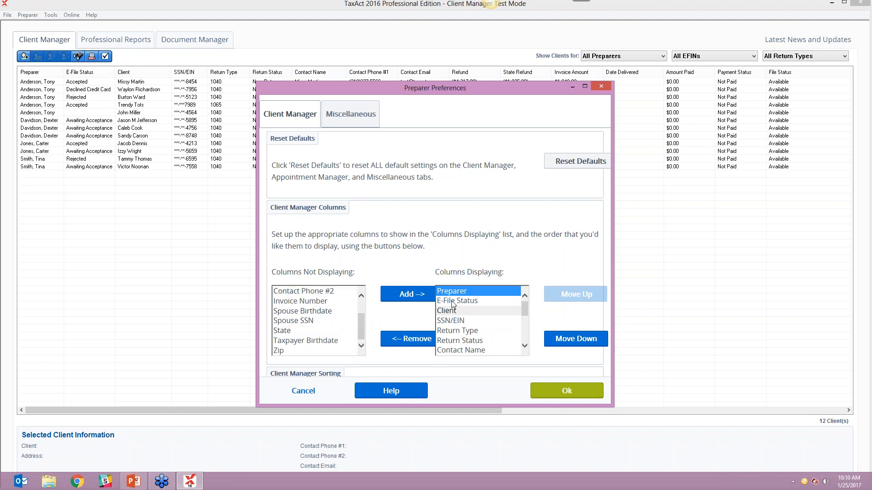
left_click(409, 339)
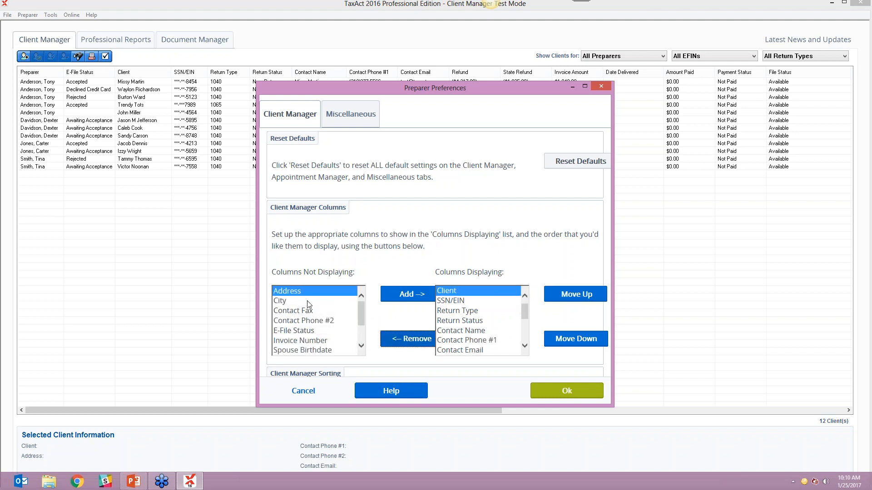
left_click(293, 331)
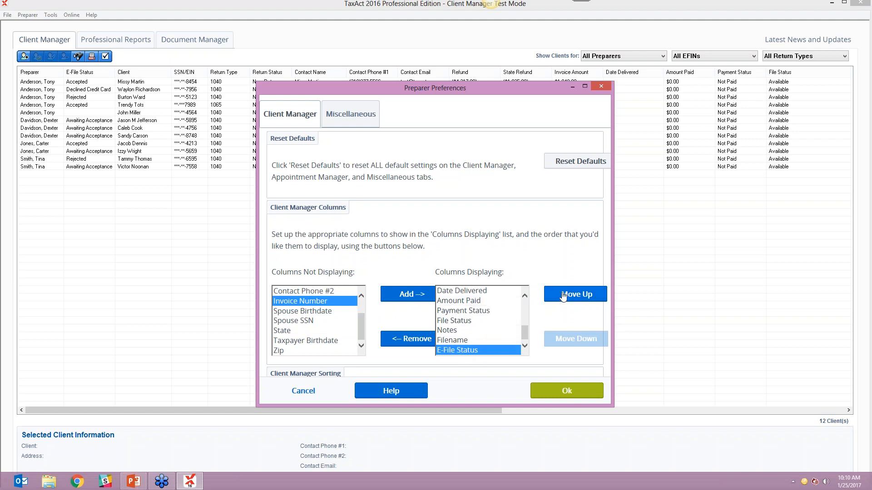
left_click(575, 294)
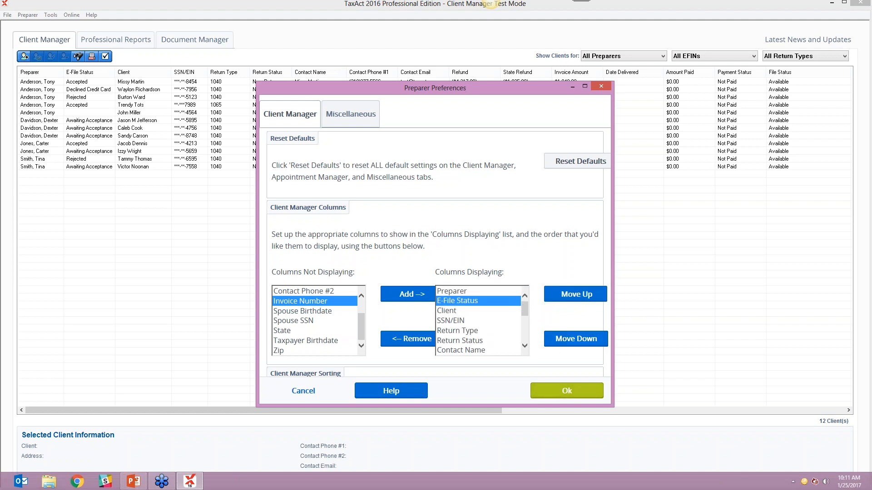
left_click(565, 391)
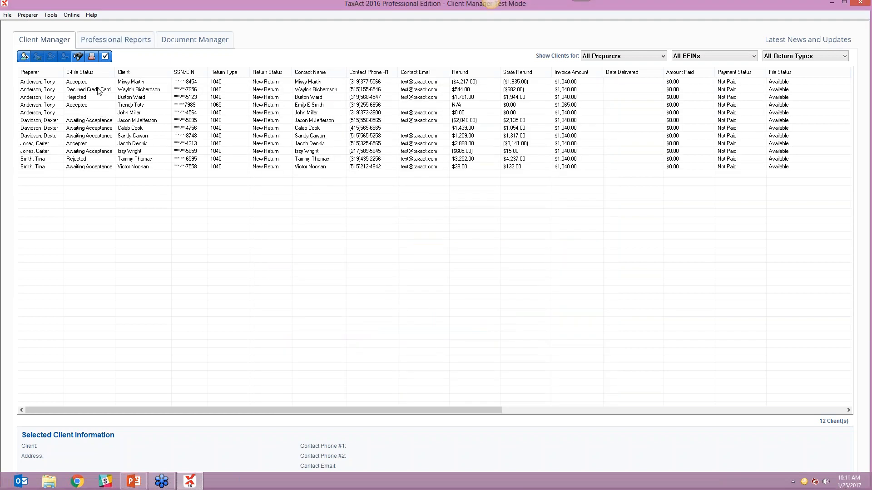
left_click(129, 112)
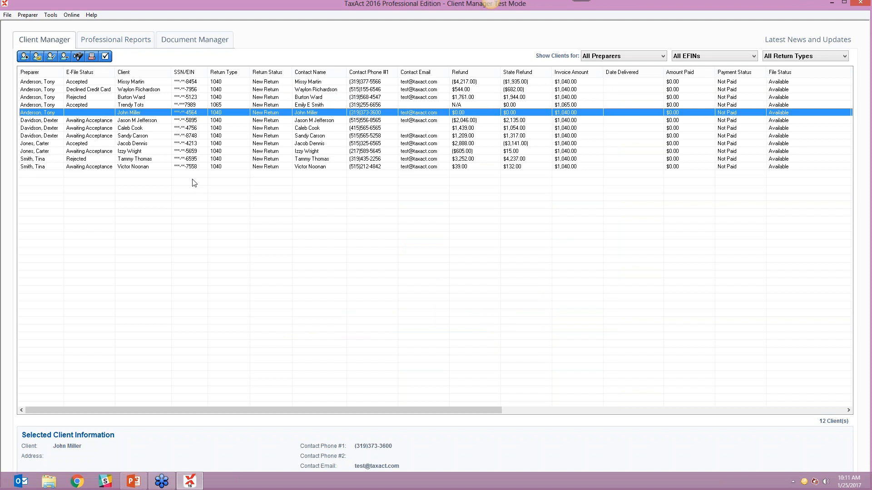
mouse_move(64, 116)
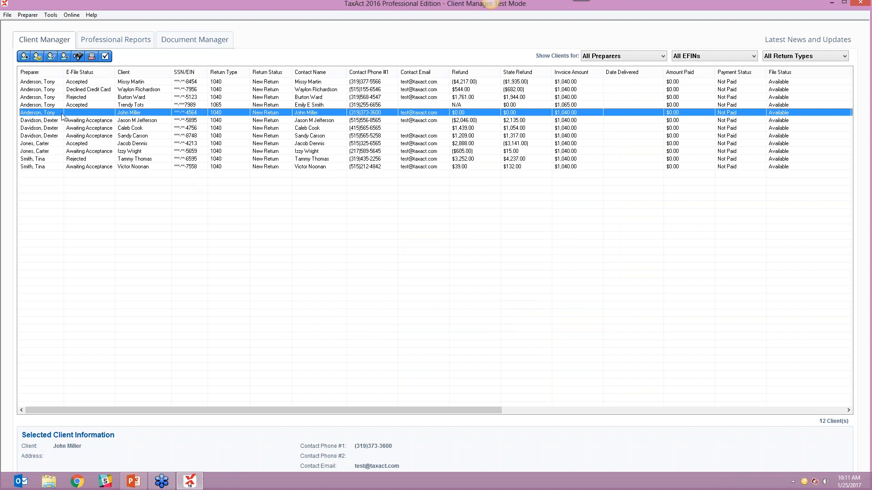
mouse_move(92, 116)
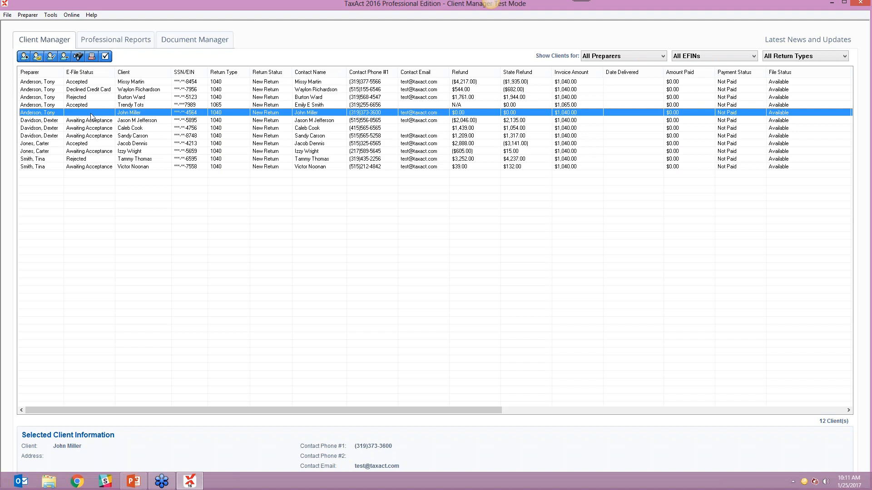
mouse_move(92, 101)
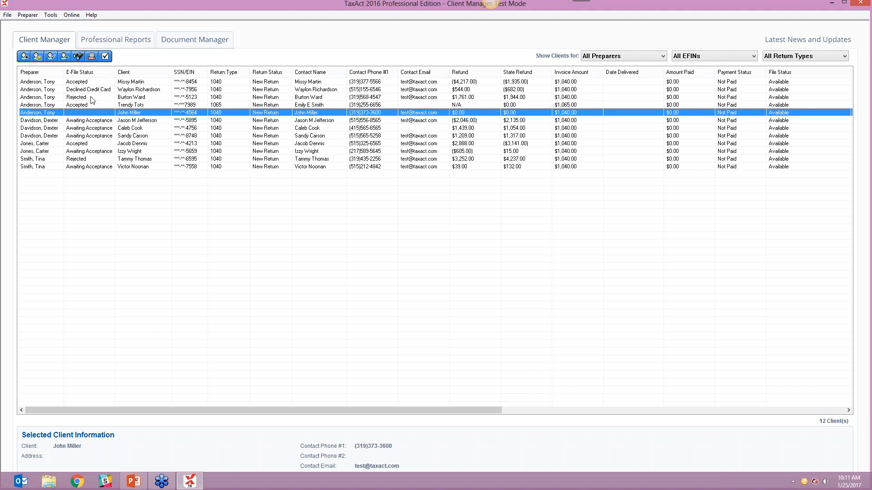
left_click(133, 96)
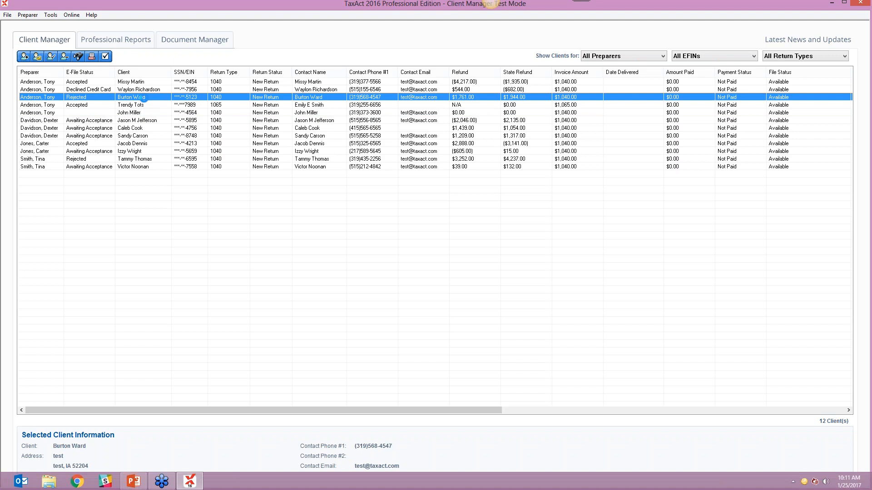
double_click(131, 96)
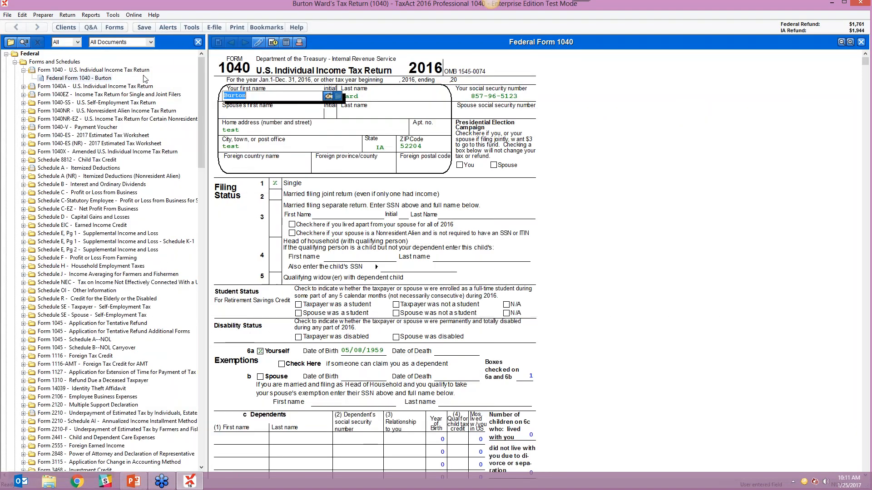
mouse_move(131, 57)
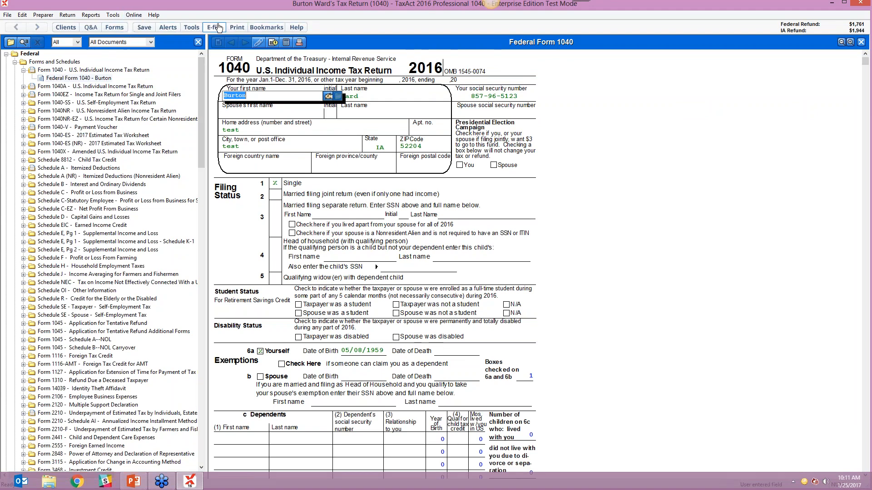
left_click(213, 26)
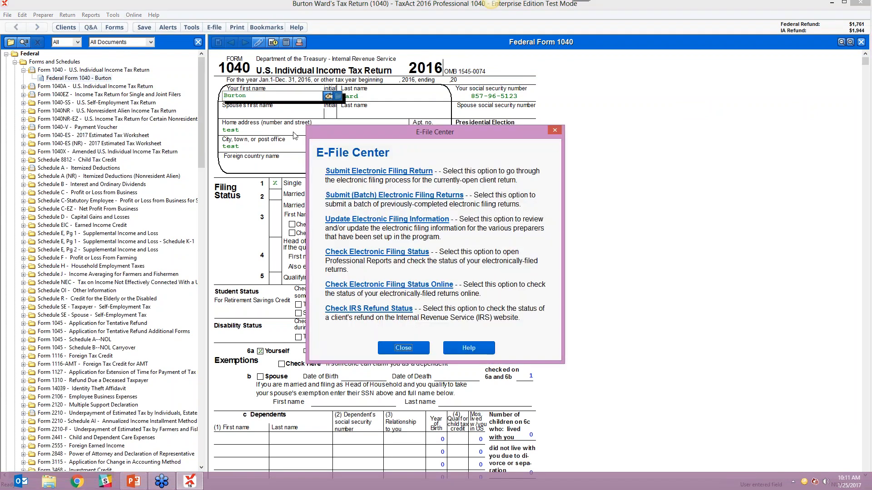
mouse_move(379, 177)
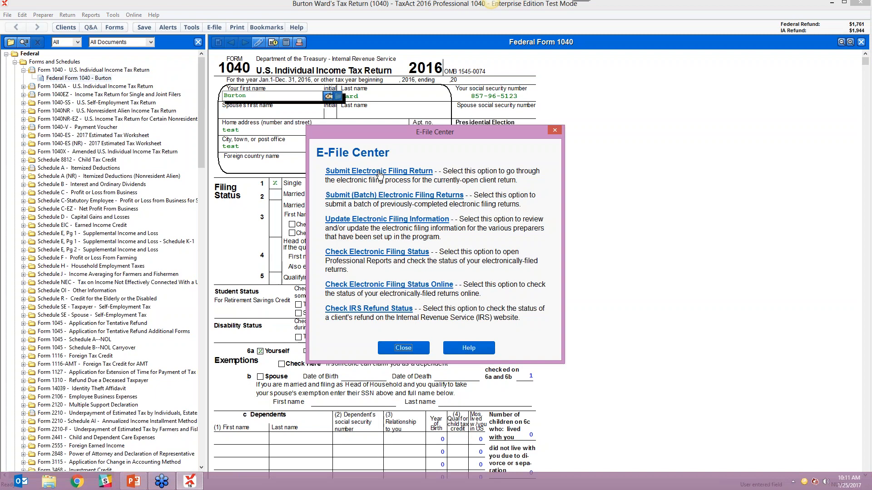
Submit the return for electronic filing and check the Federal return to file
left_click(379, 171)
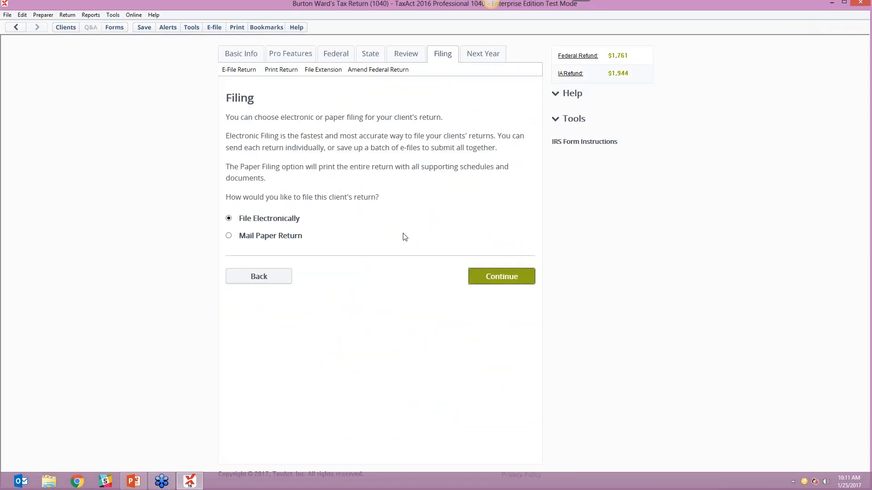
mouse_move(259, 228)
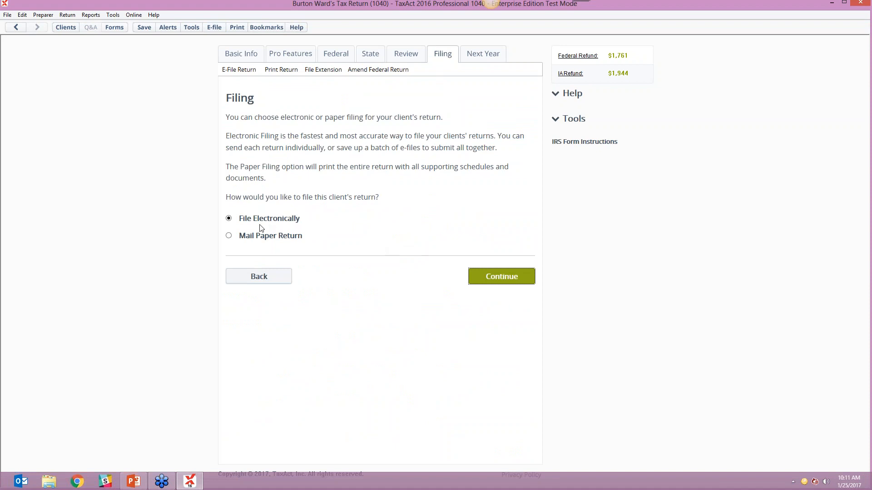
mouse_move(398, 272)
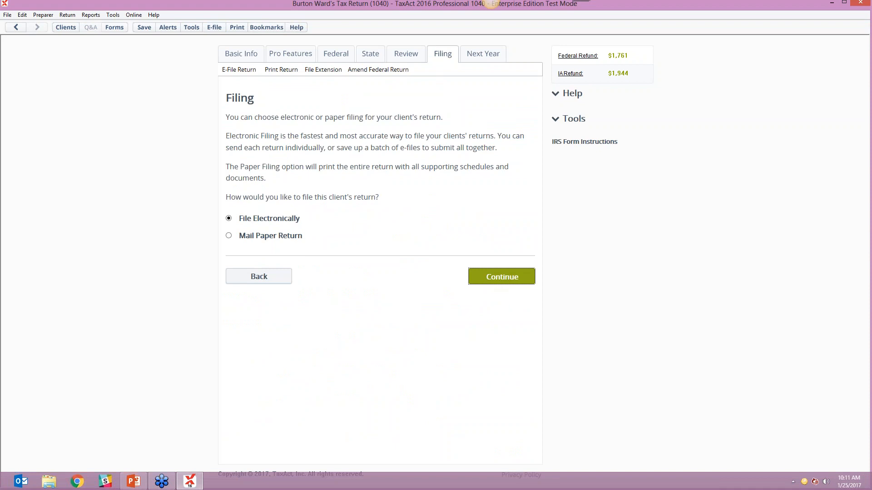
left_click(500, 276)
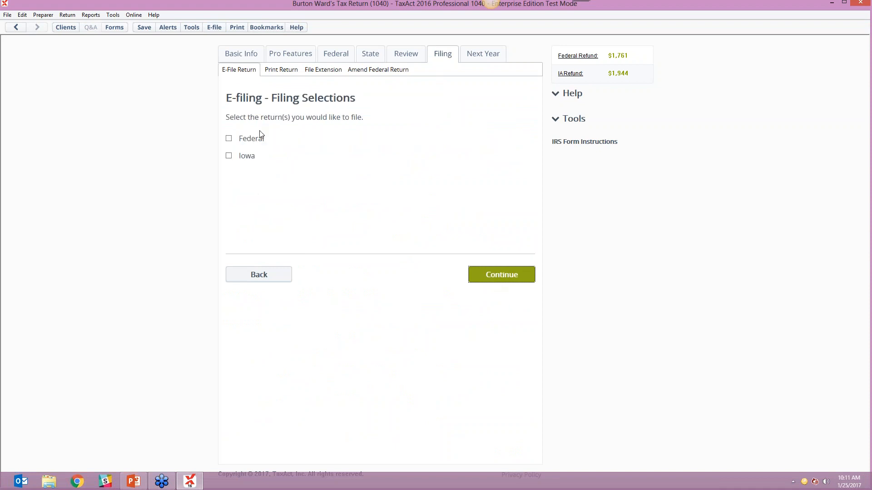
mouse_move(224, 144)
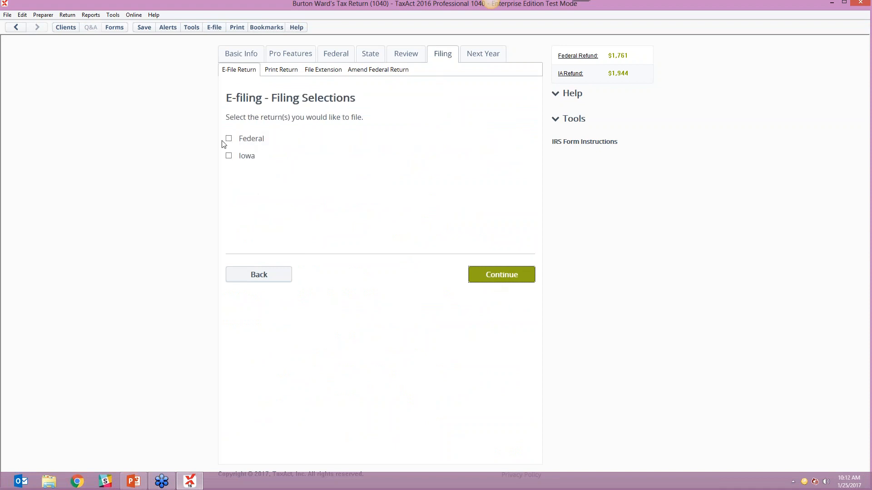
left_click(228, 139)
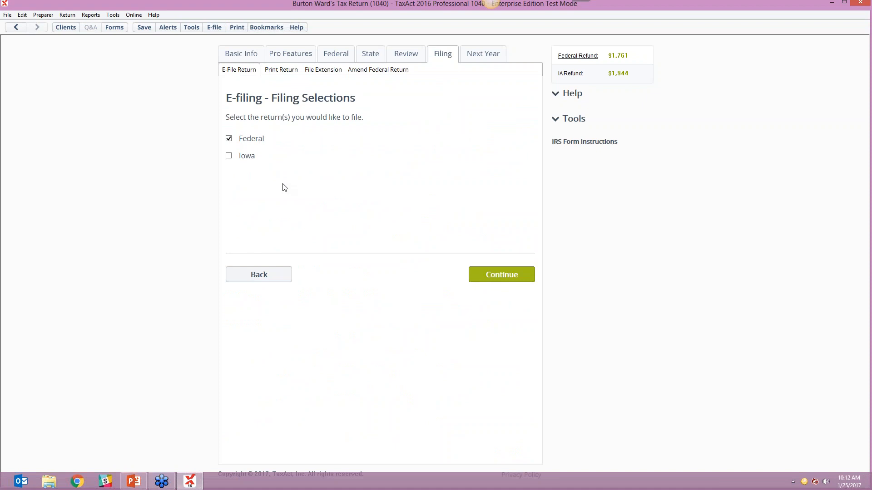
mouse_move(342, 221)
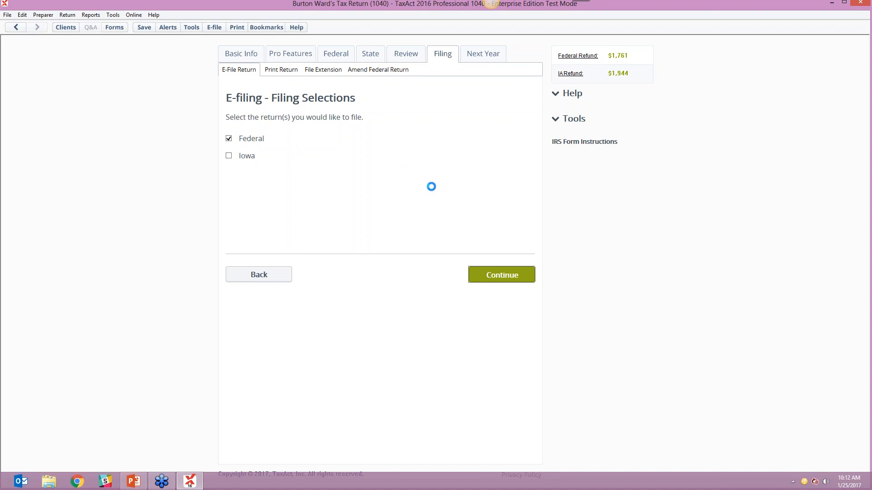
Reach Protection Plus audit assistance, keep purchase opted in, and show full details
left_click(500, 274)
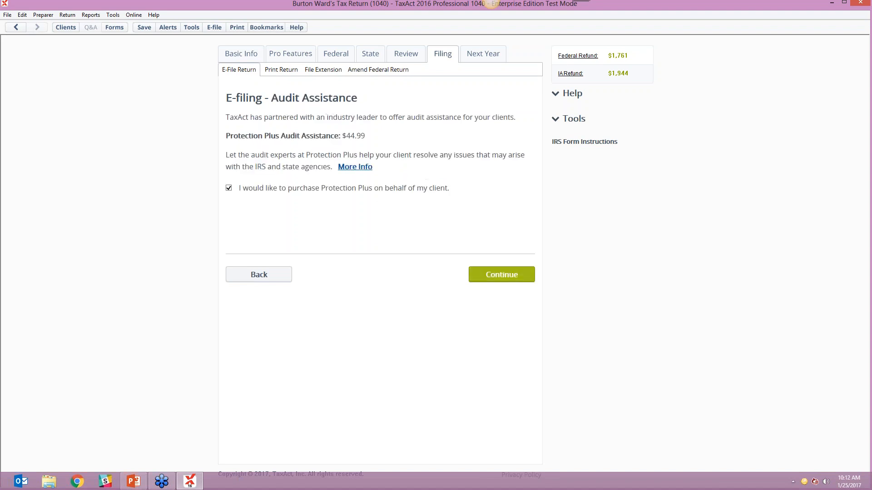
mouse_move(379, 250)
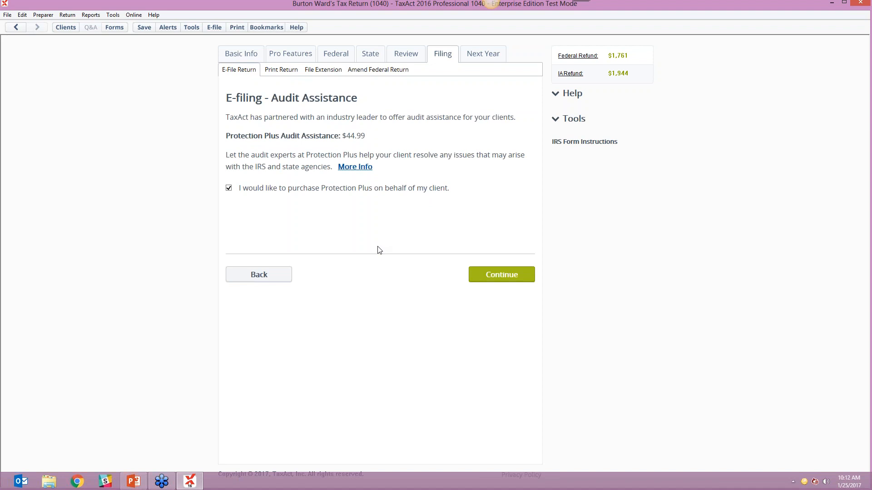
left_click(354, 167)
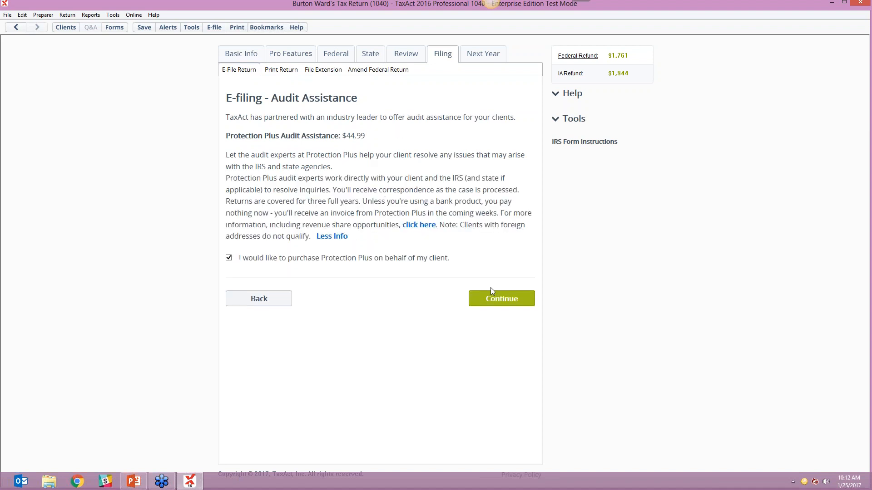
mouse_move(404, 341)
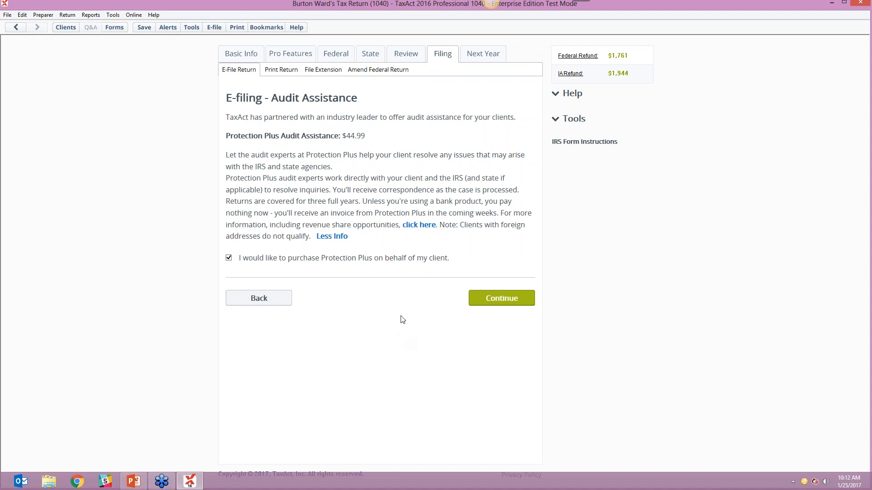
mouse_move(419, 225)
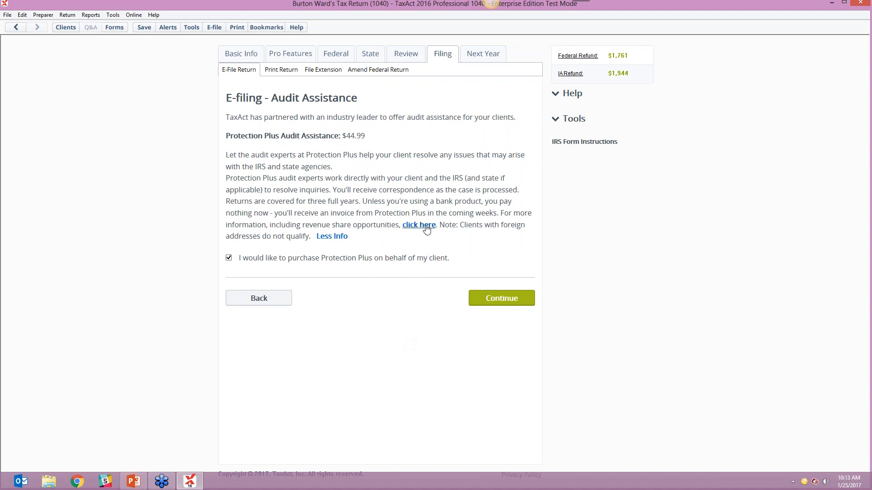
mouse_move(404, 349)
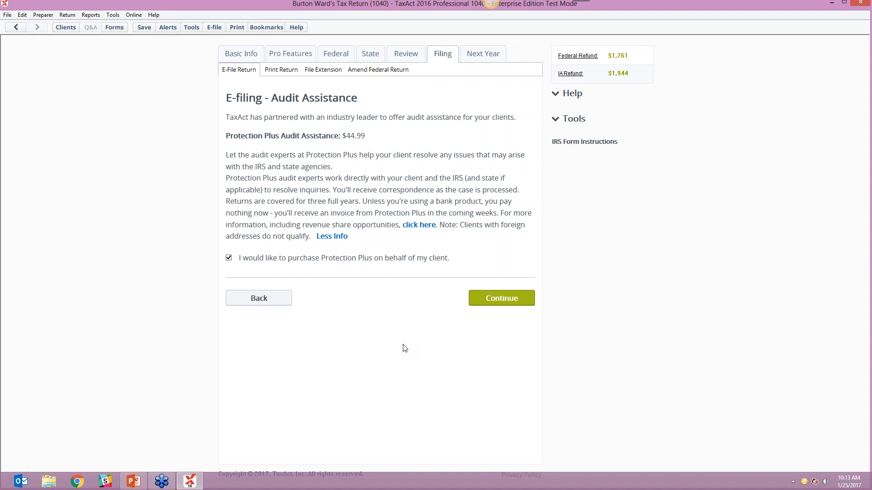
mouse_move(431, 334)
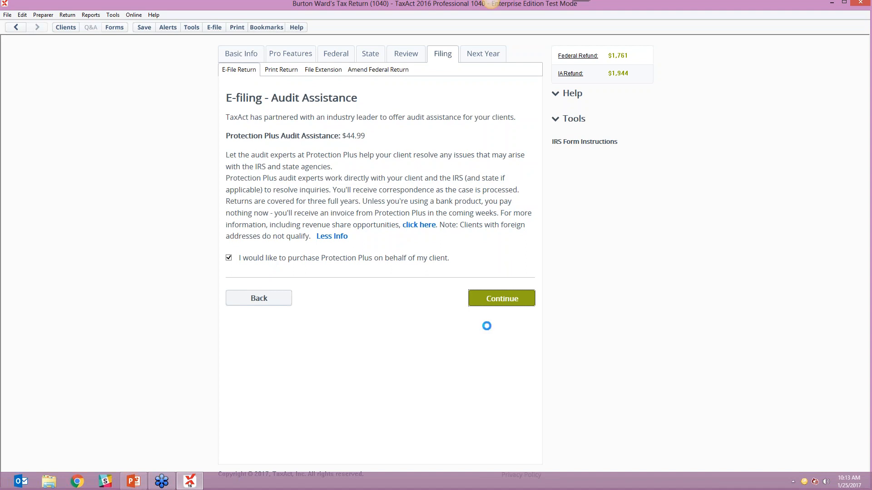
Print the Protection Plus membership agreement to preview, then close the preview
left_click(500, 299)
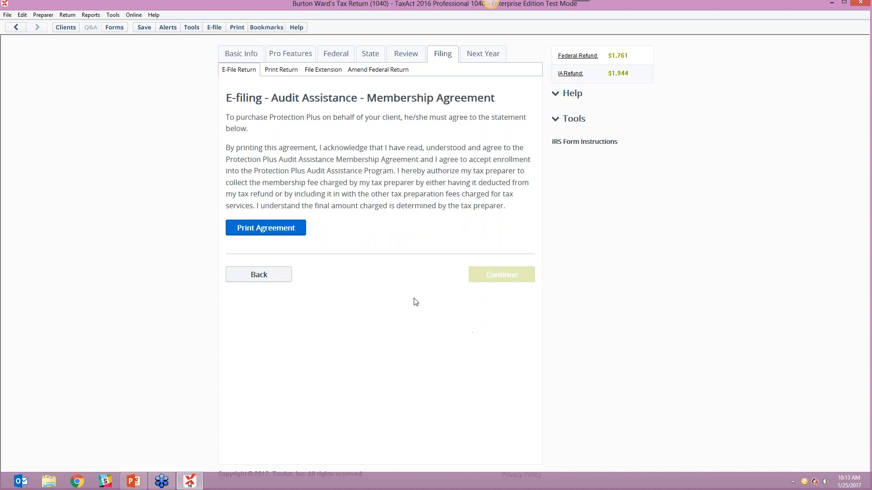
mouse_move(419, 201)
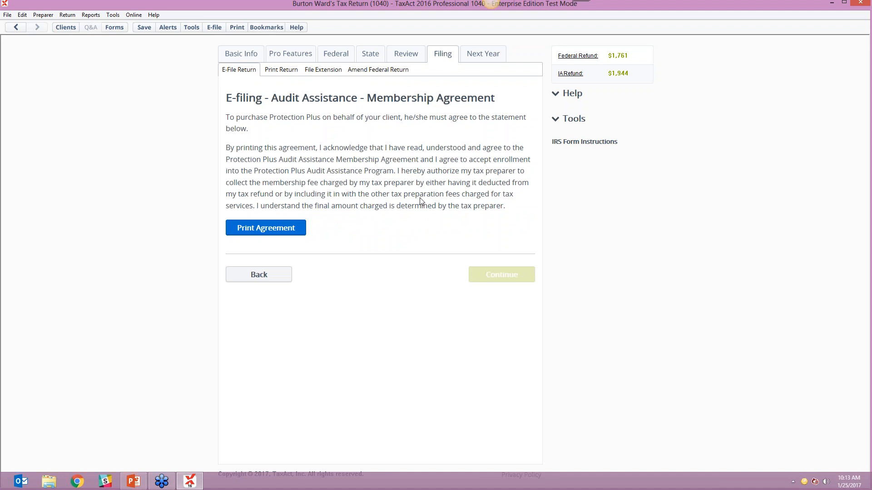
mouse_move(344, 228)
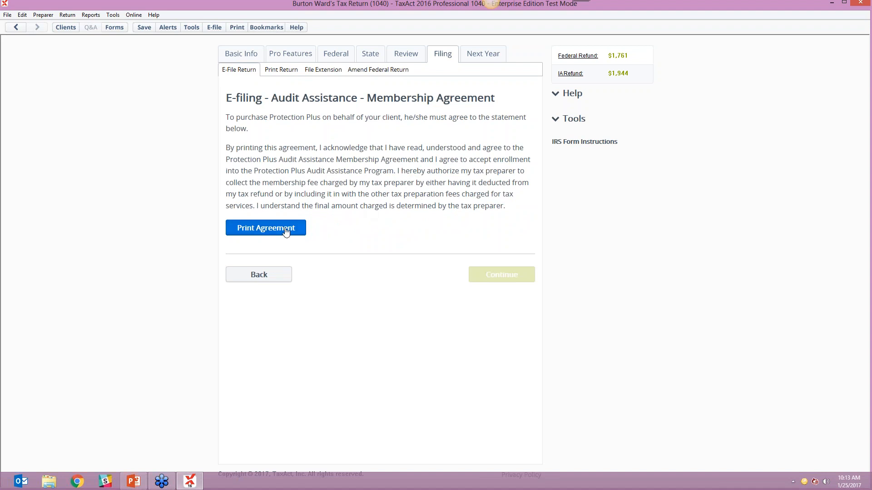
left_click(265, 228)
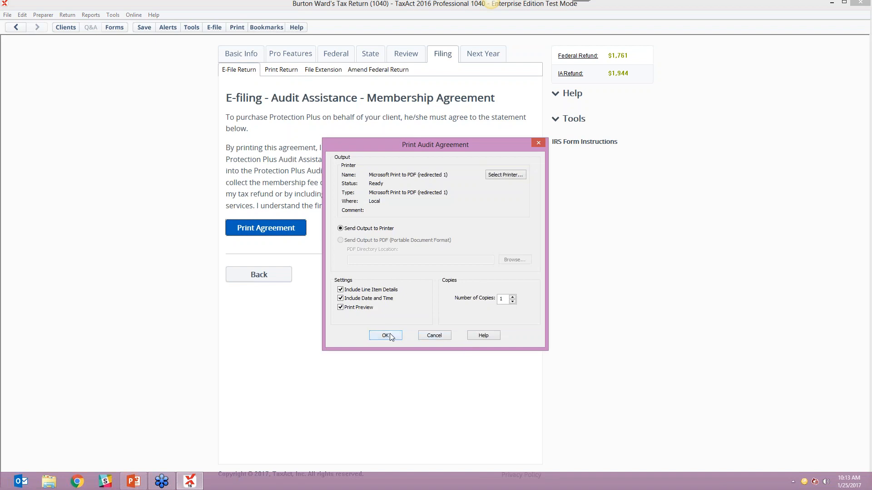
left_click(386, 335)
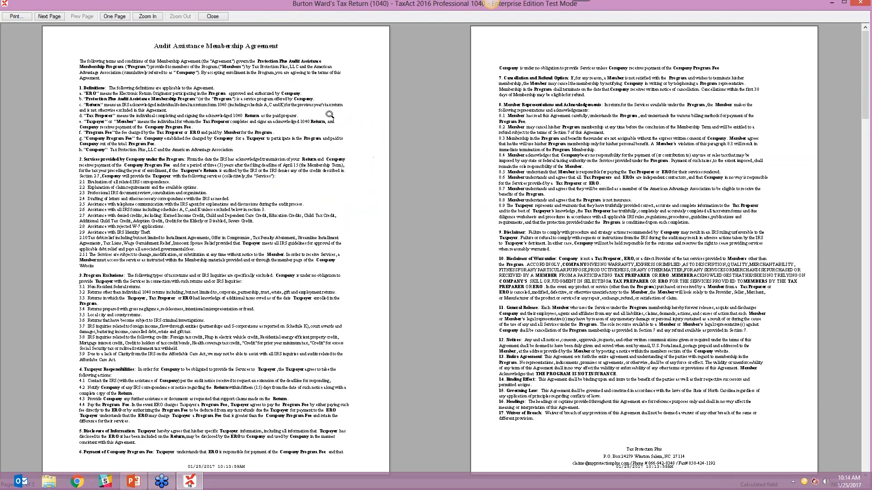
mouse_move(213, 15)
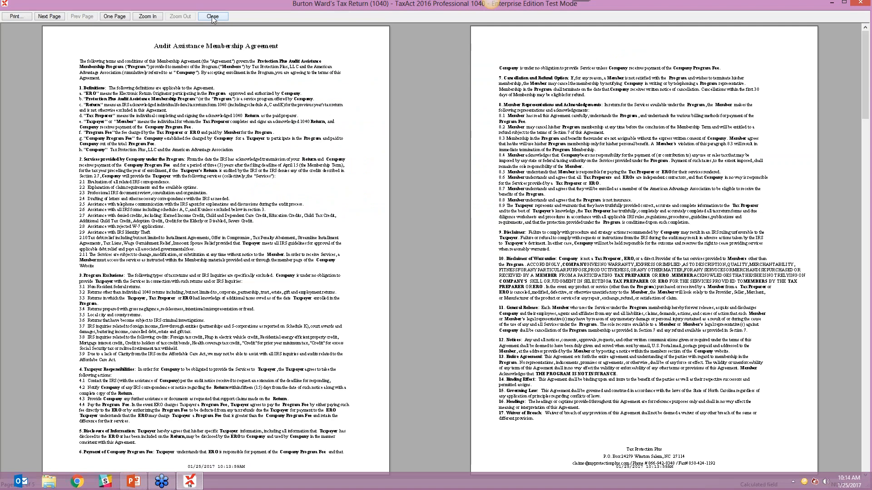
left_click(212, 15)
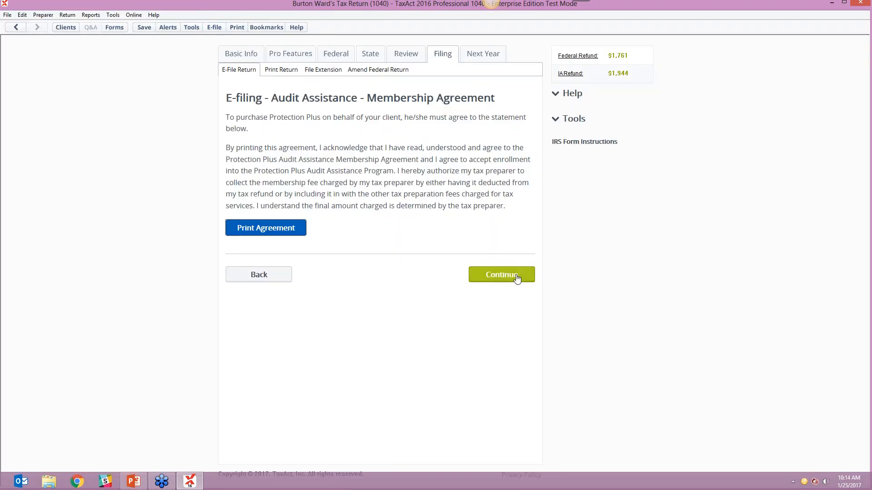
Review the PIN Method and accept the ERO signature, reaching 2015 AGI $45,456
left_click(500, 274)
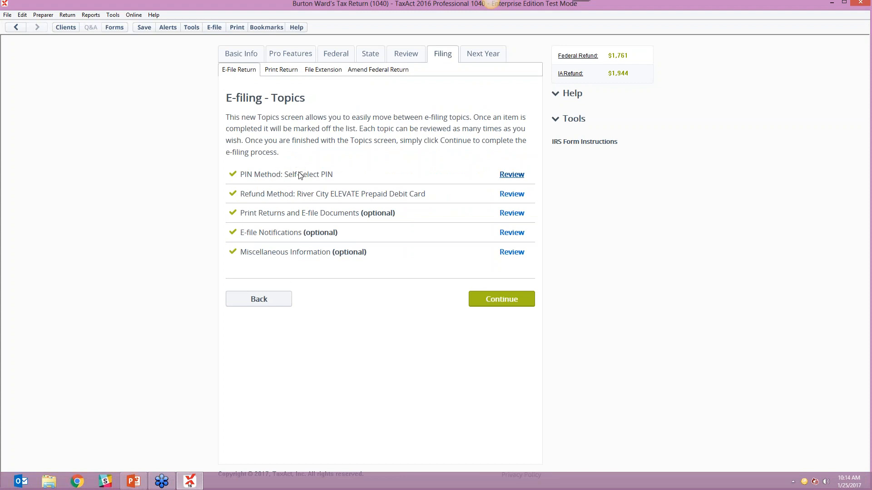
mouse_move(420, 177)
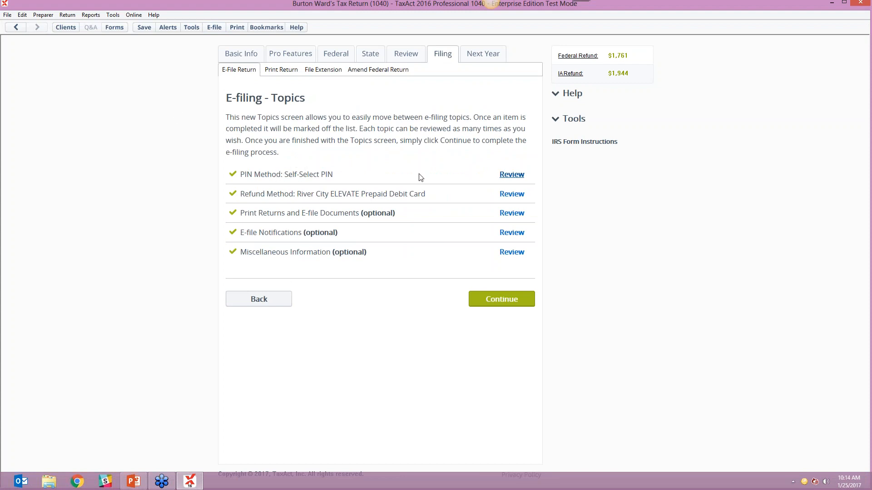
mouse_move(409, 117)
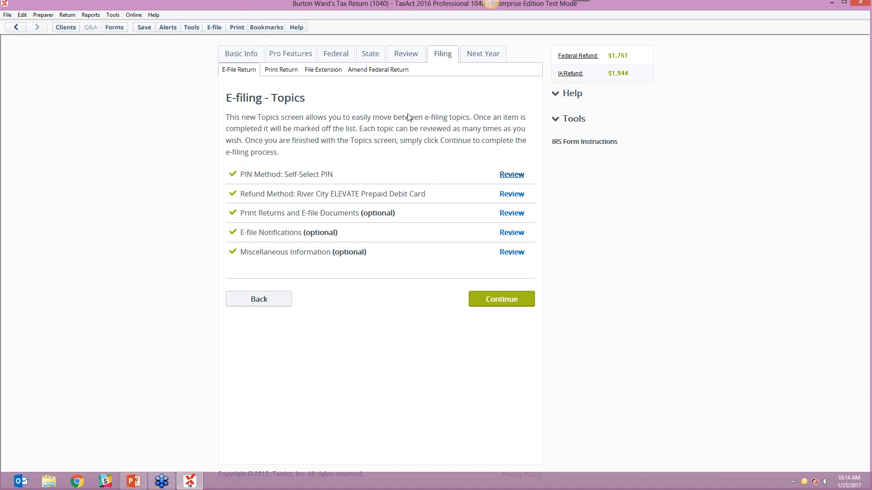
mouse_move(477, 184)
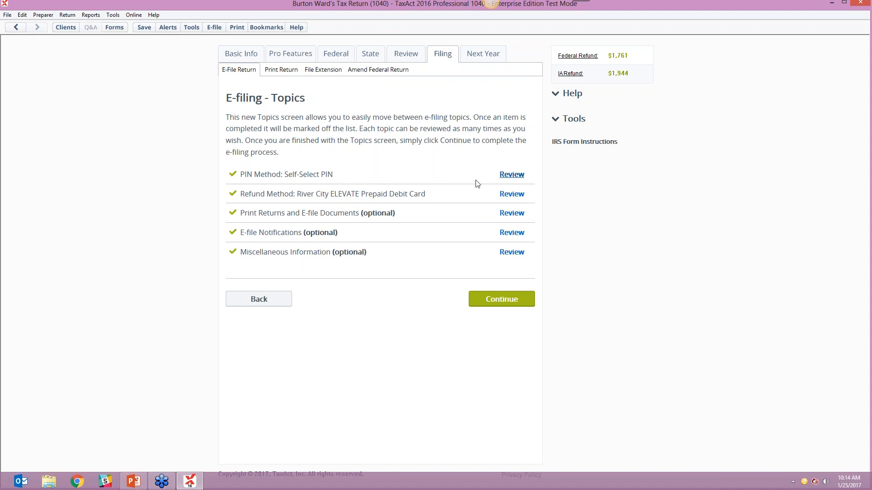
mouse_move(511, 176)
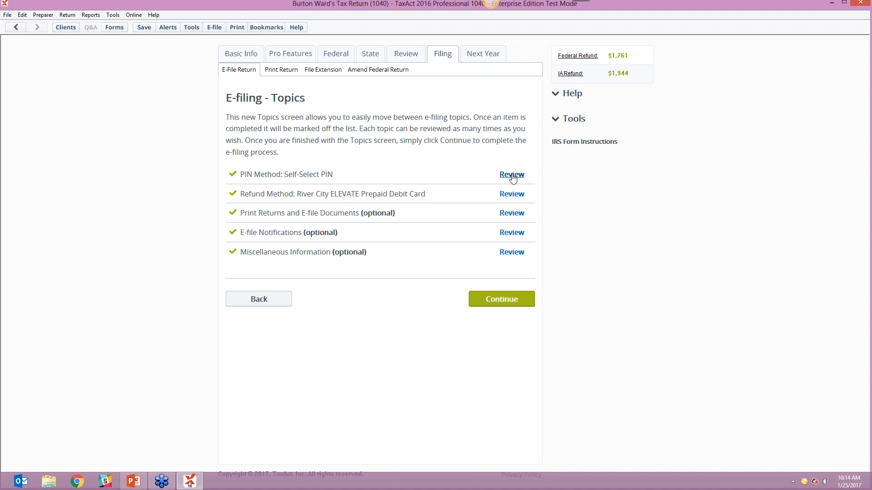
left_click(510, 174)
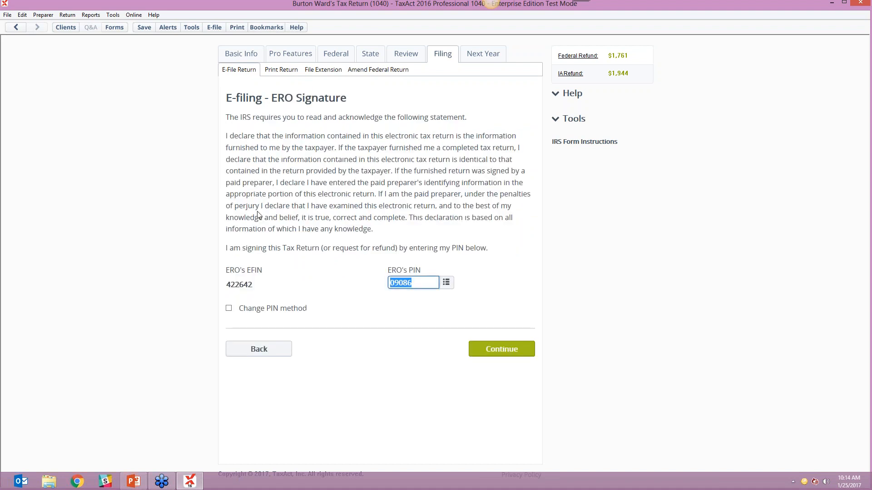
mouse_move(505, 262)
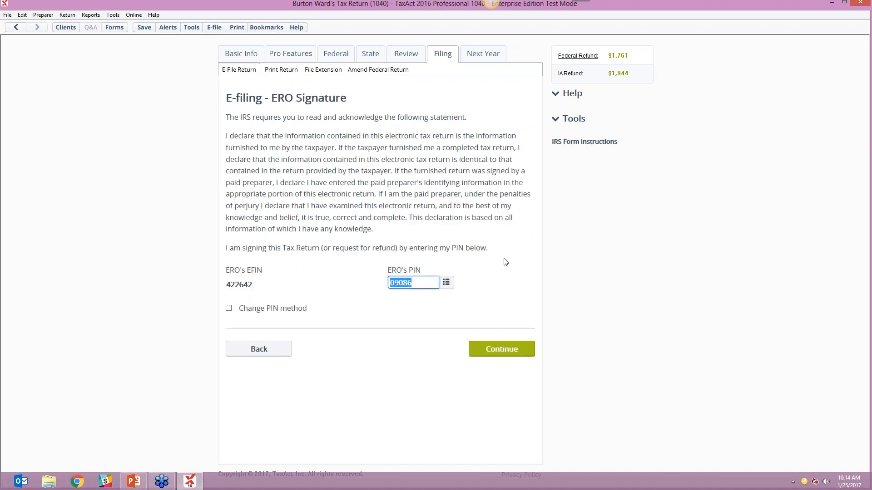
mouse_move(499, 251)
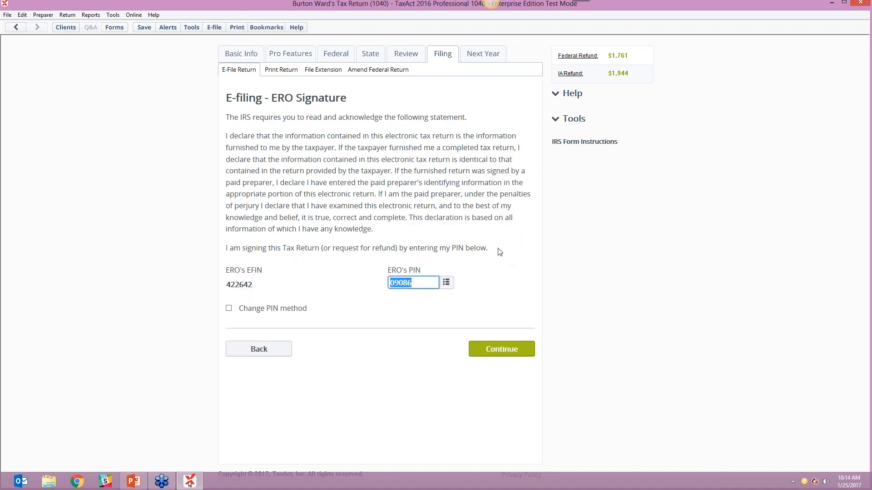
left_click(500, 348)
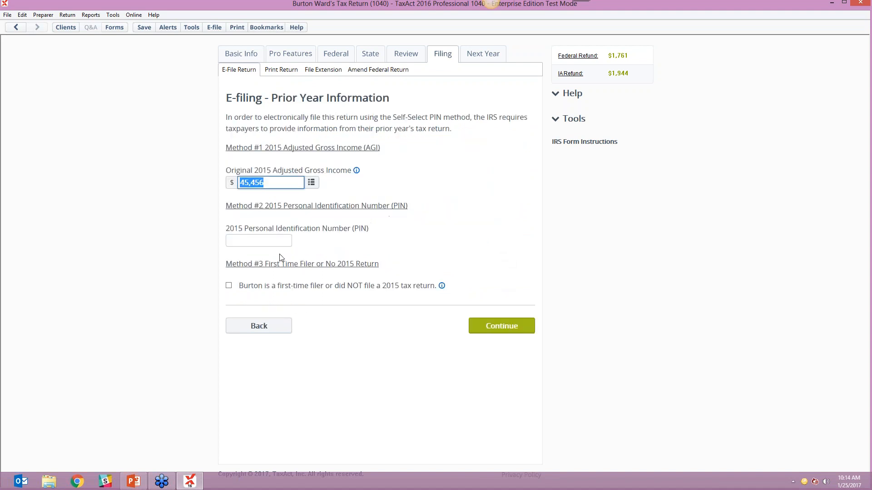
mouse_move(261, 107)
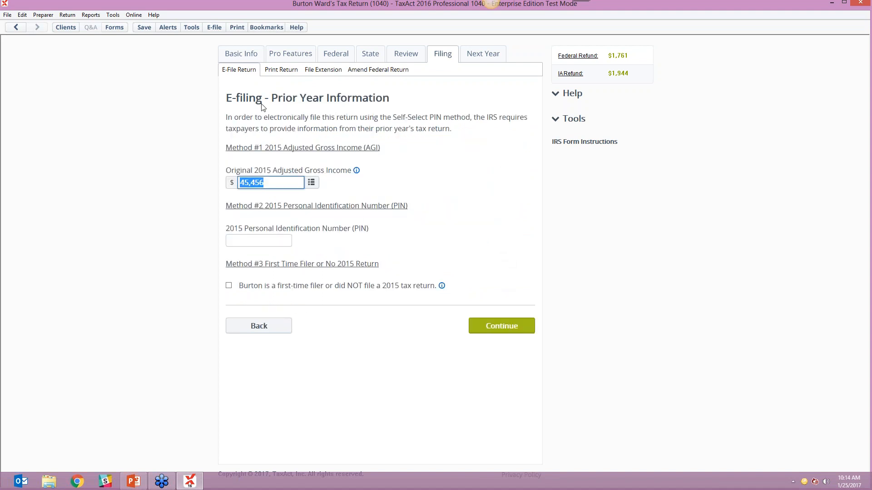
mouse_move(387, 302)
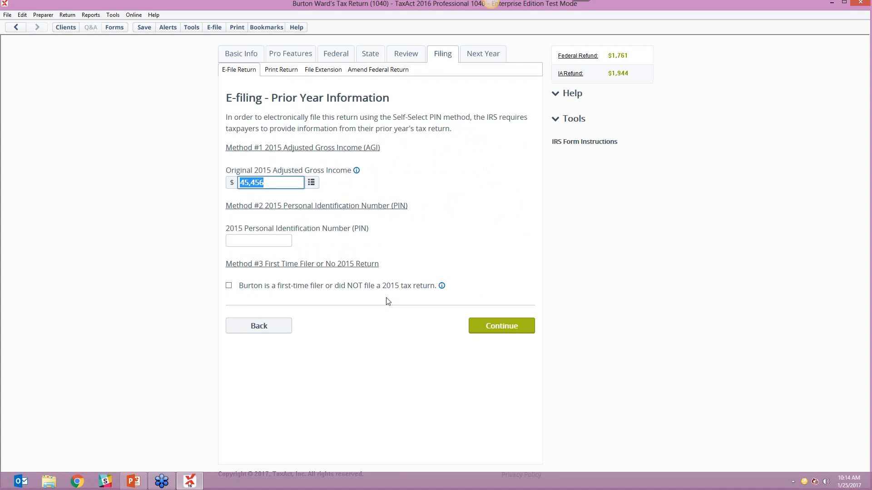
mouse_move(444, 252)
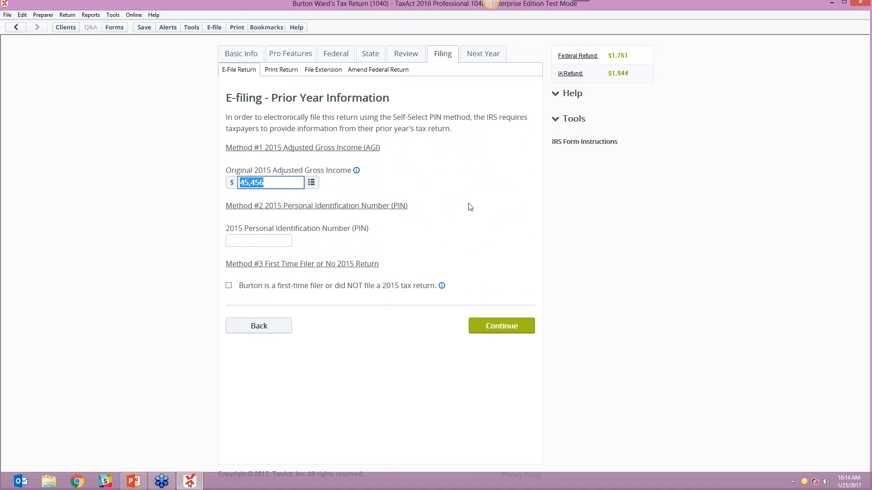
mouse_move(298, 191)
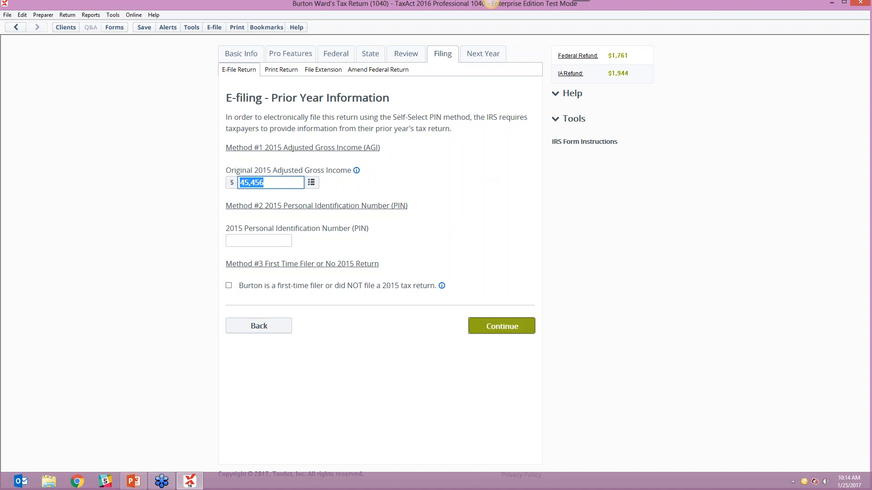
Accept prior-year AGI and list bank products: Republic Bank or River City Bank
left_click(500, 326)
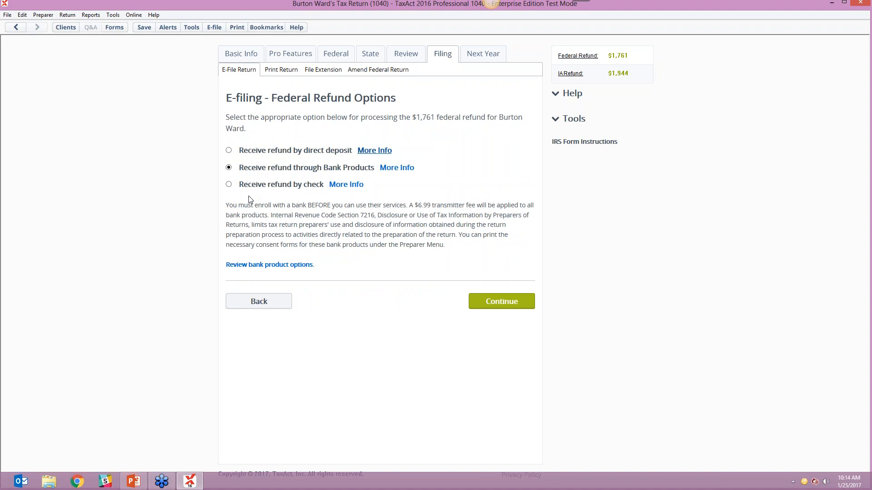
mouse_move(397, 168)
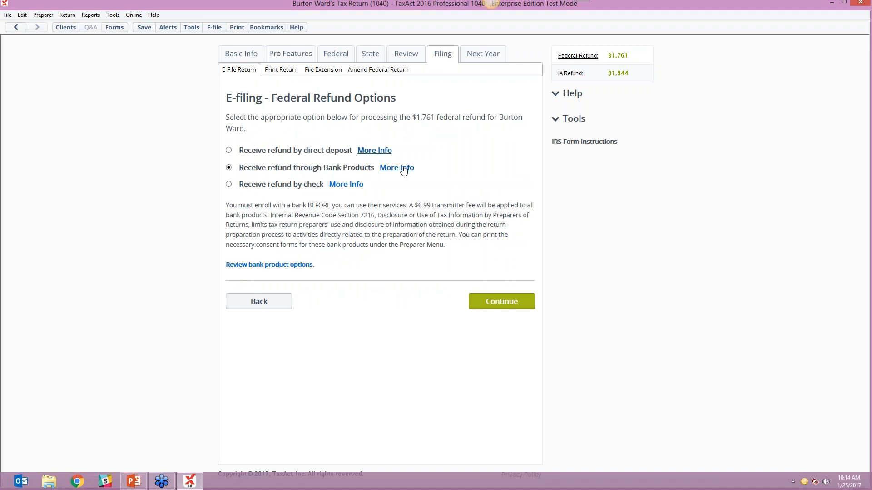
left_click(397, 168)
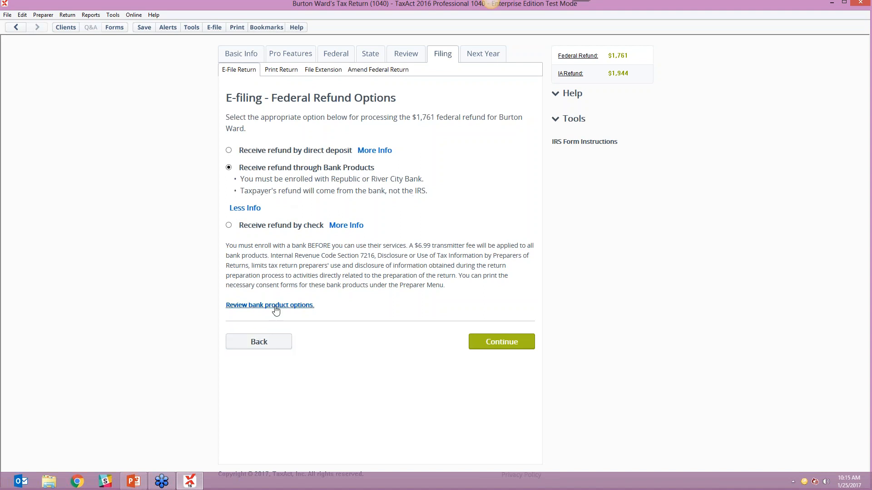
left_click(270, 304)
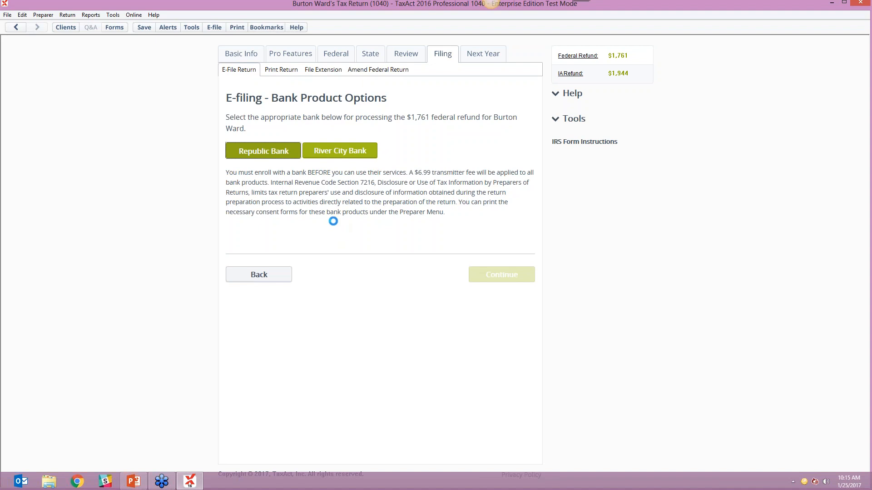
Browse Republic Bank's federal refund disbursement and Easy Advance options
left_click(262, 151)
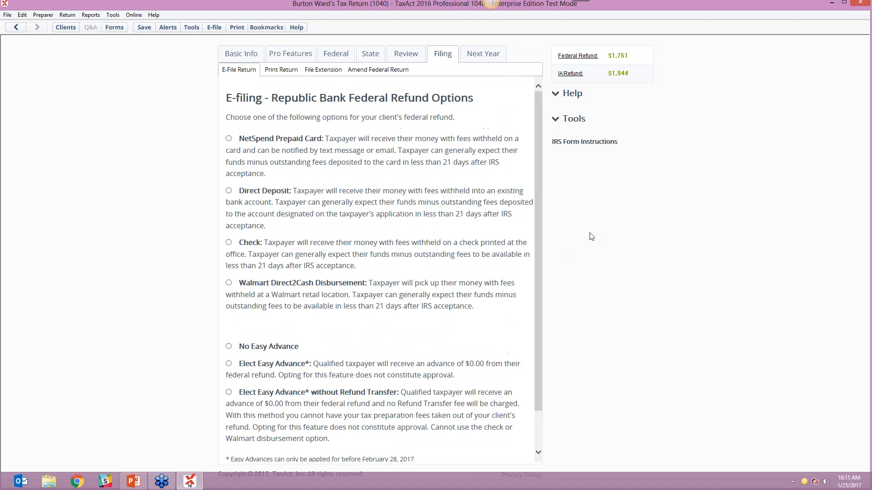
mouse_move(541, 201)
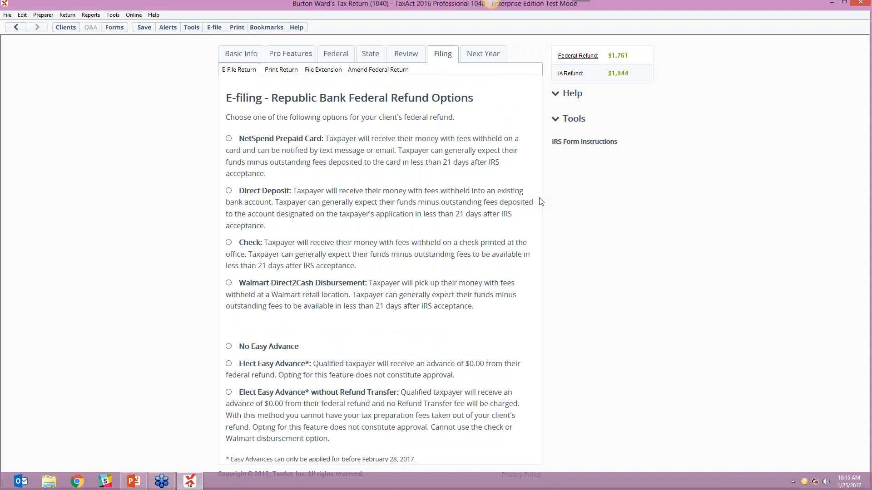
mouse_move(547, 199)
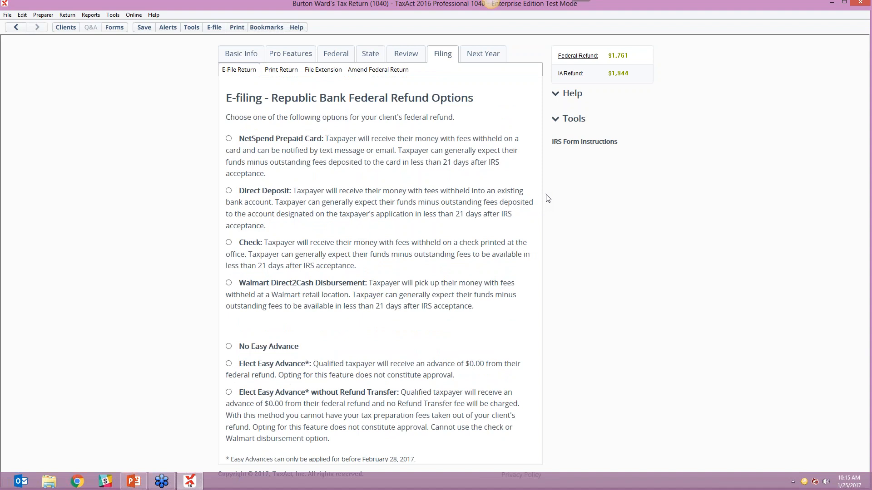
scroll("down", 3)
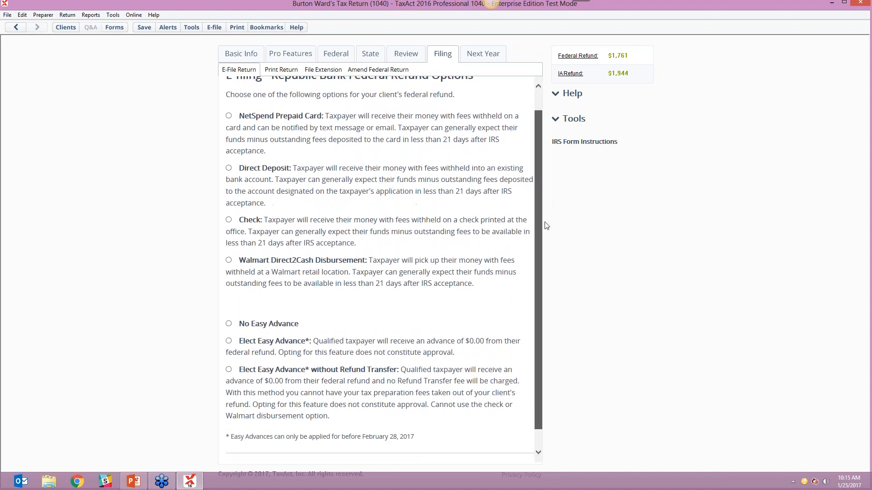
scroll("up", 3)
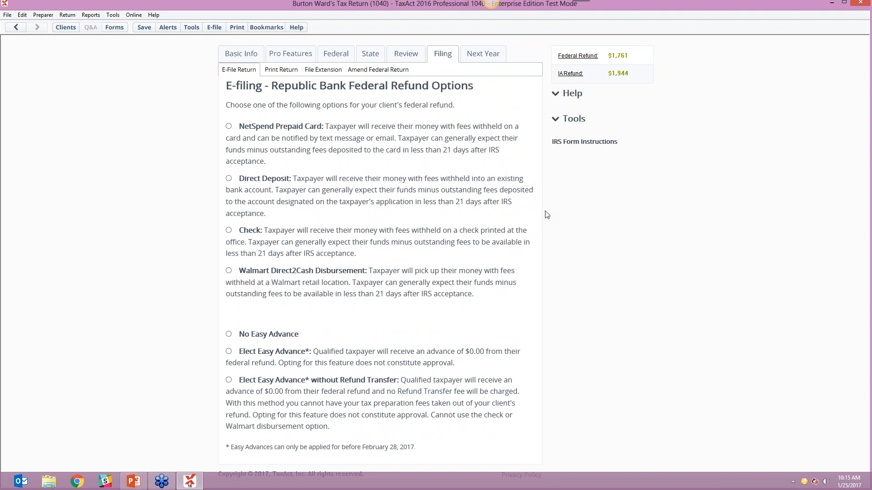
mouse_move(533, 198)
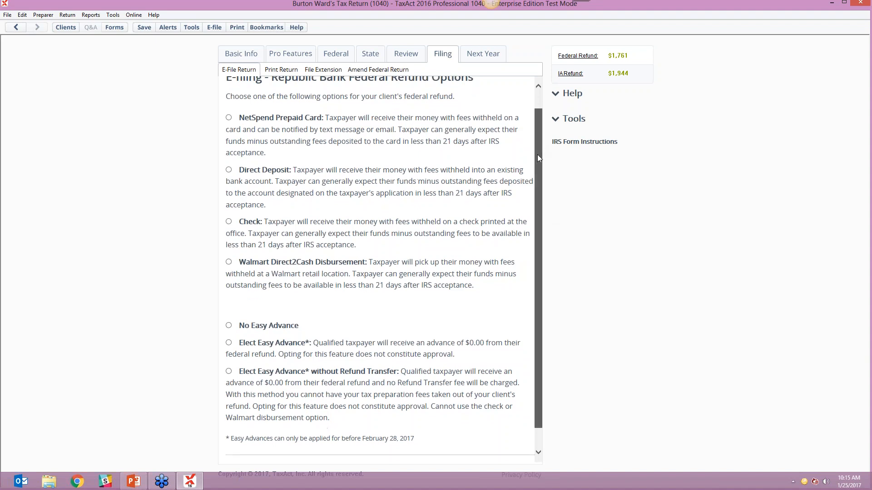
scroll("down", 3)
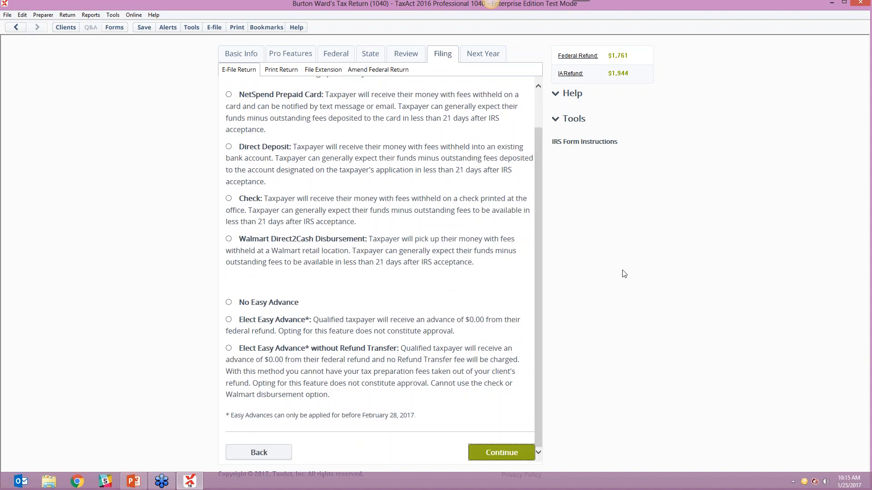
scroll("up", 3)
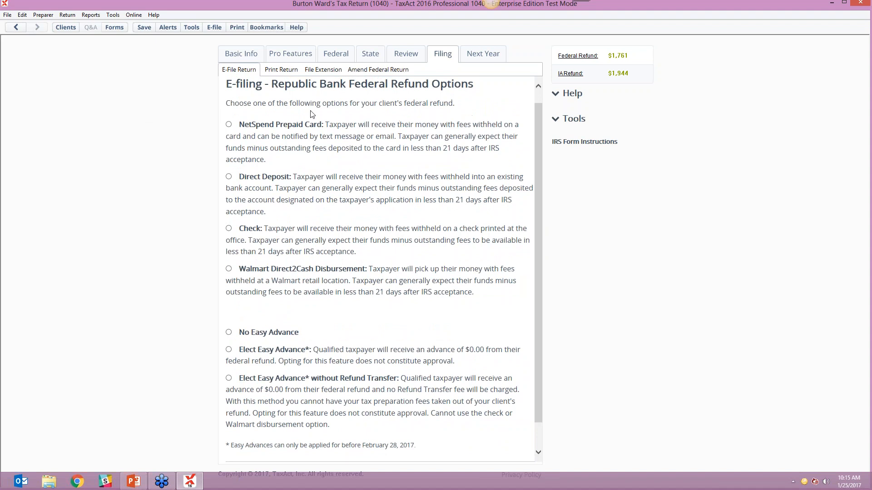
mouse_move(264, 233)
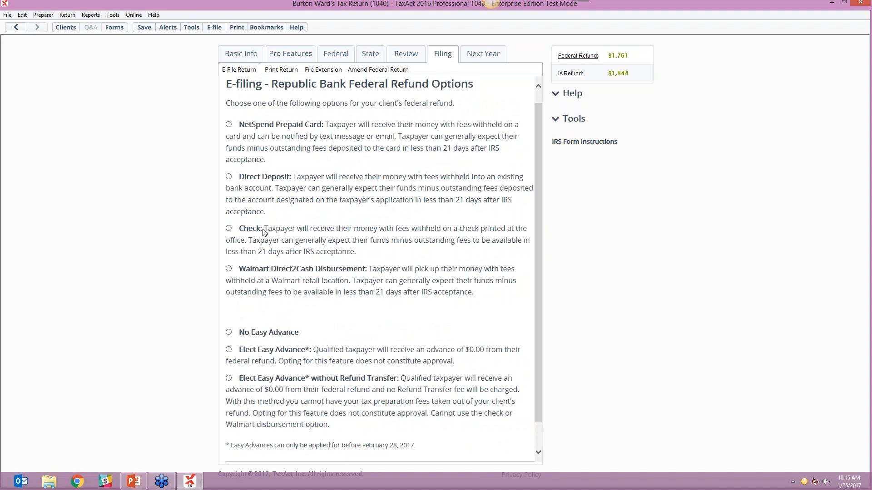
mouse_move(331, 288)
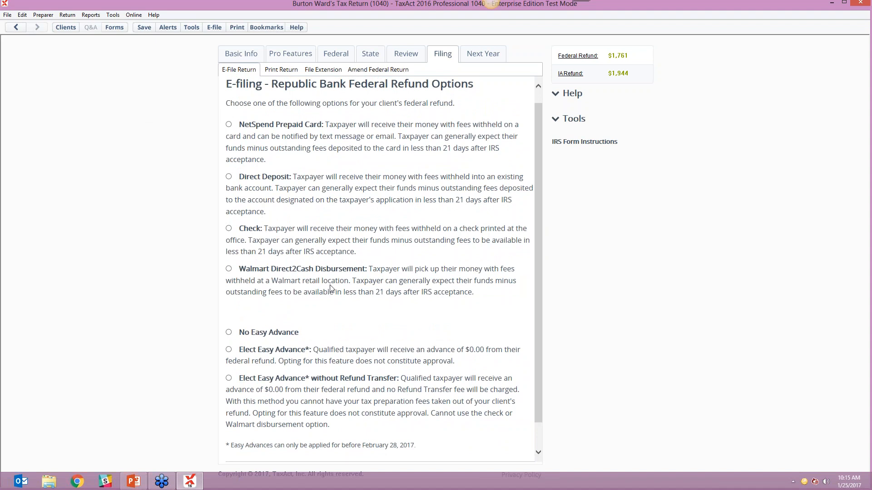
mouse_move(338, 394)
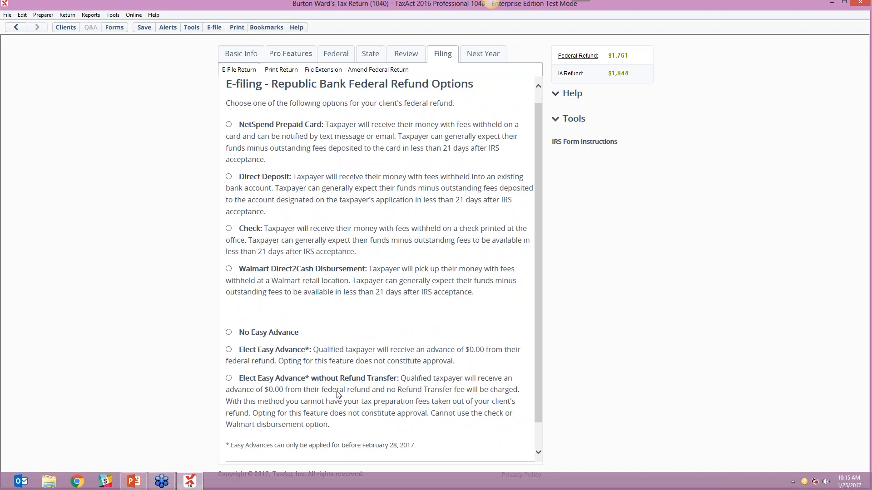
mouse_move(558, 349)
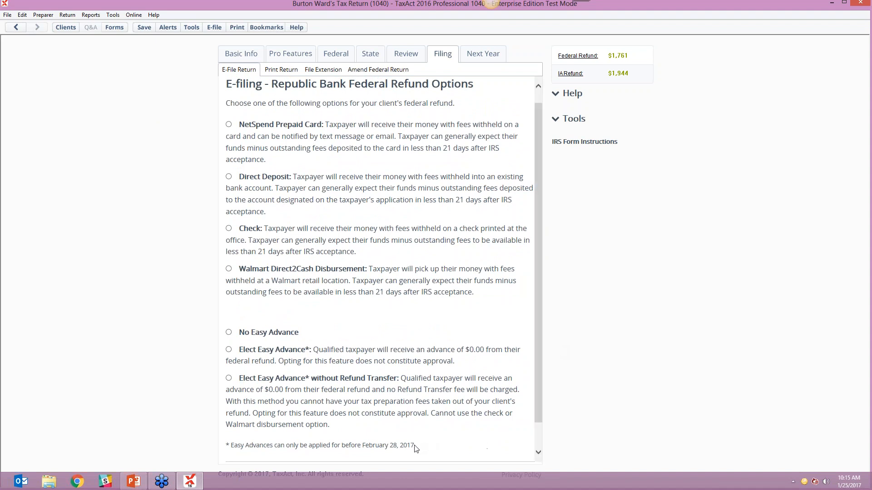
mouse_move(627, 347)
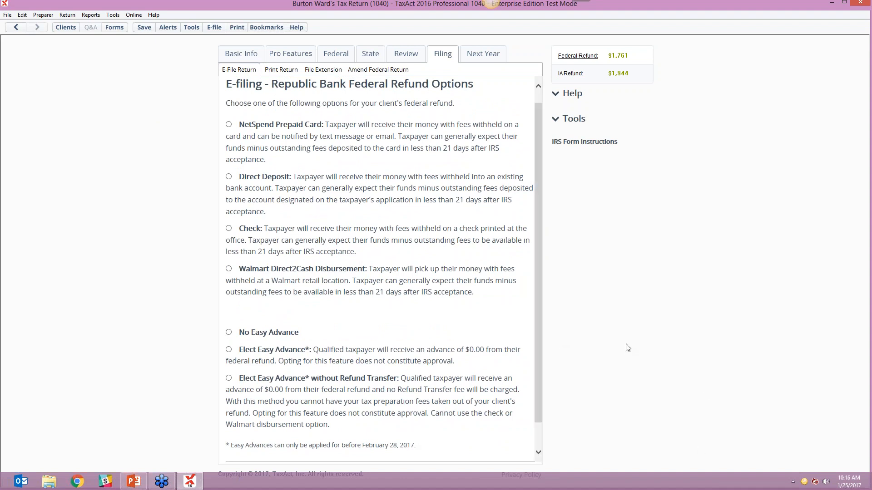
mouse_move(588, 353)
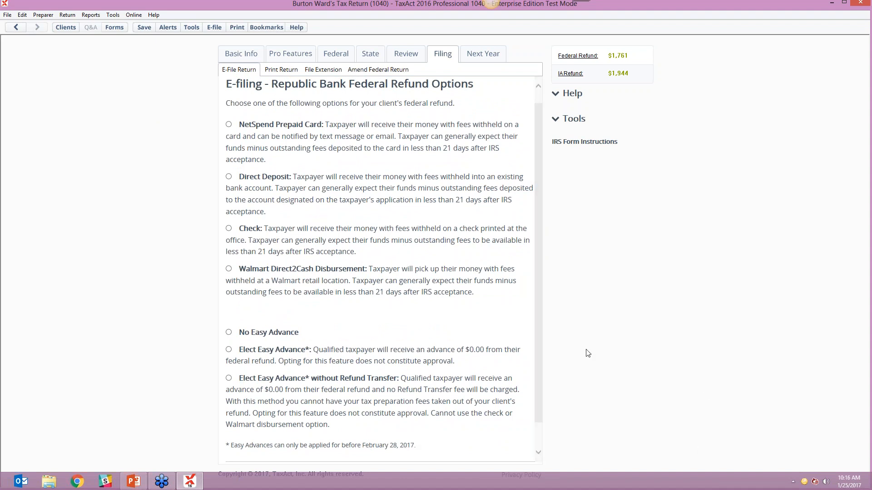
scroll("down", 3)
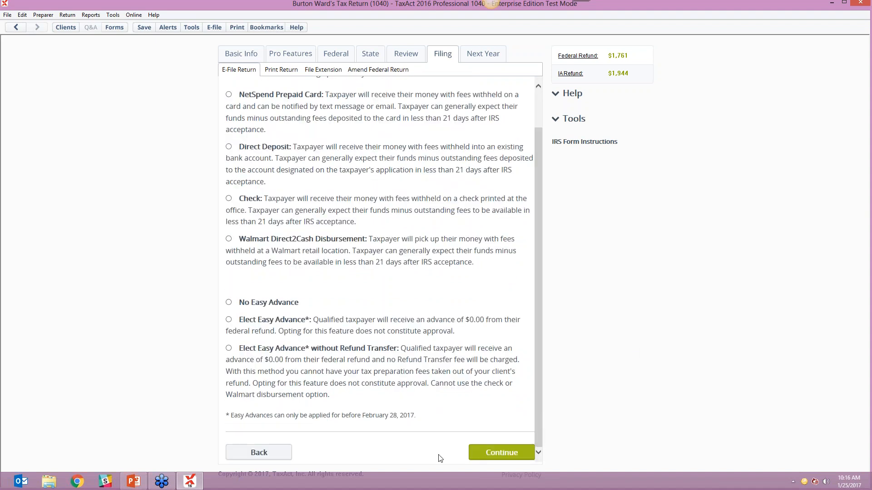
mouse_move(289, 433)
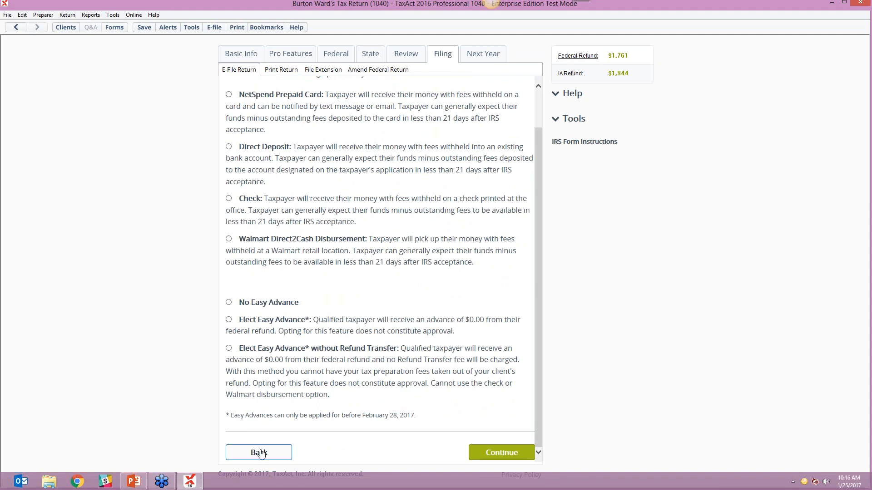
mouse_move(293, 465)
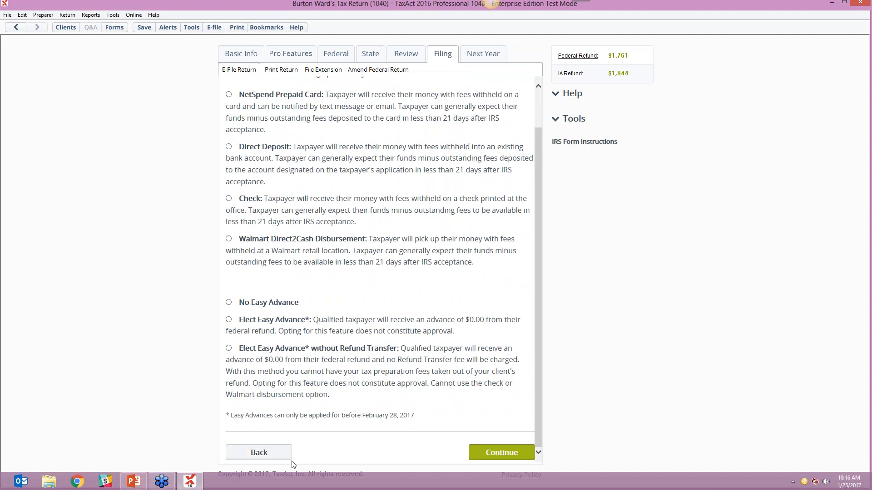
left_click(500, 452)
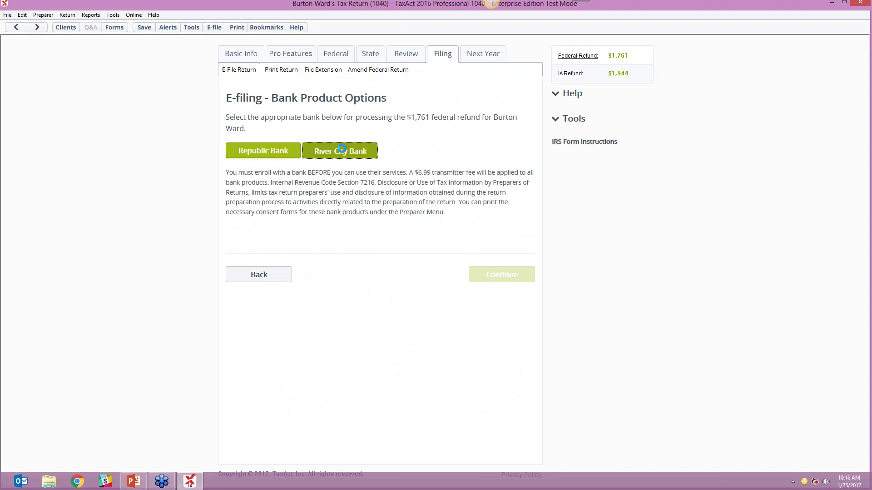
left_click(339, 151)
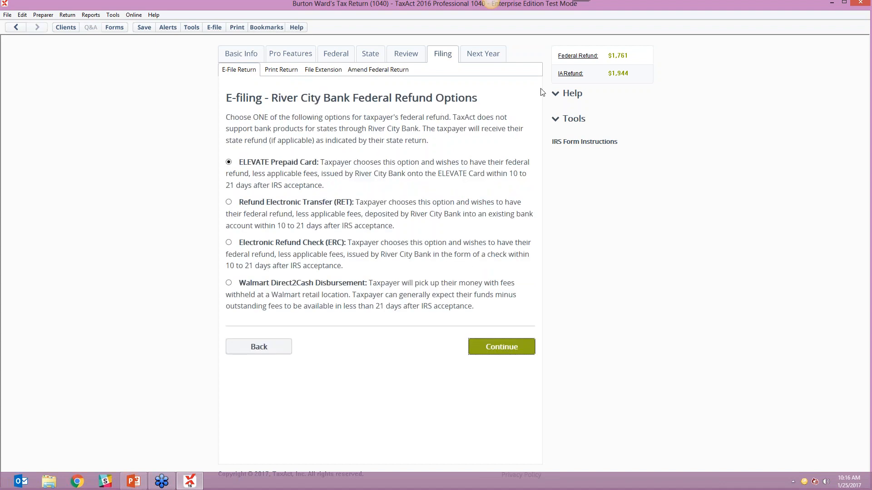
mouse_move(644, 269)
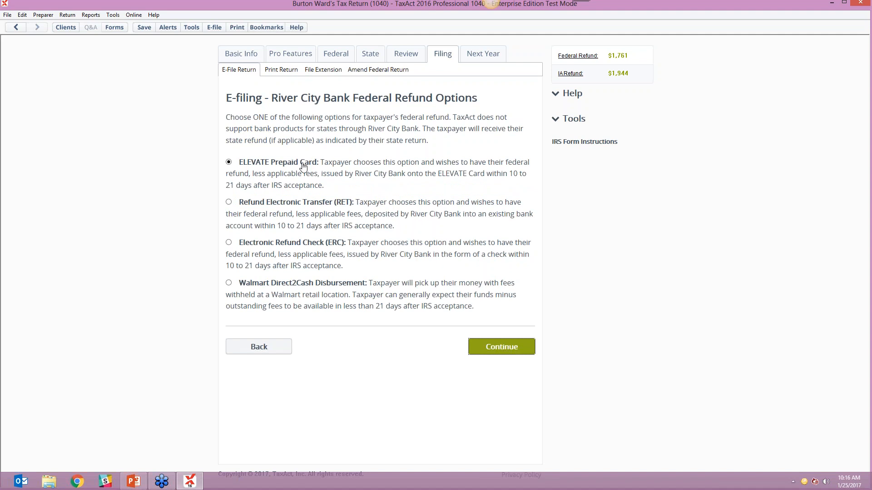
mouse_move(329, 216)
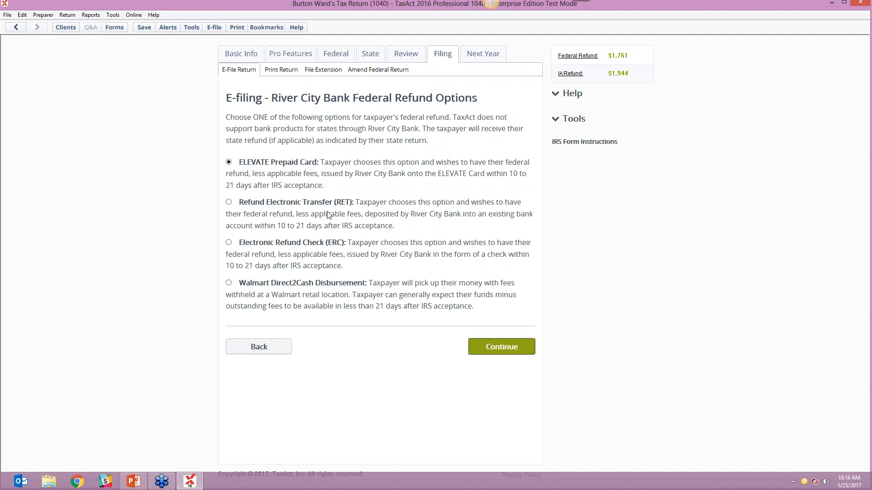
mouse_move(320, 259)
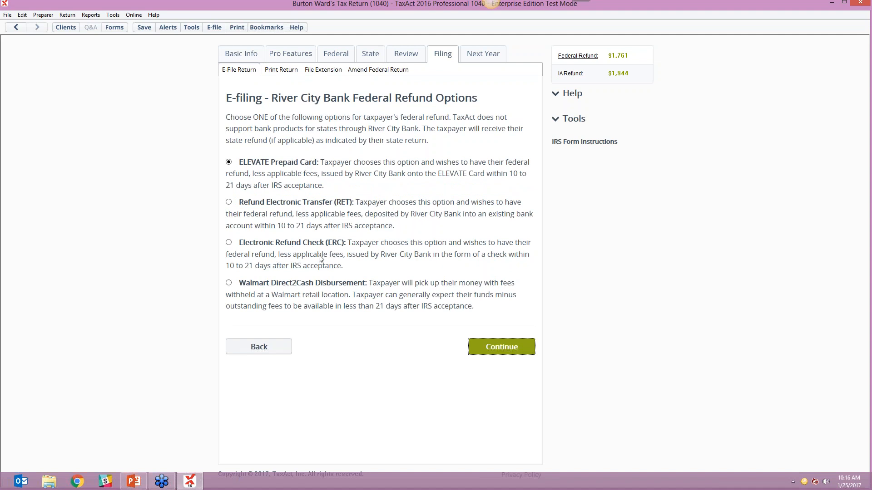
mouse_move(538, 317)
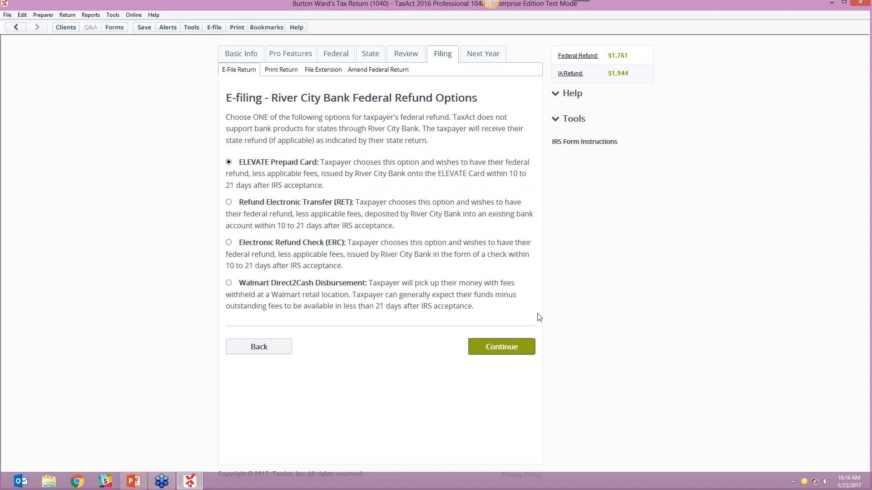
Confirm the ELEVATE card option, RPID number and client address to reach Notification Options
left_click(500, 346)
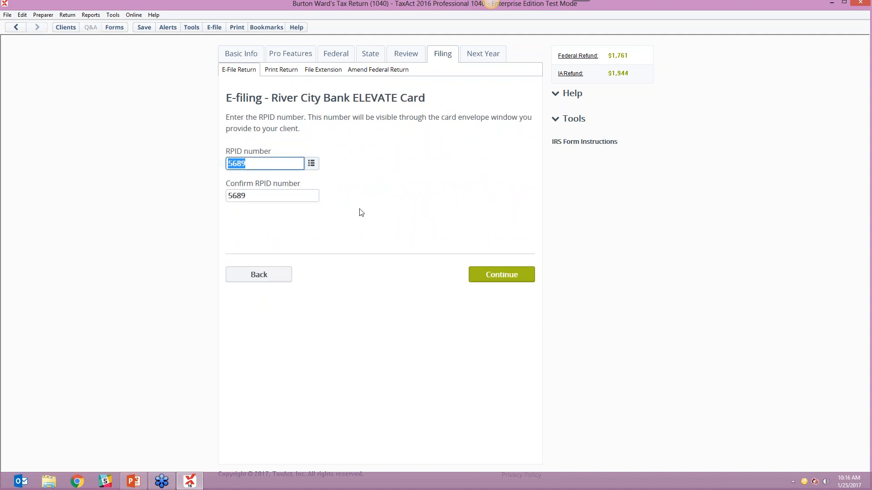
mouse_move(418, 174)
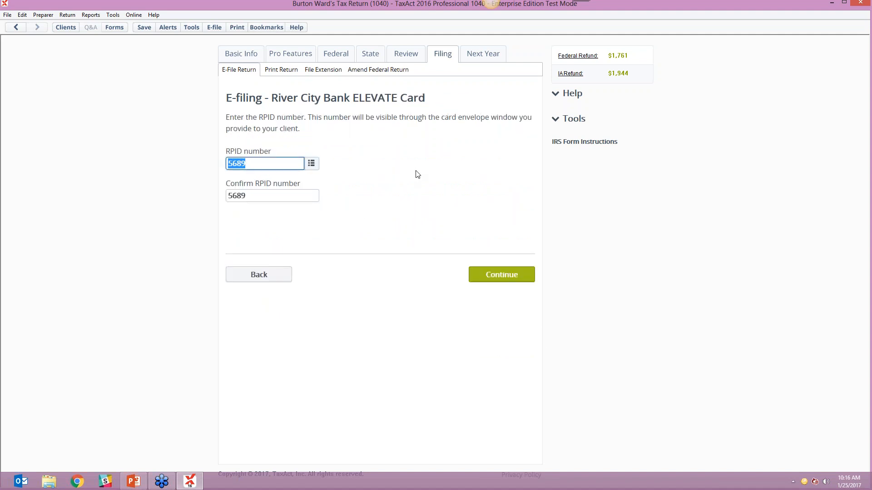
mouse_move(406, 177)
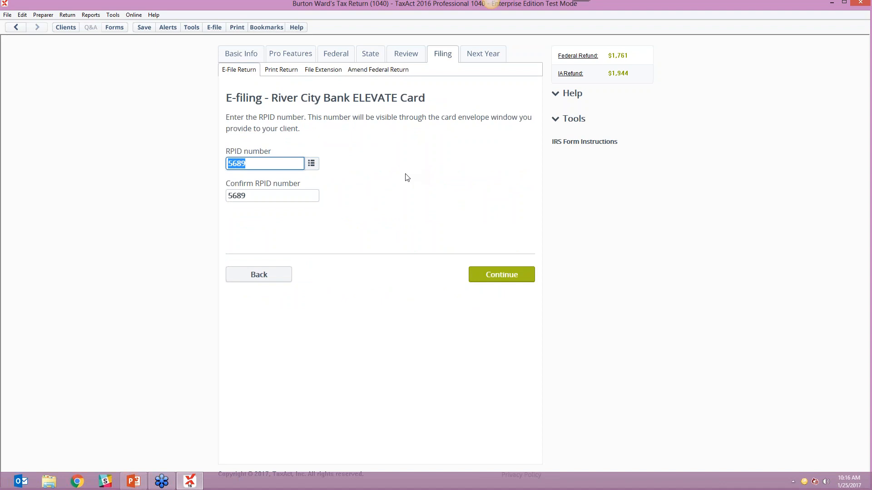
mouse_move(272, 166)
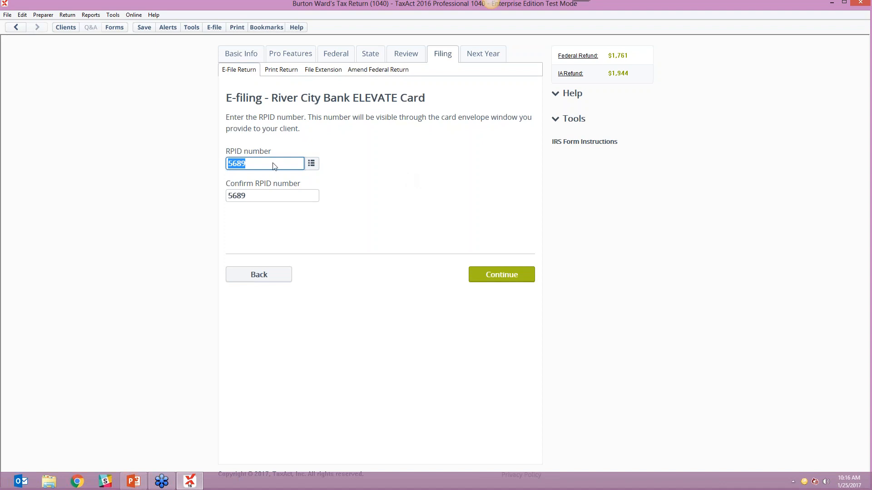
mouse_move(392, 130)
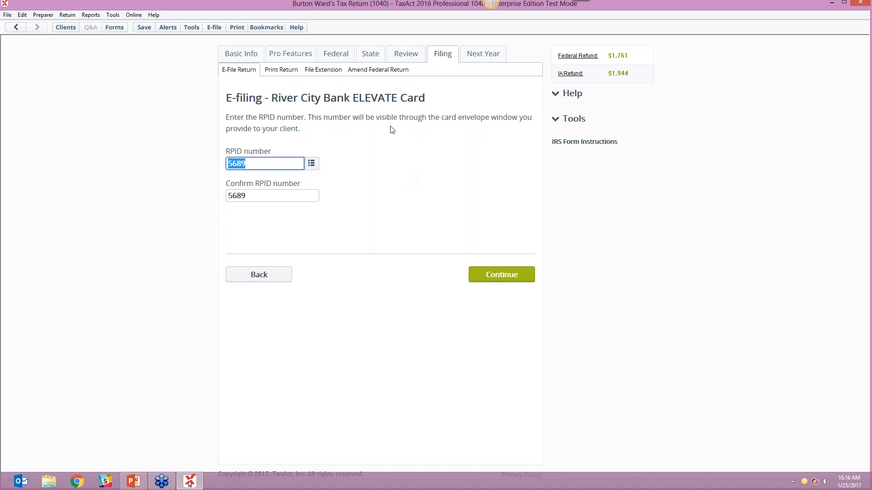
mouse_move(250, 177)
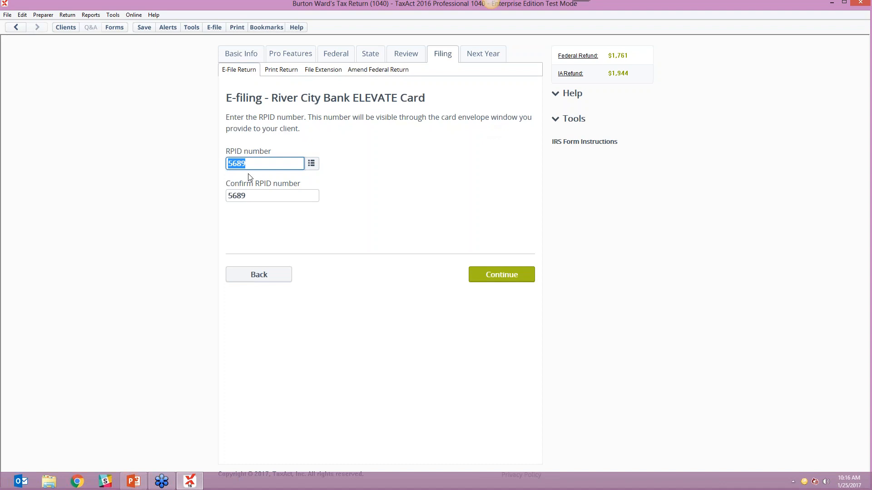
mouse_move(323, 186)
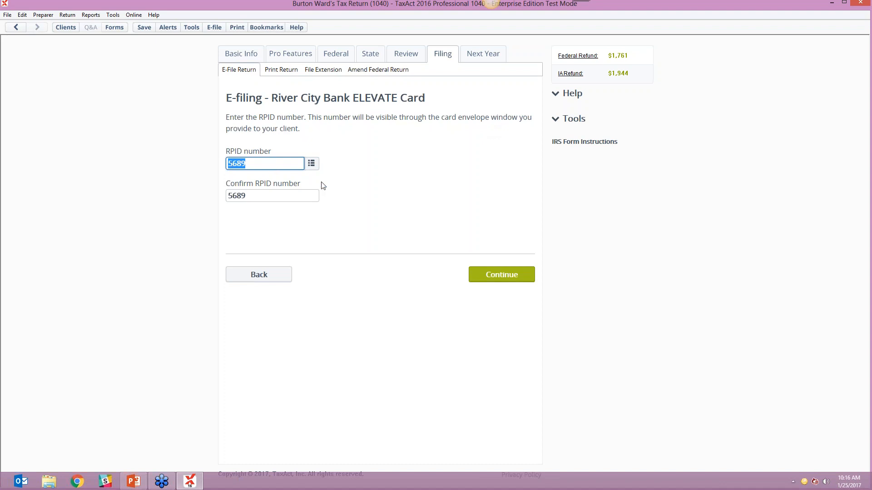
mouse_move(467, 262)
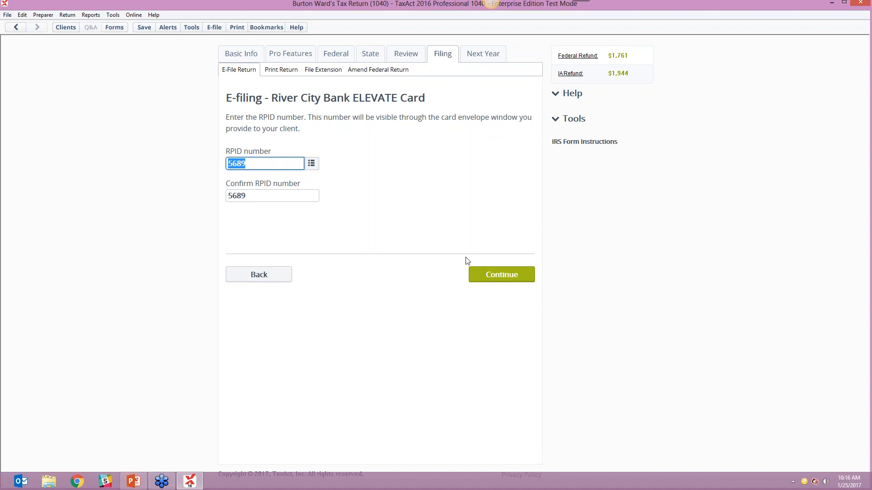
left_click(501, 275)
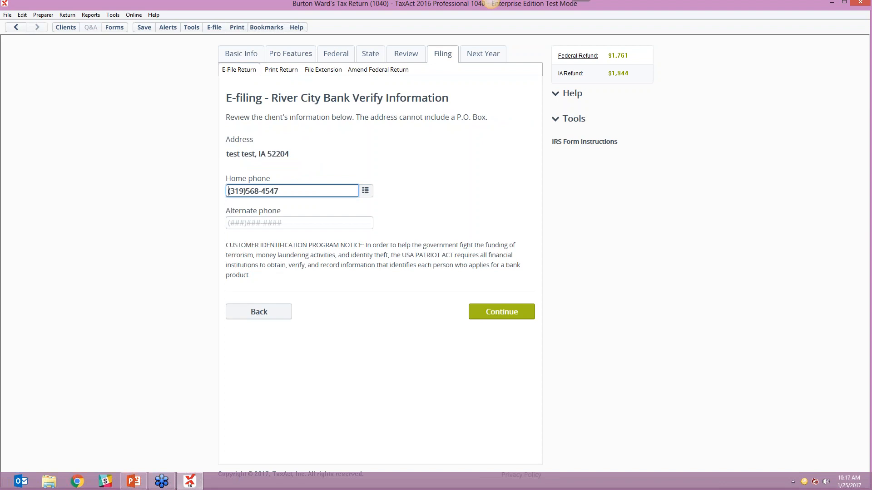
mouse_move(449, 181)
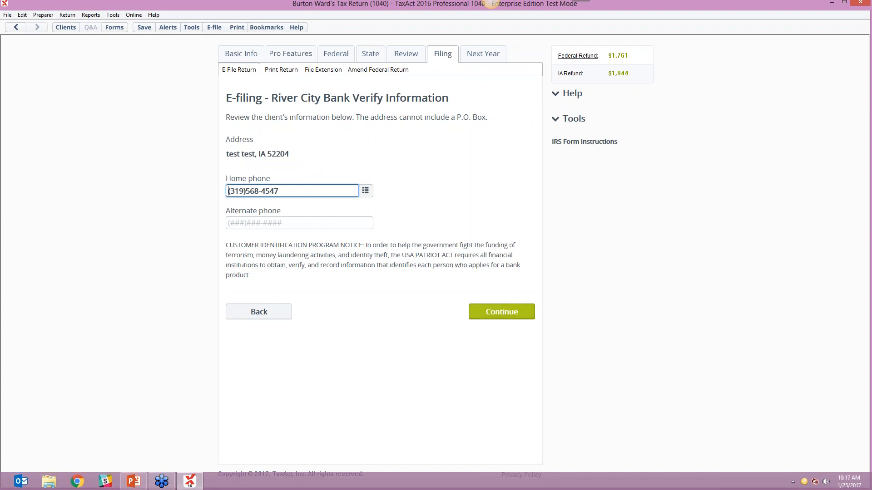
left_click(500, 311)
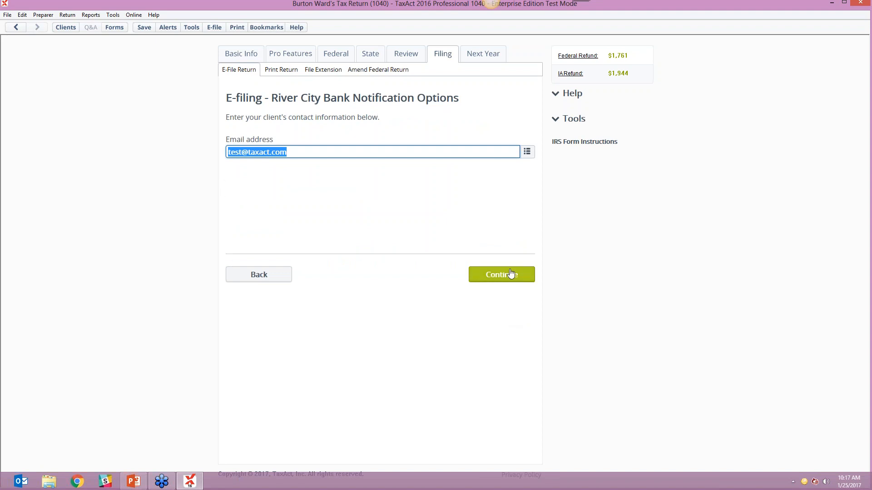
mouse_move(510, 277)
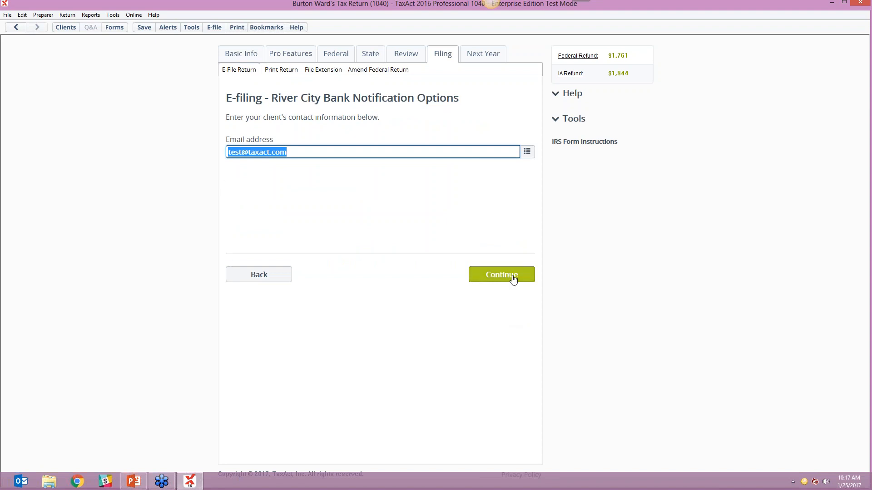
Continue to Verify Identification and choose DMV/BMV State ID issued in IA - Iowa
left_click(500, 275)
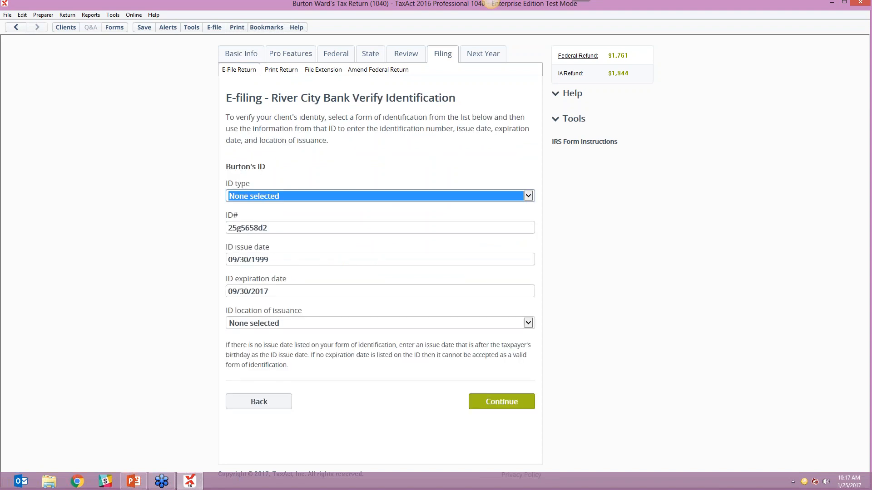
mouse_move(340, 195)
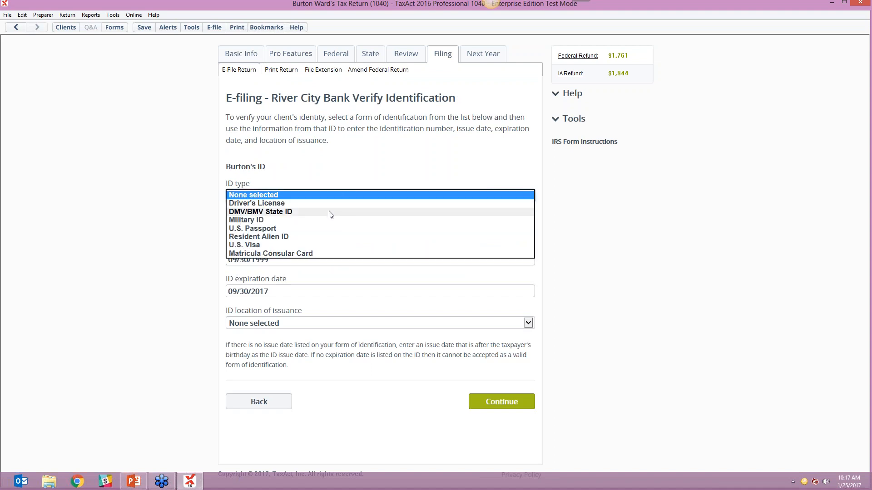
left_click(260, 211)
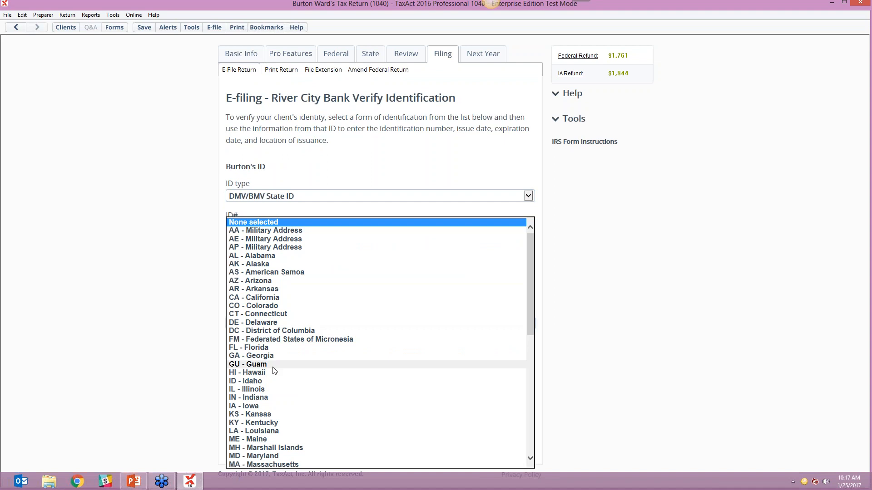
left_click(243, 406)
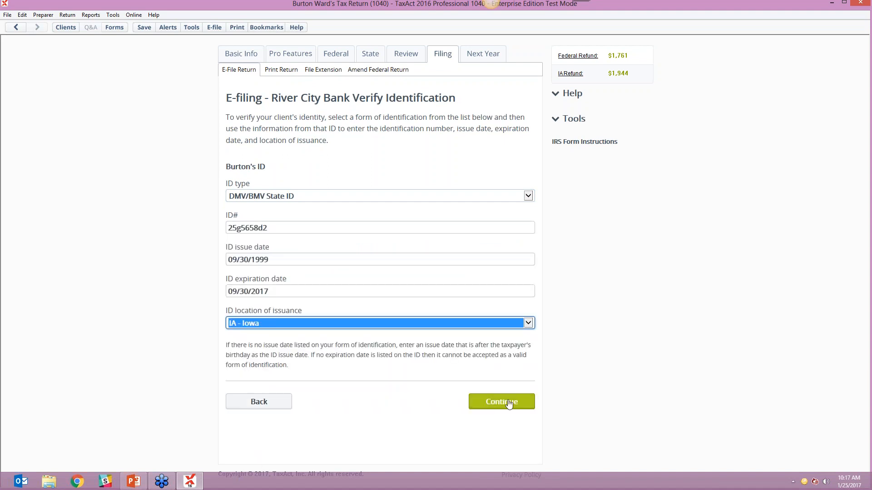
Continue through the River City Bank Fees page to the Print Application page
left_click(500, 401)
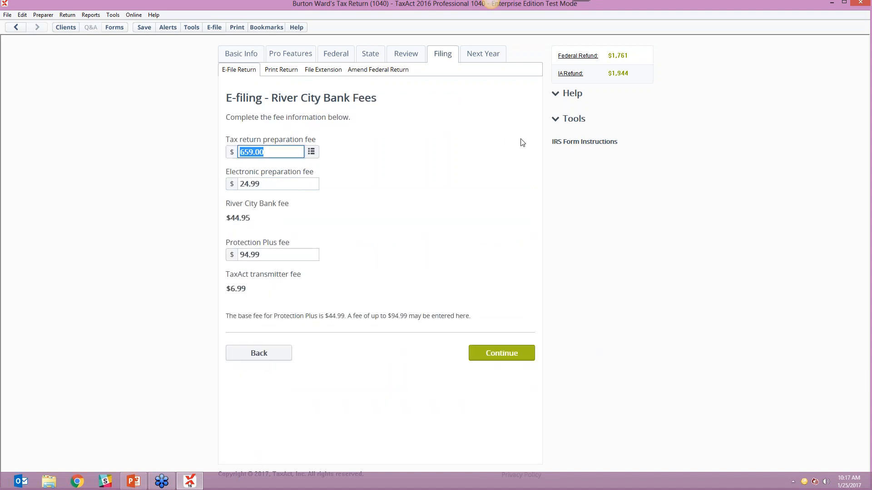
mouse_move(429, 141)
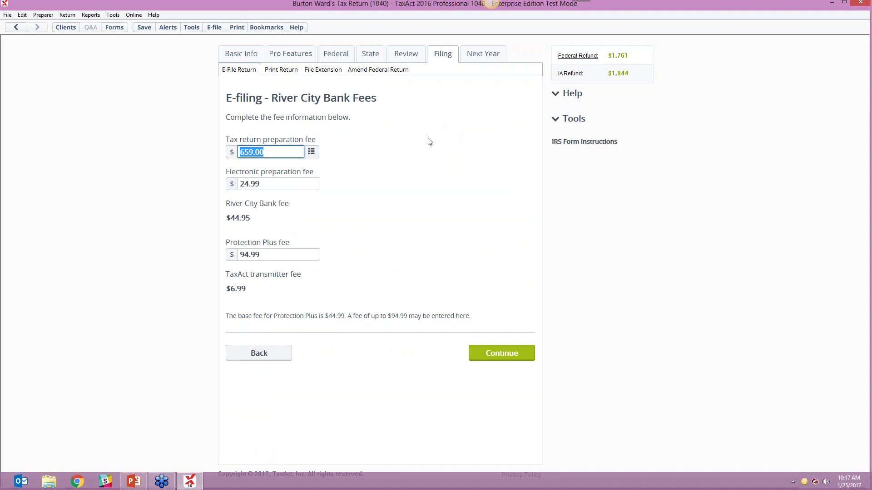
mouse_move(415, 162)
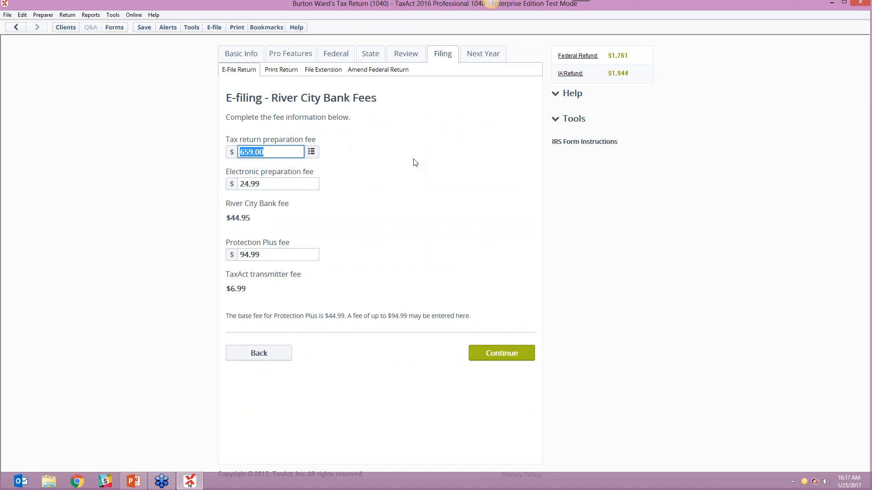
mouse_move(242, 223)
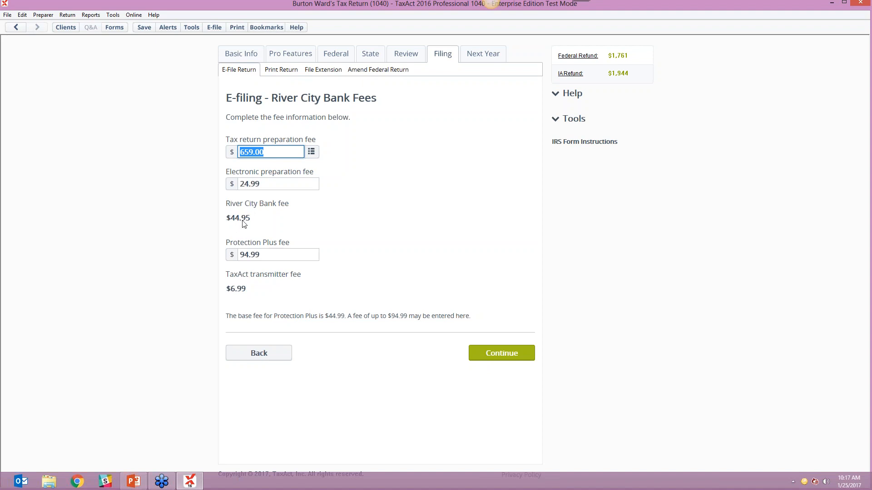
mouse_move(357, 239)
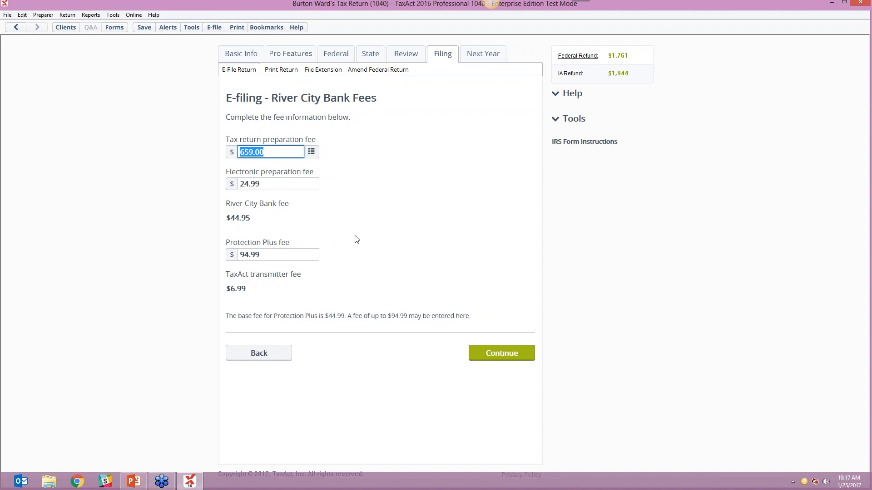
mouse_move(319, 329)
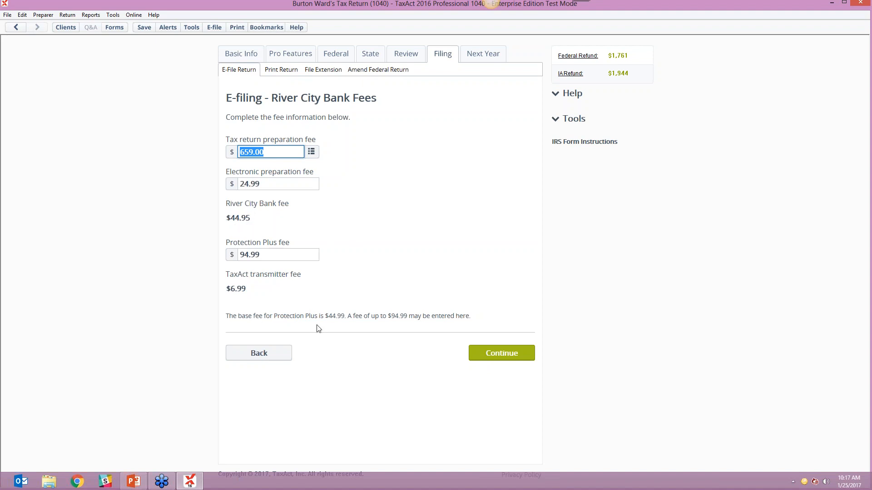
mouse_move(332, 326)
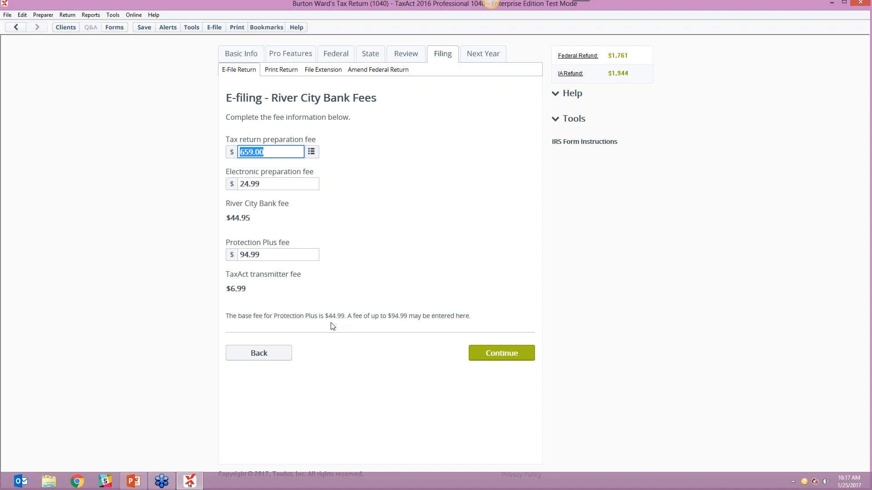
mouse_move(288, 309)
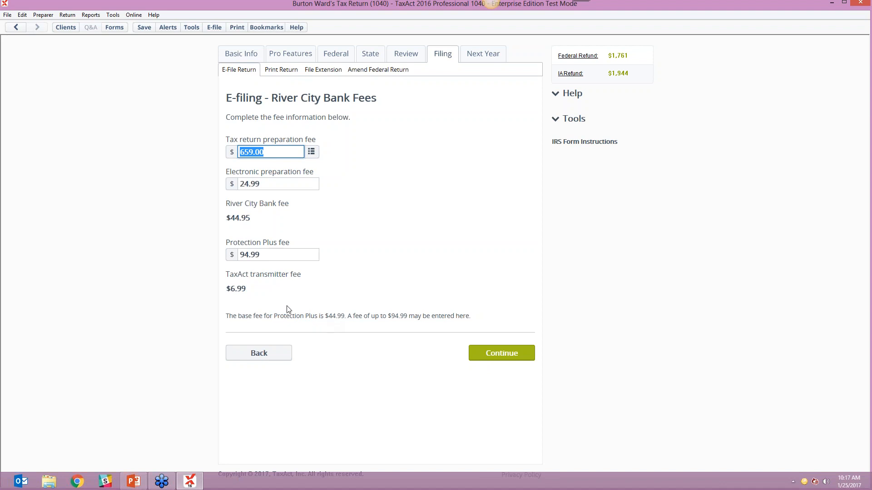
mouse_move(226, 297)
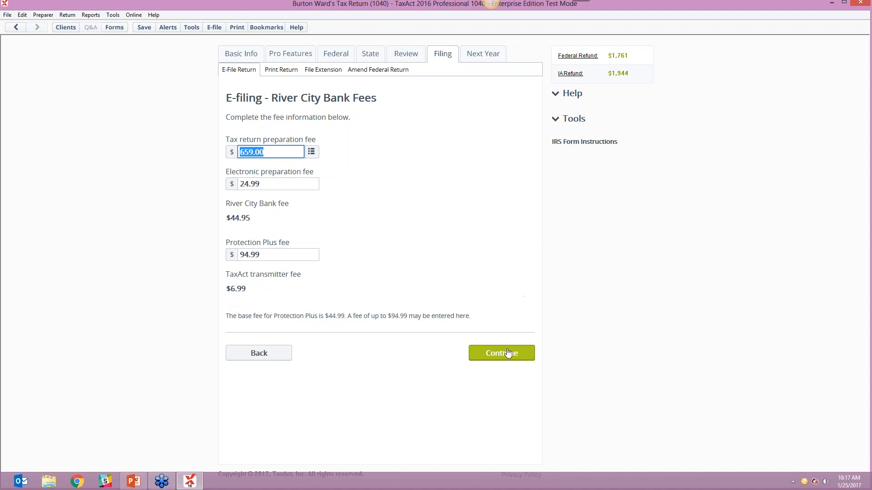
left_click(499, 352)
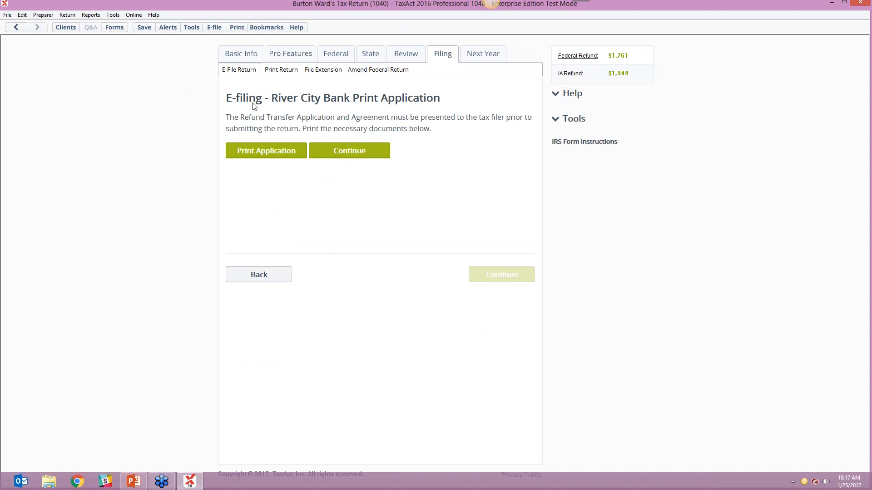
mouse_move(272, 122)
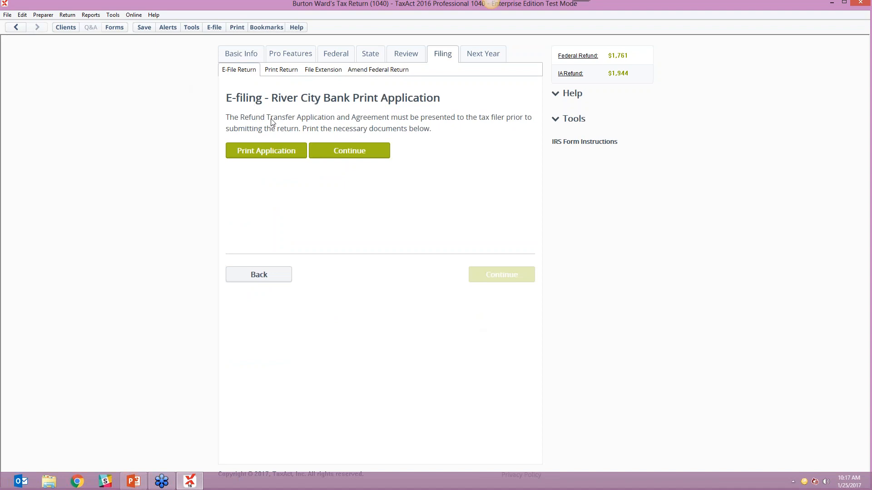
Review Print Returns and E-file Documents and expand the Federal Return items
left_click(265, 150)
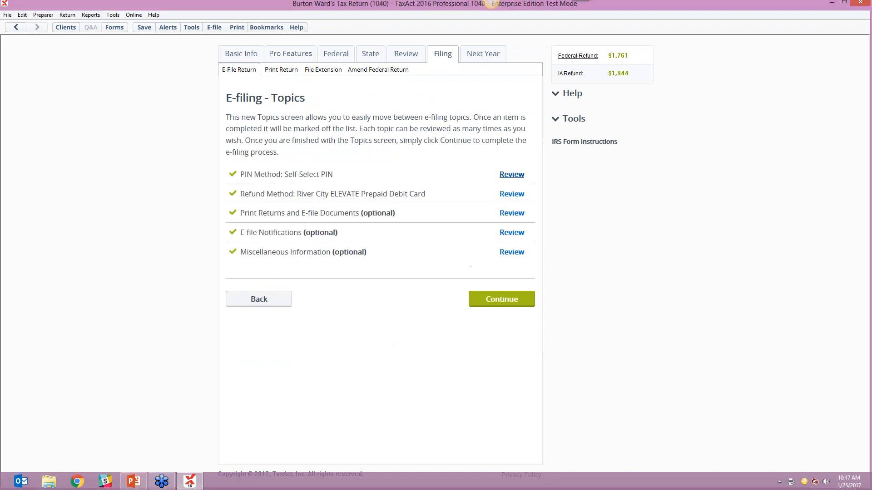
mouse_move(505, 314)
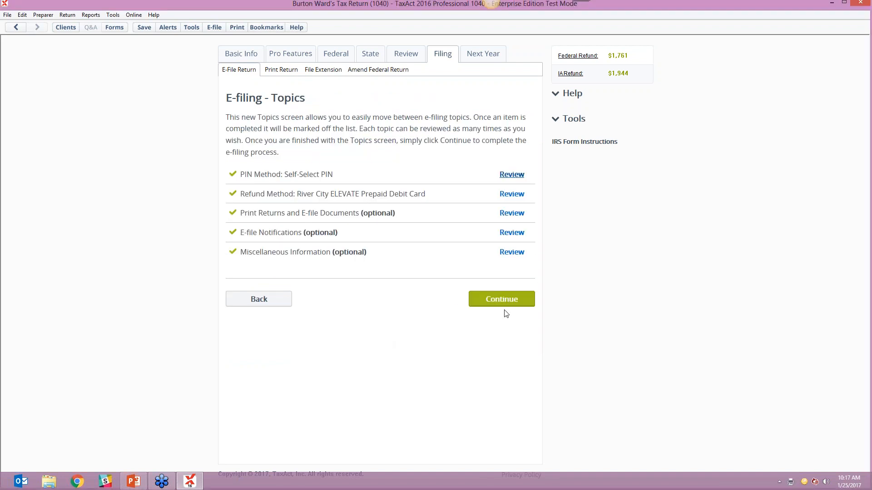
mouse_move(355, 217)
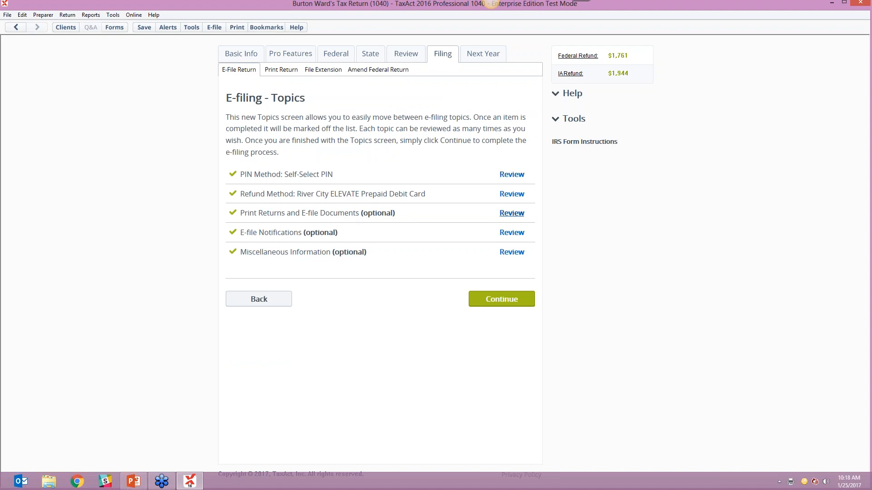
left_click(510, 212)
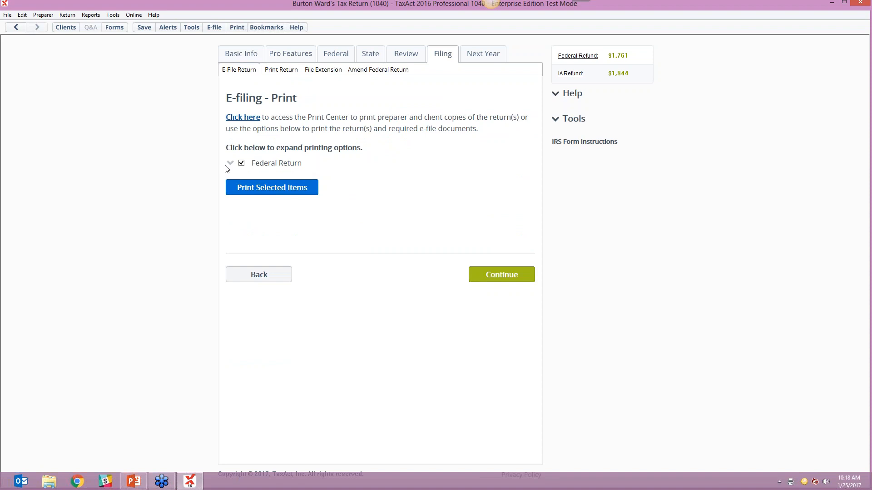
left_click(230, 163)
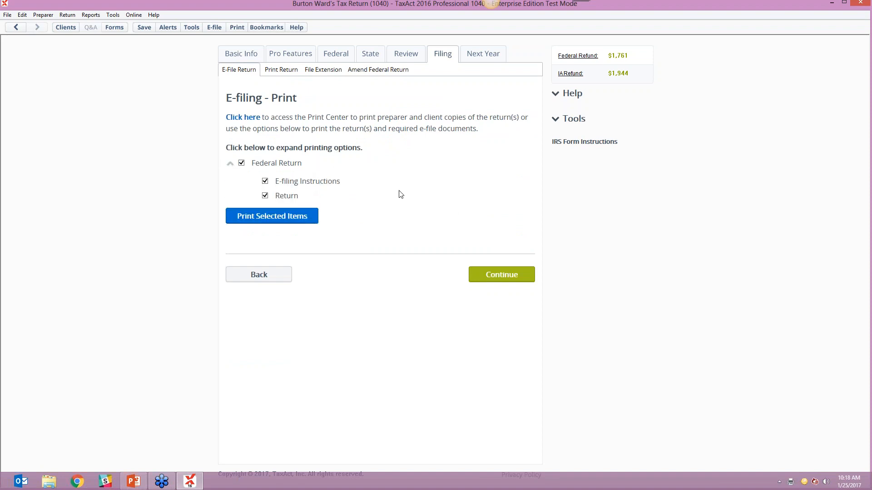
mouse_move(323, 196)
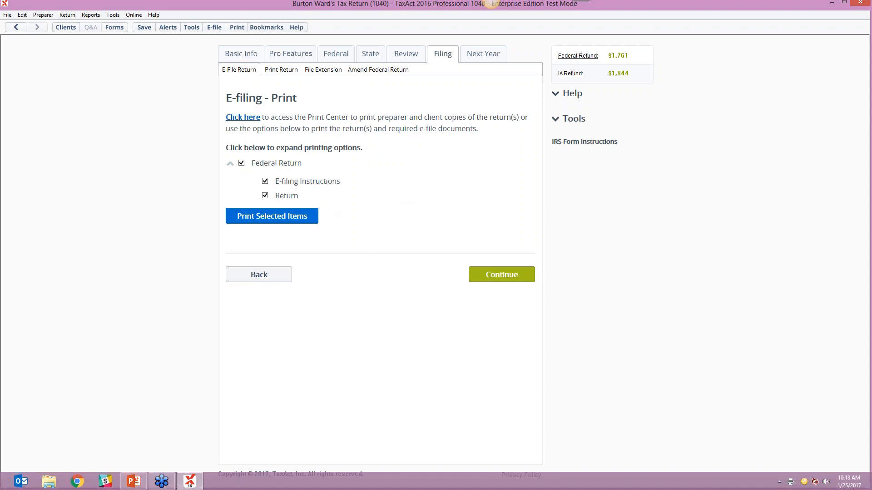
left_click(243, 117)
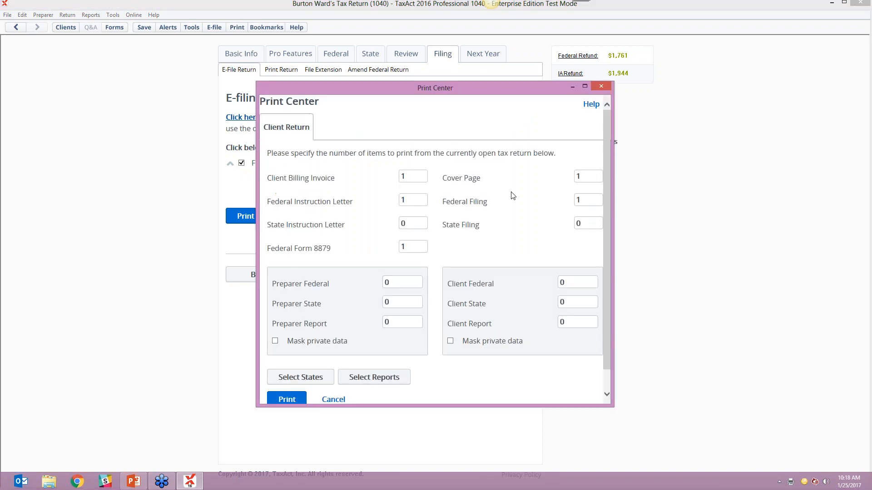
mouse_move(332, 172)
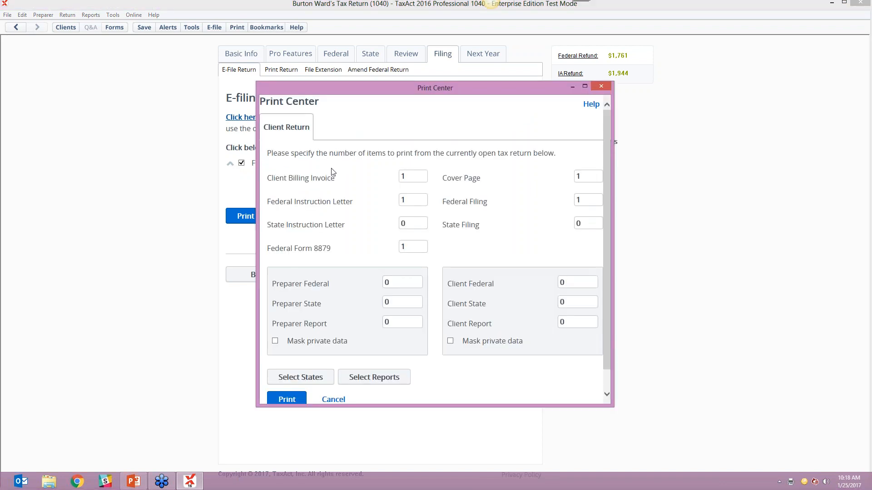
mouse_move(465, 249)
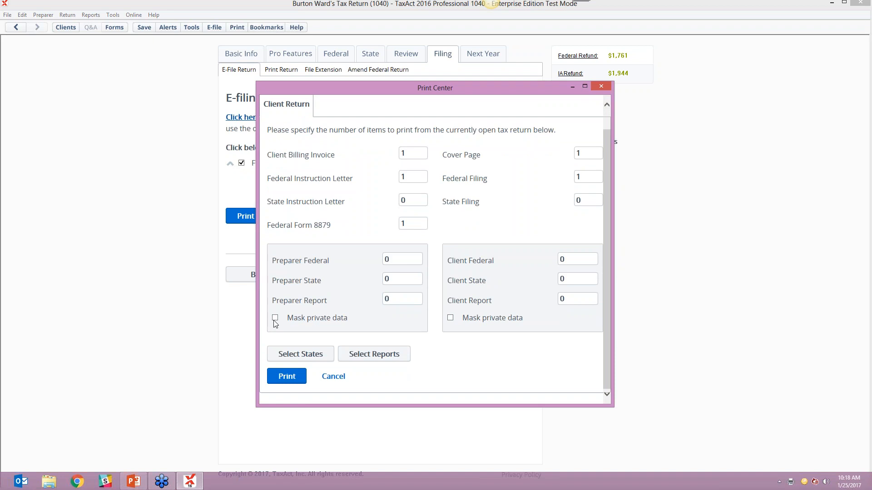
mouse_move(510, 323)
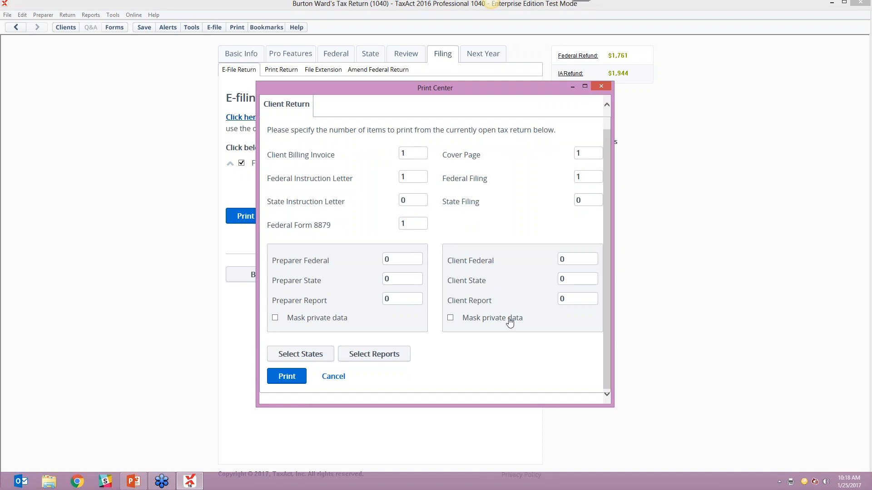
mouse_move(392, 366)
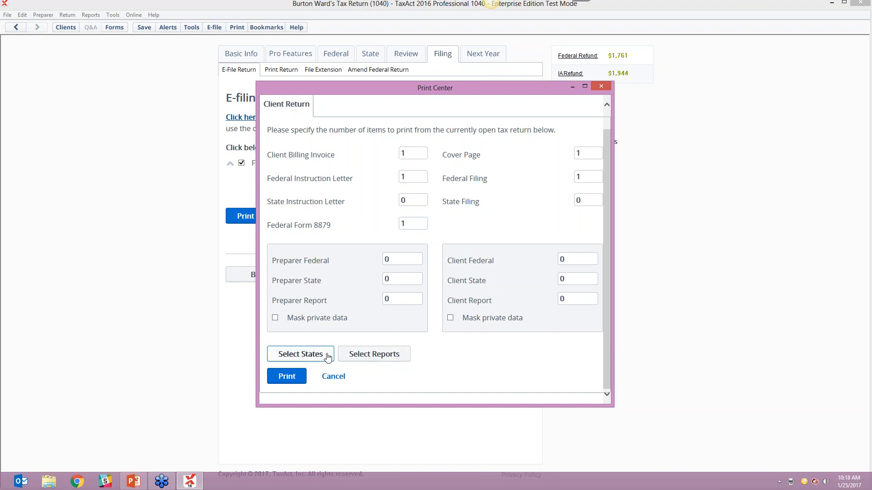
left_click(374, 355)
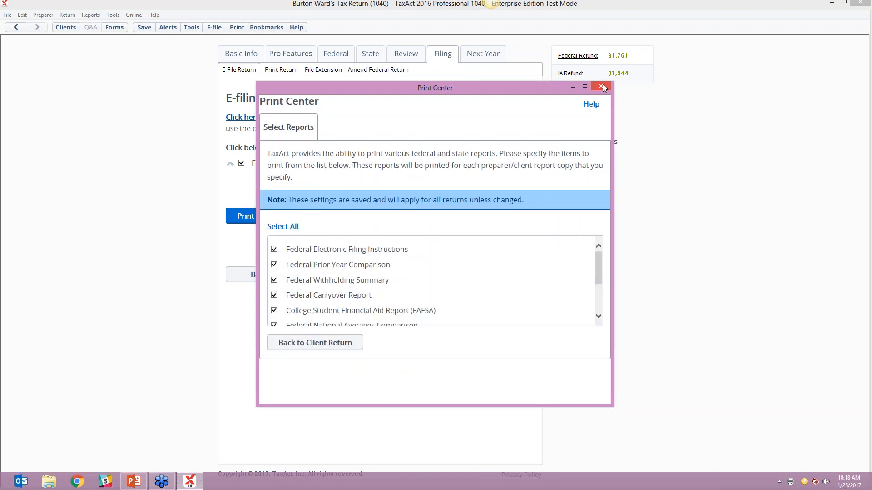
left_click(603, 87)
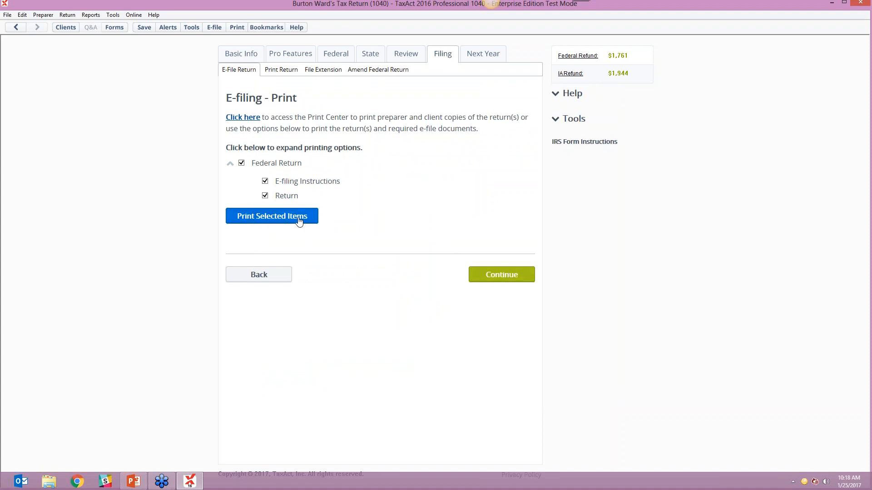
mouse_move(277, 223)
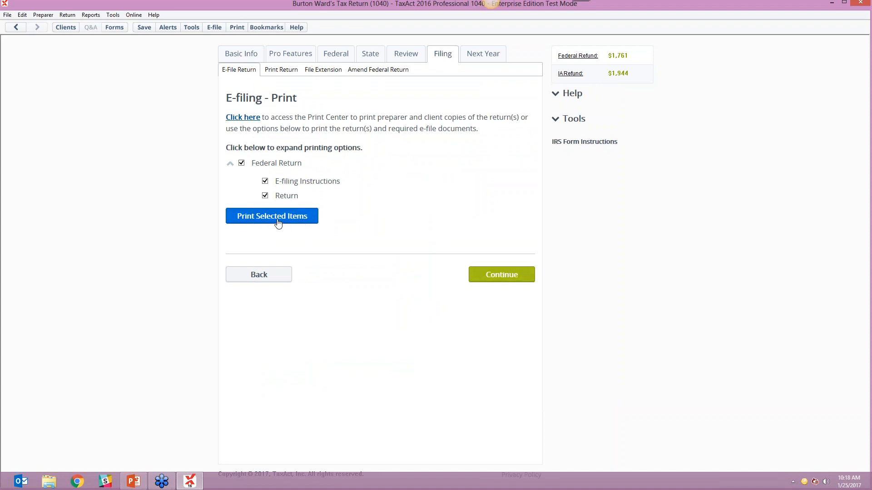
Look over the E-file Notifications contact page and Miscellaneous Information, then return to Topics
left_click(500, 275)
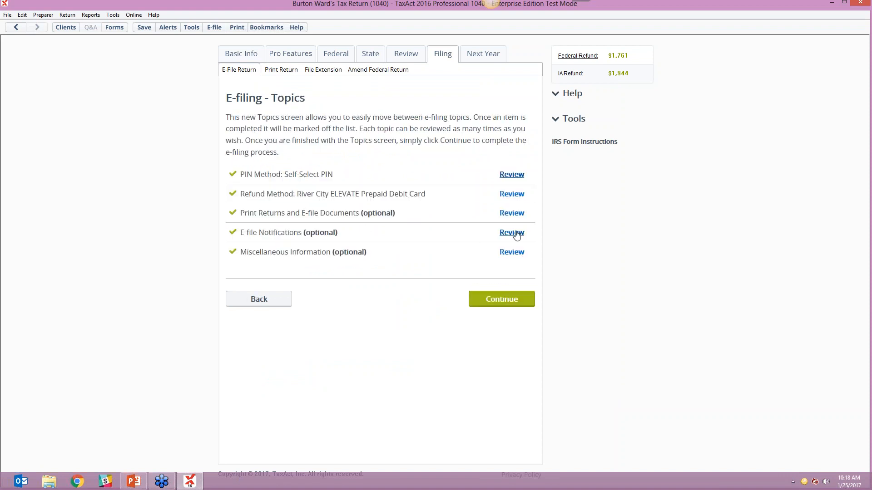
mouse_move(364, 237)
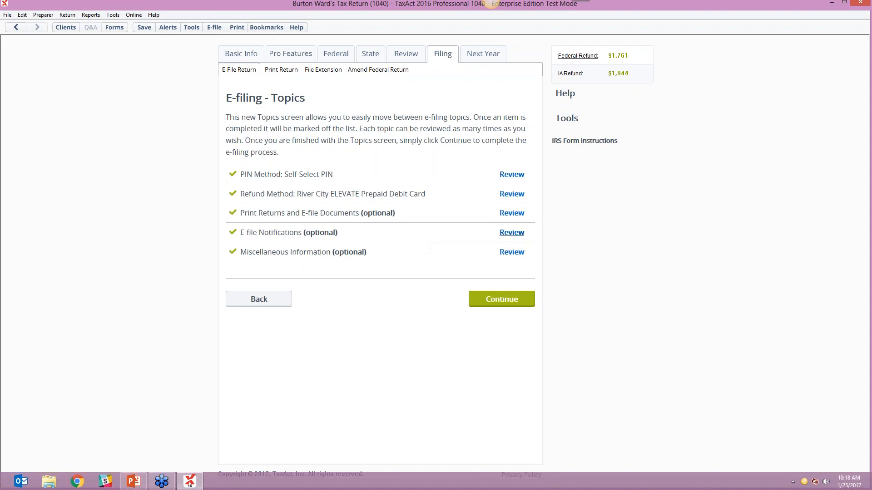
left_click(510, 232)
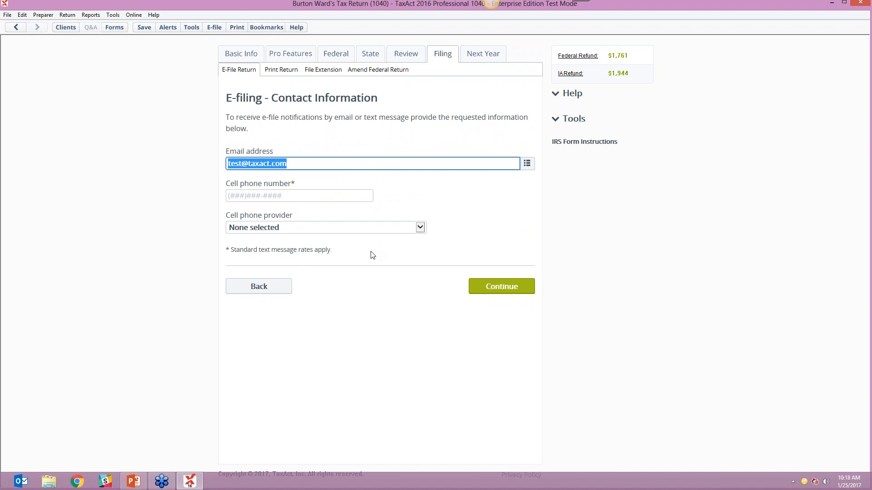
mouse_move(225, 158)
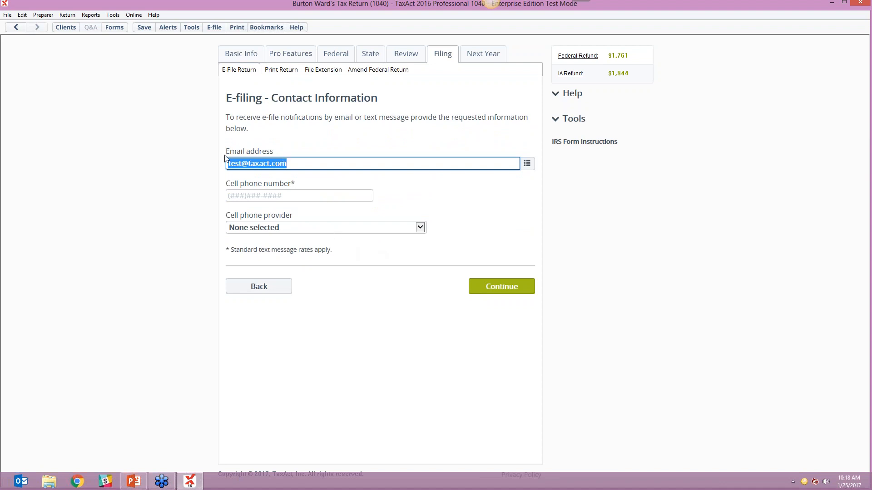
mouse_move(310, 180)
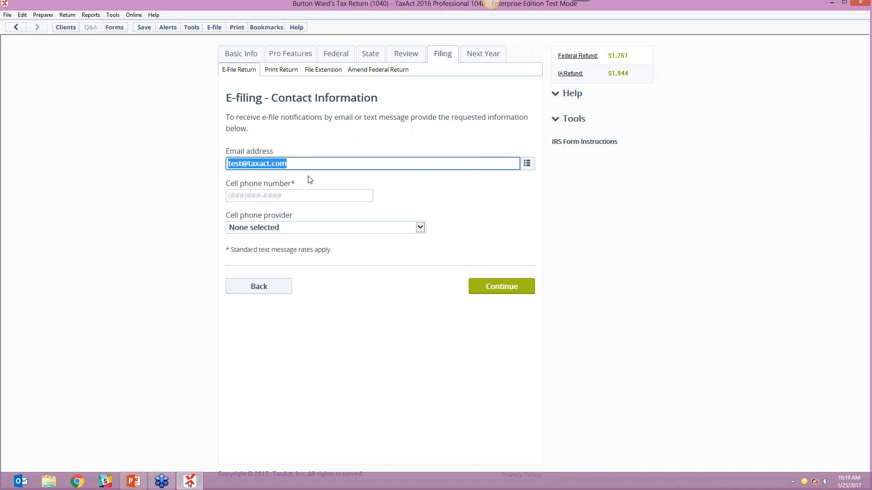
left_click(291, 195)
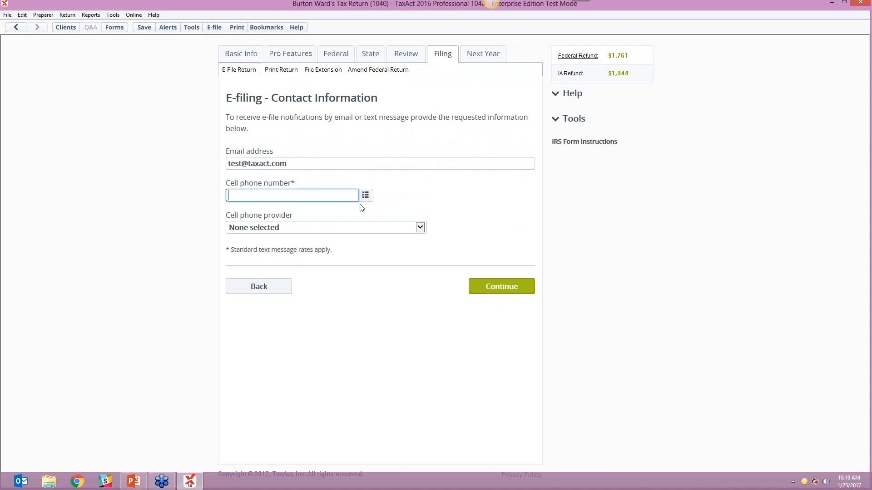
mouse_move(478, 270)
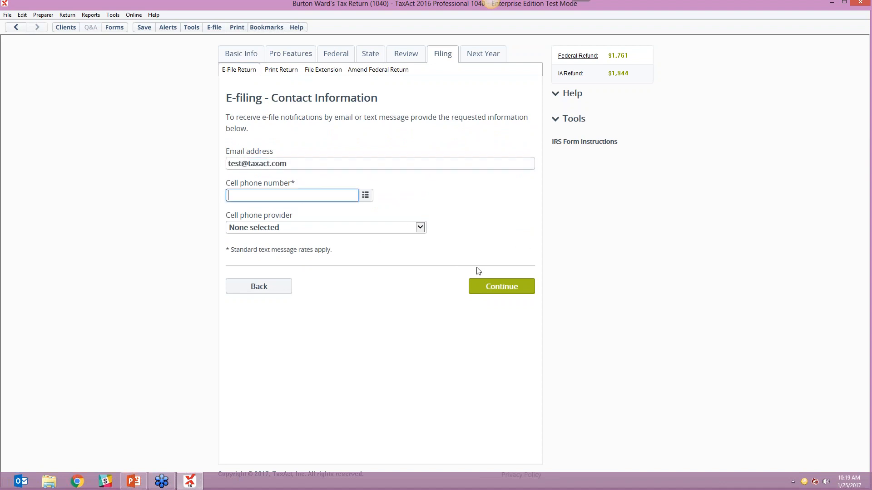
left_click(501, 286)
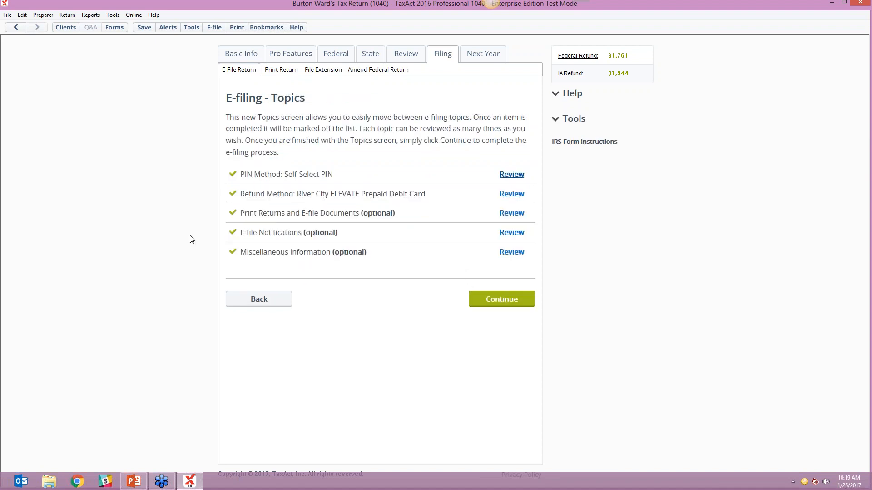
mouse_move(511, 252)
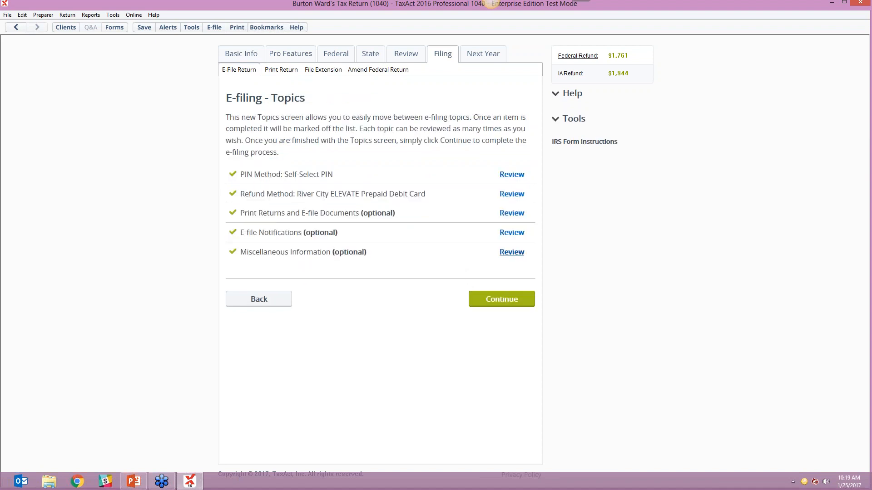
left_click(500, 299)
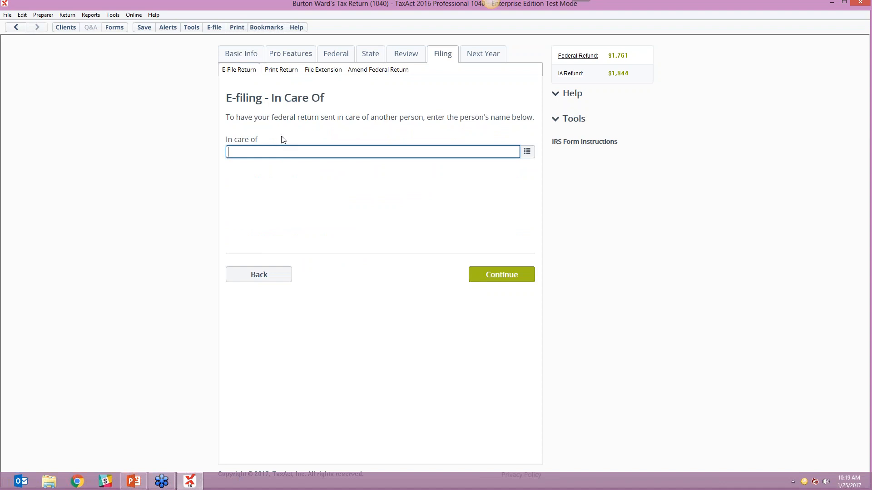
mouse_move(399, 134)
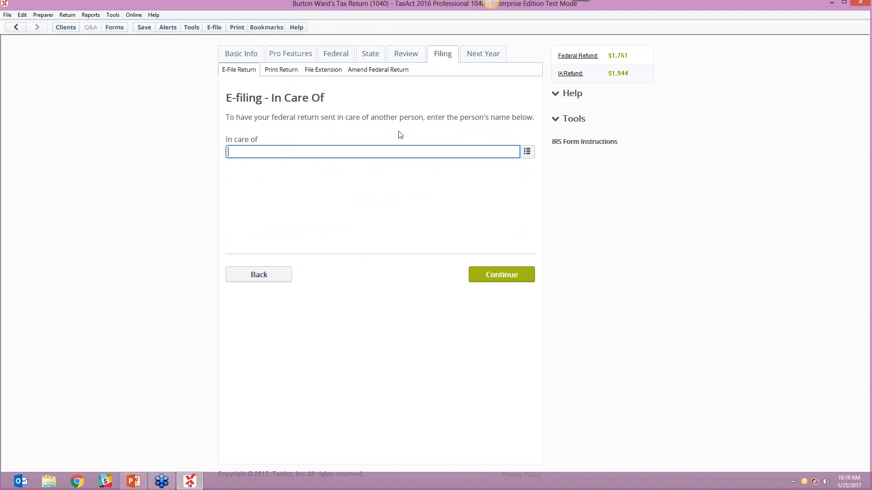
mouse_move(317, 133)
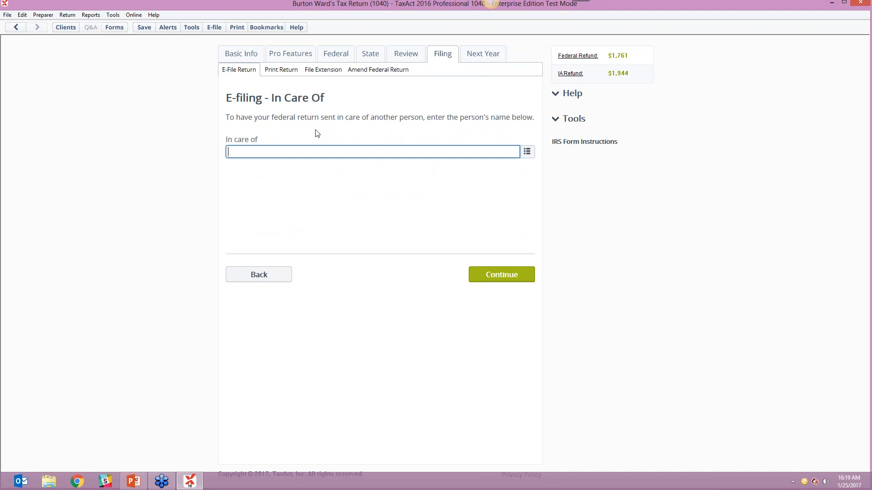
mouse_move(499, 310)
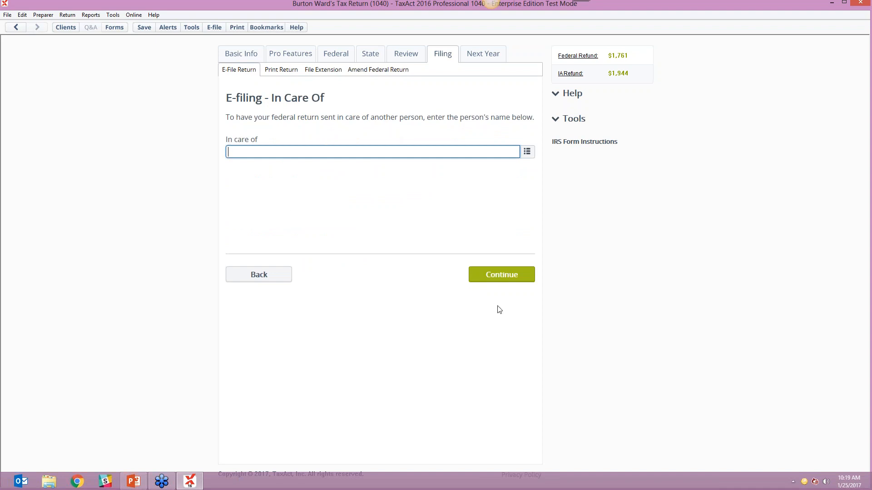
left_click(499, 274)
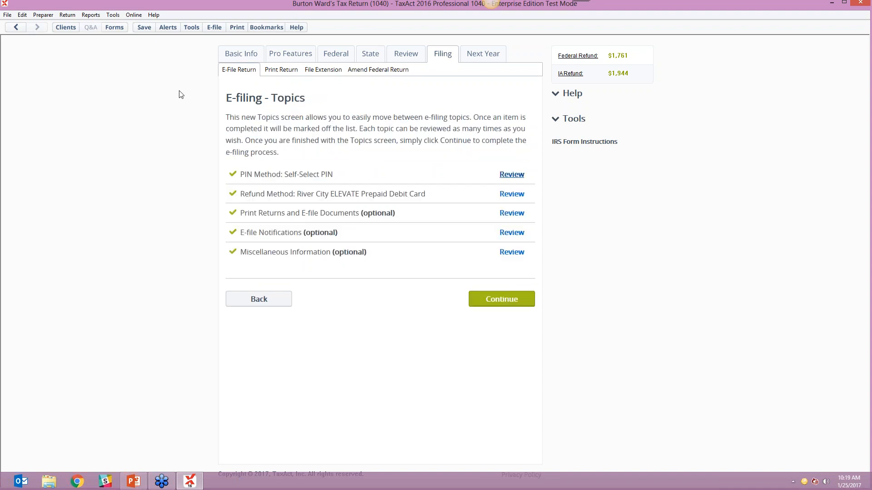
mouse_move(494, 307)
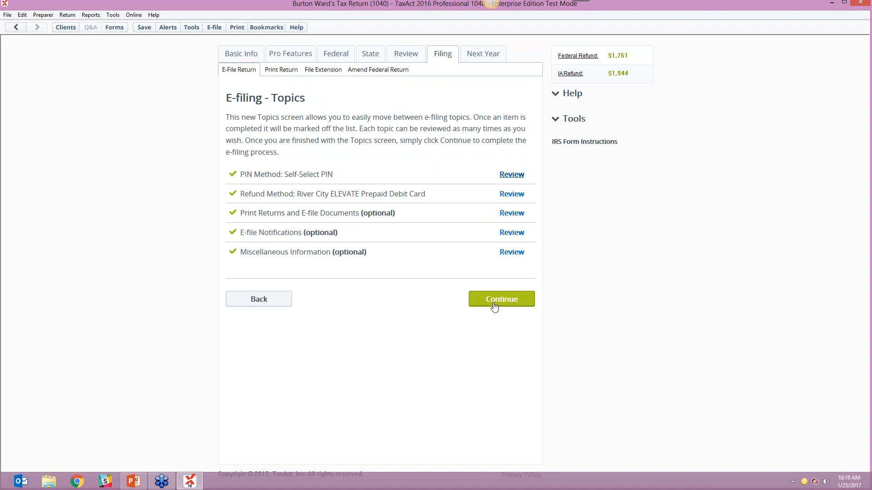
mouse_move(374, 217)
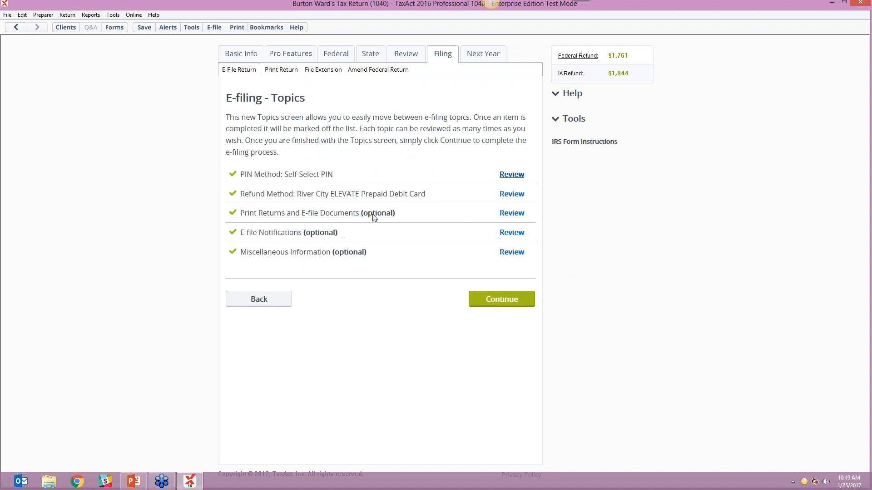
mouse_move(392, 262)
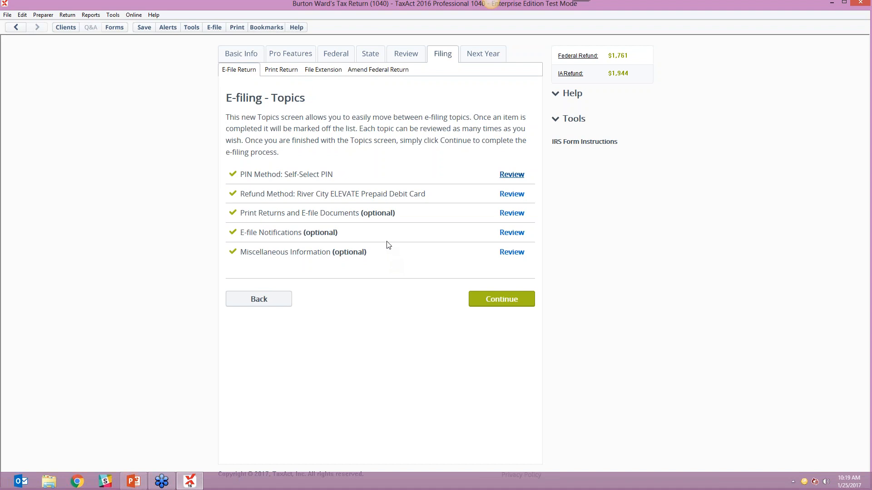
mouse_move(336, 184)
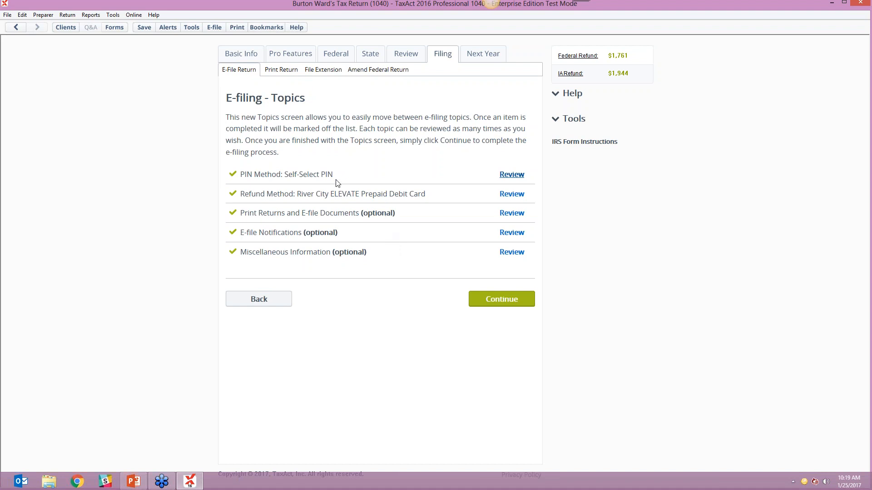
mouse_move(299, 185)
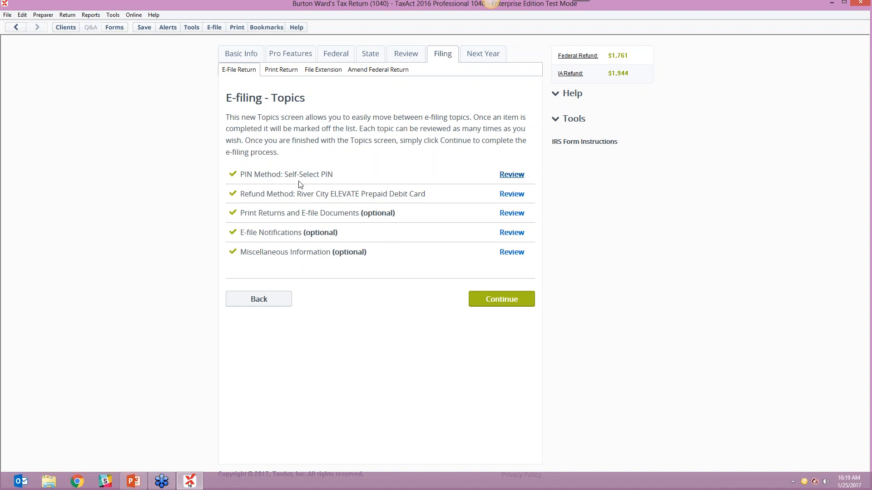
mouse_move(258, 203)
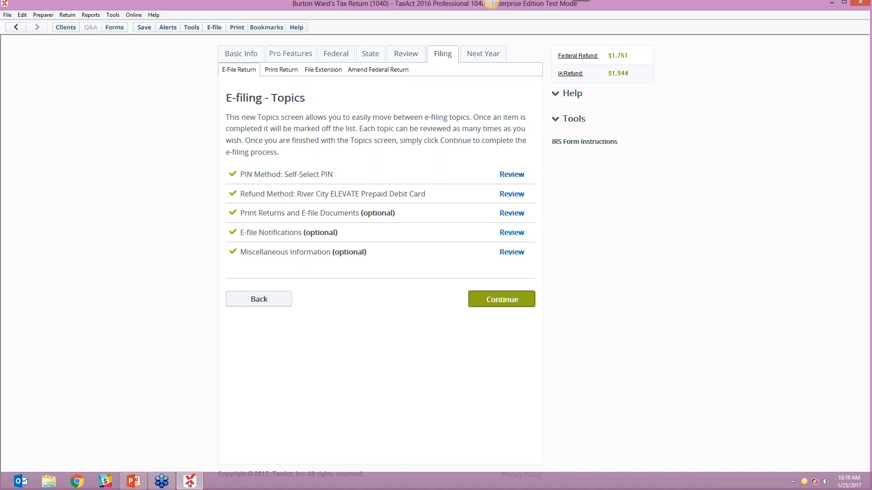
Continue past the E-filing Topics list with all five topics checked
left_click(500, 300)
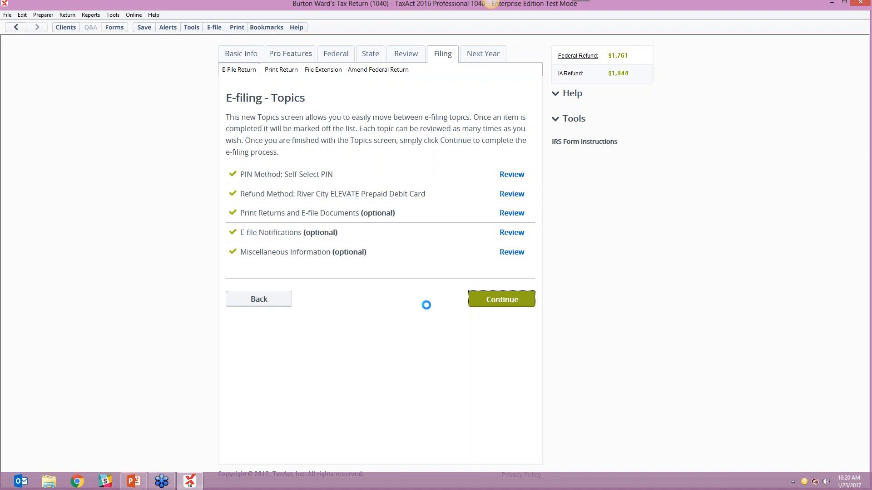
mouse_move(403, 153)
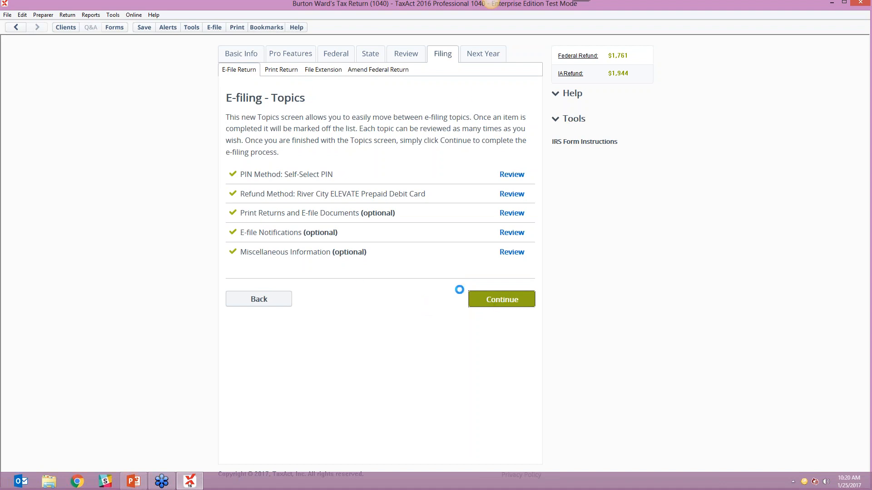
left_click(500, 299)
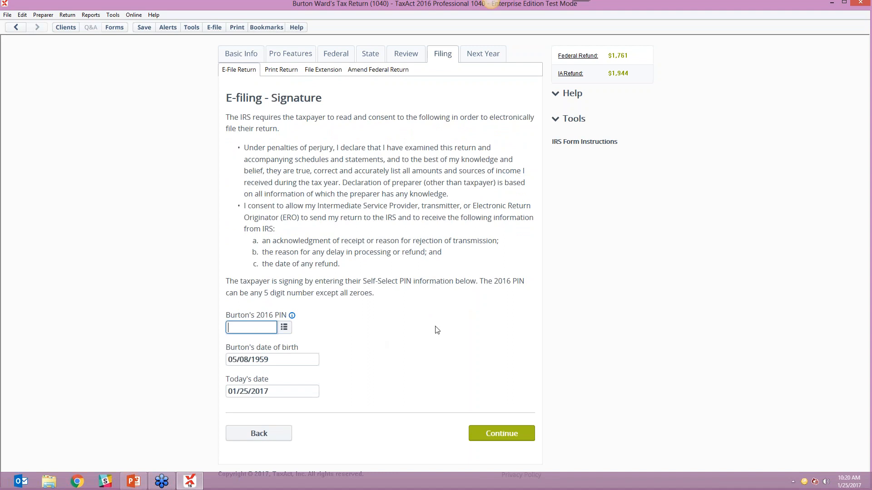
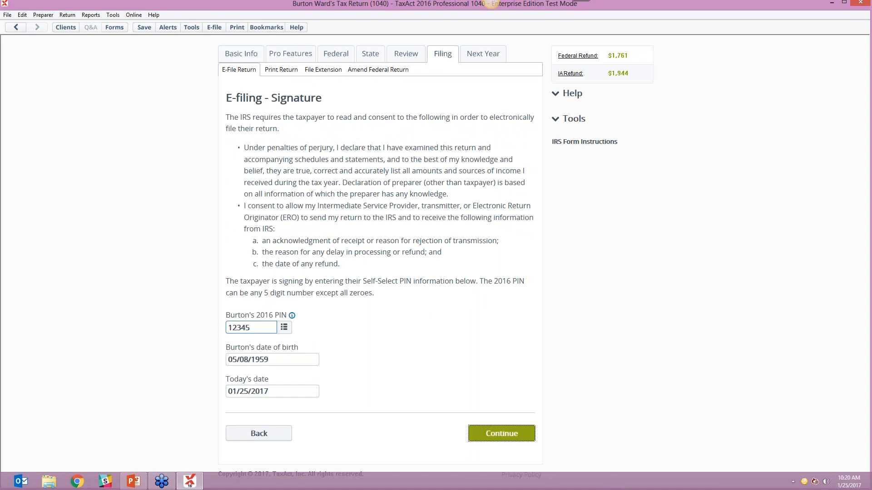
left_click(499, 433)
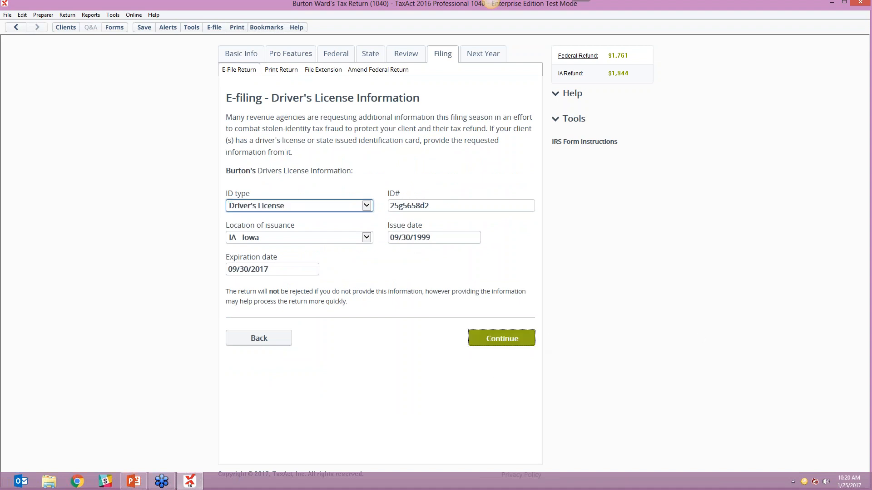
Accept the Iowa driver's license details to reach E-filing - Passed Alerts
left_click(500, 337)
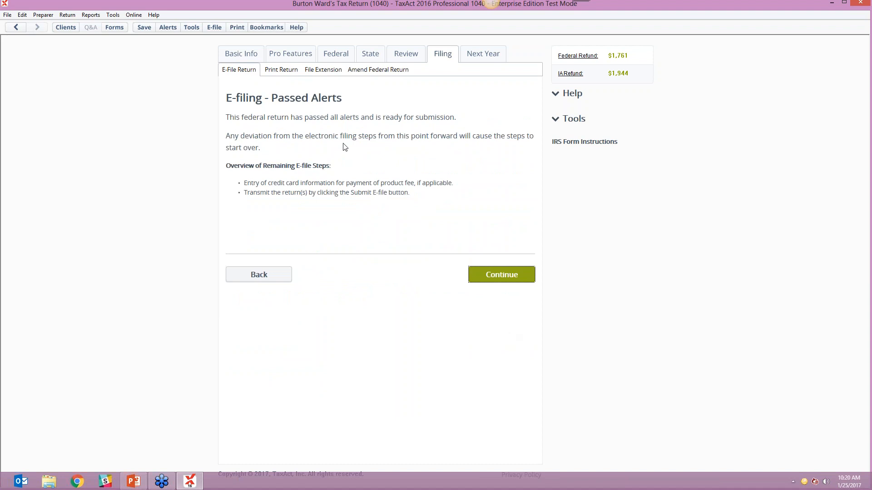
mouse_move(263, 130)
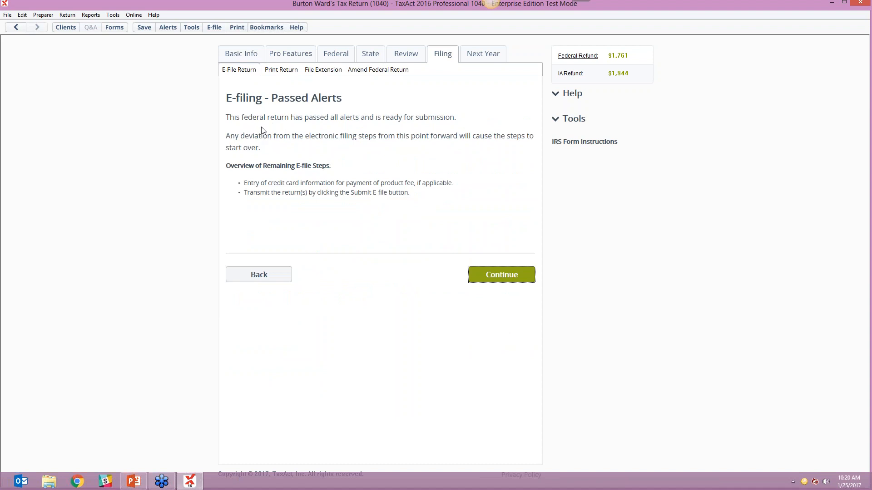
mouse_move(399, 175)
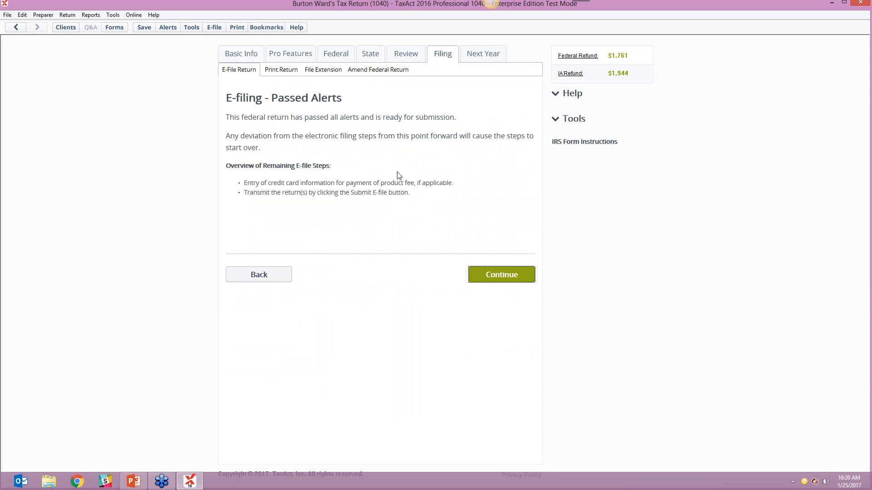
mouse_move(264, 111)
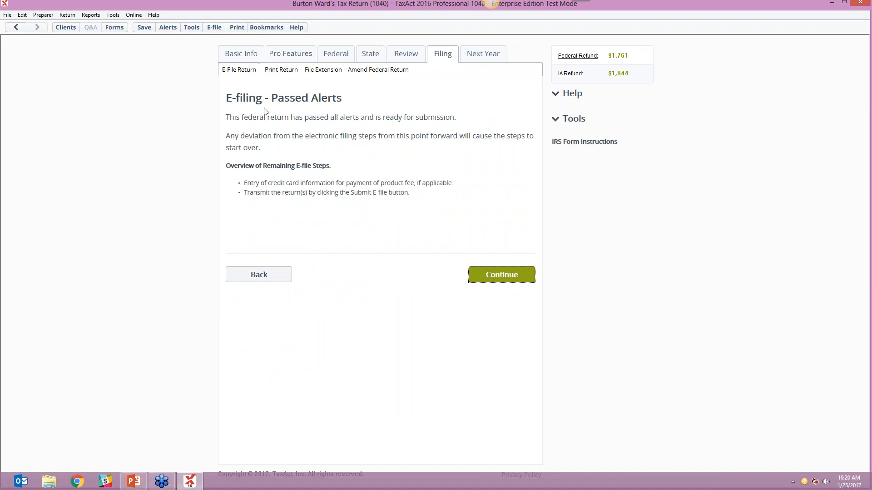
mouse_move(424, 242)
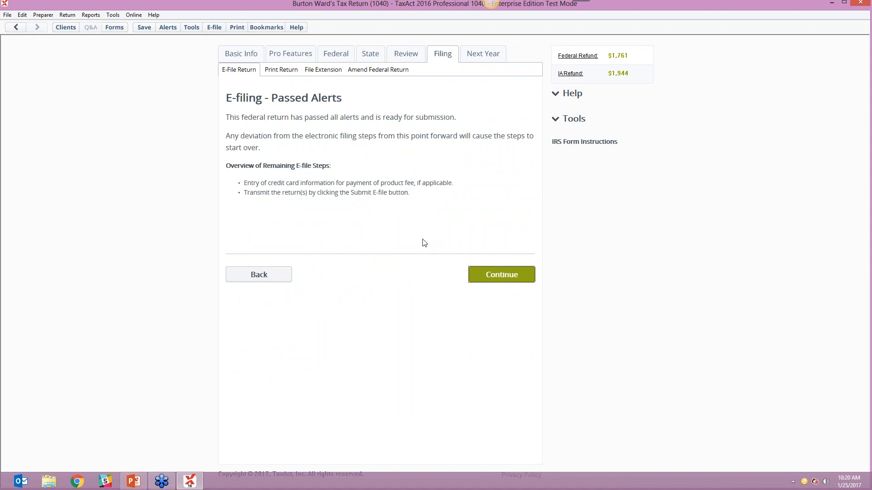
mouse_move(345, 225)
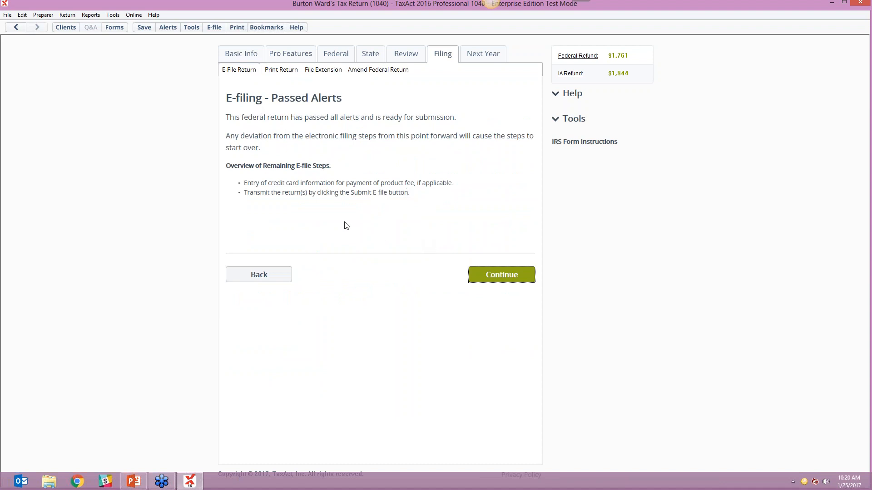
mouse_move(242, 160)
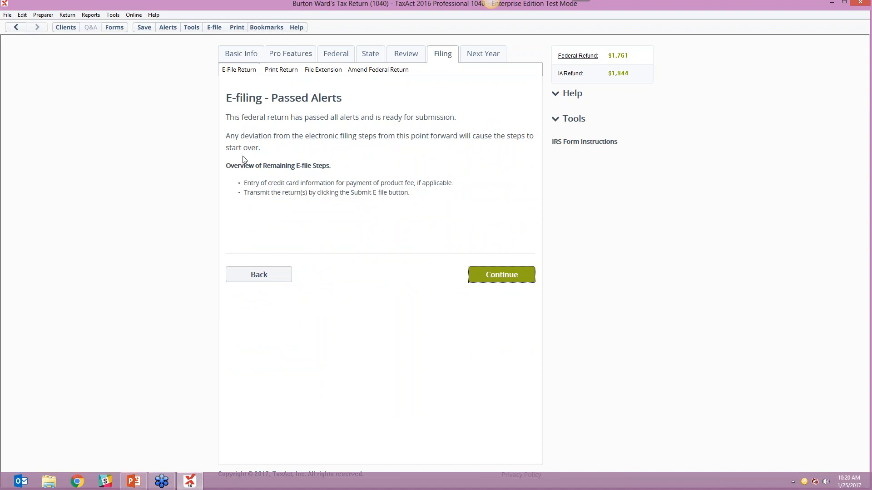
mouse_move(247, 156)
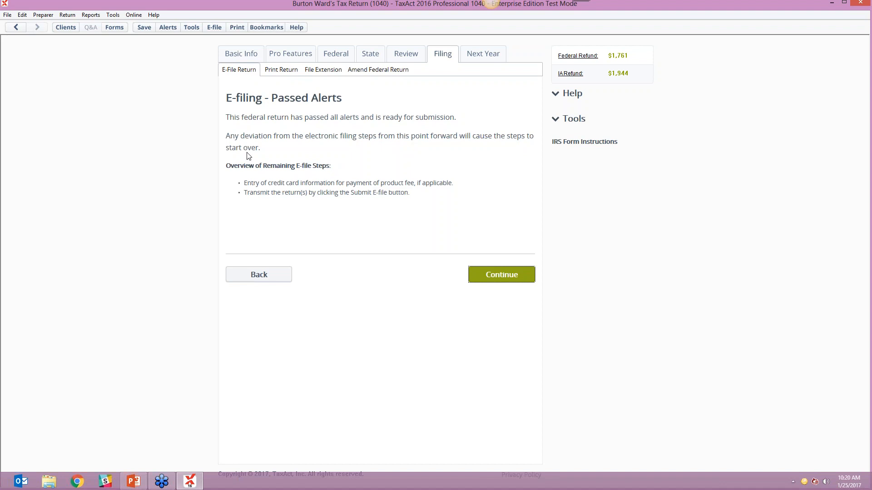
mouse_move(293, 156)
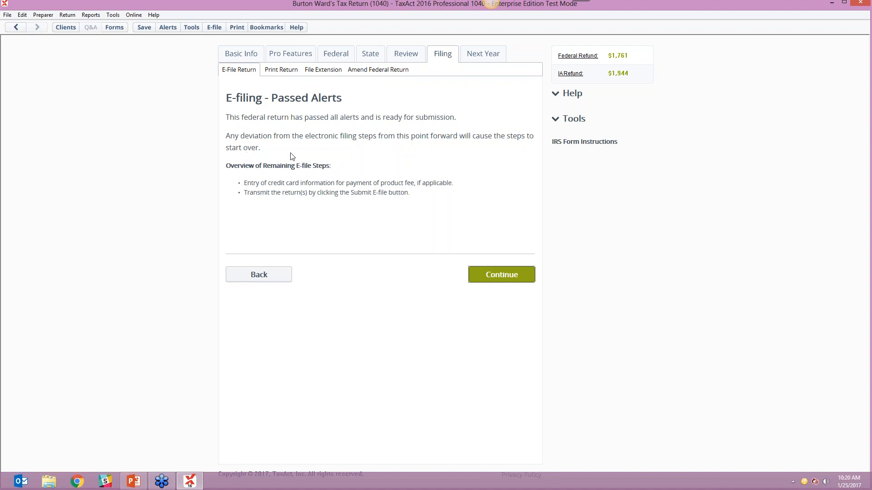
mouse_move(362, 178)
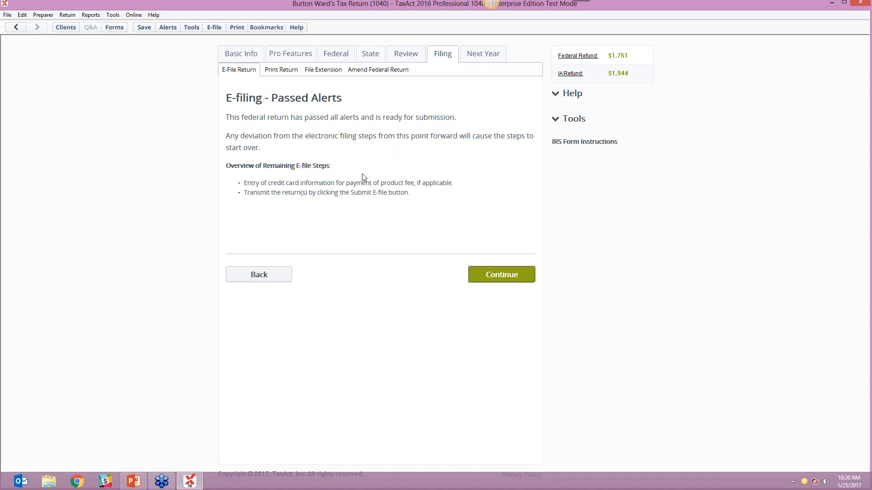
mouse_move(529, 257)
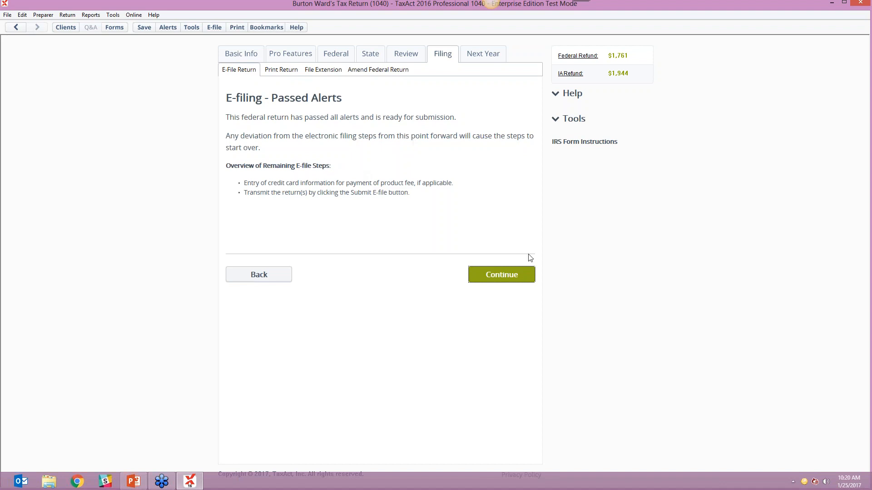
Continue from Passed Alerts to the E-filing - Submit Return page
left_click(500, 275)
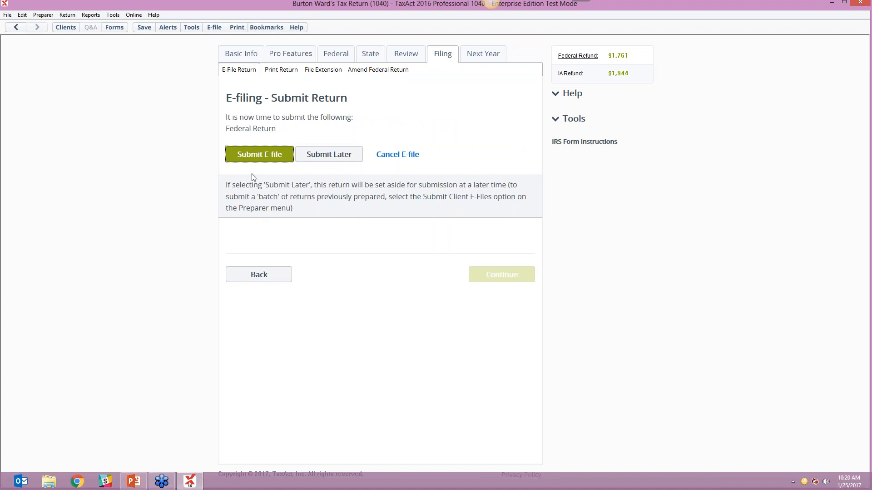
mouse_move(366, 228)
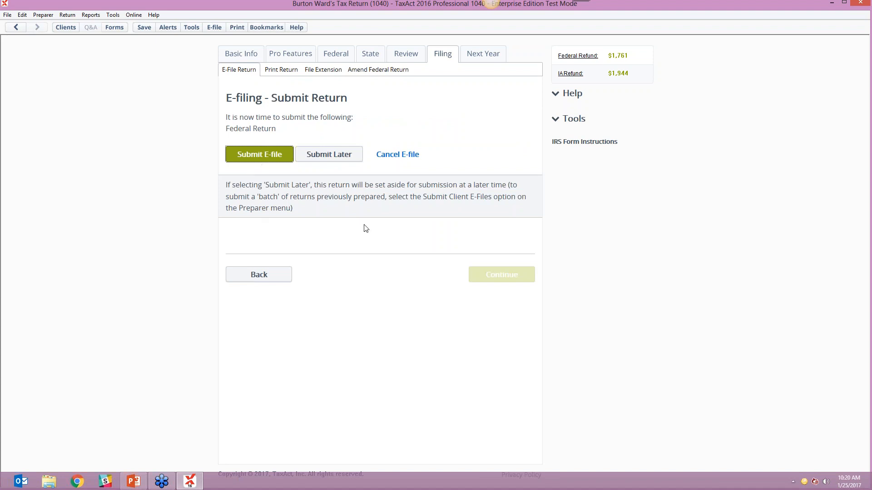
mouse_move(340, 203)
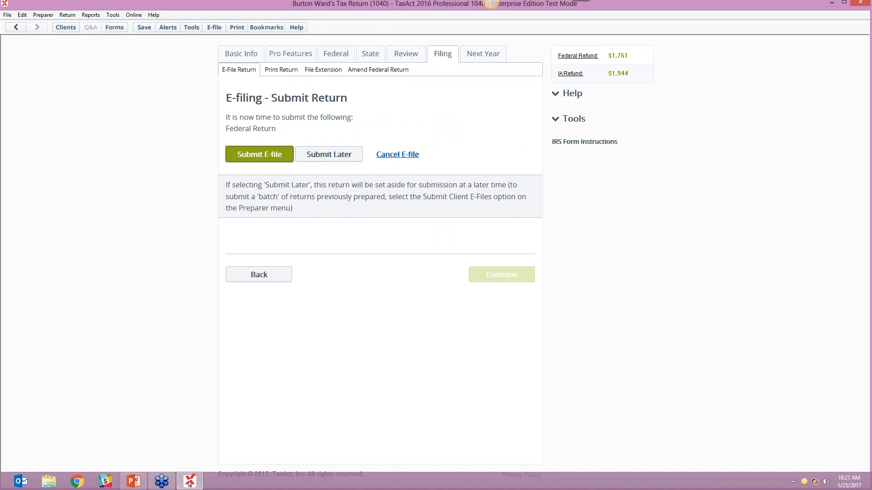
mouse_move(397, 154)
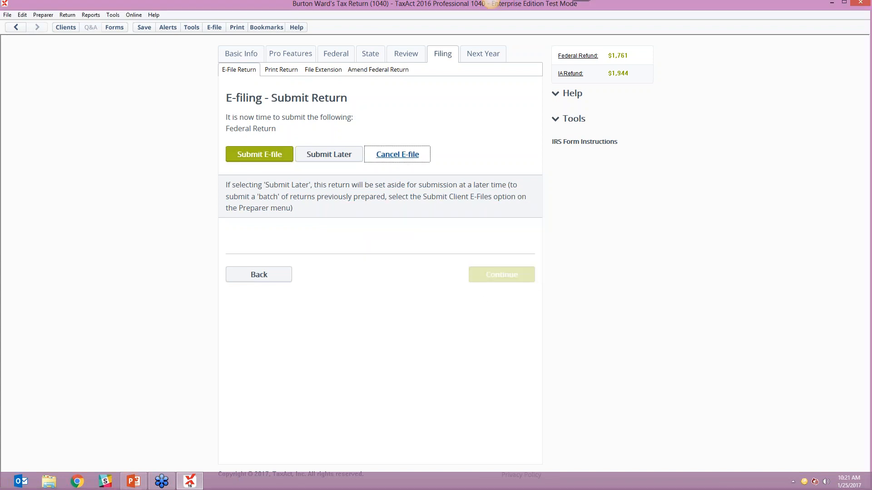
left_click(397, 154)
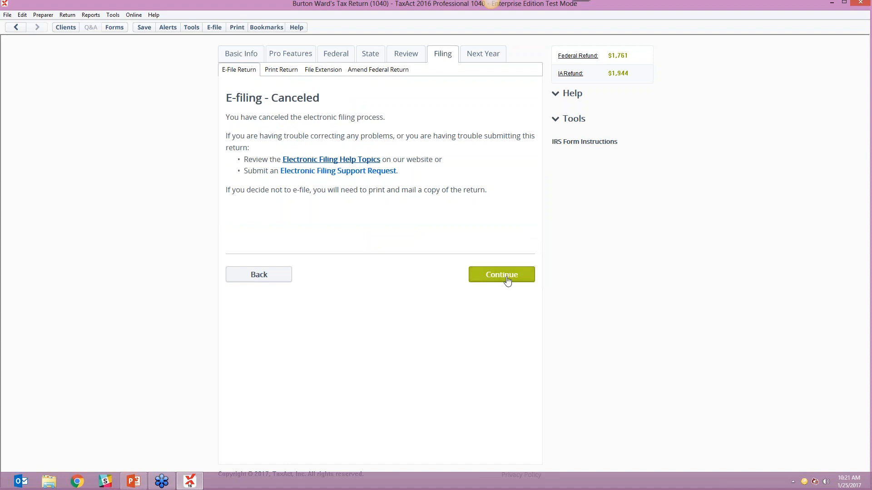
mouse_move(508, 235)
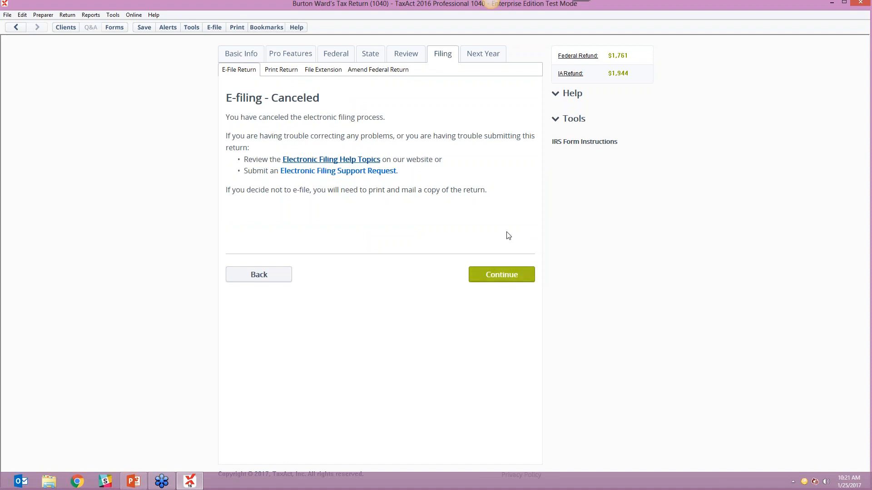
mouse_move(500, 274)
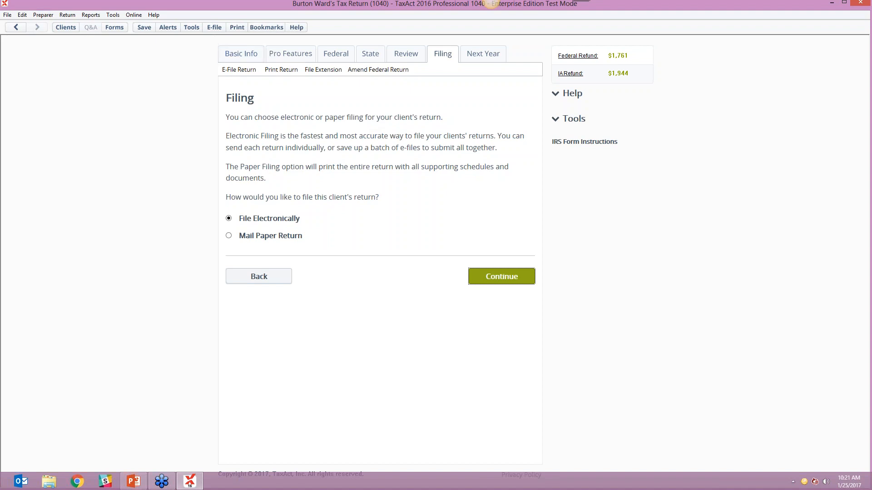
mouse_move(65, 27)
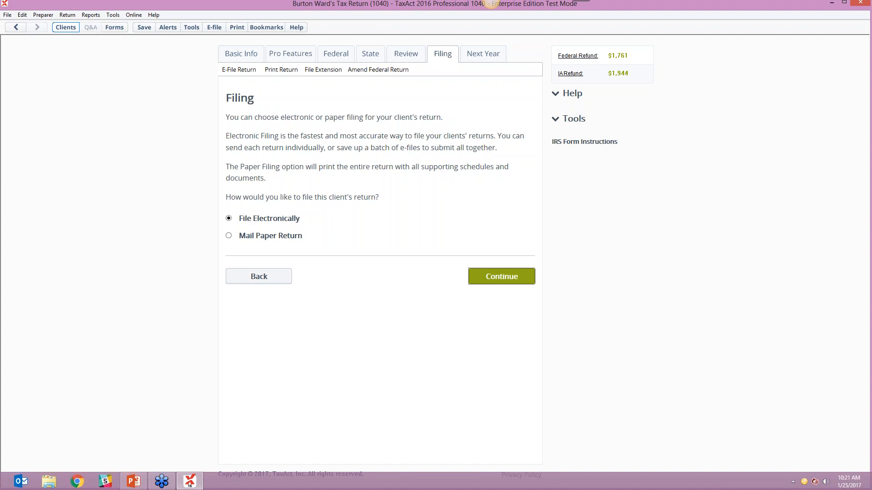
mouse_move(65, 27)
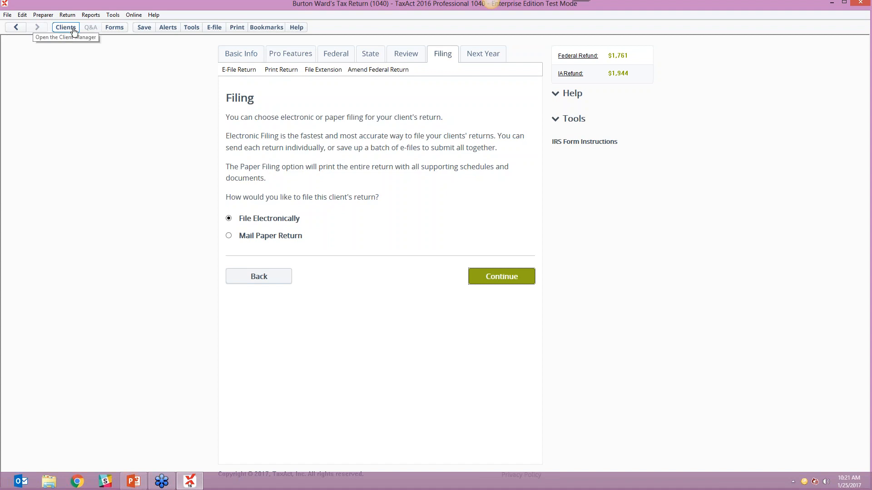
left_click(65, 27)
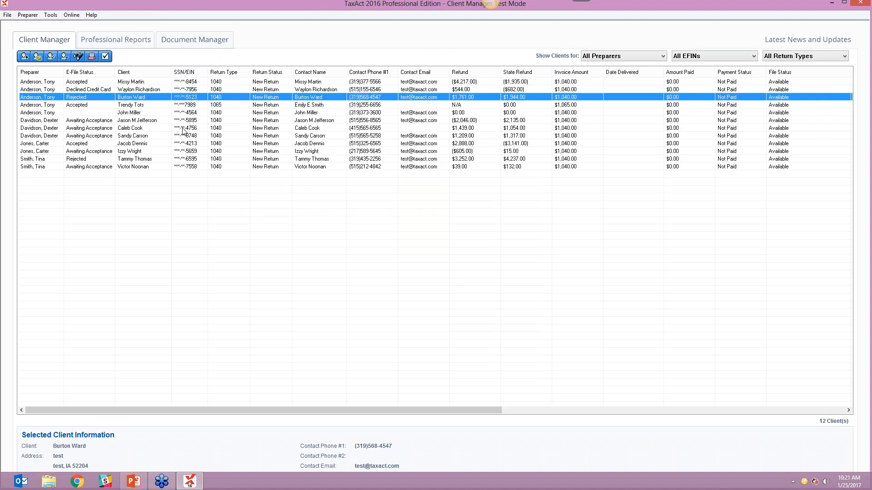
mouse_move(180, 110)
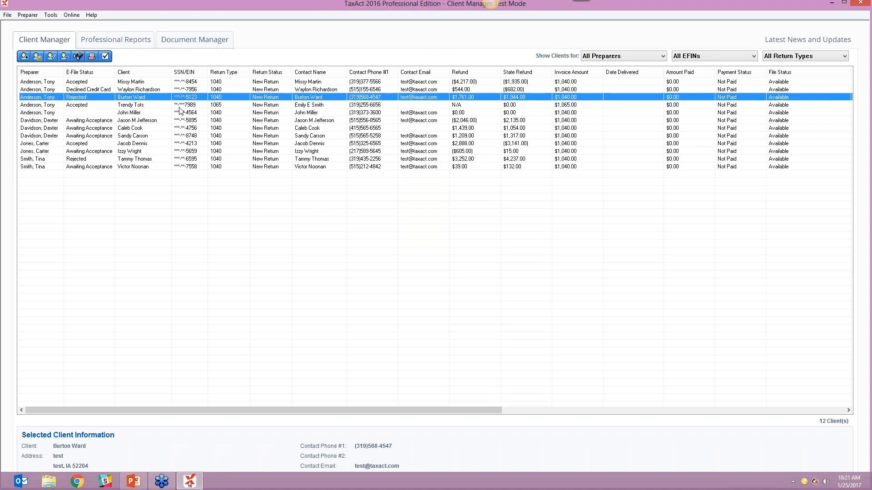
mouse_move(93, 113)
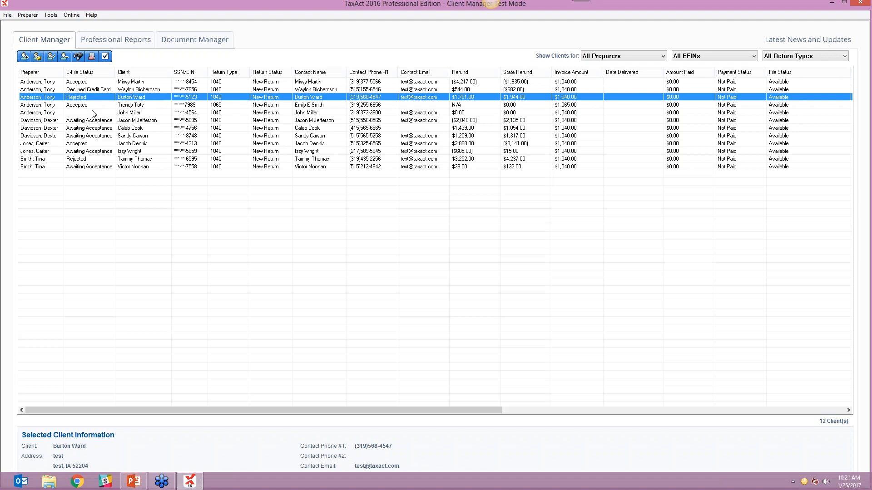
mouse_move(213, 130)
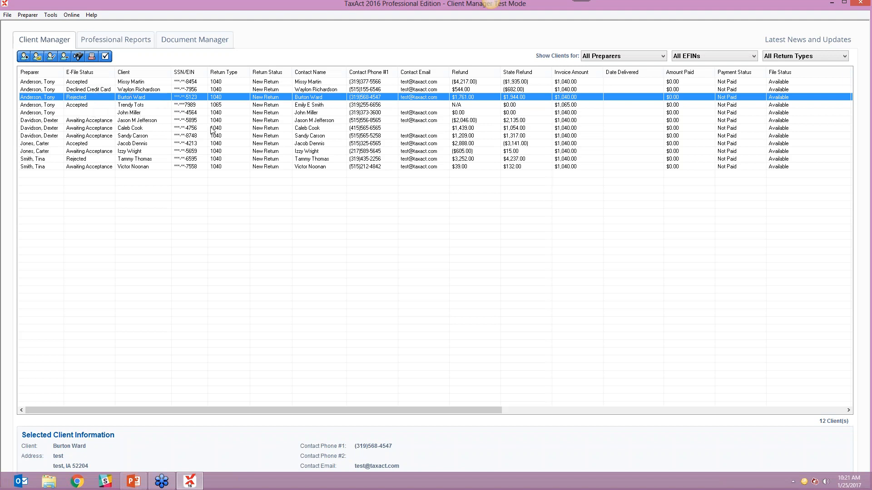
mouse_move(82, 104)
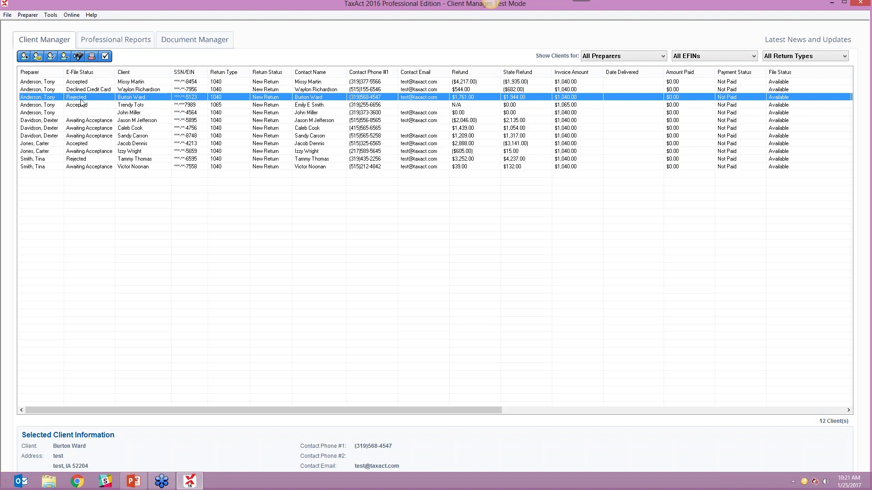
mouse_move(110, 99)
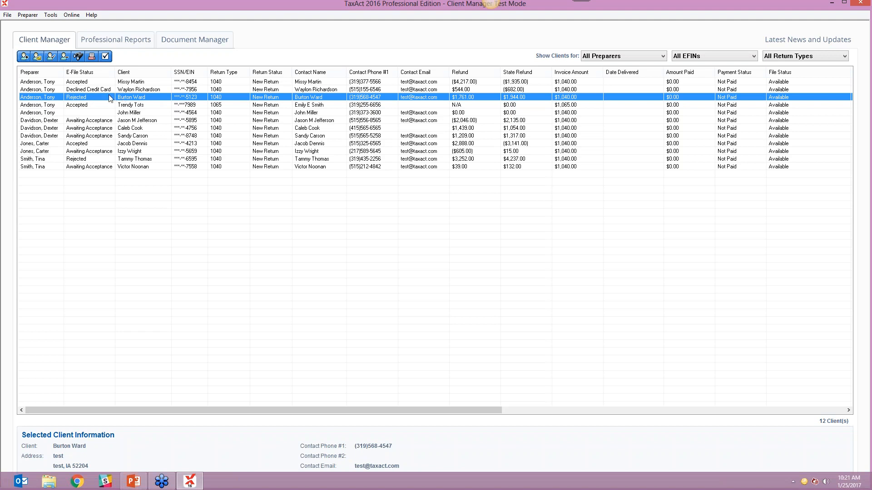
mouse_move(93, 101)
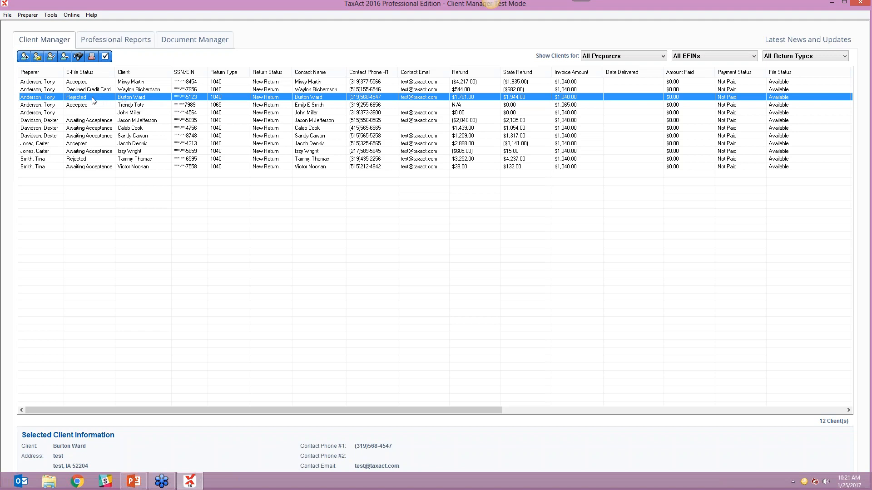
mouse_move(127, 147)
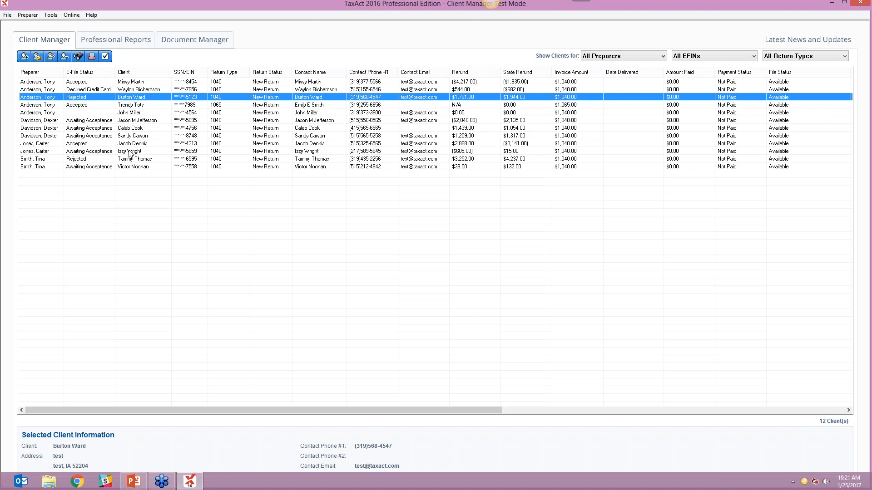
mouse_move(117, 105)
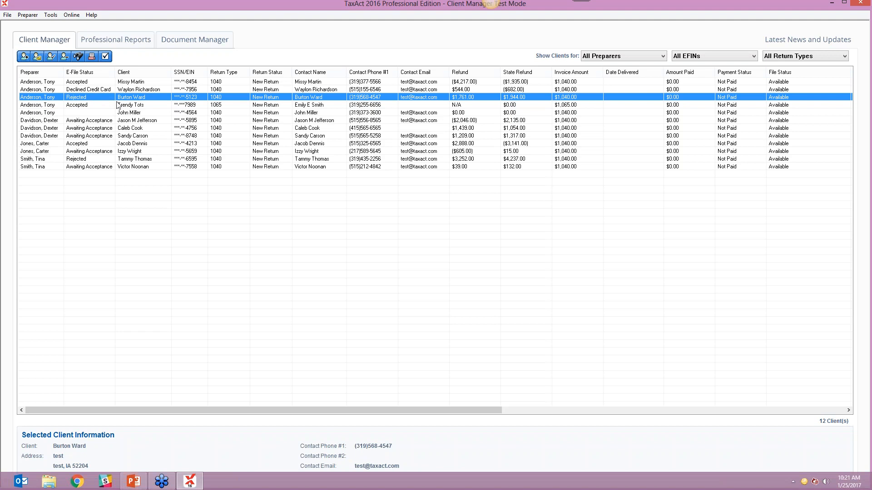
Open the Professional Reports tab and refresh its report data
left_click(115, 39)
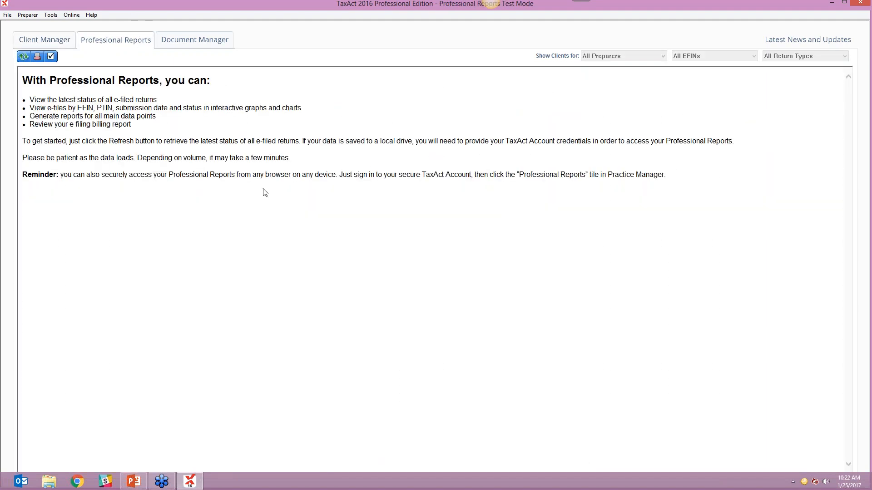
mouse_move(111, 42)
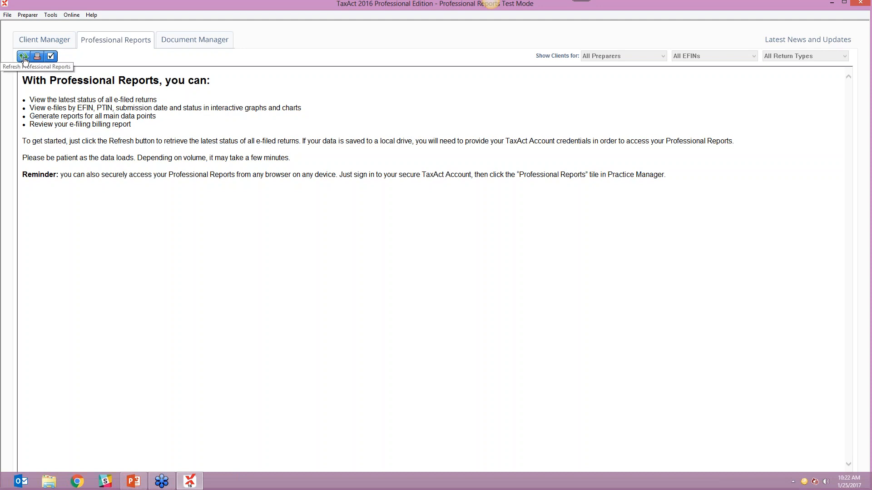
left_click(23, 56)
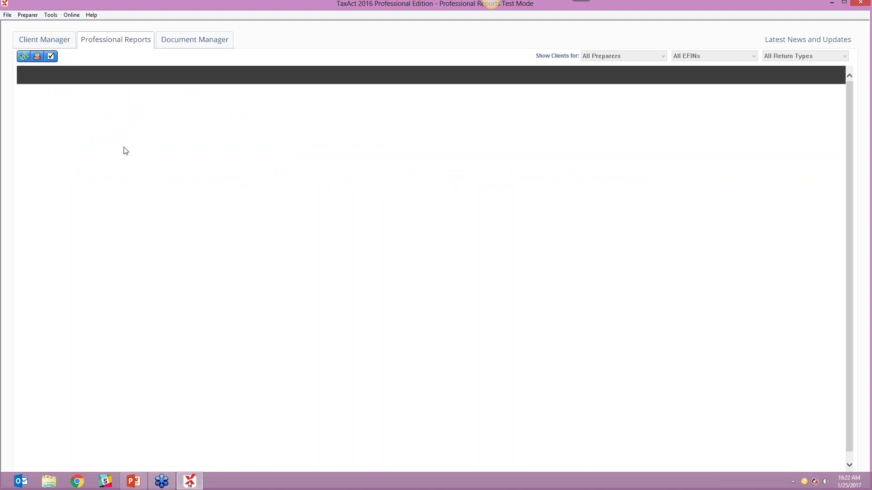
mouse_move(623, 119)
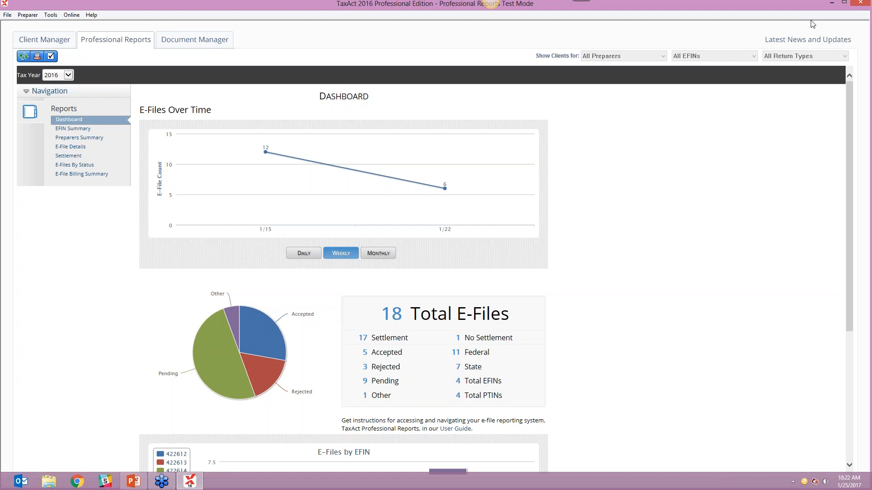
mouse_move(61, 86)
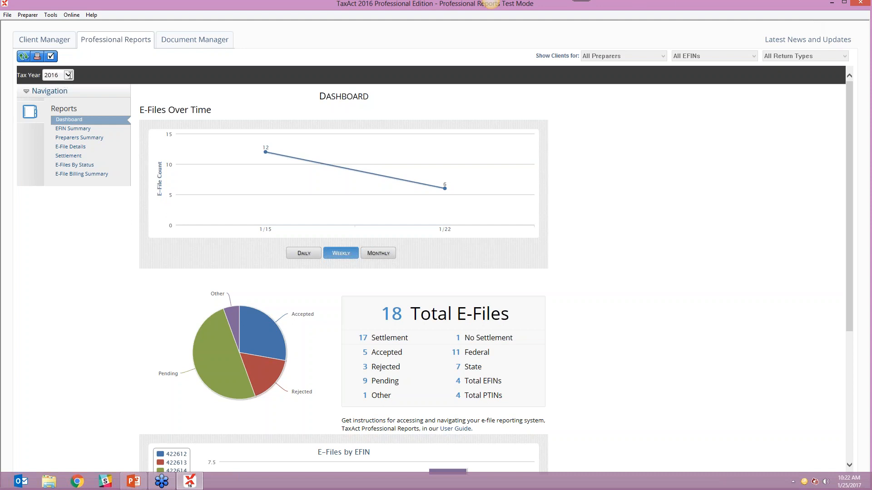
left_click(69, 75)
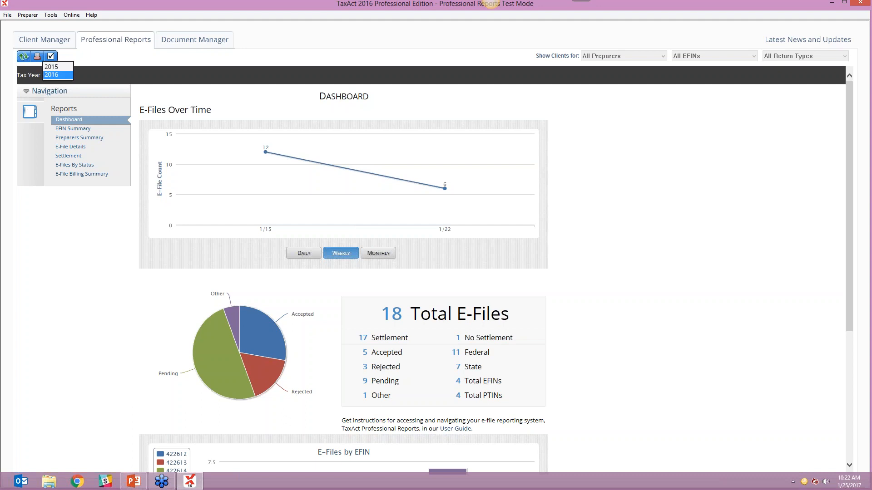
mouse_move(67, 76)
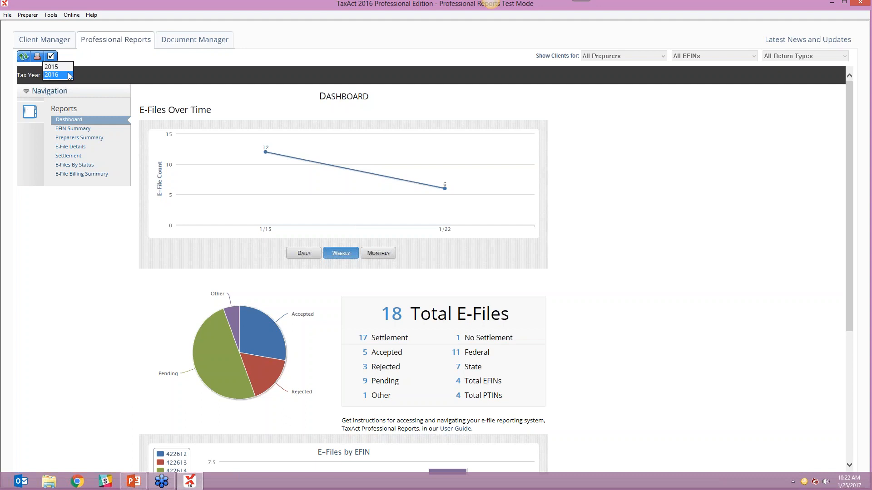
mouse_move(64, 78)
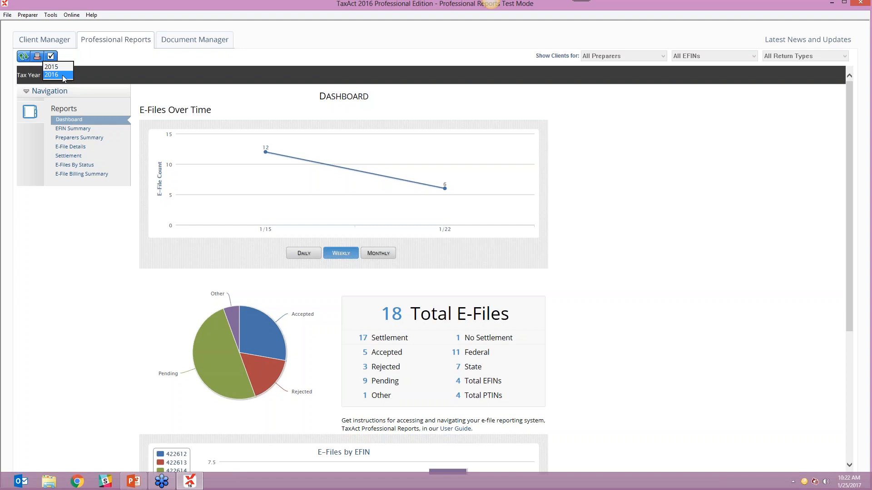
mouse_move(63, 77)
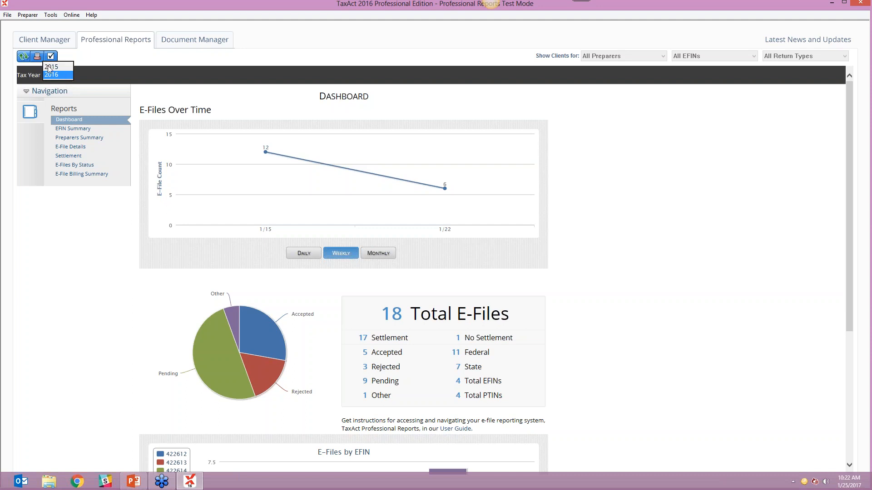
mouse_move(61, 67)
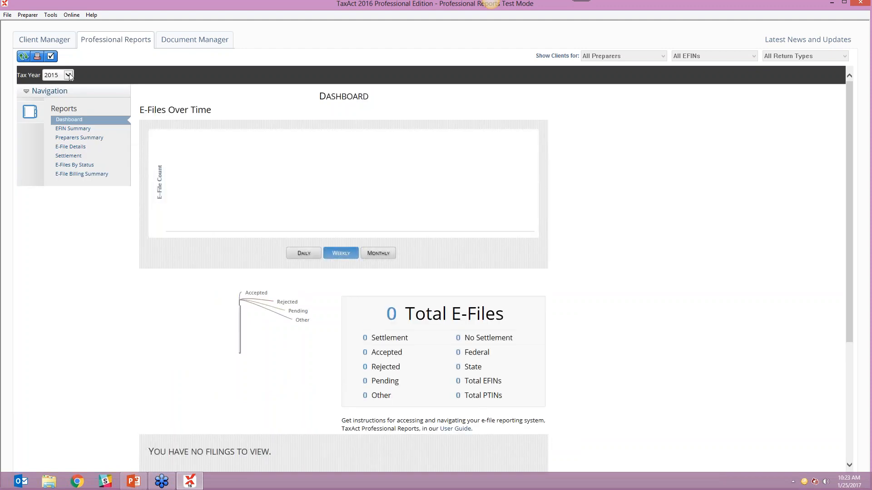
left_click(69, 74)
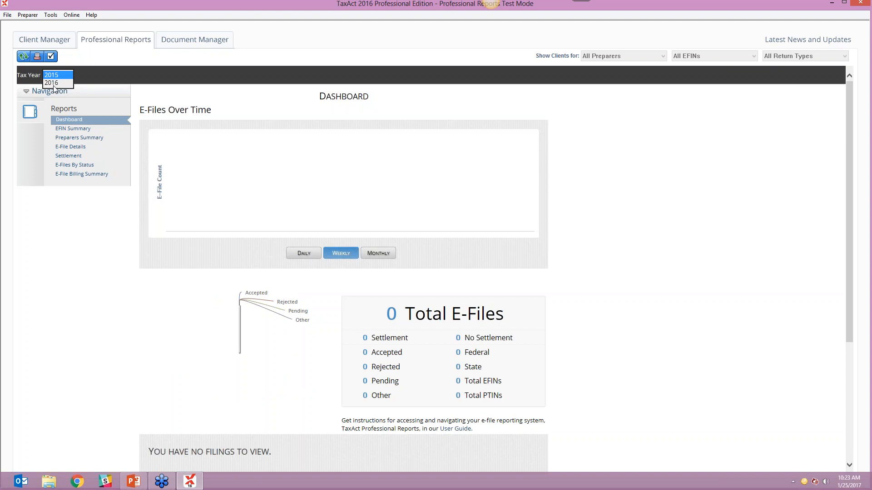
left_click(52, 74)
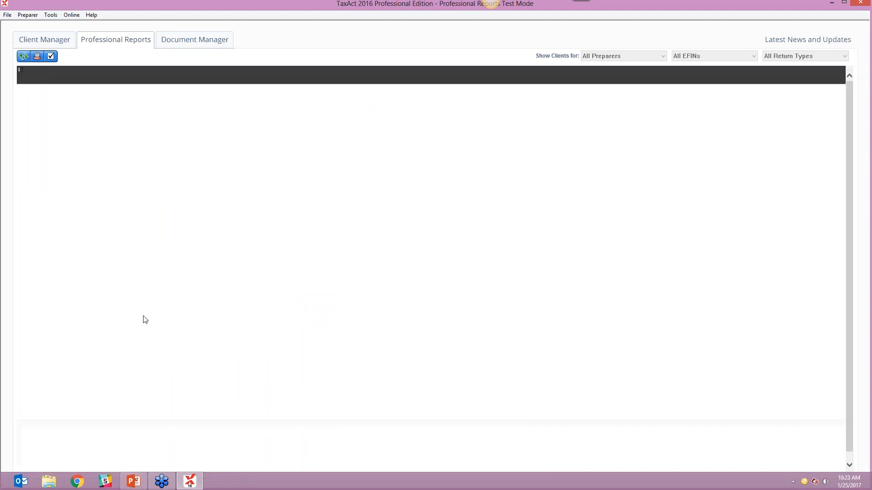
left_click(115, 39)
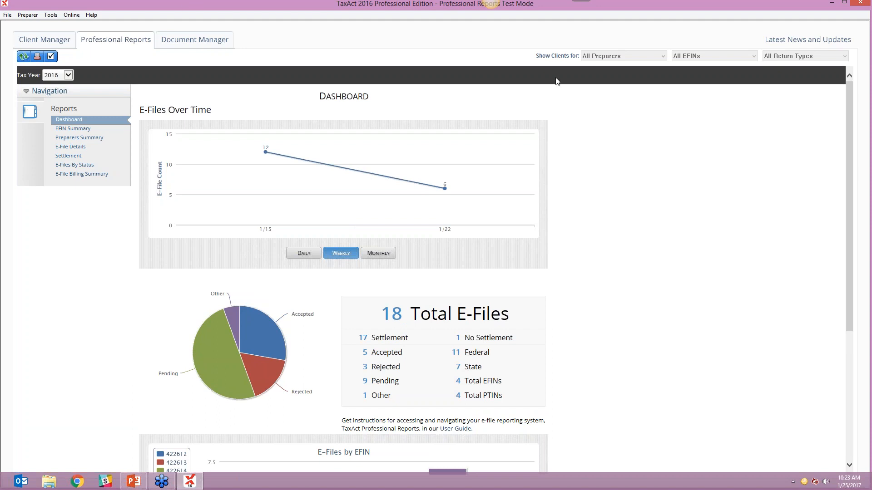
mouse_move(87, 127)
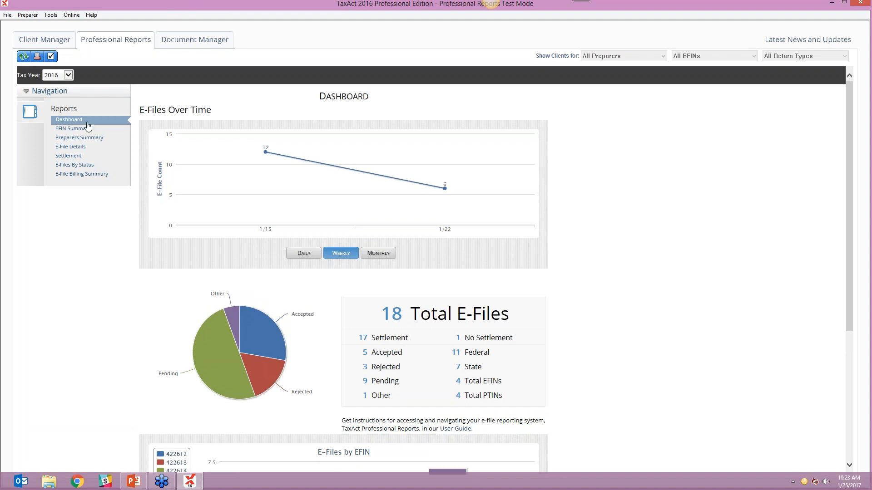
mouse_move(728, 218)
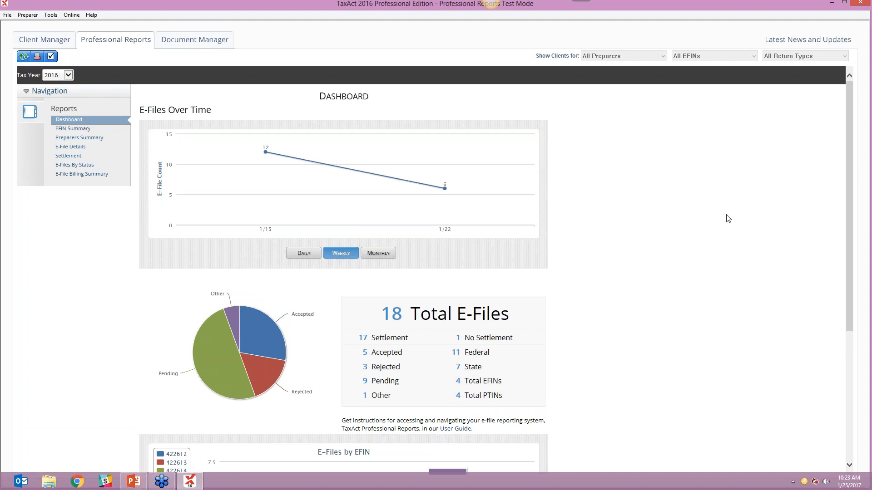
mouse_move(724, 219)
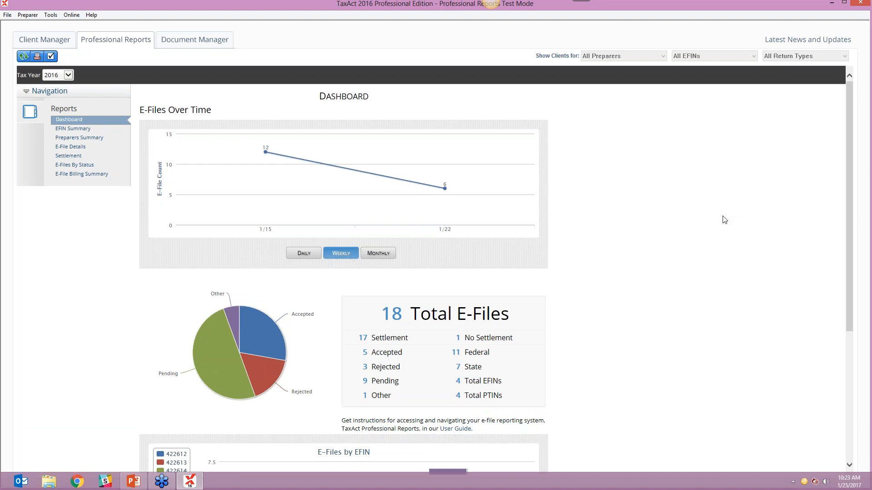
mouse_move(71, 295)
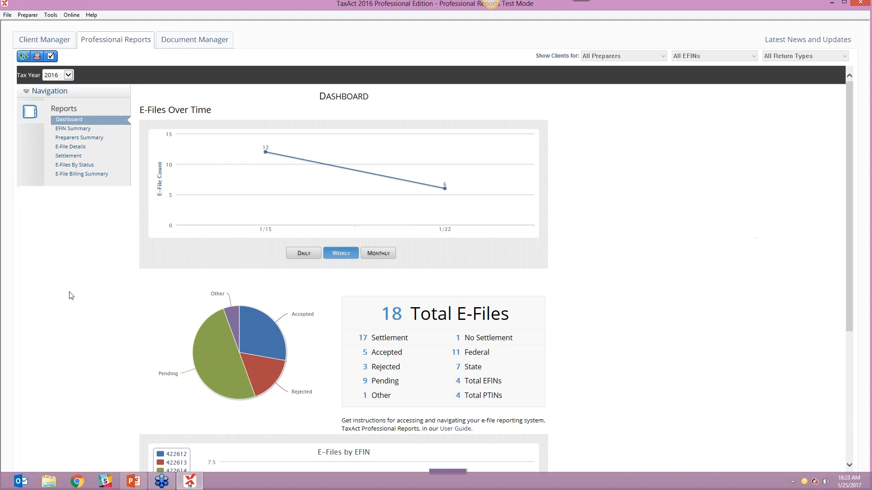
mouse_move(736, 228)
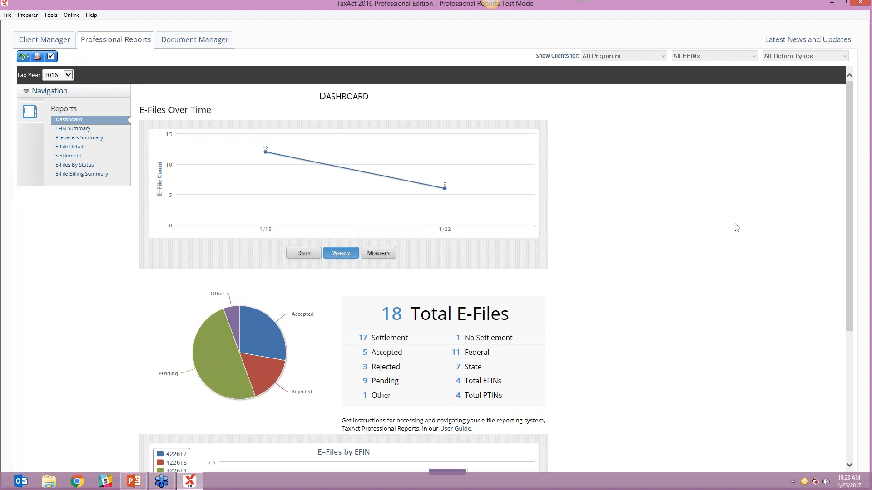
scroll("down", 3)
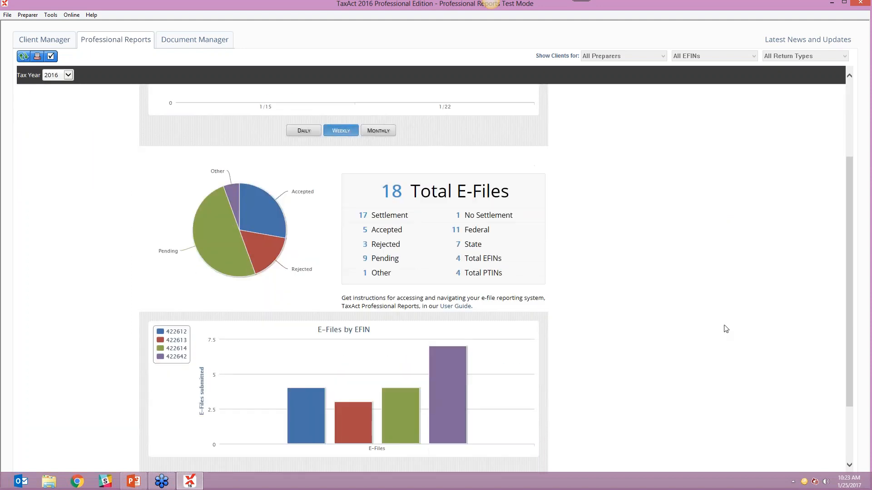
scroll("down", 3)
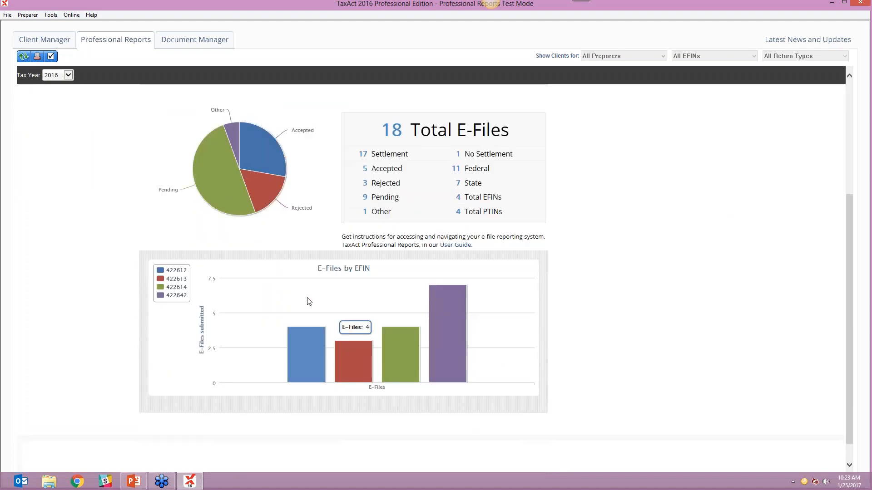
mouse_move(646, 310)
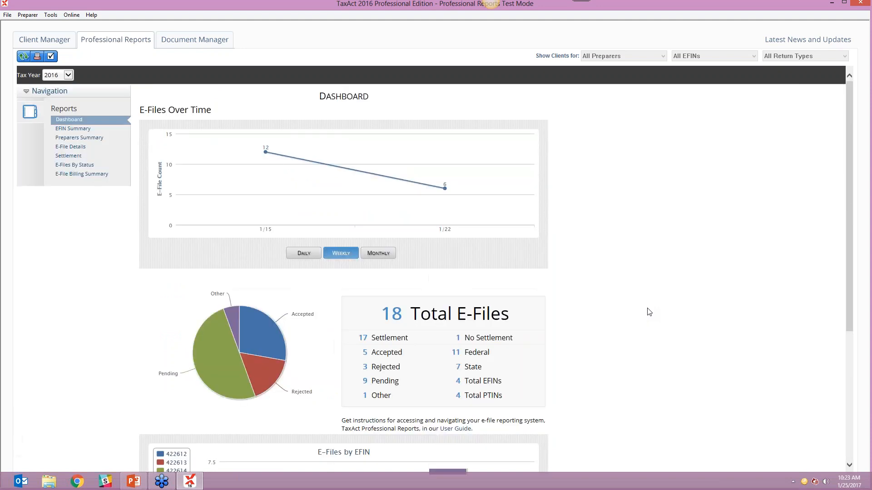
mouse_move(309, 393)
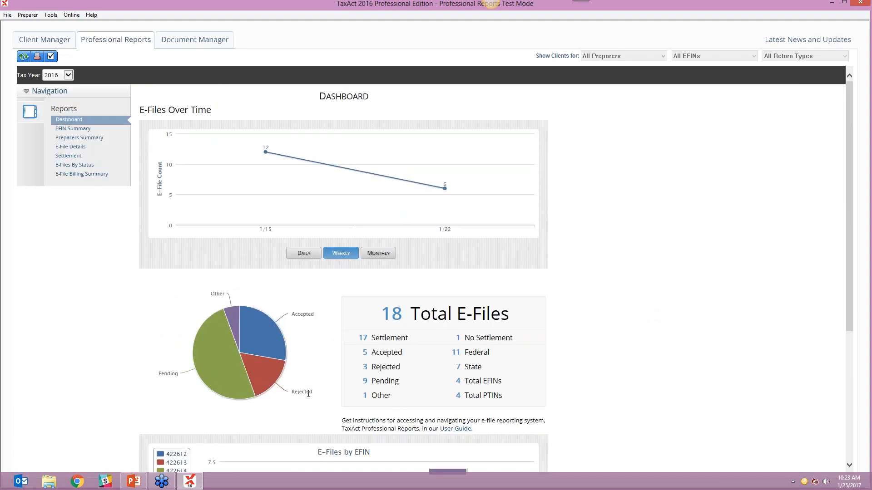
mouse_move(82, 132)
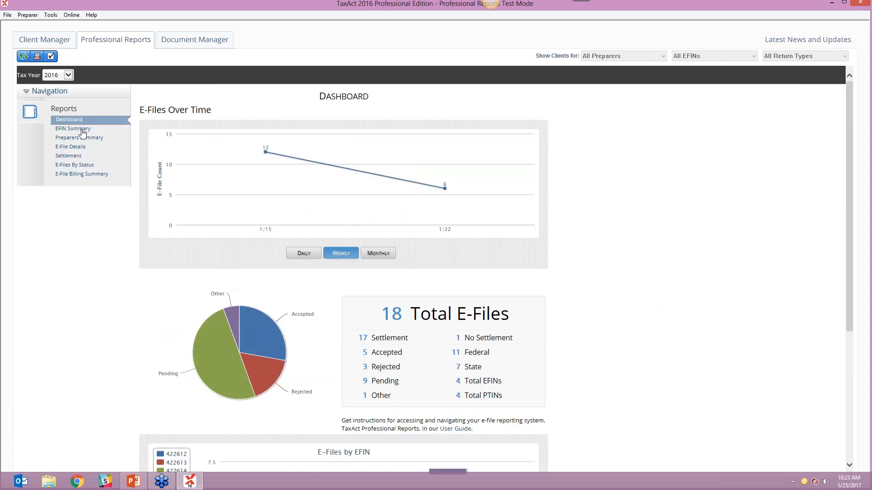
left_click(73, 129)
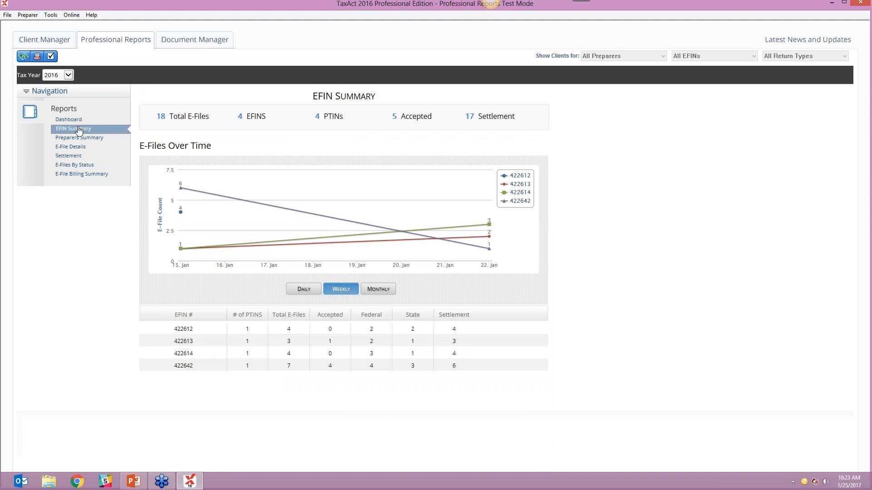
mouse_move(72, 135)
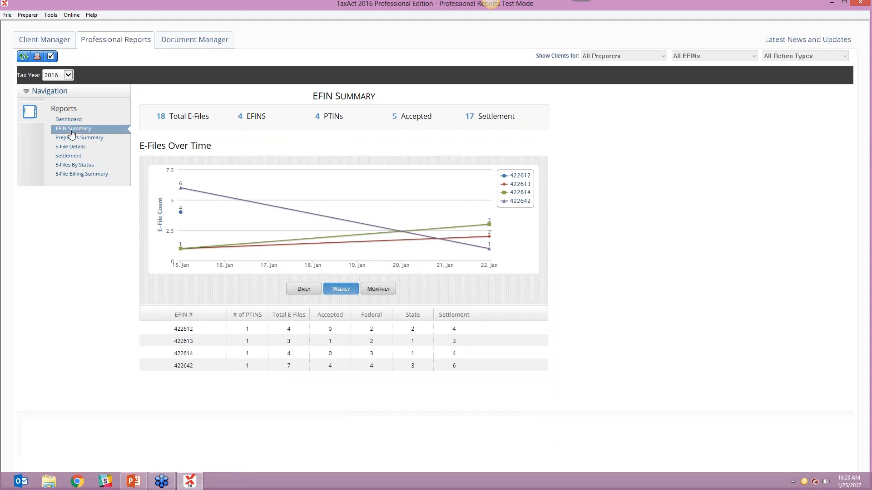
mouse_move(138, 120)
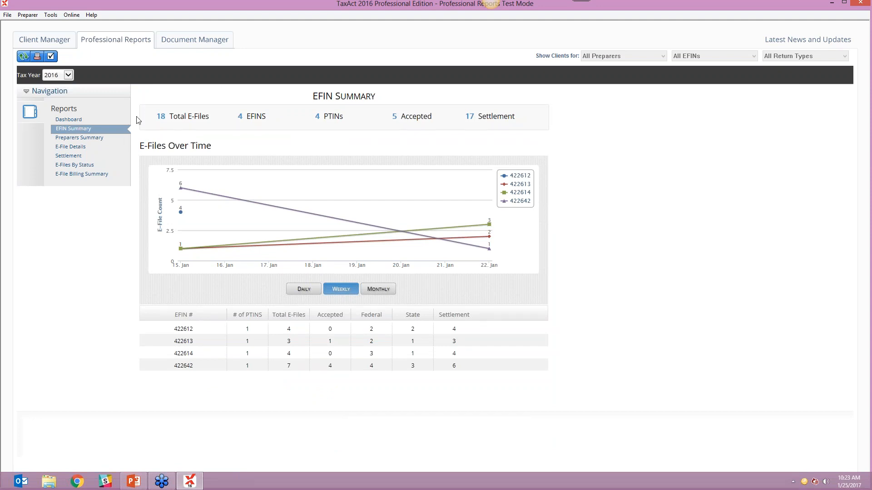
mouse_move(273, 373)
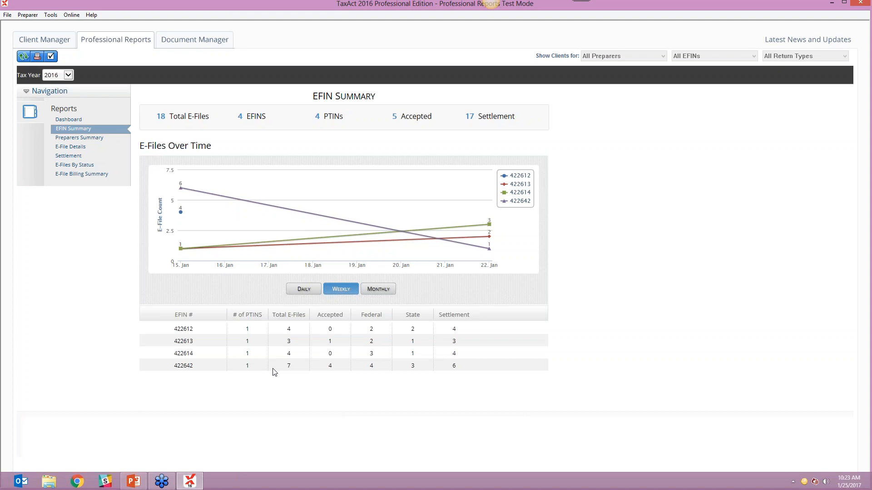
left_click(303, 289)
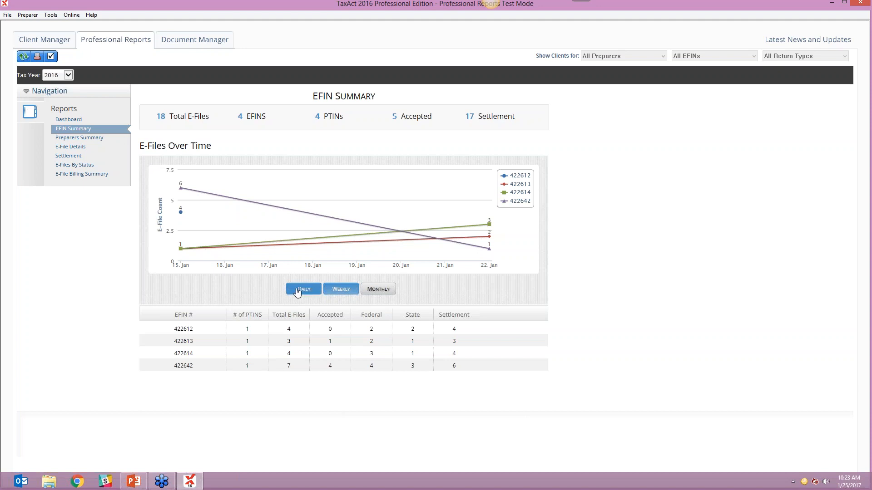
left_click(340, 289)
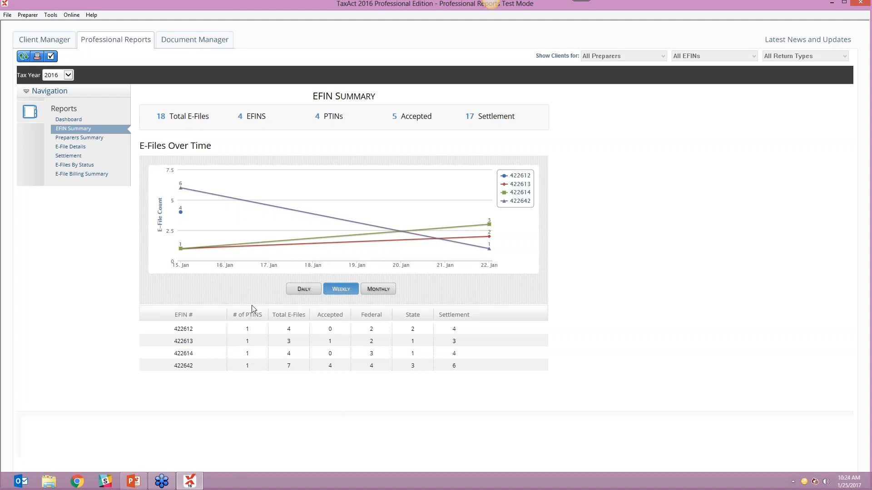
mouse_move(211, 330)
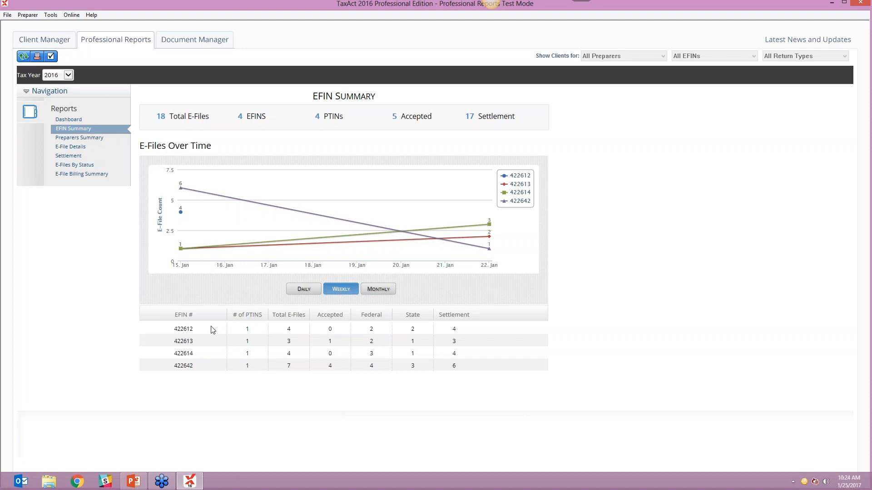
mouse_move(300, 330)
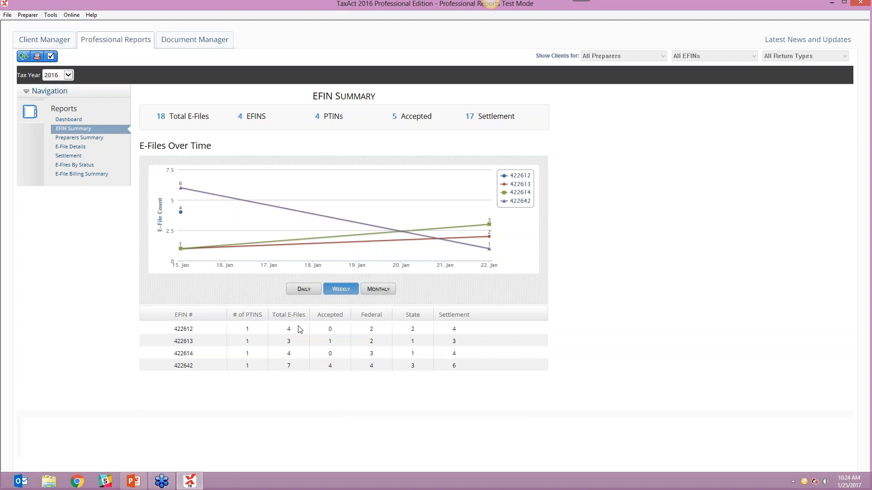
mouse_move(343, 357)
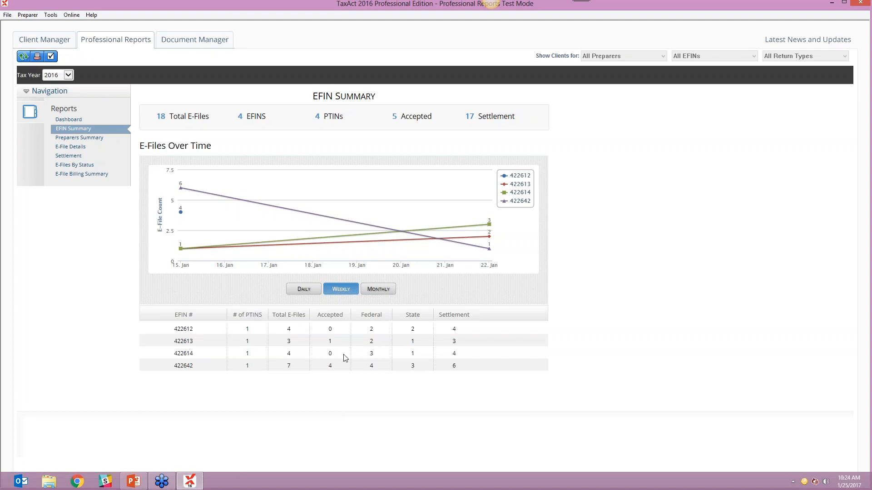
mouse_move(406, 340)
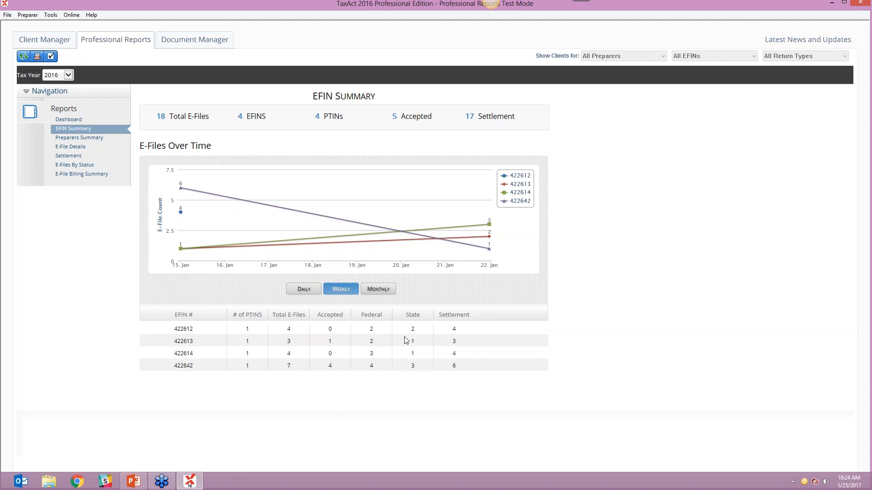
left_click(303, 288)
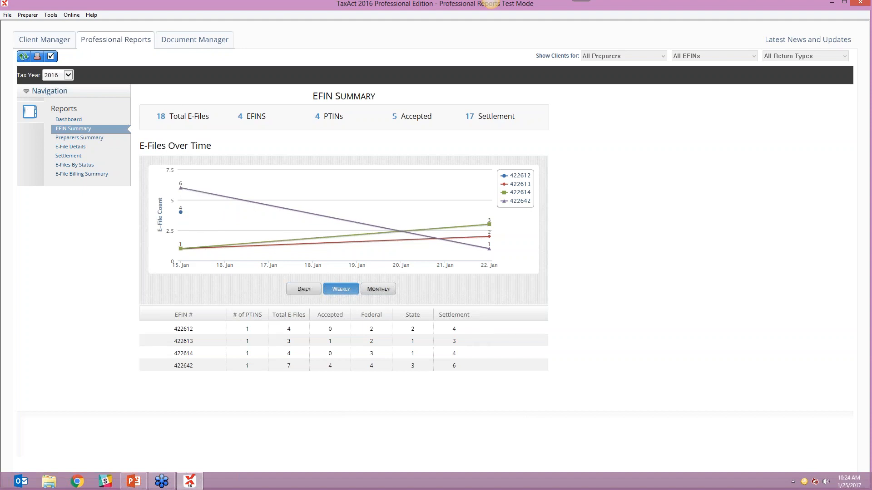
mouse_move(180, 249)
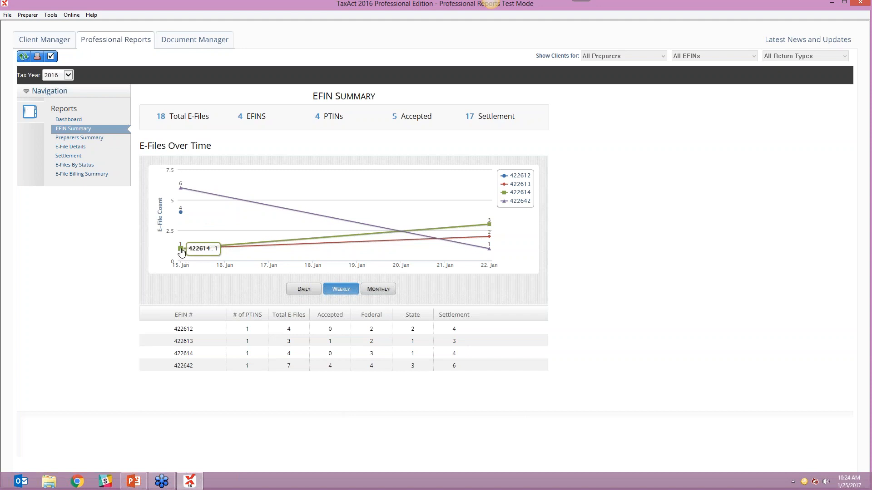
left_click(179, 248)
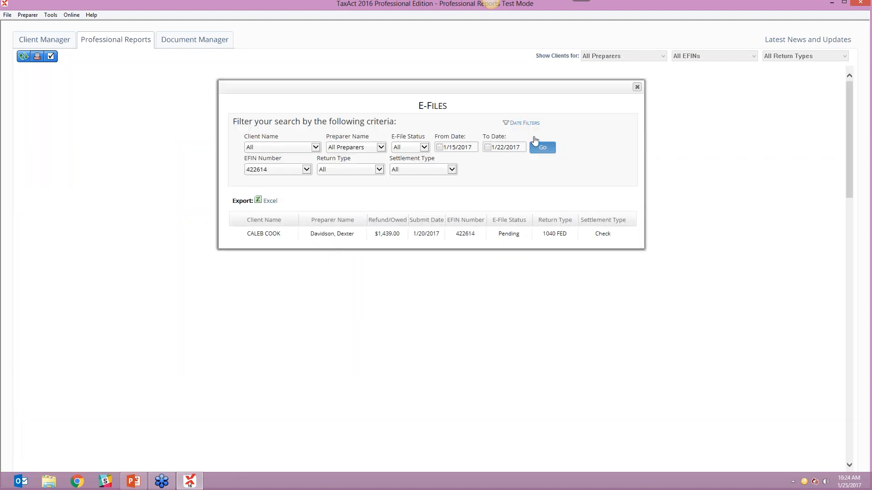
mouse_move(637, 90)
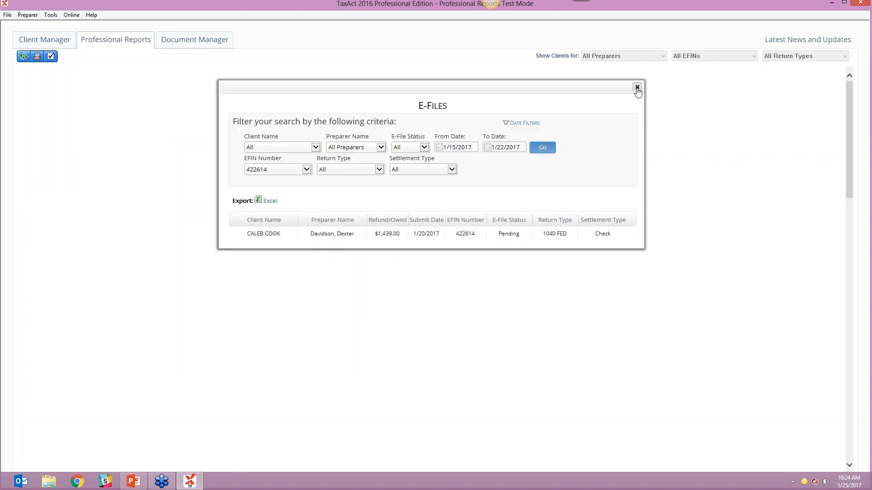
left_click(637, 89)
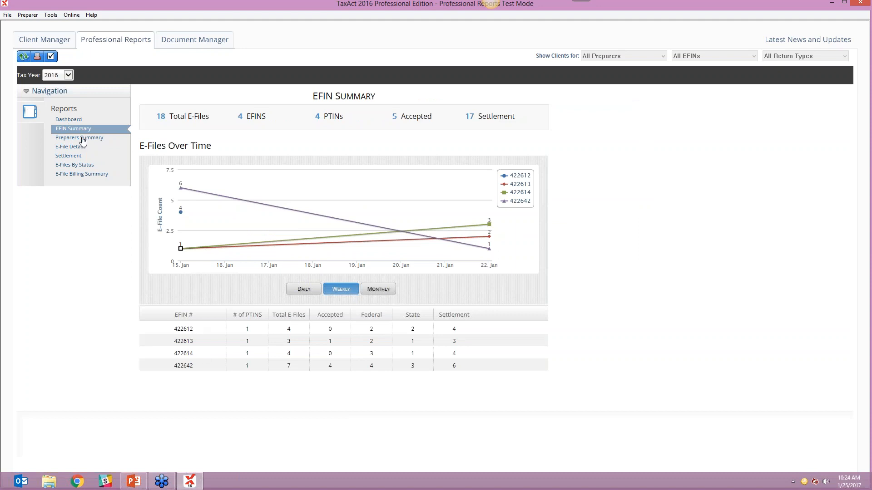
Show the Preparers Summary report with e-file, accepted and settlement totals for four preparers
left_click(79, 137)
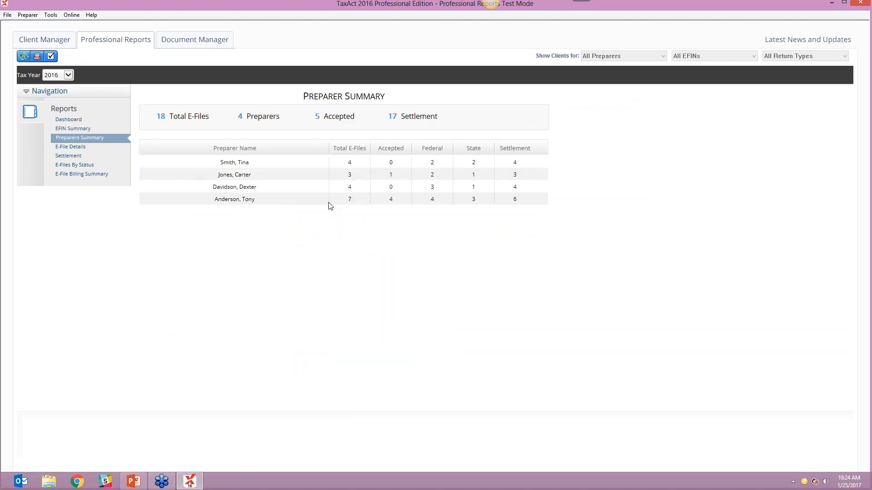
mouse_move(241, 360)
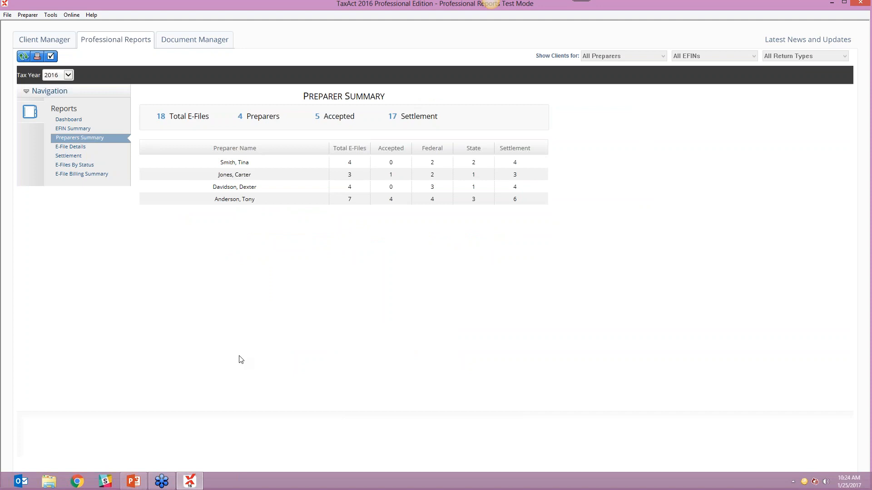
mouse_move(238, 162)
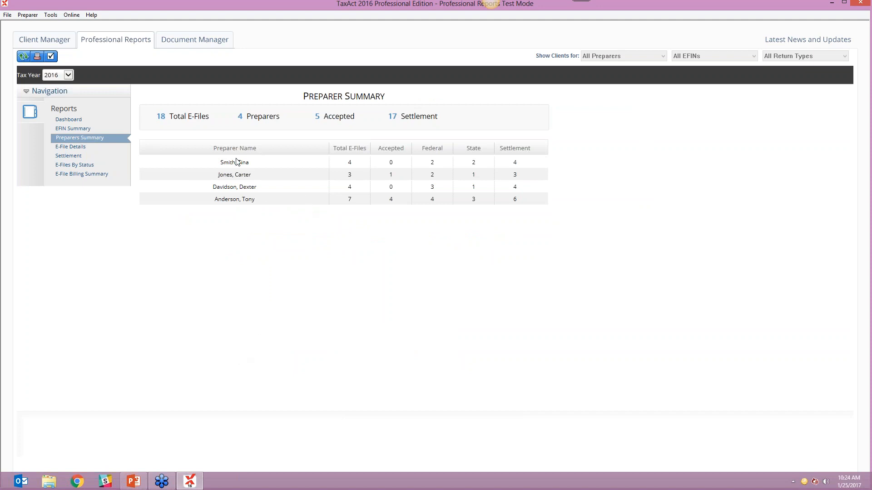
mouse_move(361, 162)
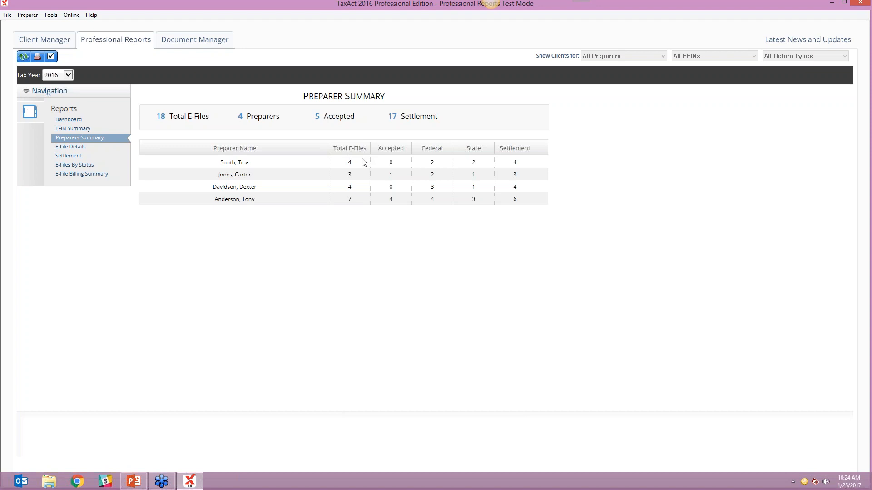
mouse_move(441, 164)
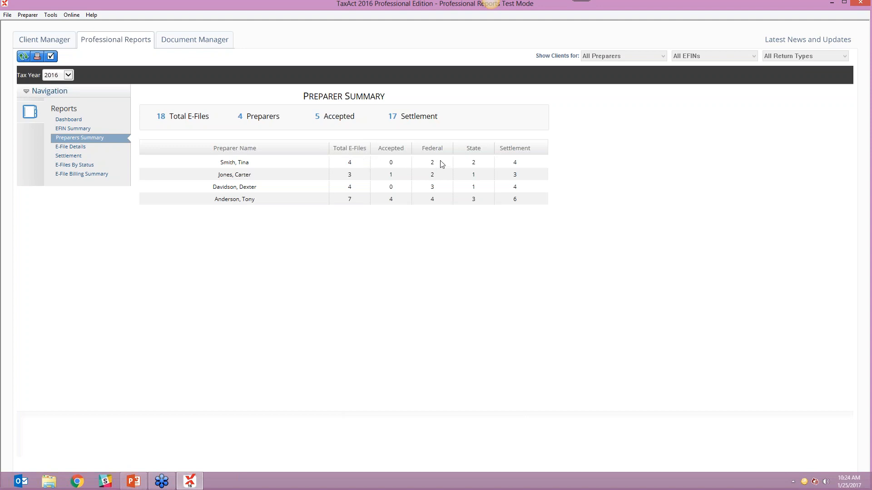
mouse_move(498, 168)
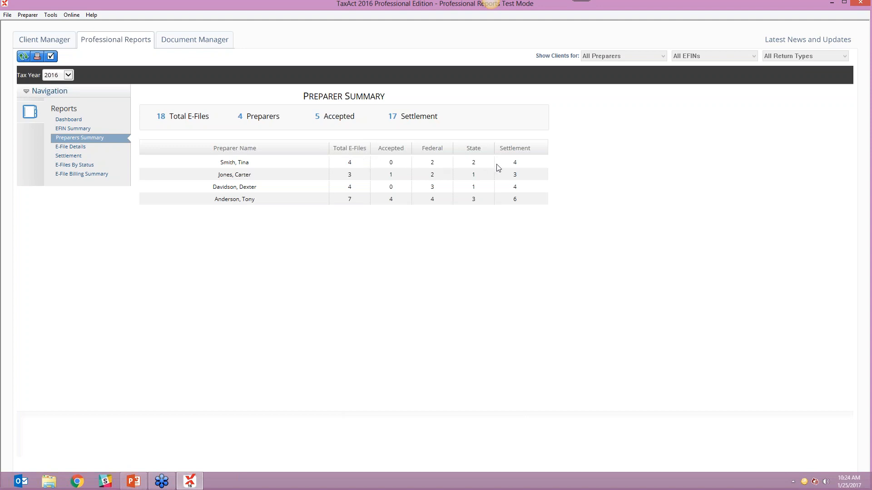
Open E-File Details and select the first e-file, the $15.00 Iowa and $605.00 federal returns
left_click(71, 146)
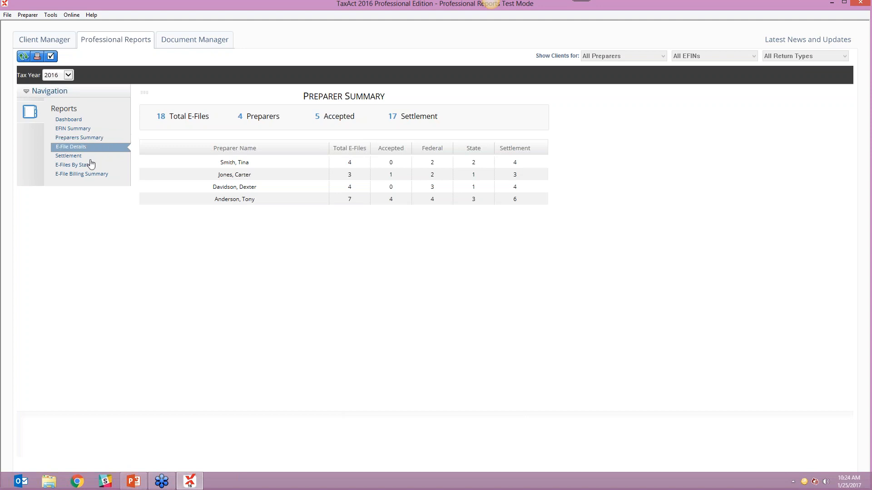
left_click(71, 146)
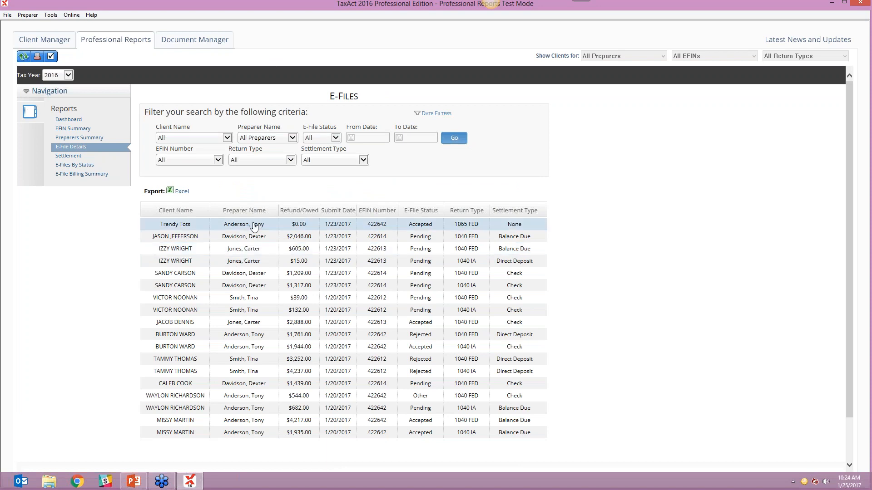
mouse_move(102, 286)
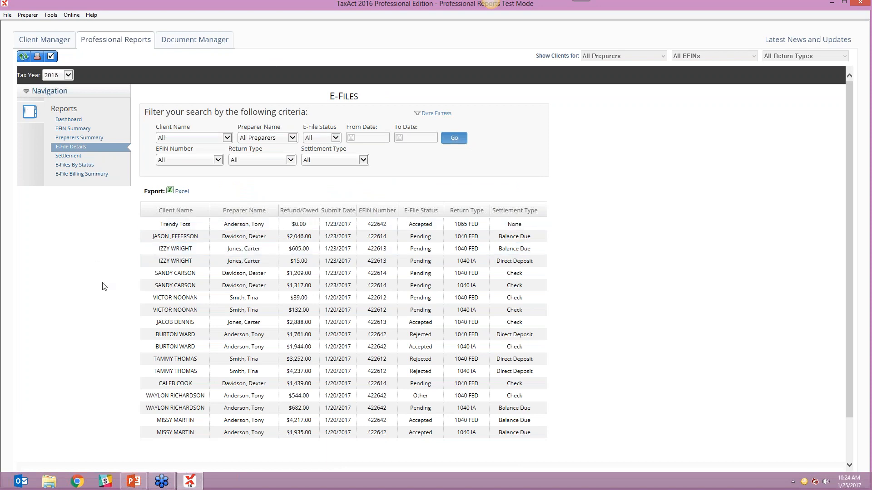
mouse_move(86, 282)
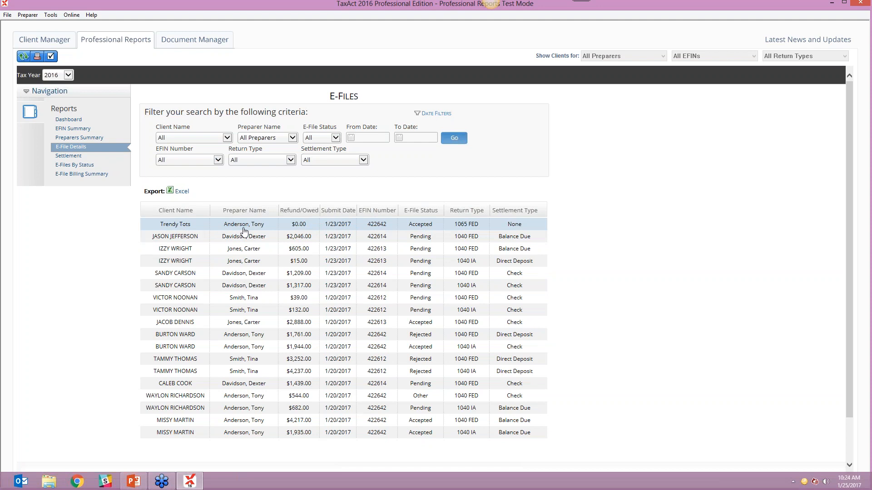
left_click(243, 249)
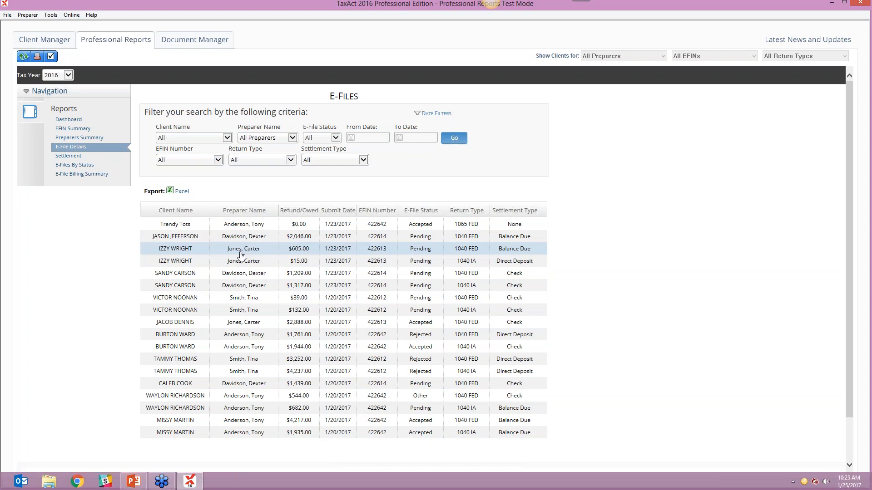
mouse_move(179, 253)
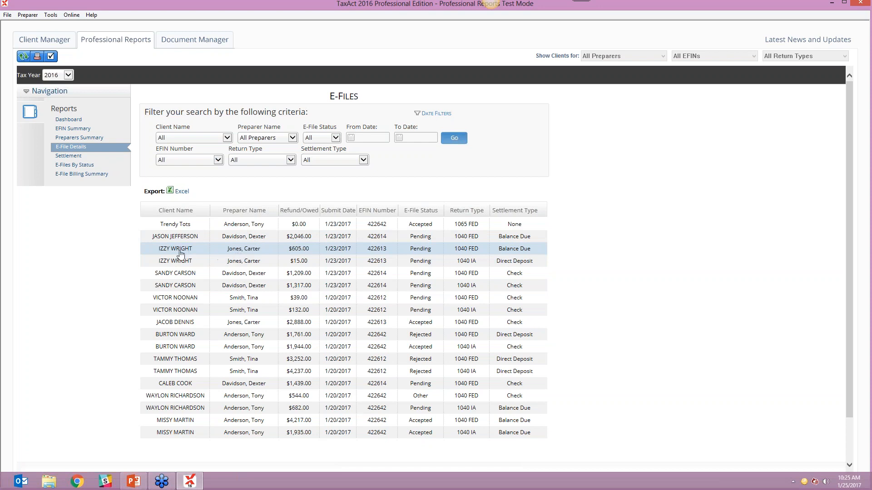
mouse_move(236, 251)
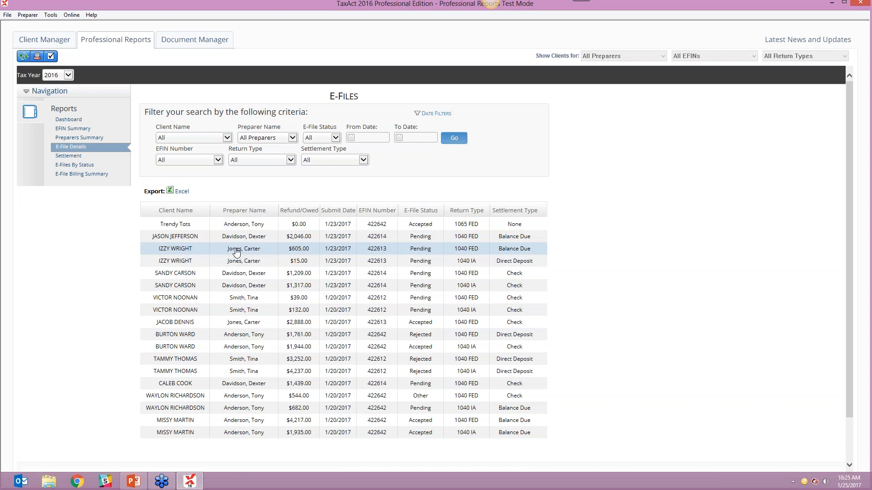
left_click(239, 260)
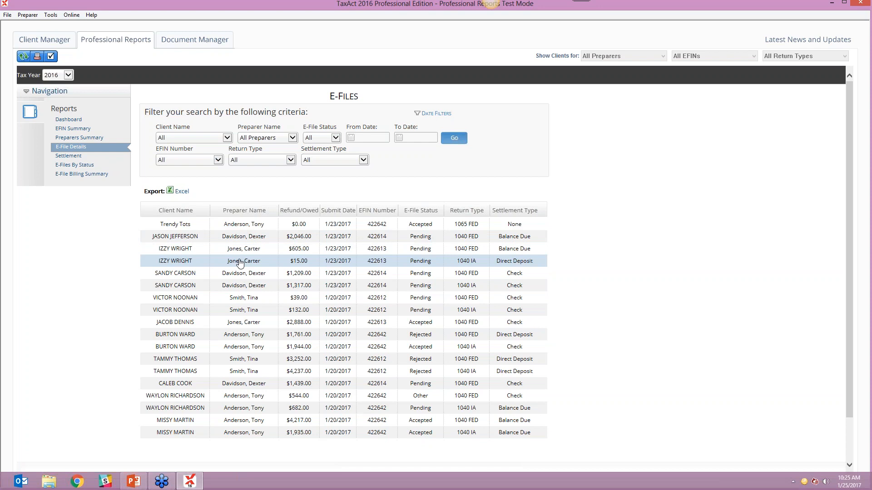
mouse_move(246, 248)
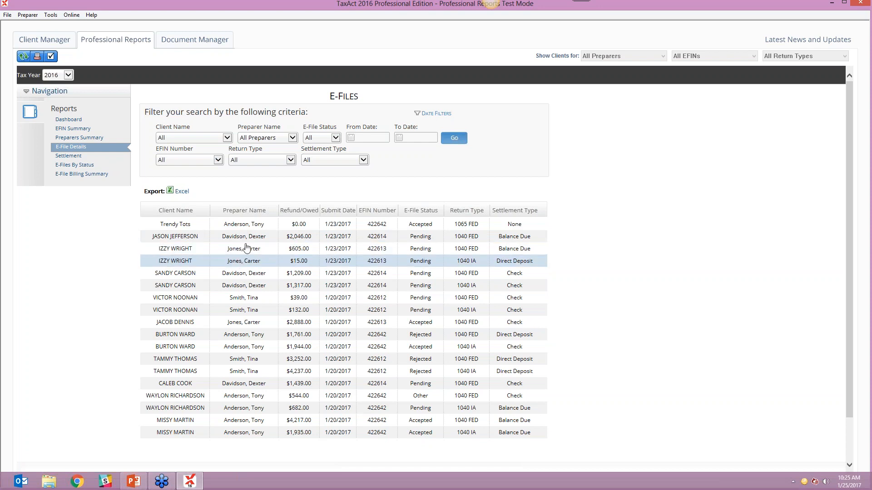
left_click(243, 249)
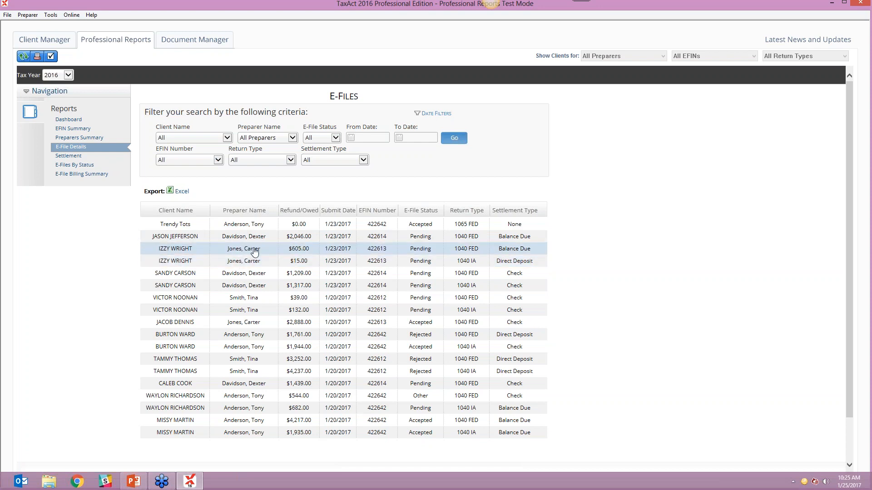
left_click(174, 248)
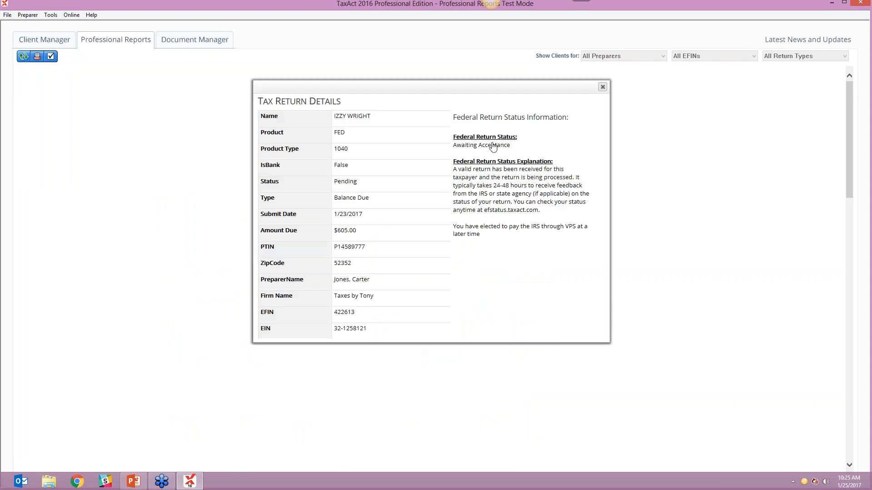
mouse_move(307, 242)
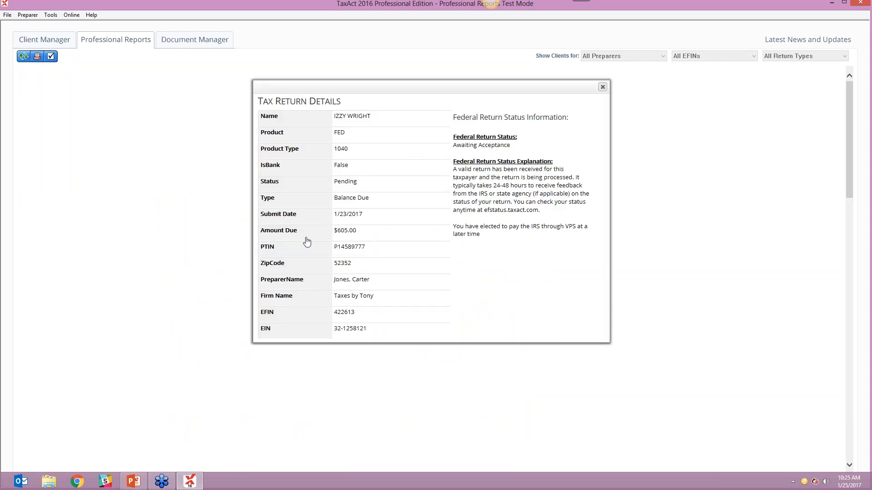
mouse_move(520, 219)
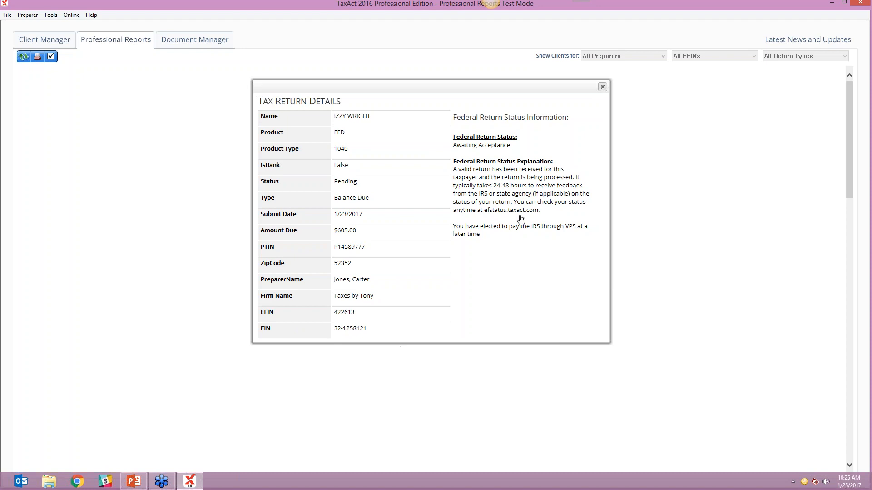
mouse_move(605, 90)
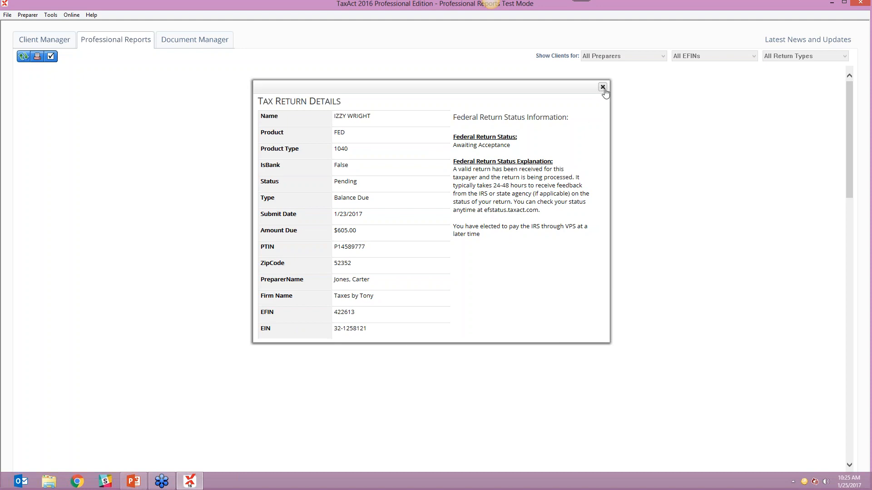
left_click(602, 88)
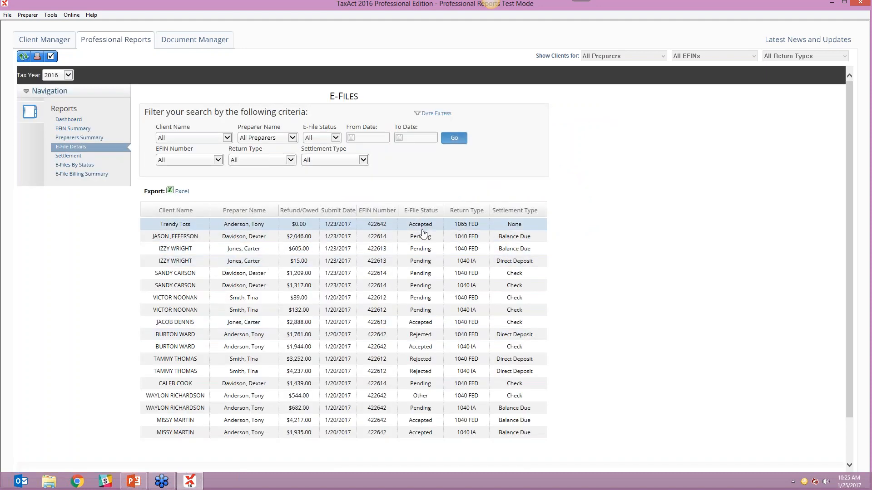
left_click(243, 309)
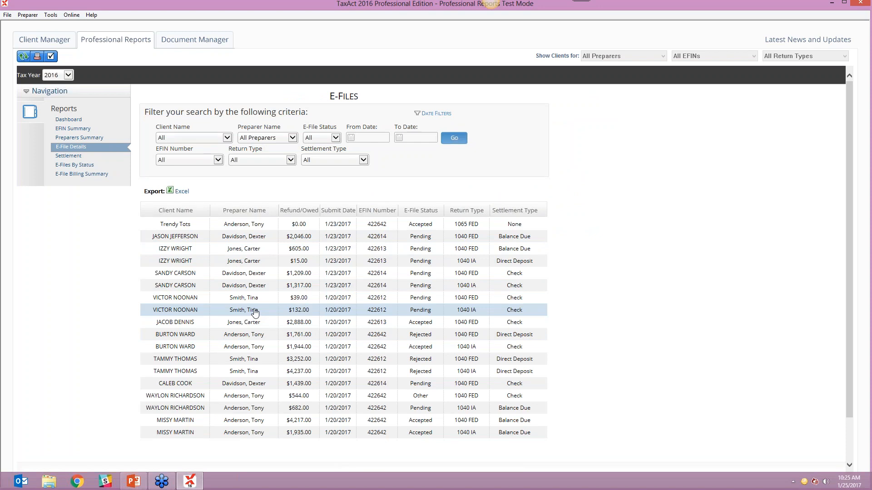
mouse_move(262, 317)
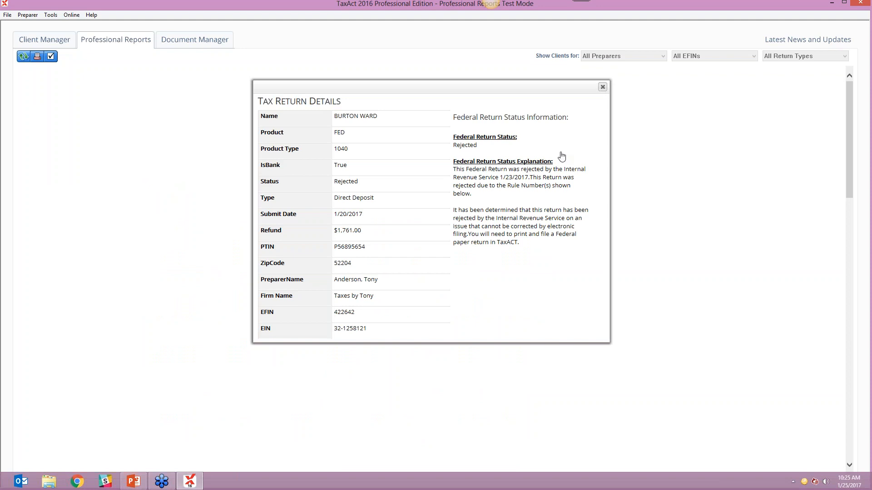
mouse_move(505, 212)
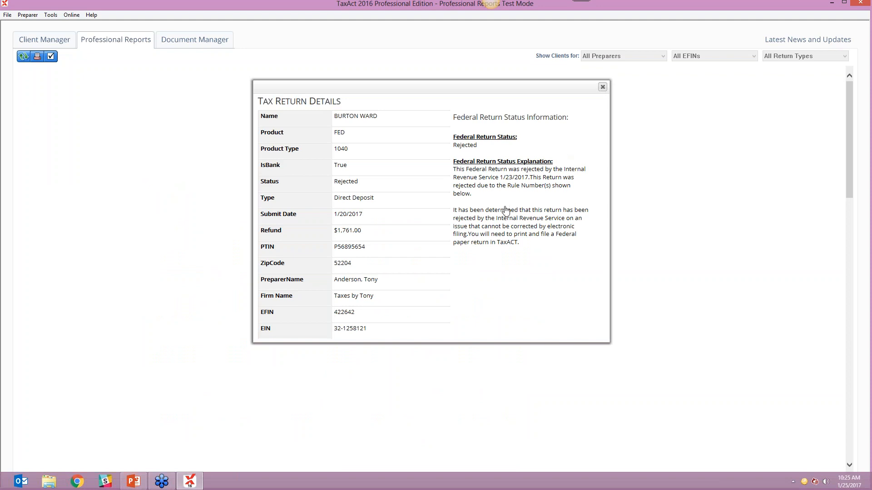
mouse_move(483, 214)
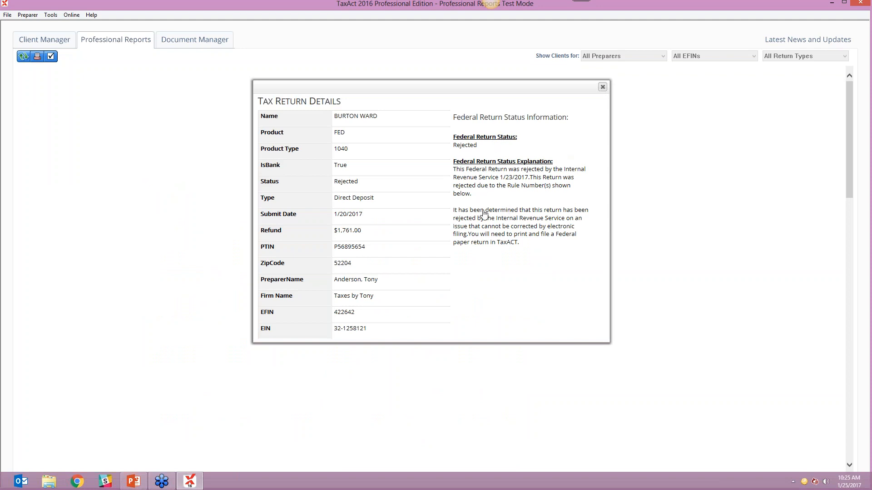
mouse_move(545, 288)
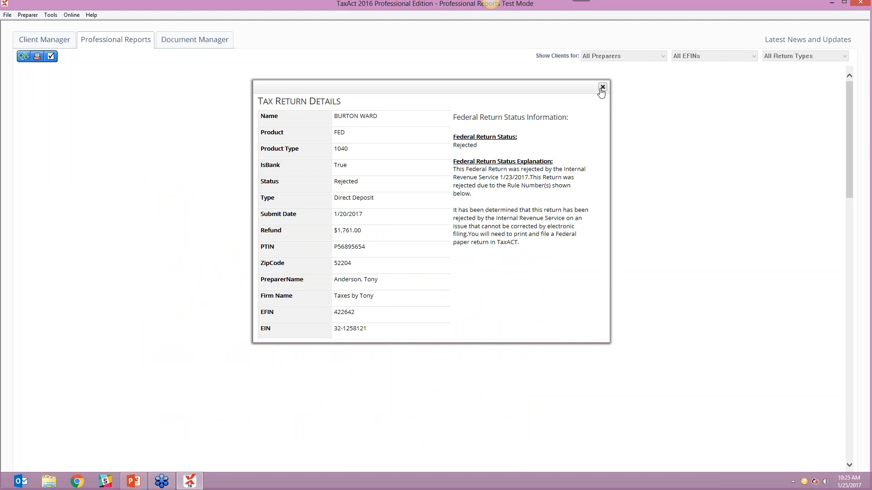
left_click(602, 87)
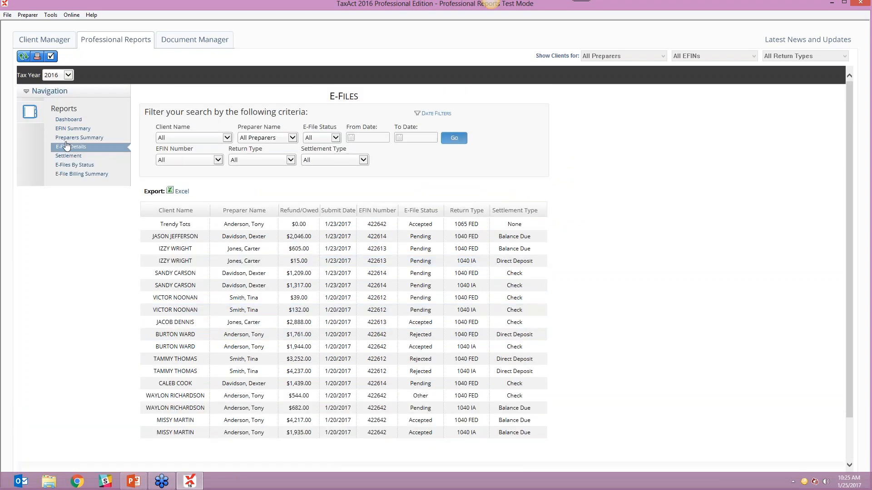
left_click(67, 156)
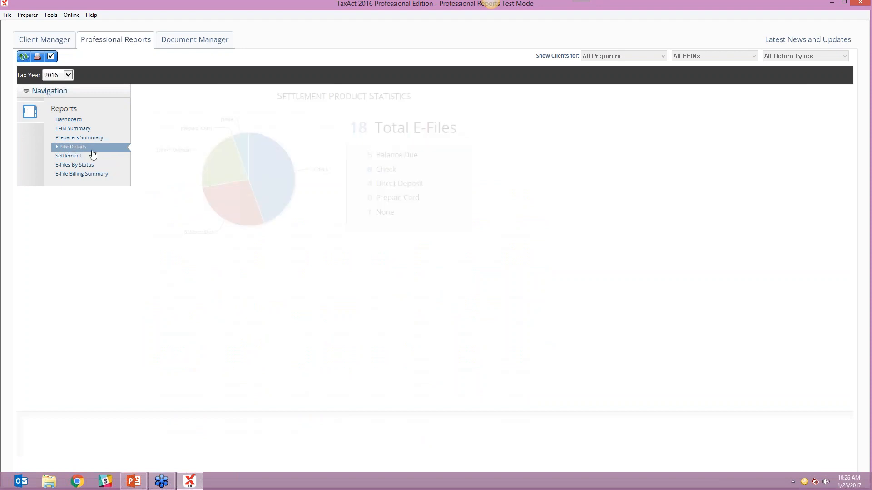
left_click(71, 146)
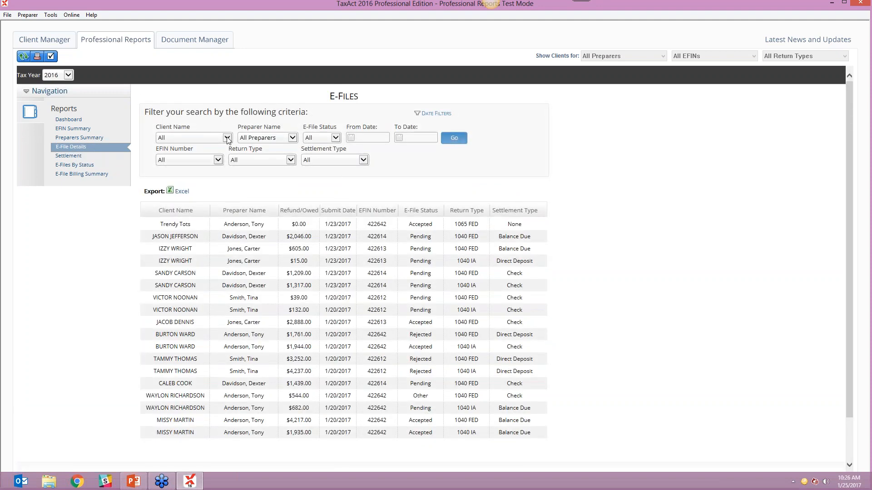
left_click(226, 137)
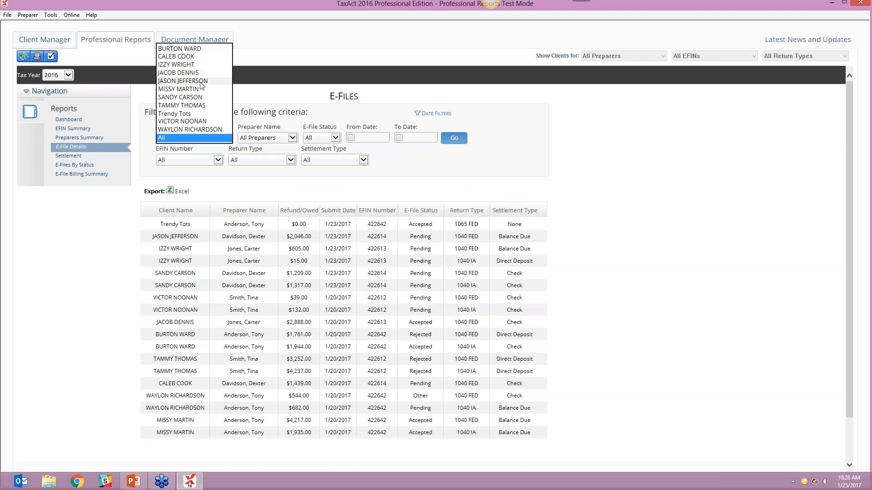
left_click(292, 137)
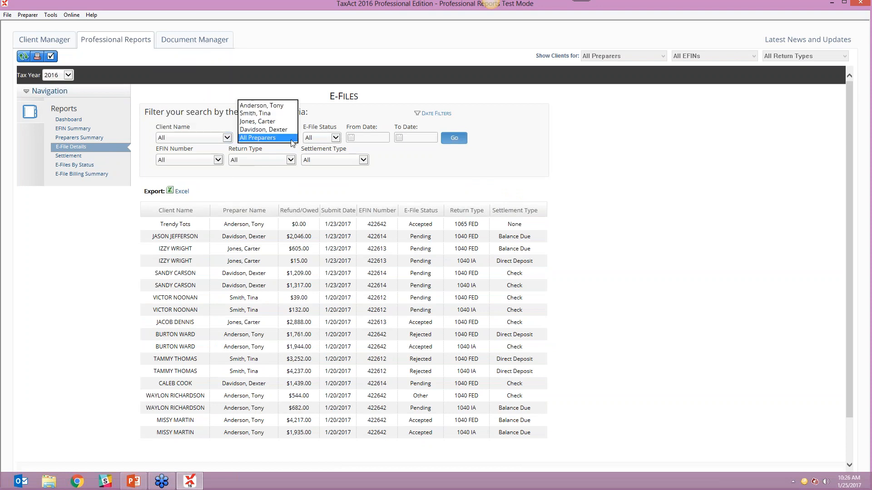
mouse_move(280, 129)
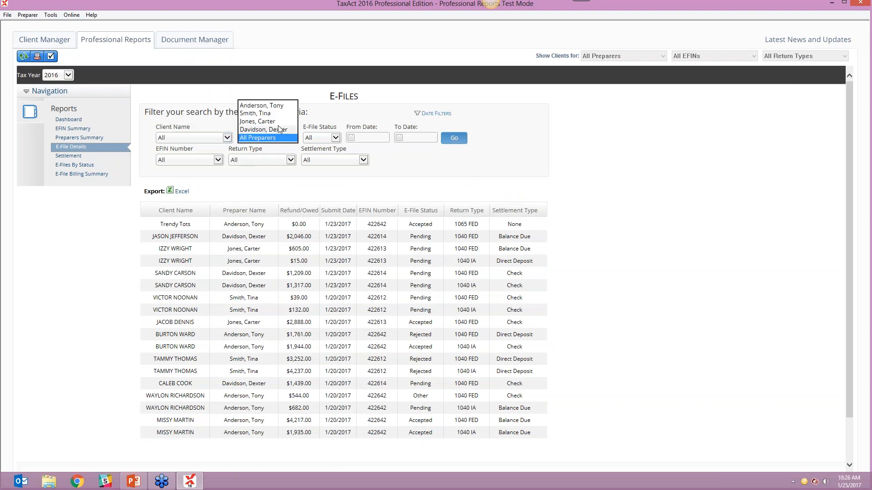
mouse_move(266, 121)
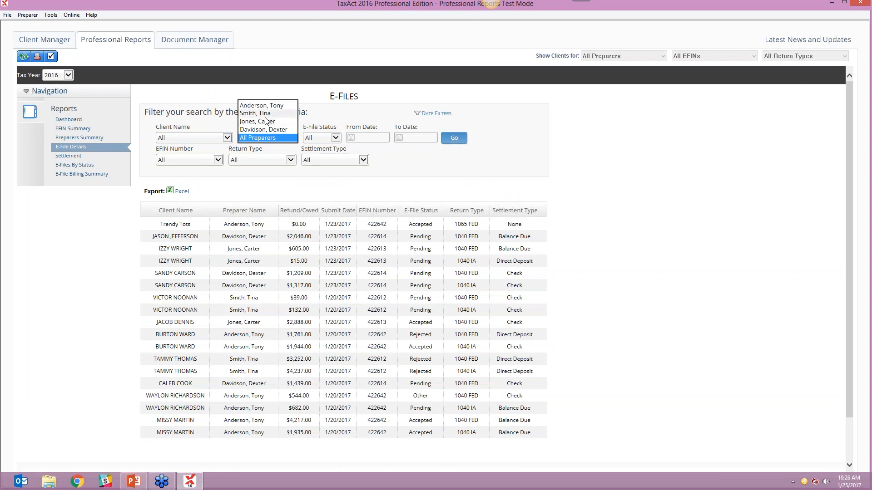
left_click(268, 106)
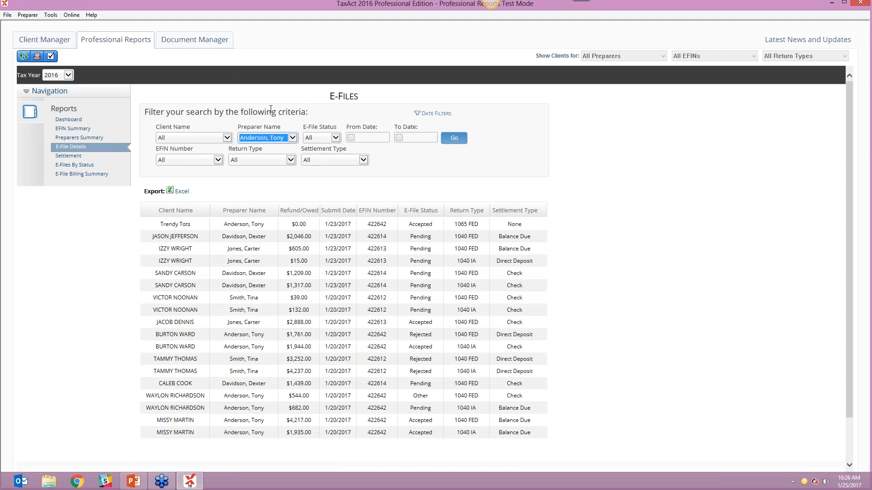
left_click(453, 137)
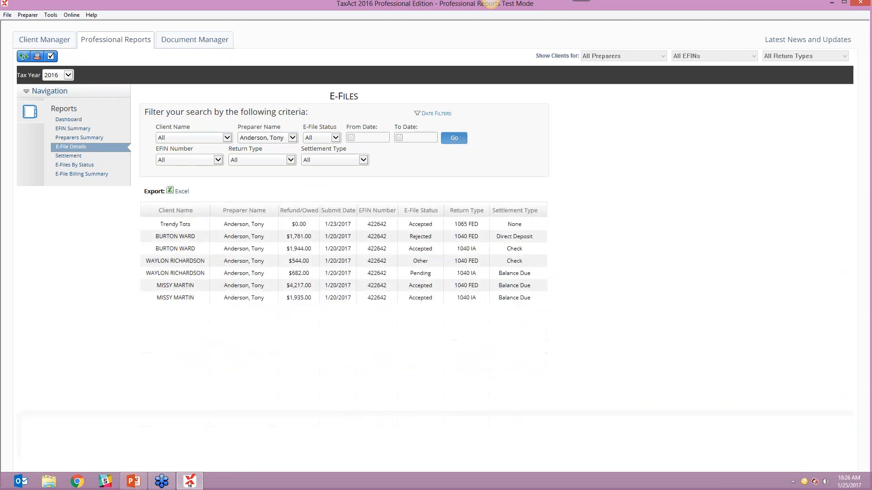
mouse_move(296, 129)
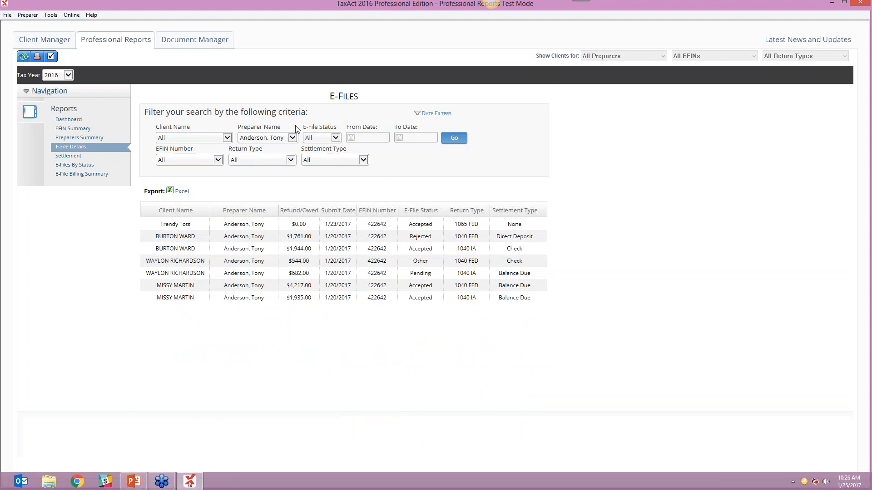
mouse_move(292, 138)
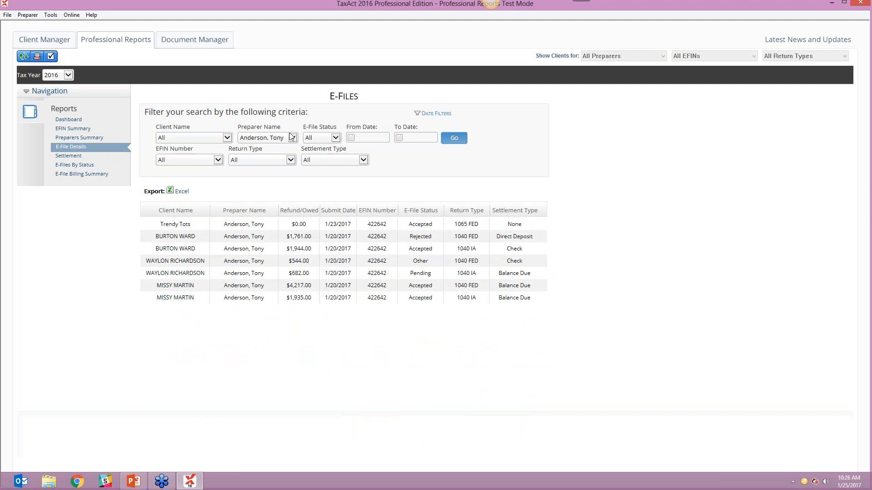
left_click(367, 137)
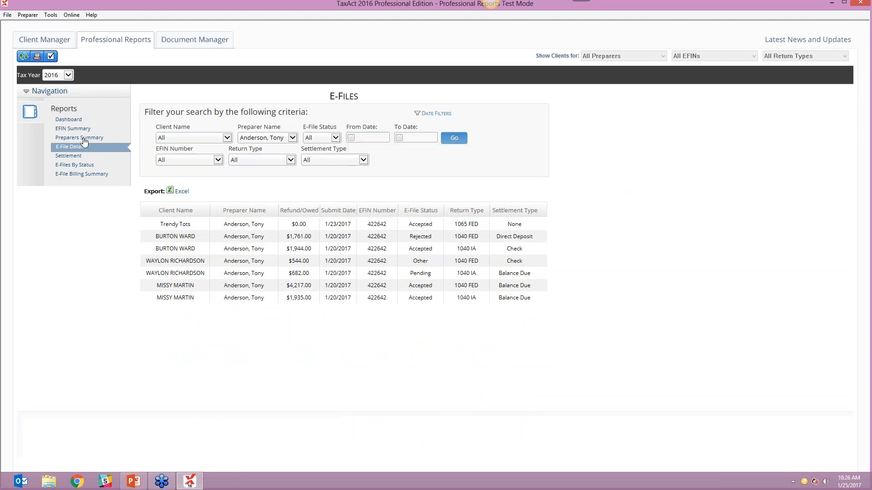
mouse_move(288, 161)
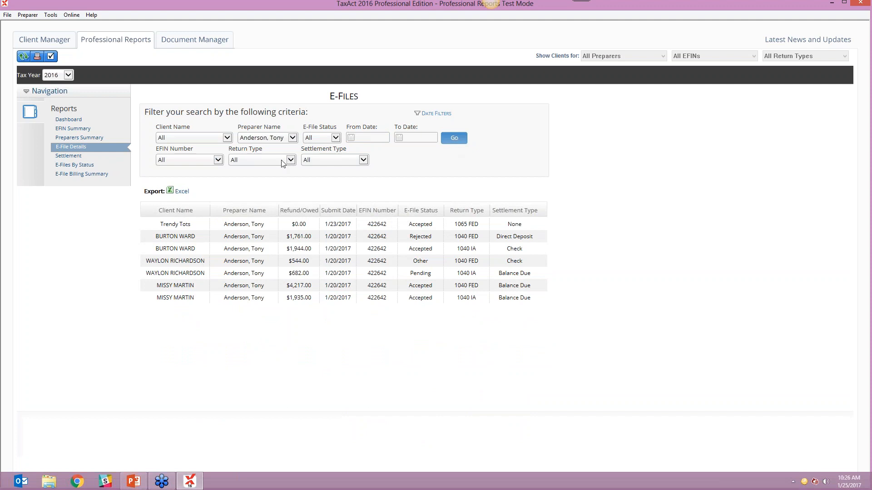
mouse_move(93, 154)
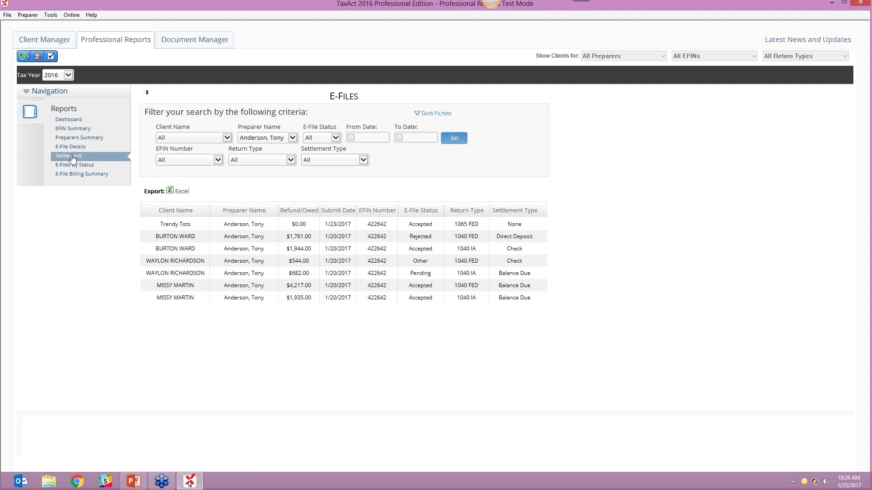
Show the Settlement Product Statistics report breaking 18 e-files down by settlement type
left_click(69, 156)
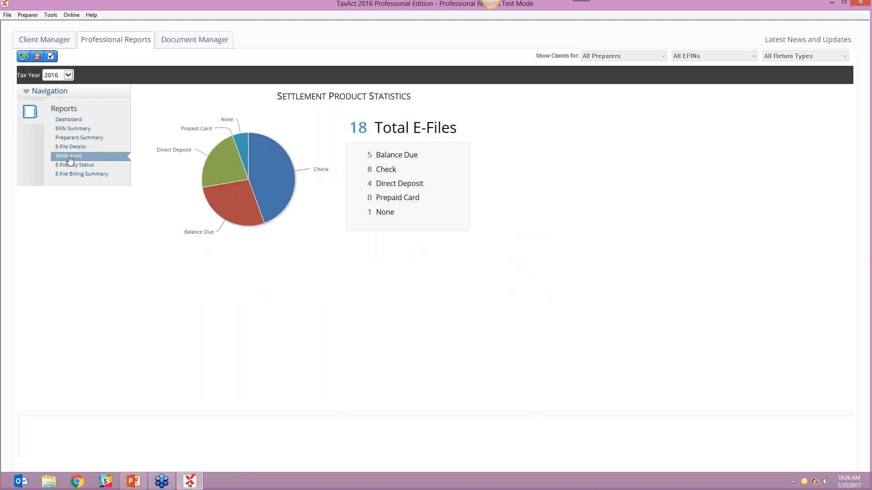
mouse_move(355, 285)
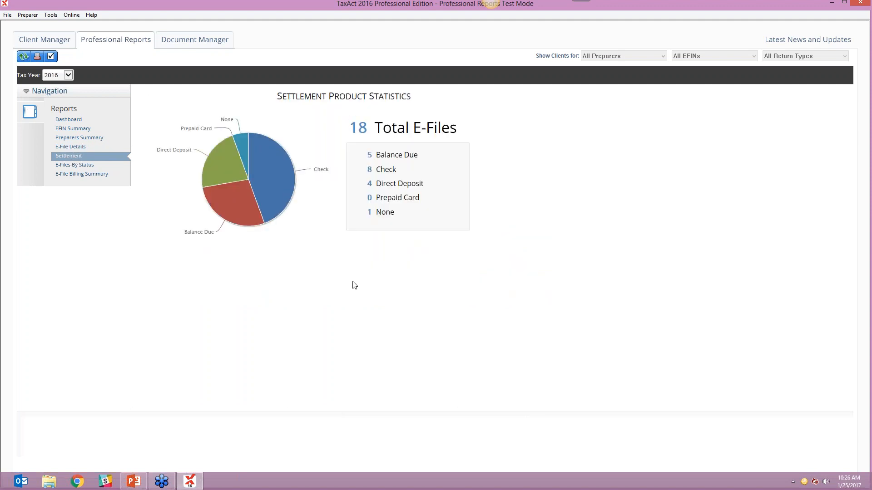
mouse_move(280, 310)
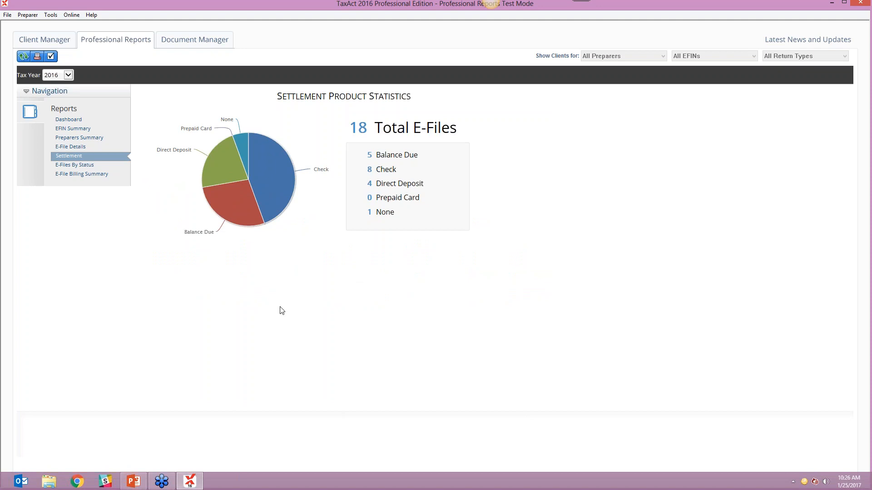
mouse_move(246, 292)
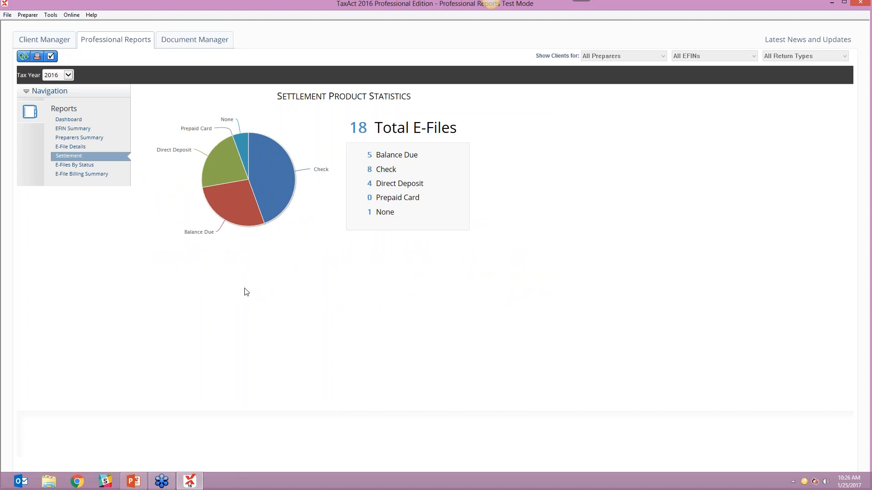
mouse_move(218, 258)
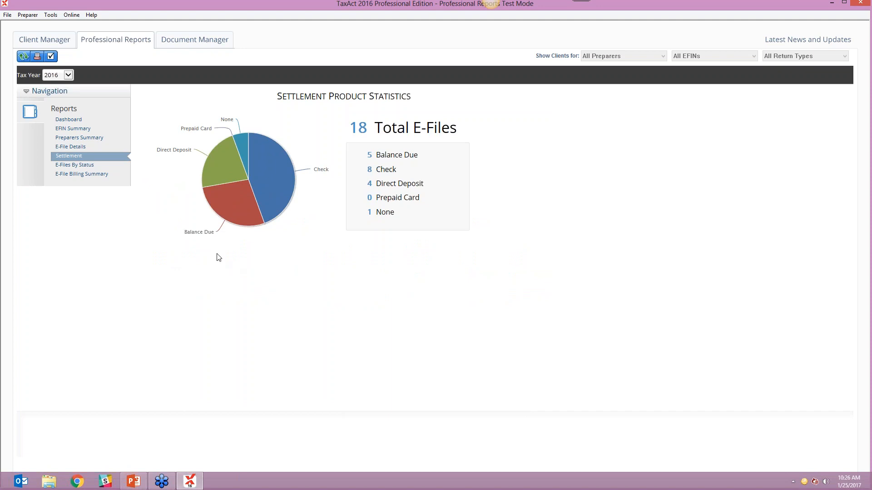
mouse_move(342, 270)
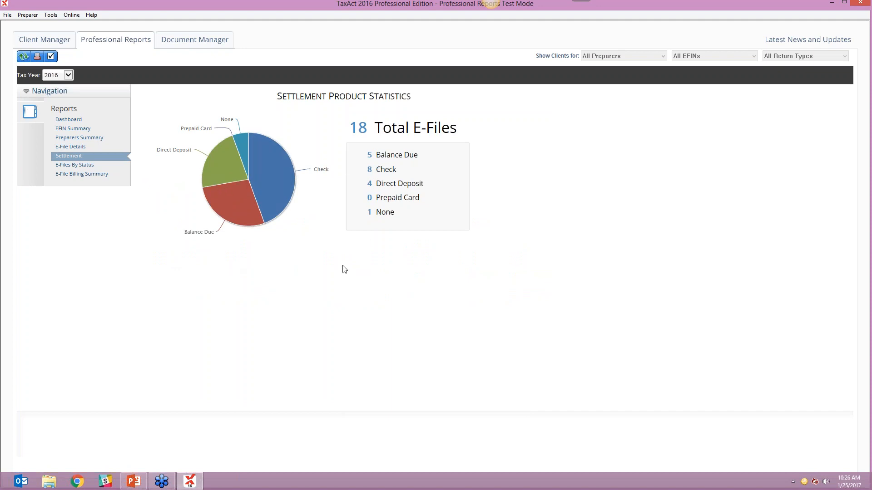
mouse_move(106, 211)
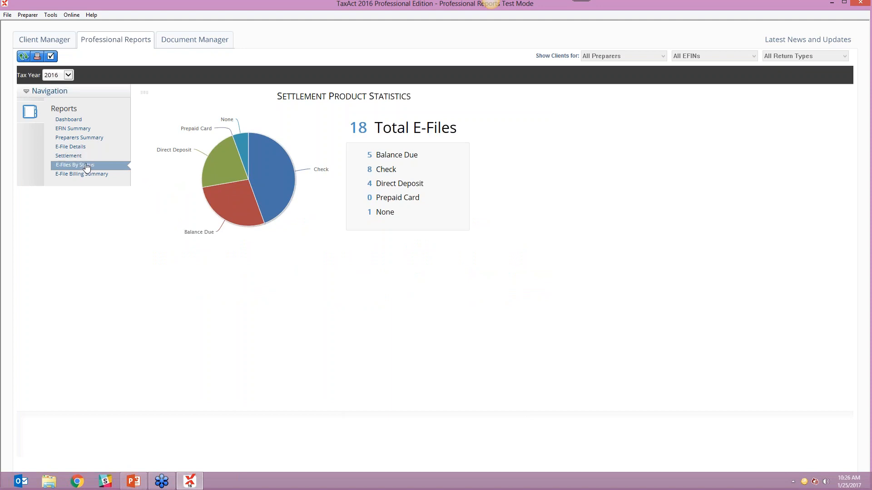
Review E-Files by Status, including accepted and rejected return details, then show E-File Billing Summary
left_click(74, 165)
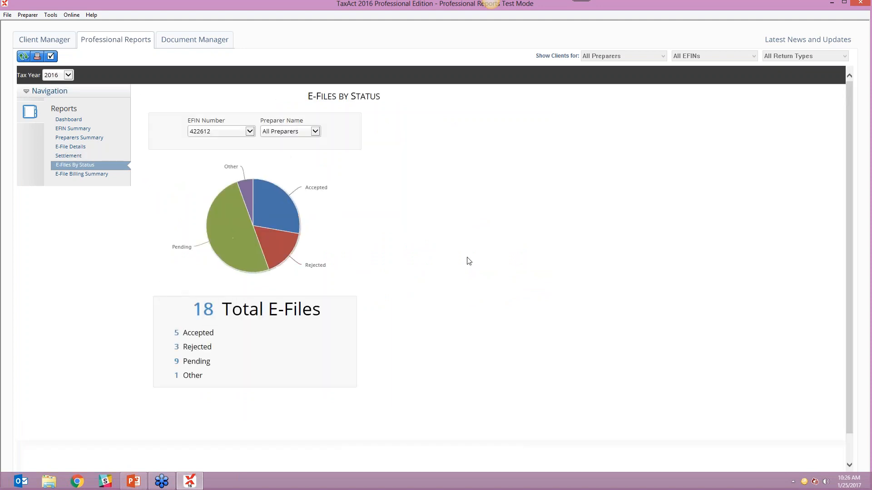
mouse_move(476, 260)
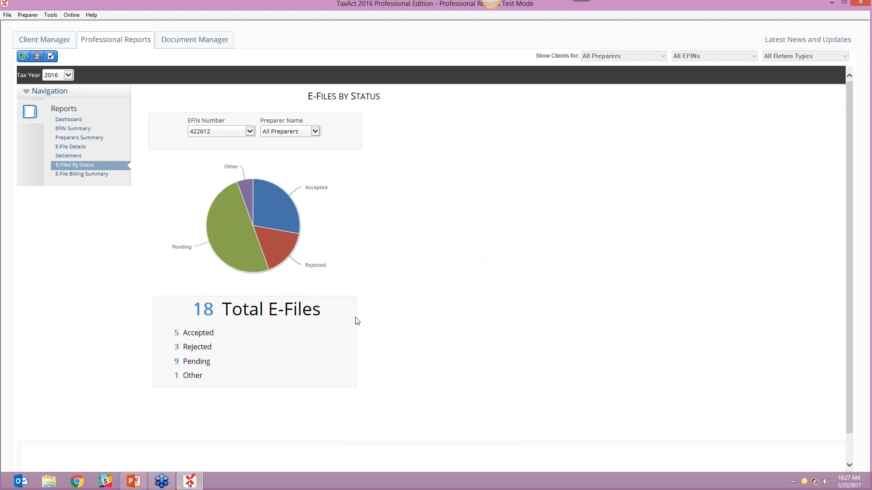
mouse_move(263, 132)
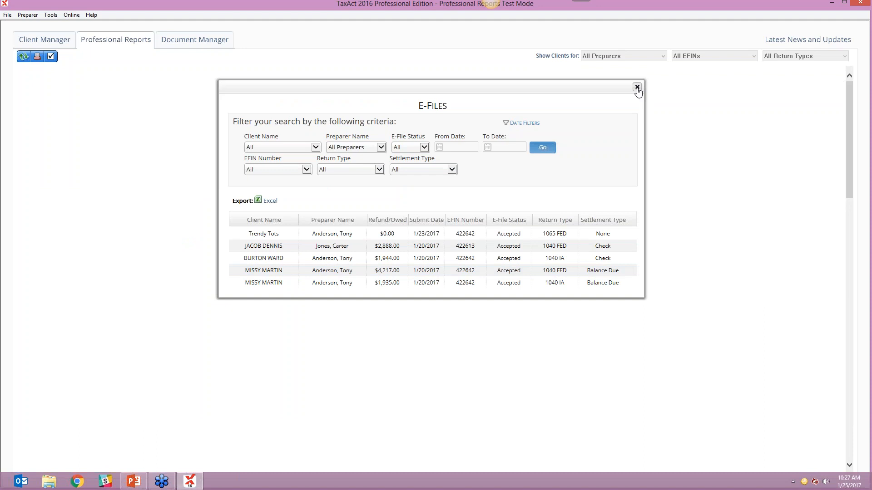
left_click(637, 88)
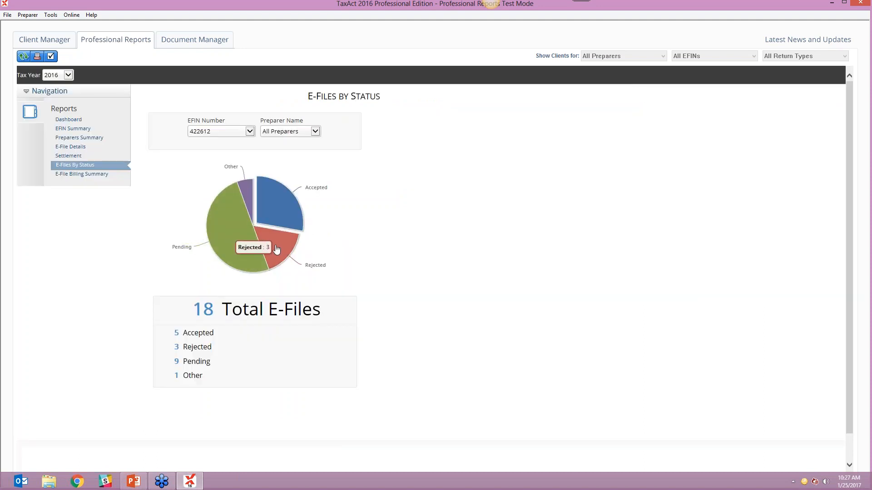
left_click(272, 247)
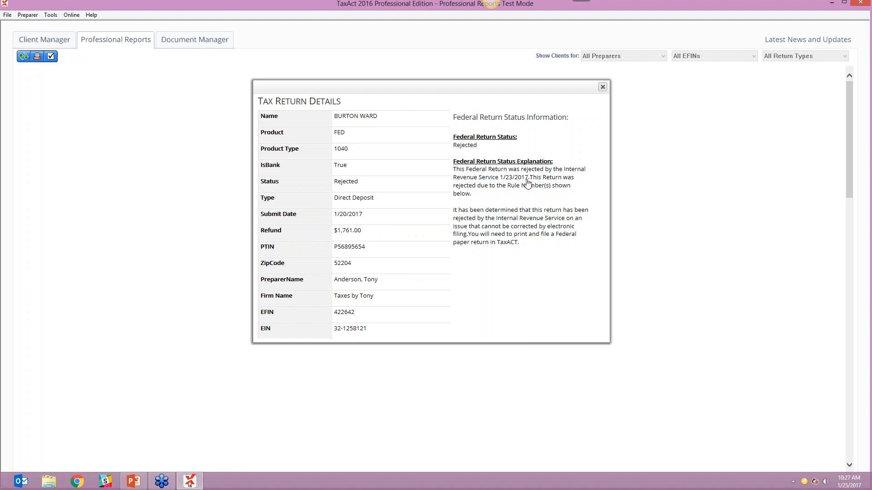
left_click(602, 87)
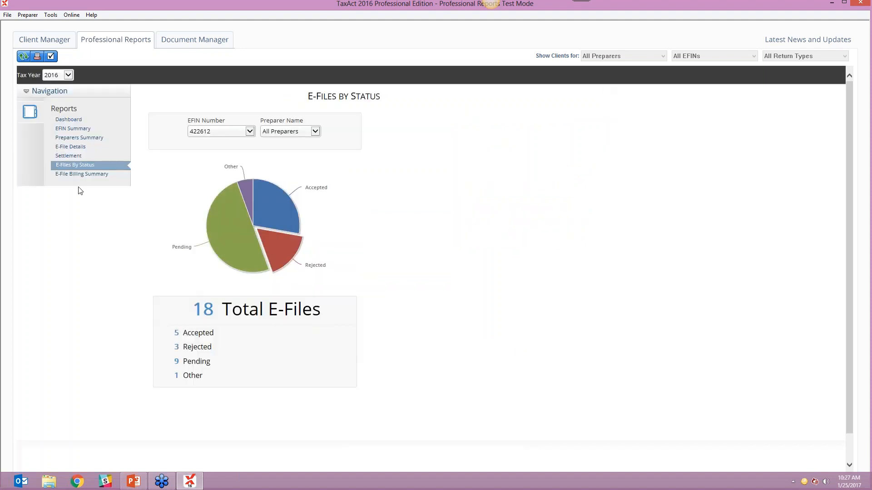
left_click(81, 174)
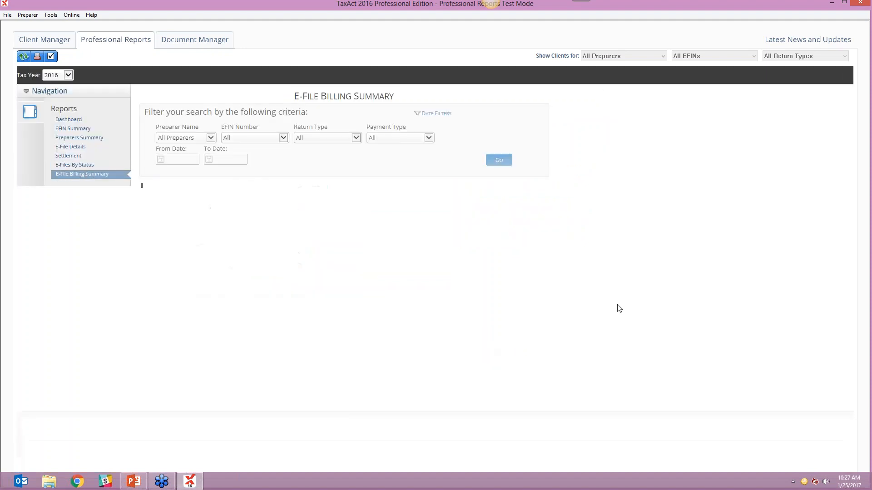
Review the E-File Billing Summary page and return to the 12-client Client Manager list
left_click(498, 160)
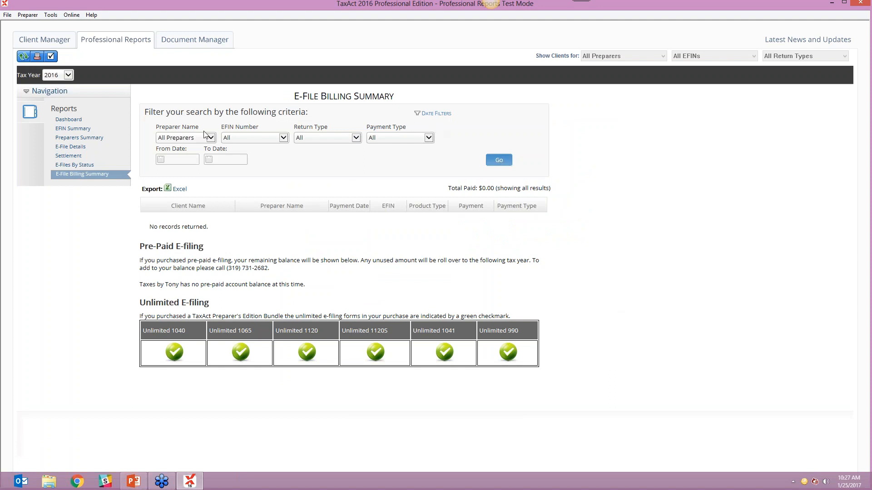
mouse_move(312, 170)
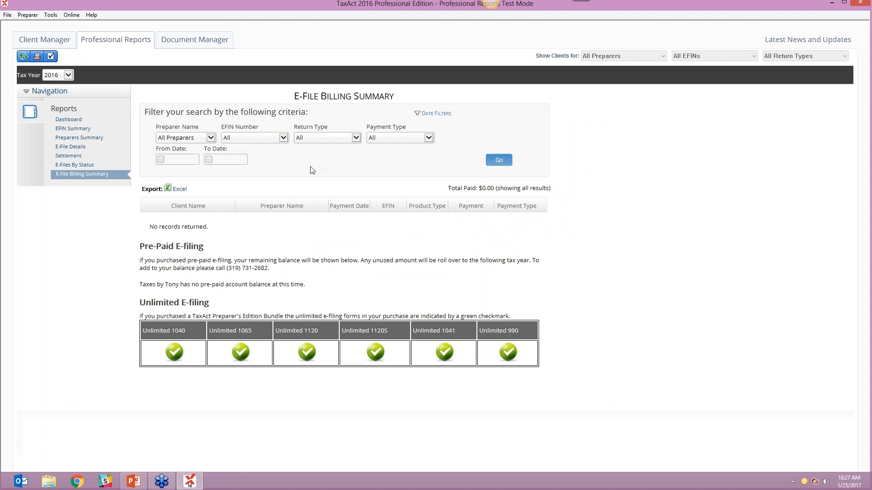
mouse_move(98, 204)
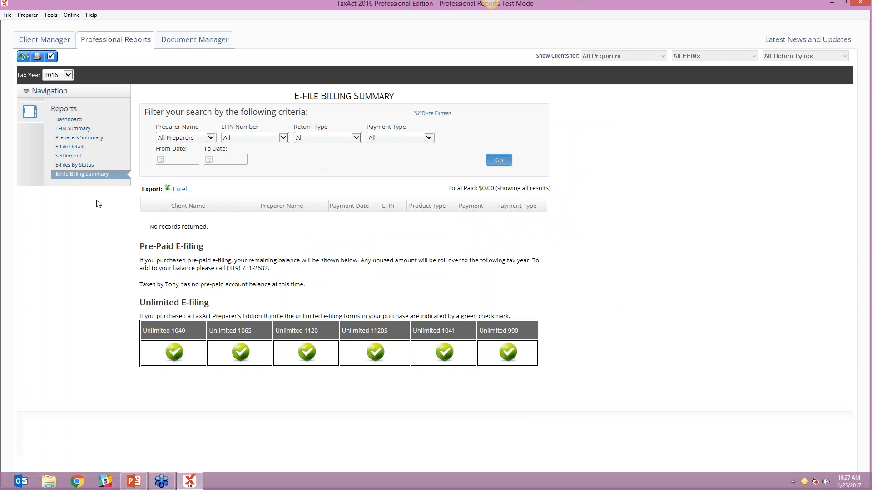
mouse_move(257, 171)
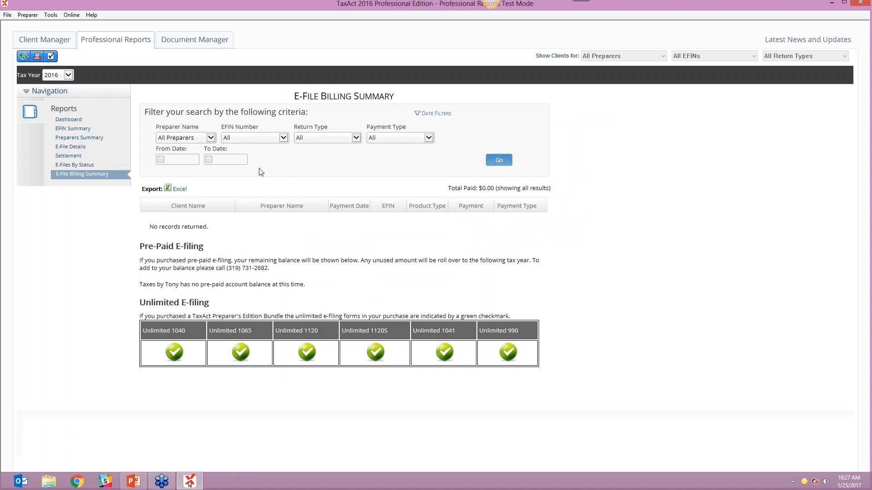
mouse_move(246, 190)
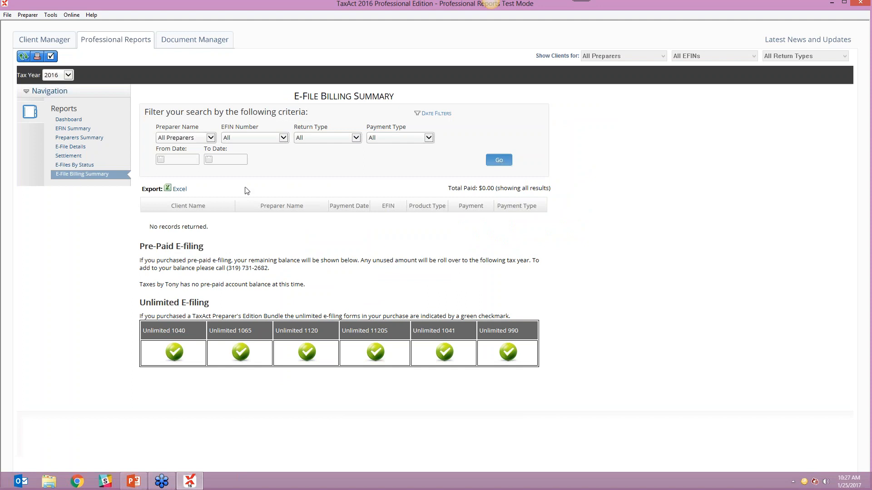
mouse_move(179, 173)
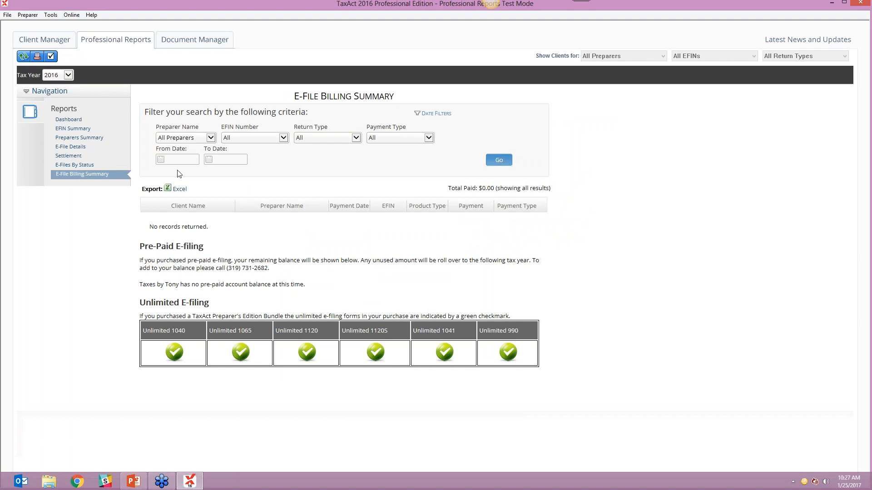
mouse_move(141, 257)
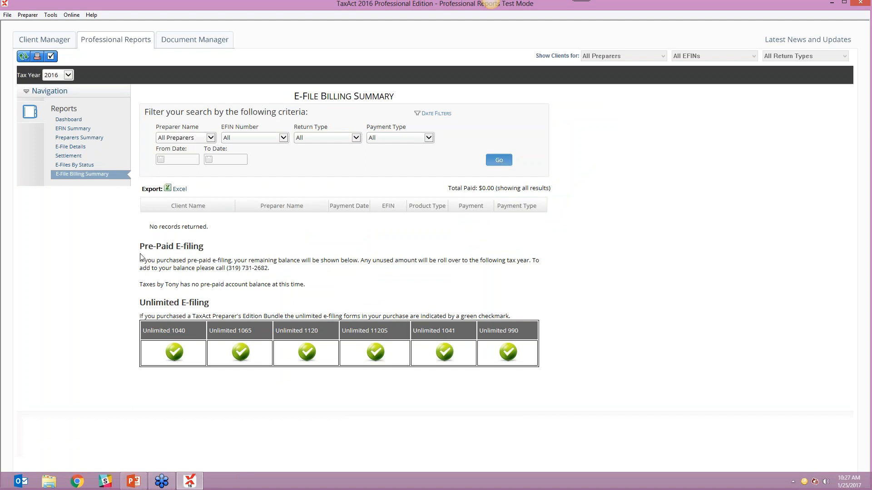
mouse_move(216, 251)
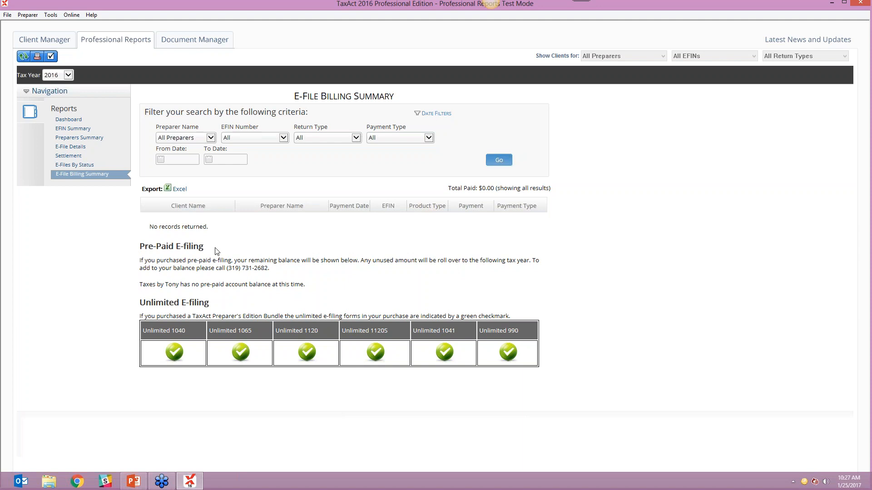
mouse_move(245, 268)
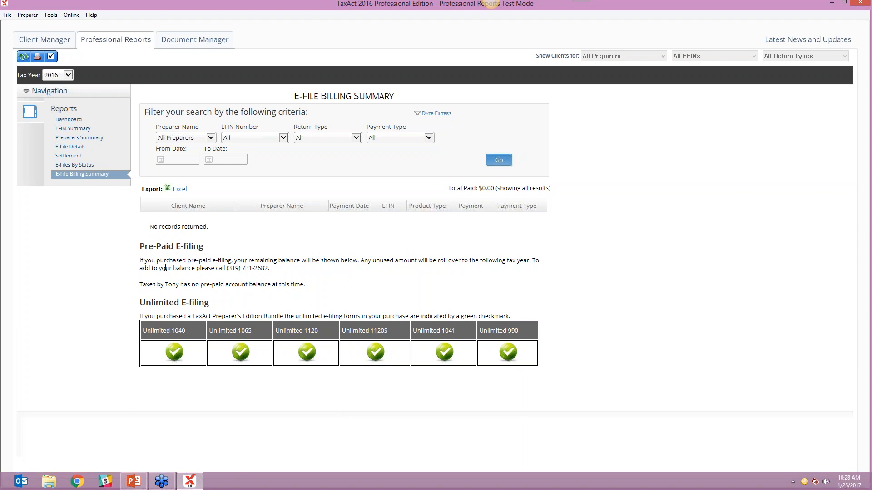
double_click(290, 284)
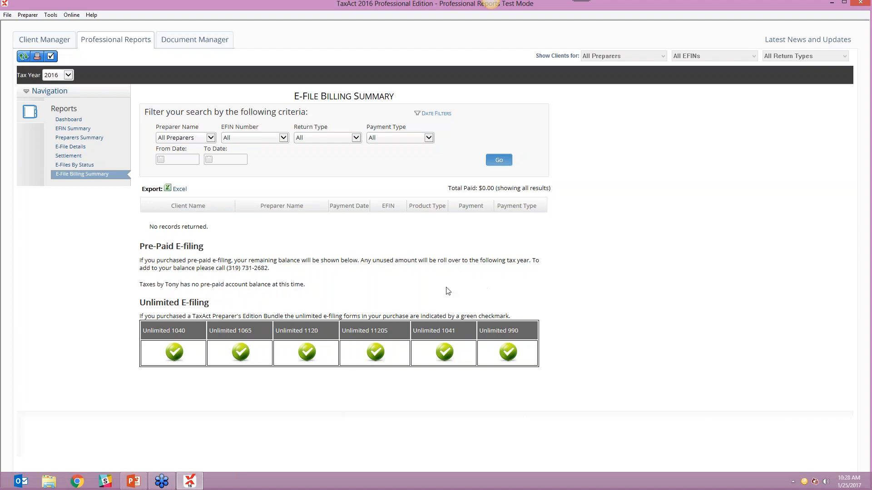
mouse_move(265, 280)
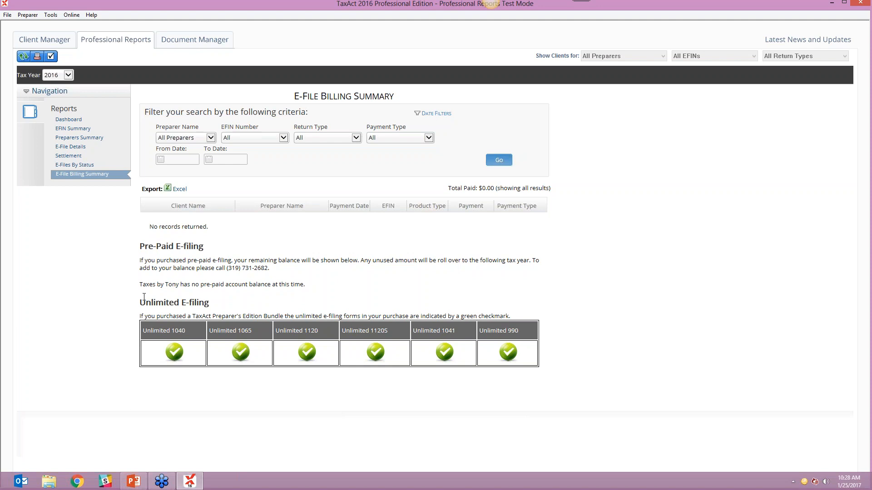
mouse_move(222, 306)
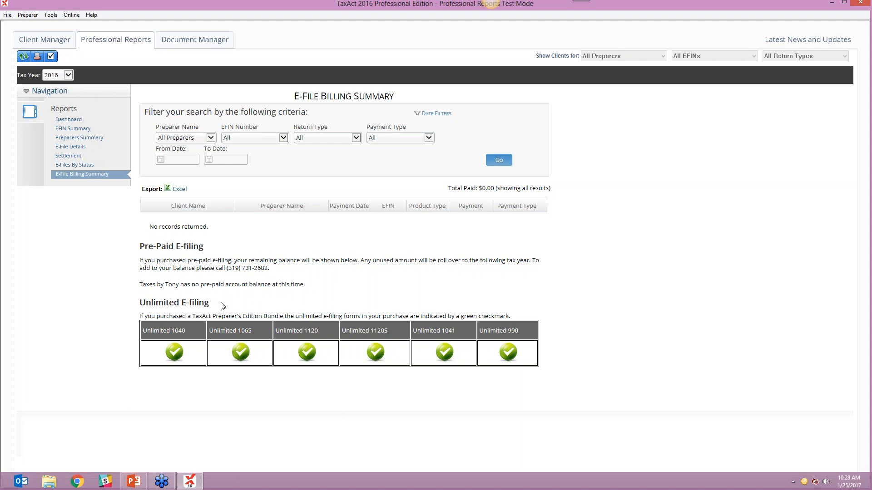
mouse_move(465, 352)
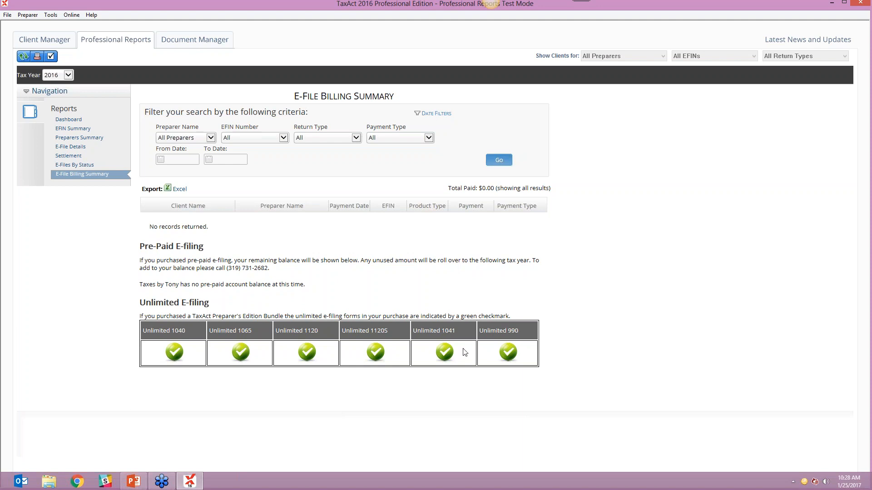
mouse_move(568, 360)
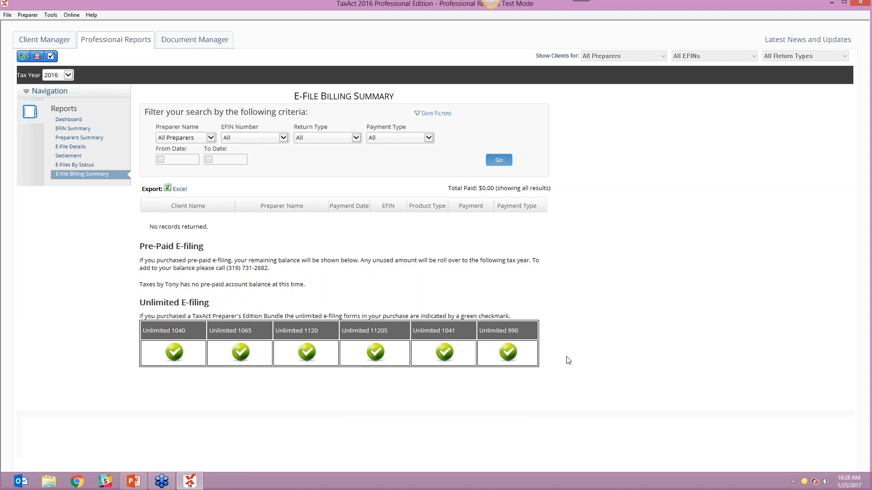
mouse_move(443, 356)
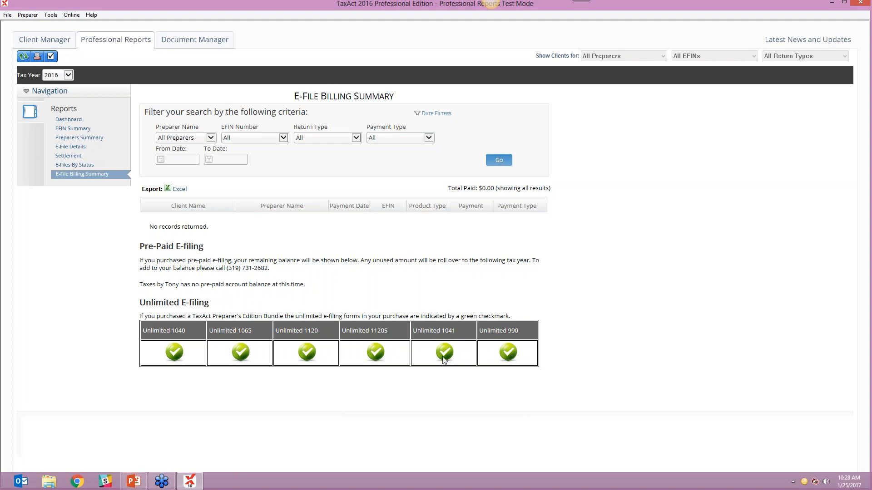
mouse_move(207, 361)
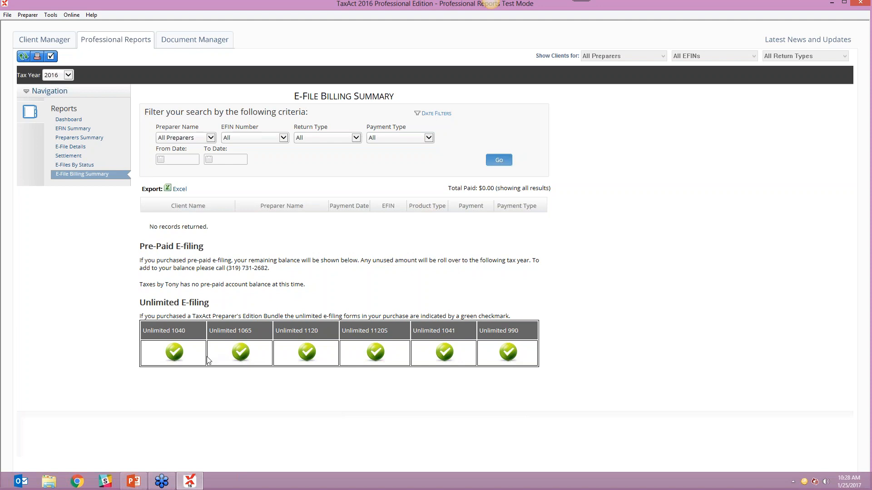
mouse_move(329, 337)
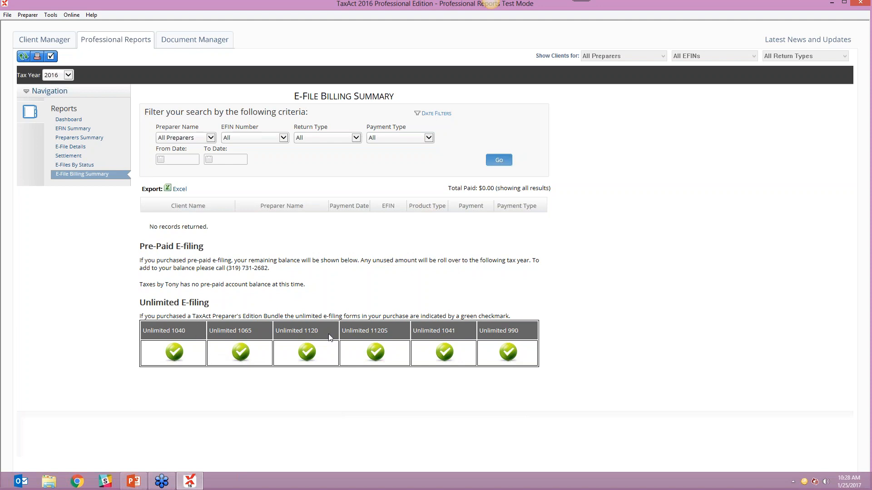
mouse_move(28, 99)
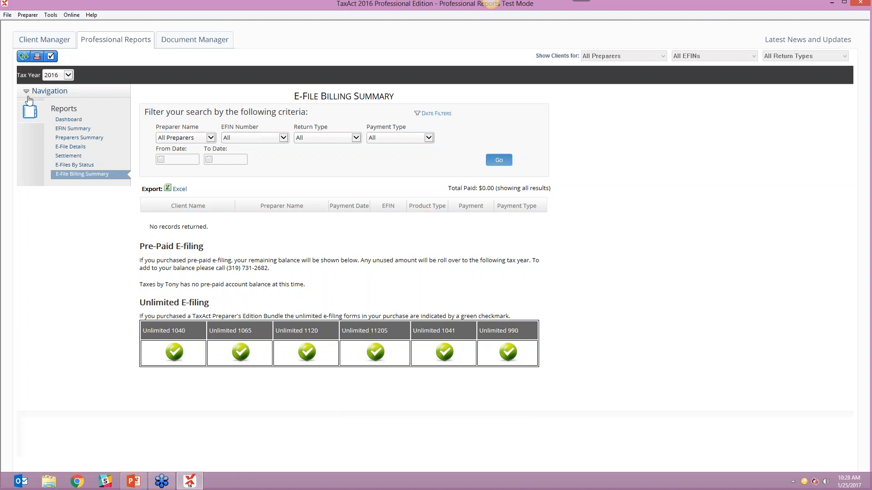
mouse_move(67, 173)
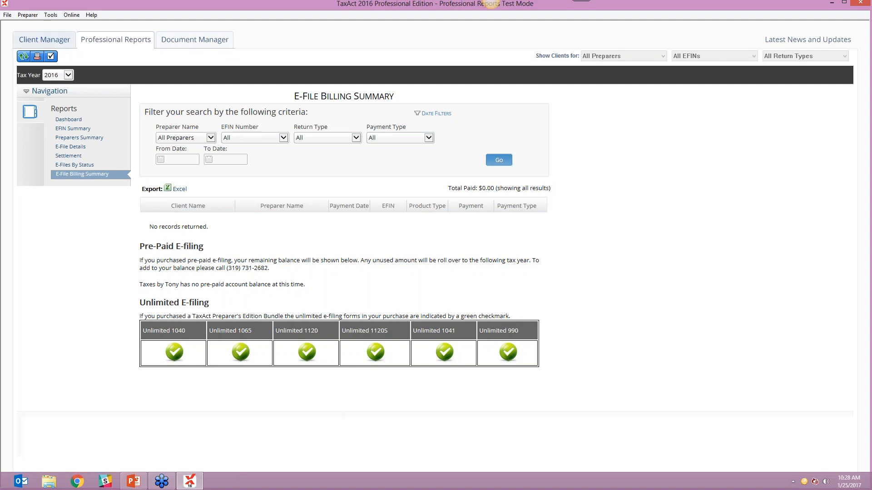
left_click(44, 40)
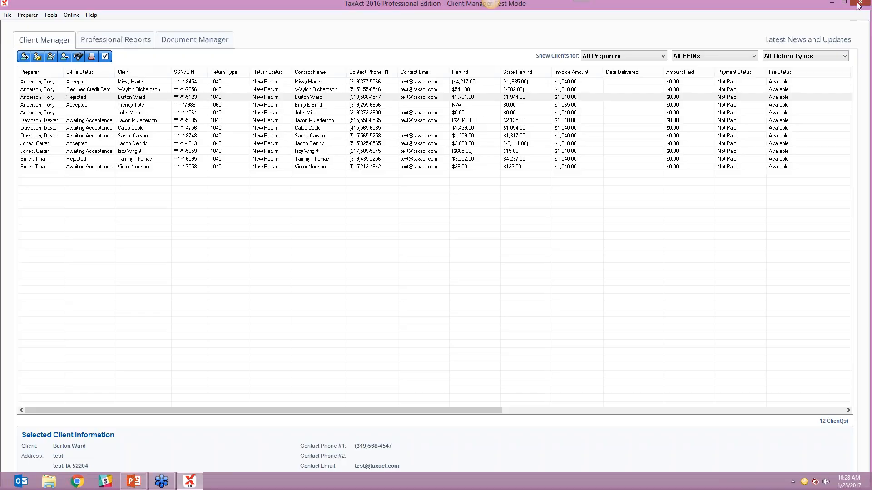
left_click(844, 3)
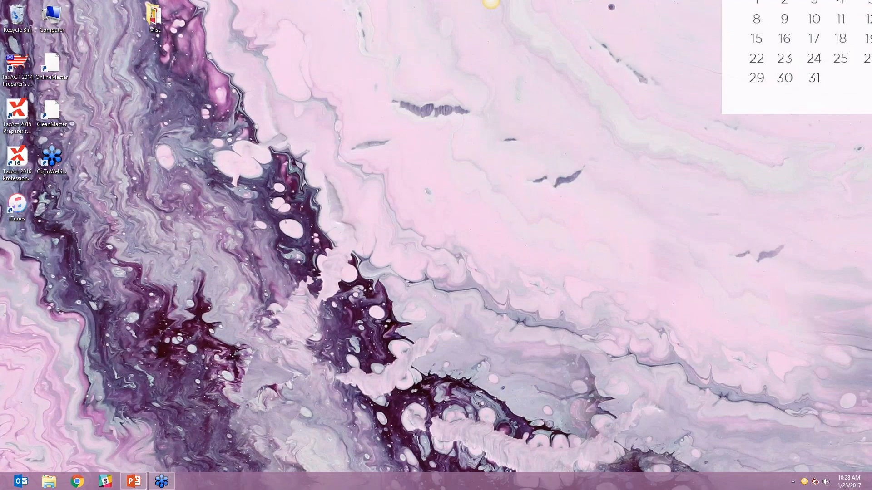
double_click(16, 158)
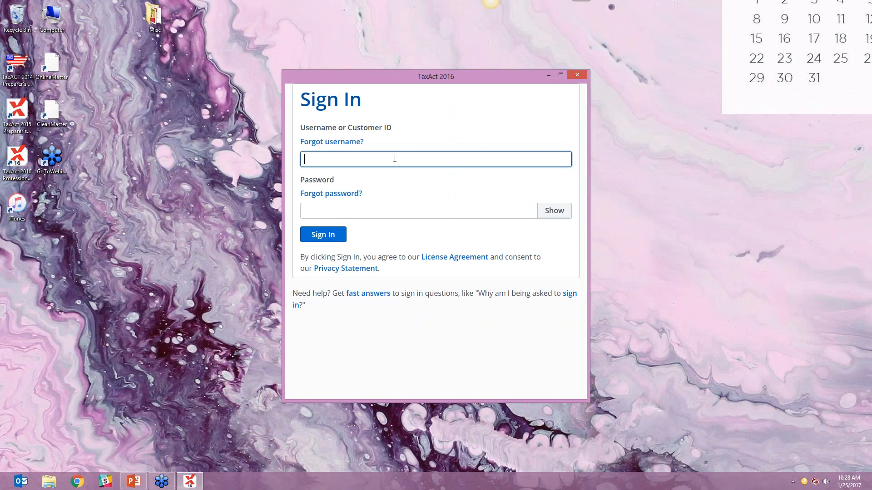
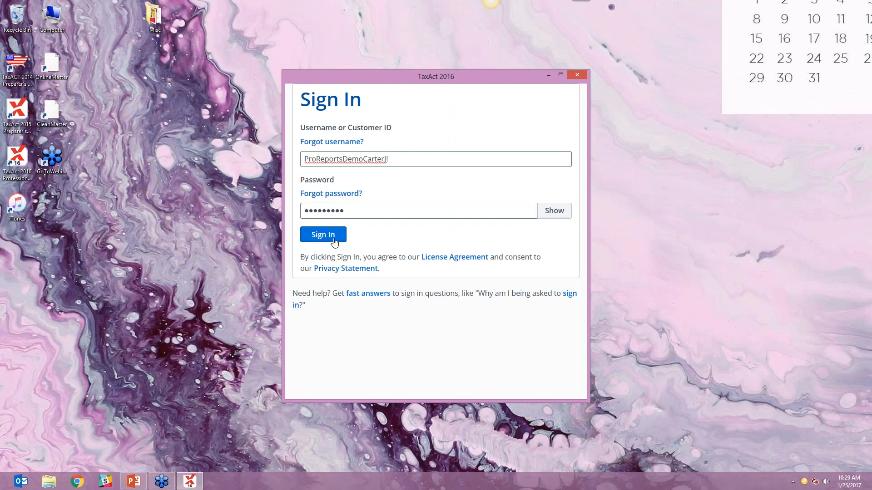
left_click(323, 234)
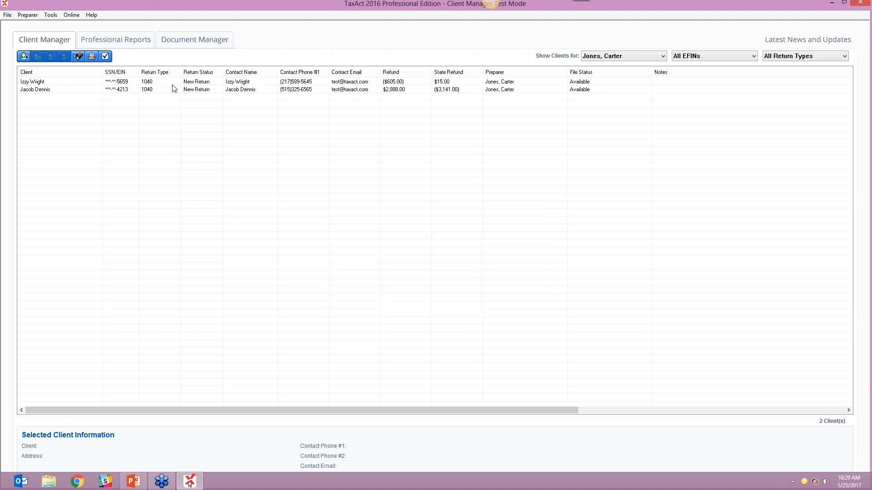
left_click(32, 82)
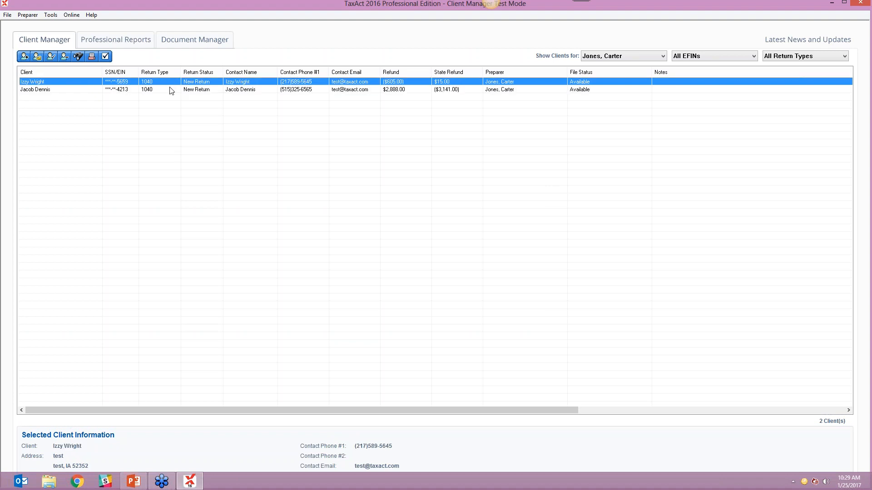
left_click(35, 90)
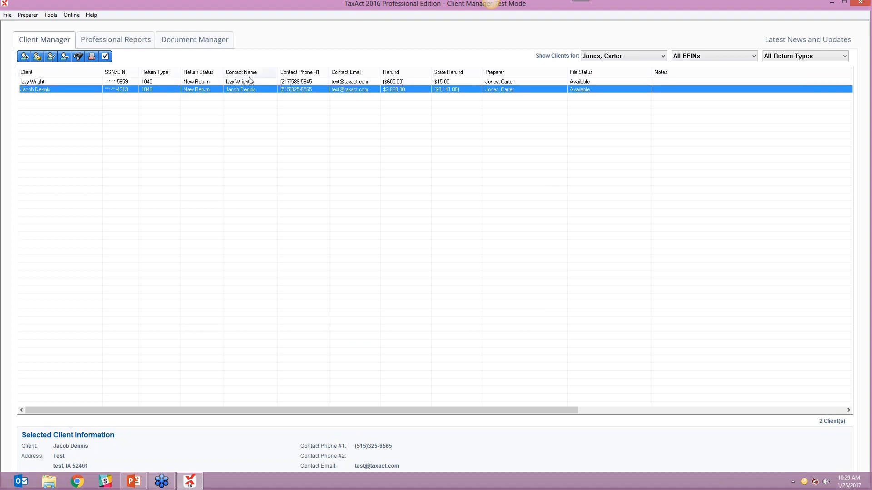
left_click(115, 39)
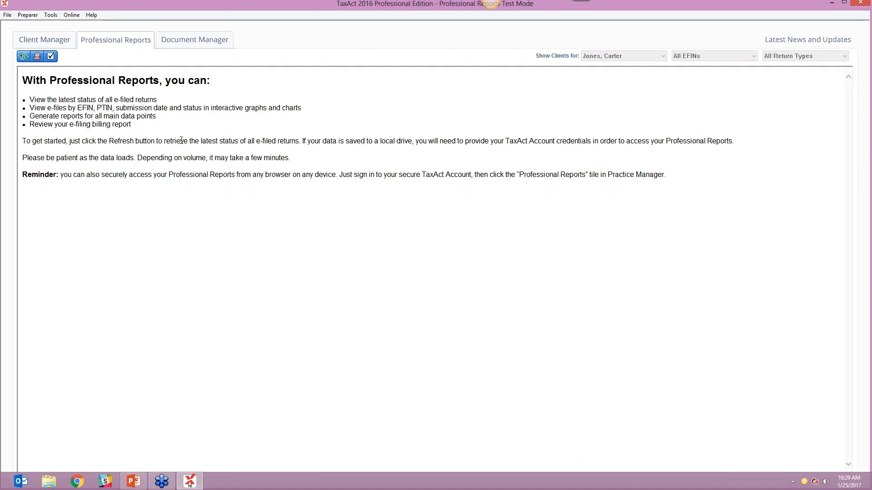
Refresh report data and show the 2016 Dashboard with 3 total e-files
left_click(24, 56)
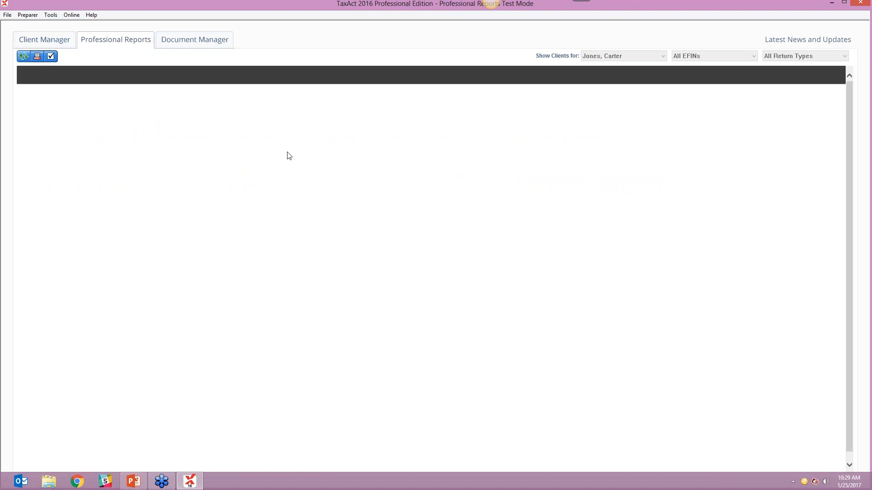
mouse_move(126, 83)
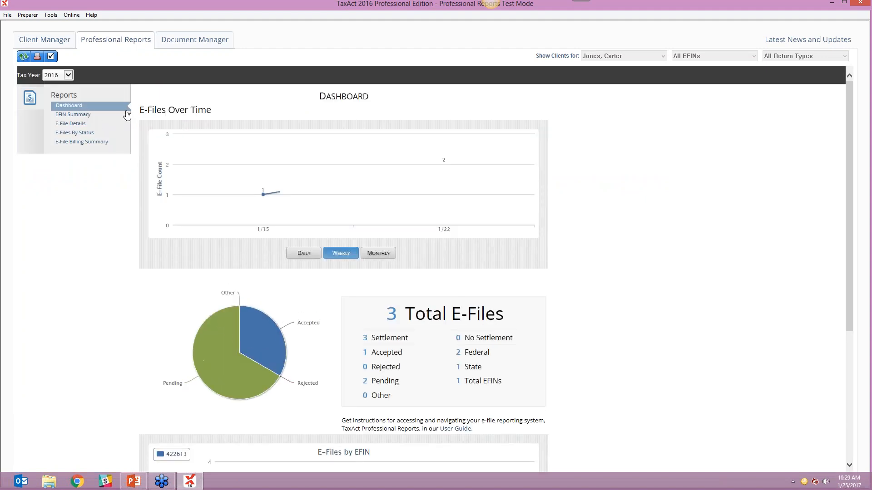
left_click(71, 123)
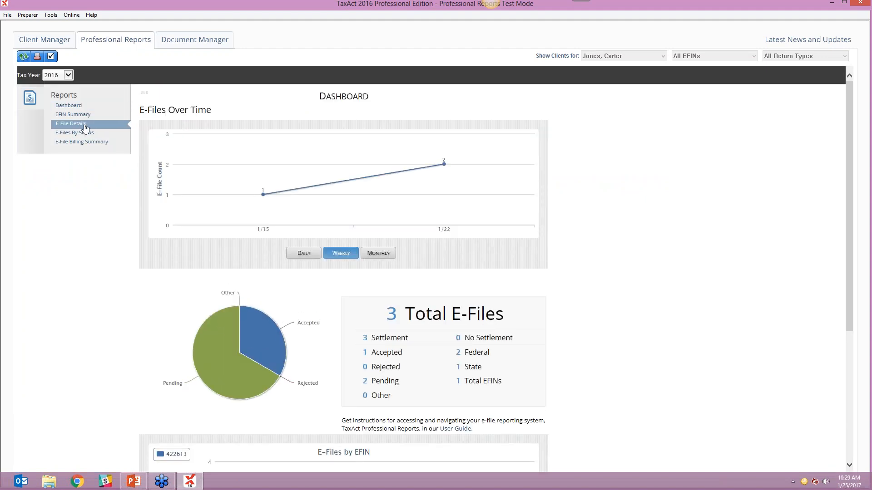
left_click(71, 123)
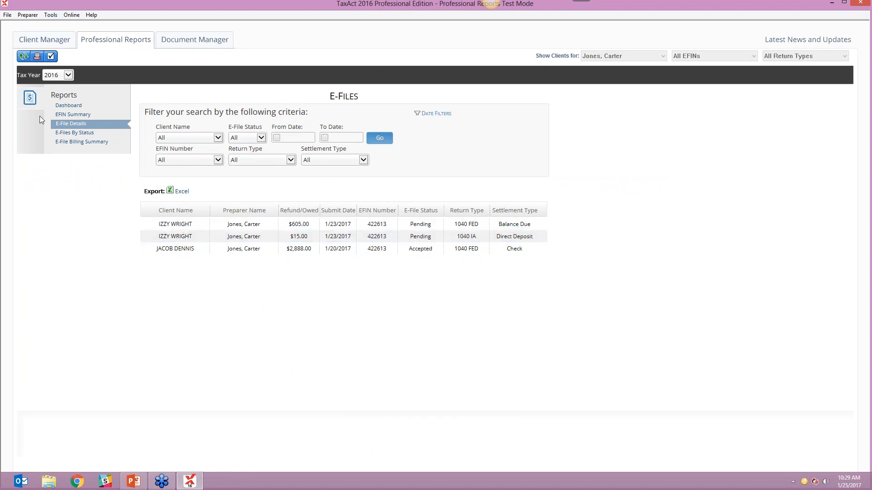
mouse_move(169, 290)
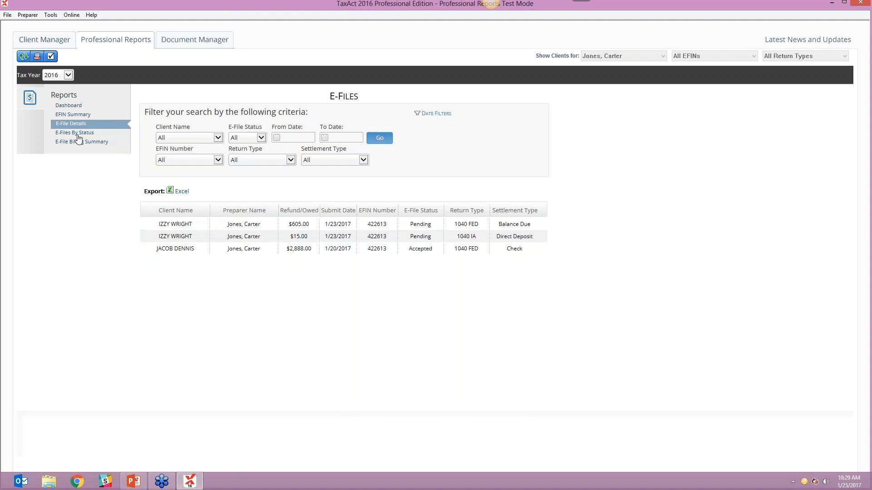
mouse_move(115, 230)
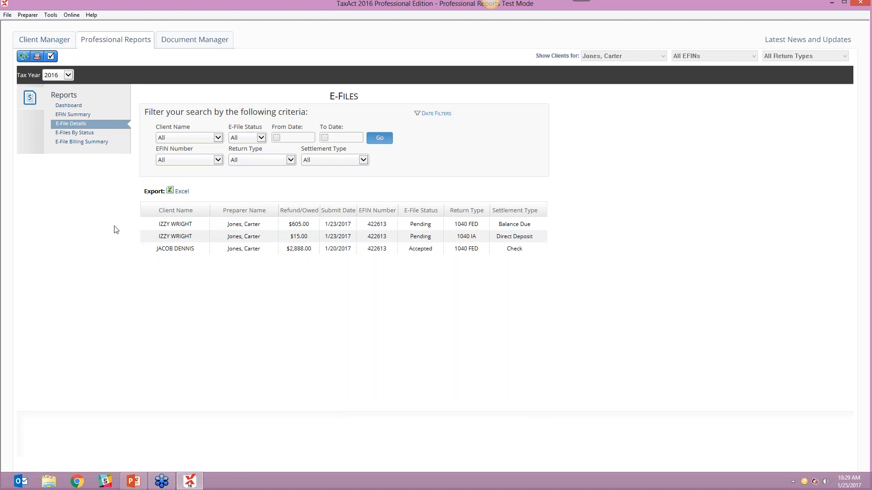
mouse_move(138, 221)
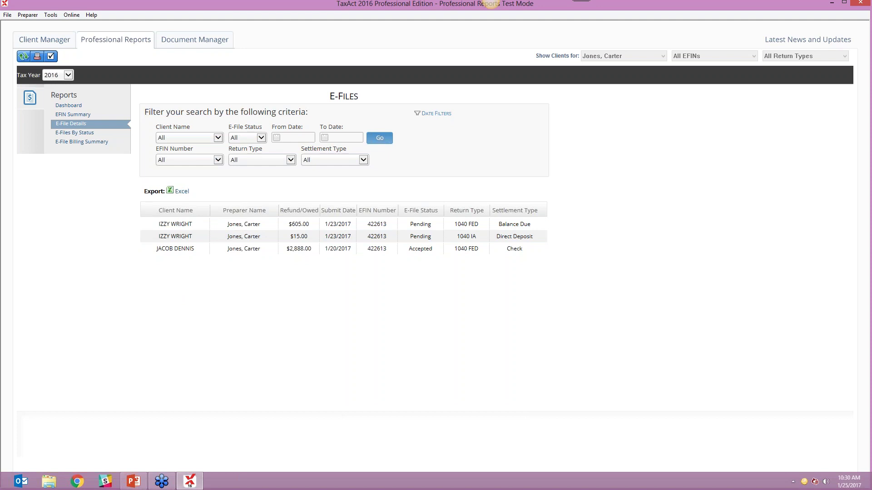
mouse_move(136, 220)
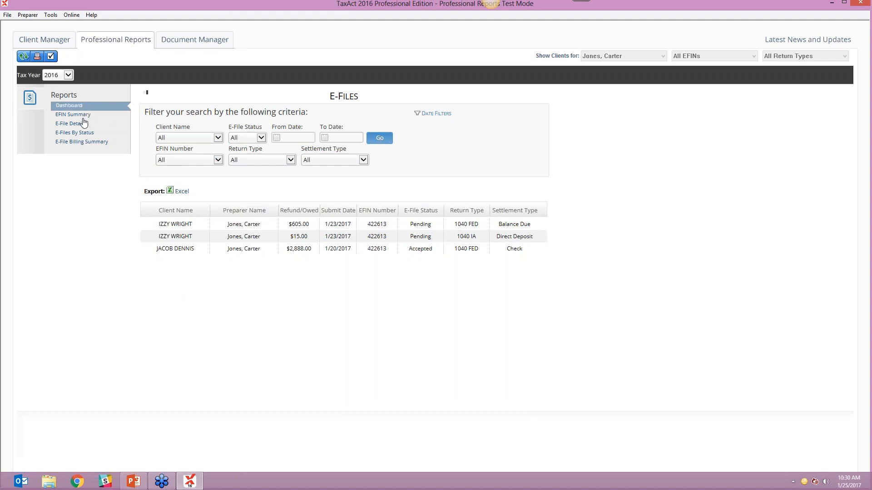
Show the Dashboard, then the E-File Billing Summary with no records and unlimited e-filing forms
left_click(69, 105)
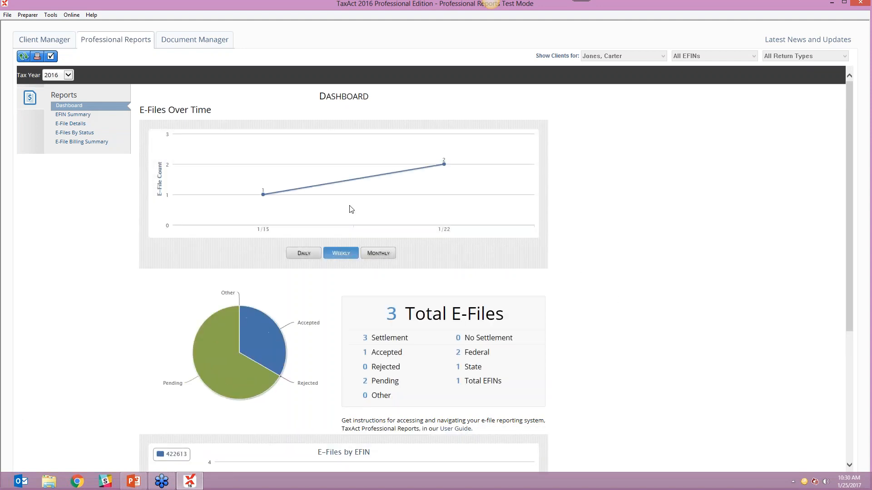
mouse_move(62, 118)
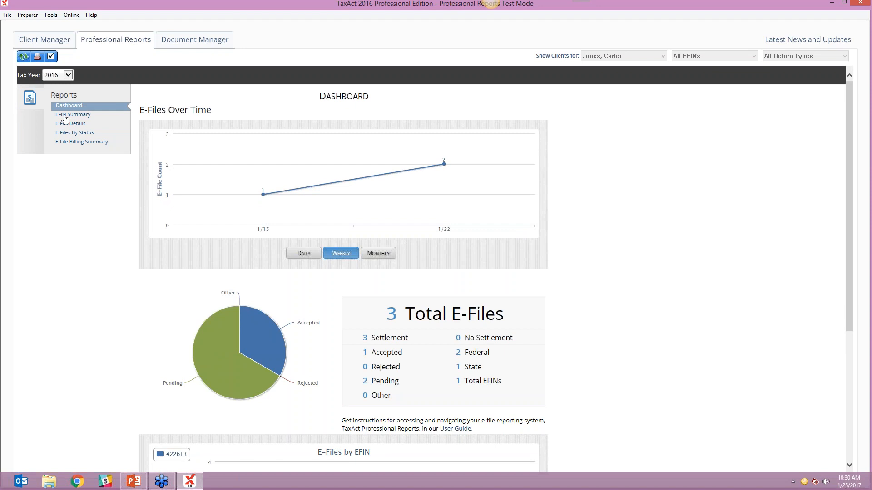
mouse_move(90, 146)
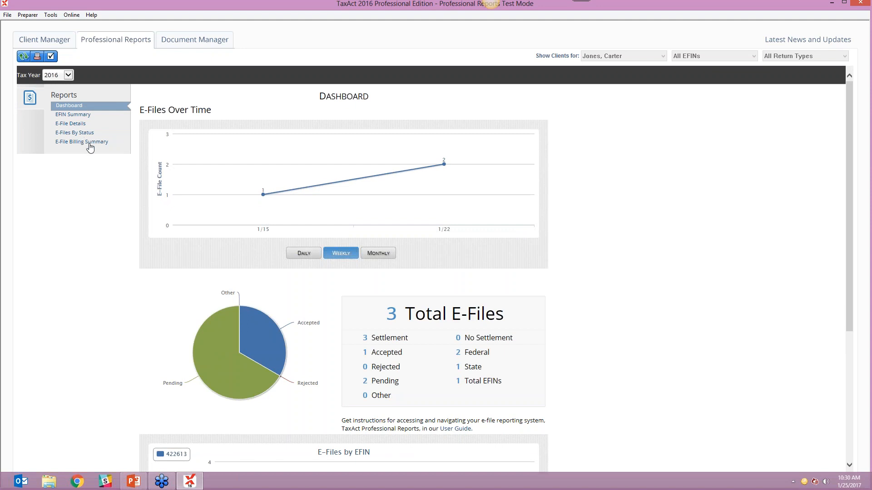
left_click(81, 142)
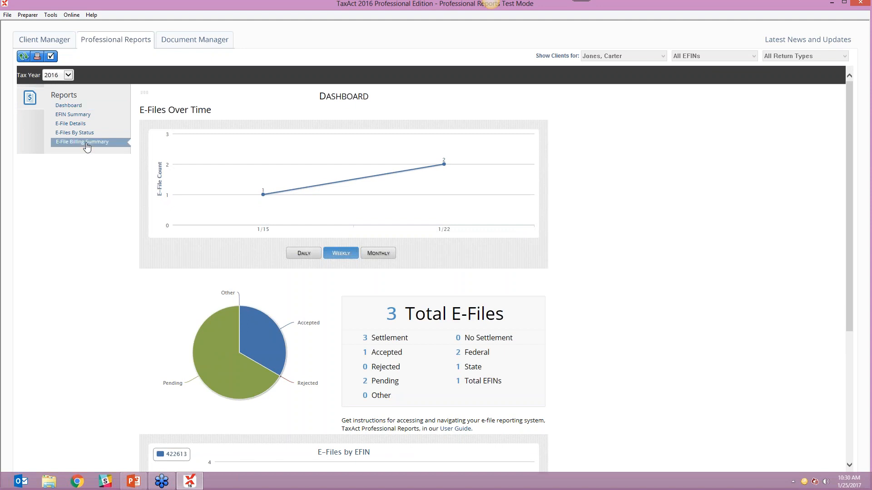
left_click(81, 141)
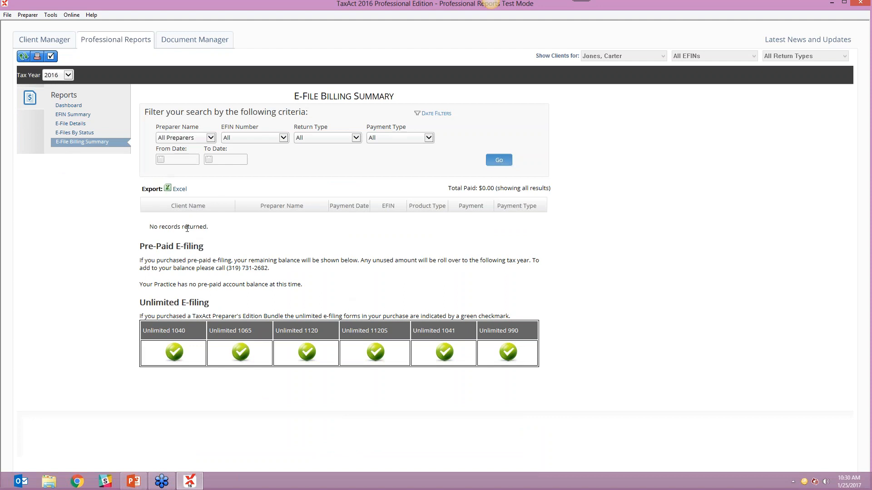
mouse_move(178, 244)
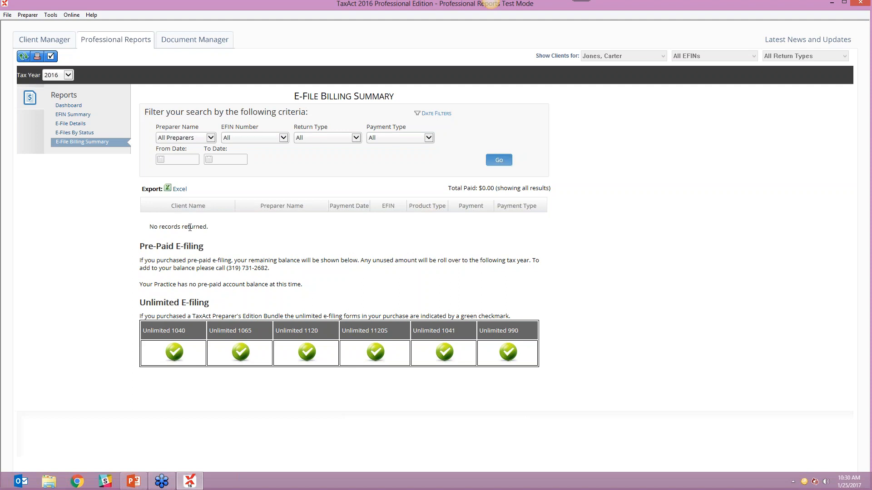
mouse_move(207, 221)
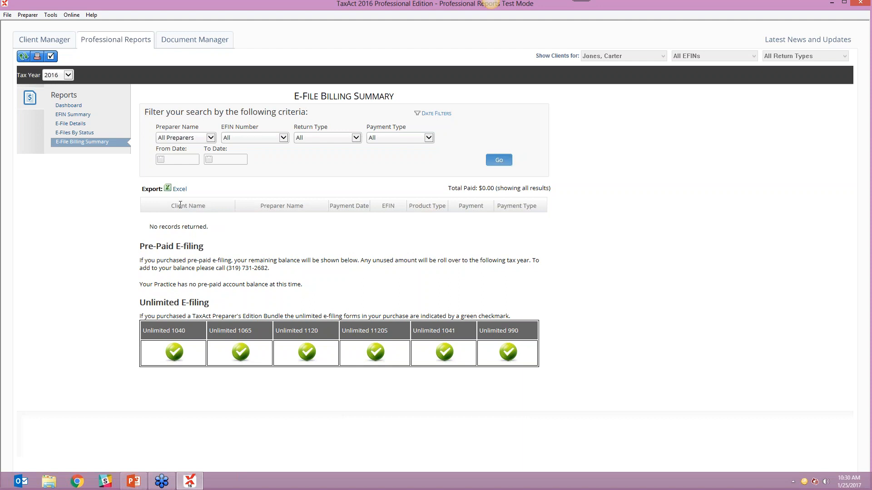
mouse_move(496, 208)
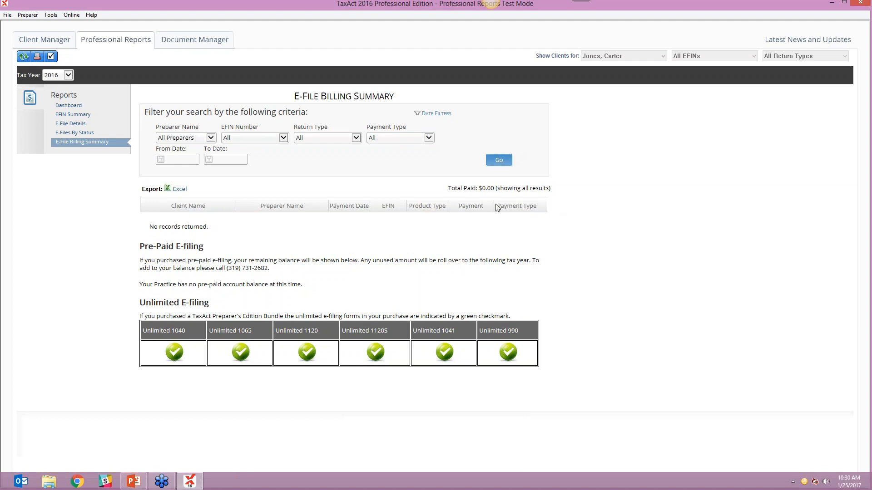
mouse_move(71, 111)
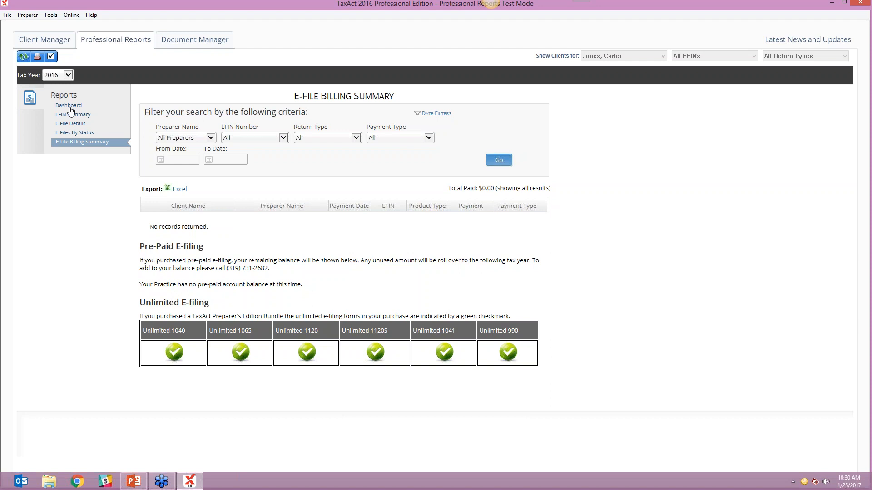
Revisit the Dashboard and E-Files By Status, then reopen the E-File Details report
left_click(67, 105)
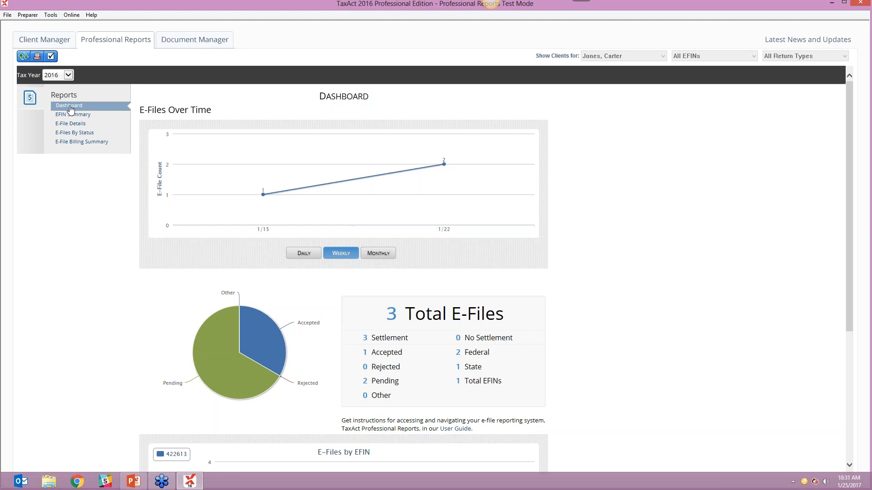
mouse_move(79, 136)
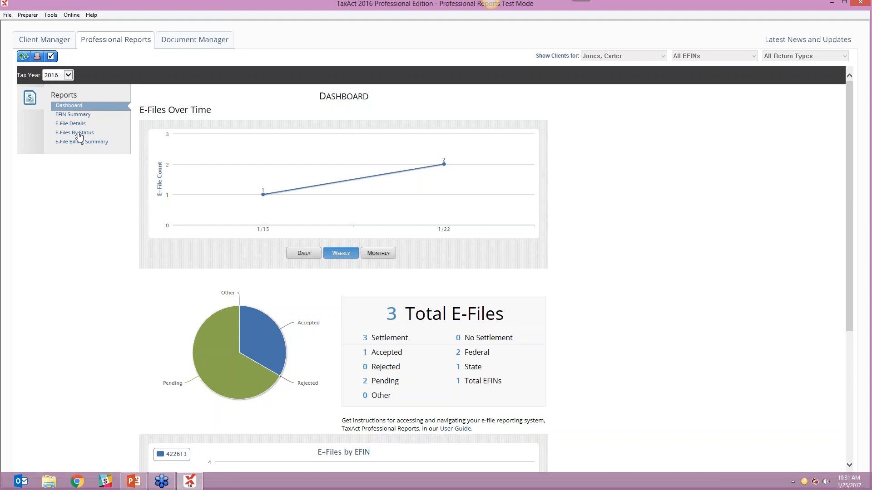
left_click(74, 132)
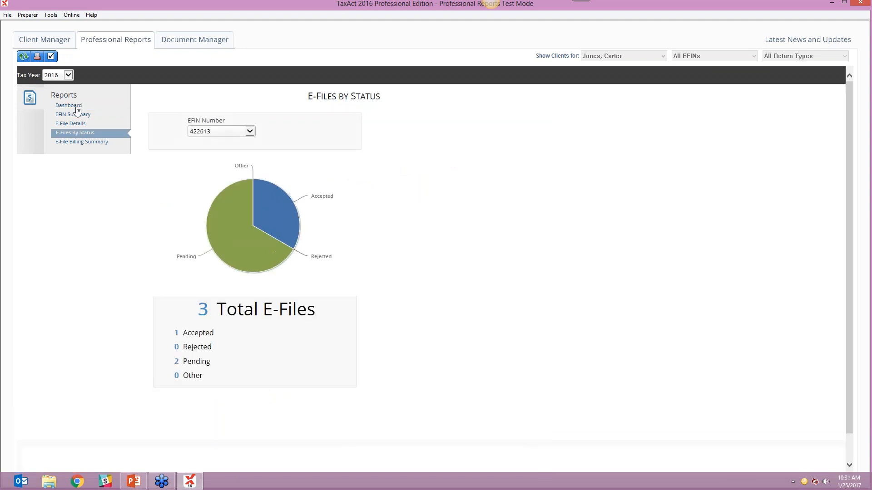
left_click(67, 105)
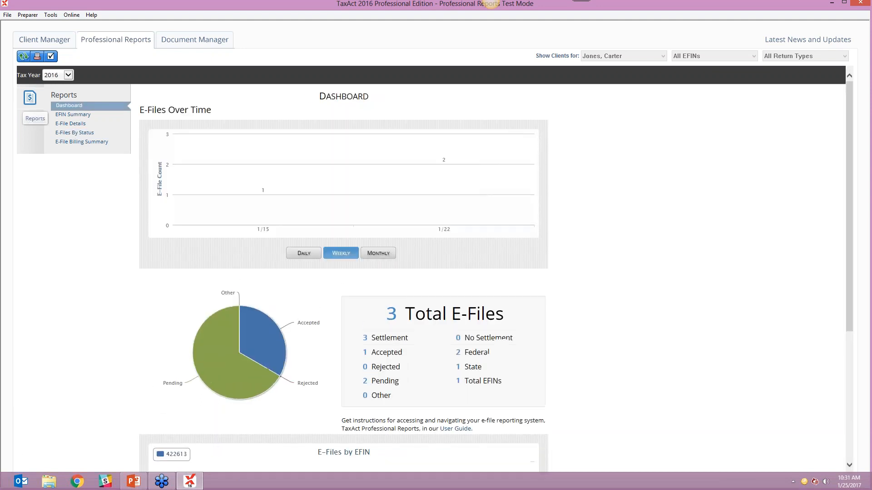
left_click(71, 123)
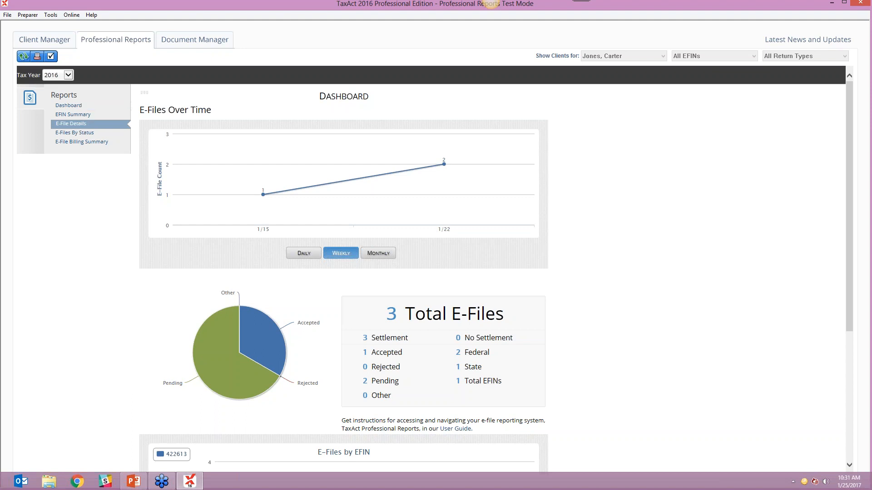
left_click(71, 123)
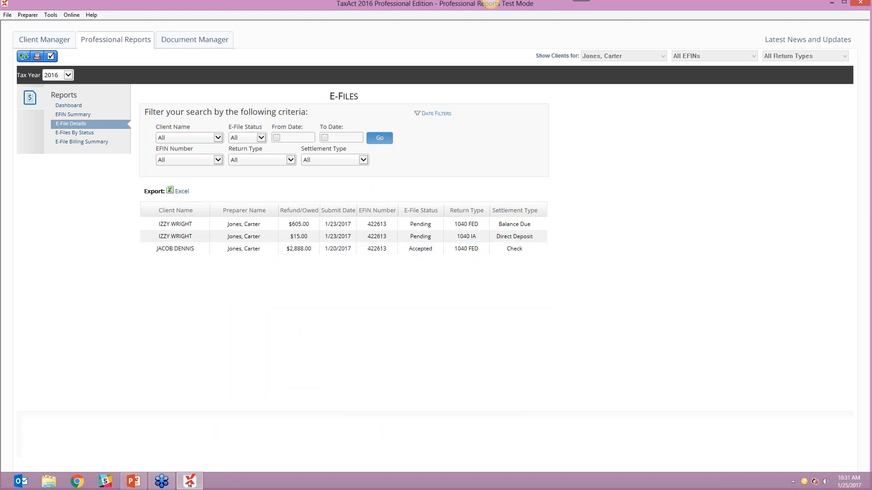
left_click(181, 191)
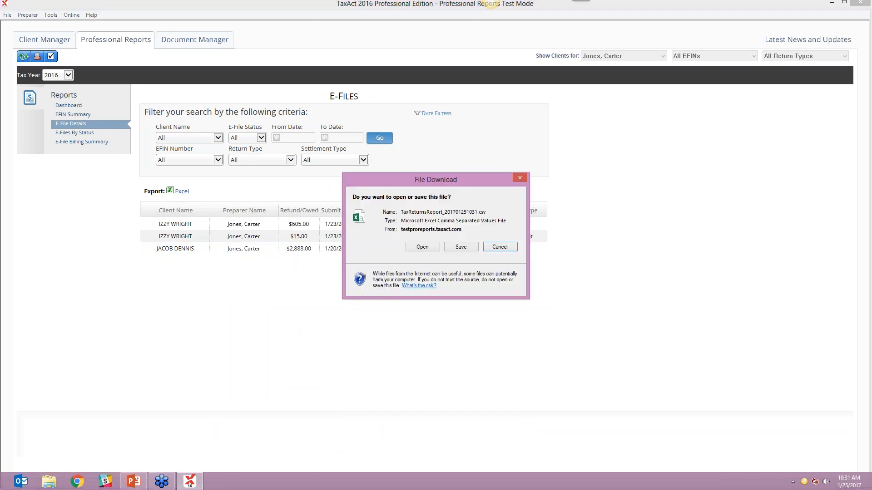
mouse_move(556, 263)
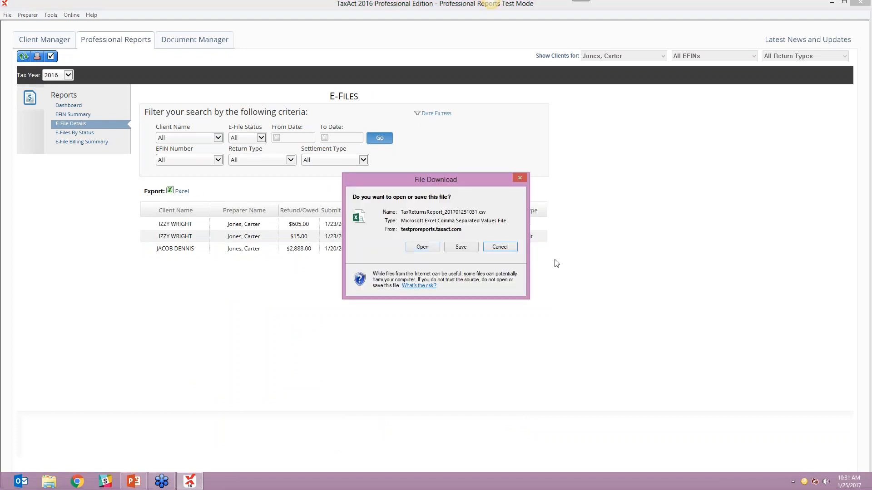
left_click(499, 246)
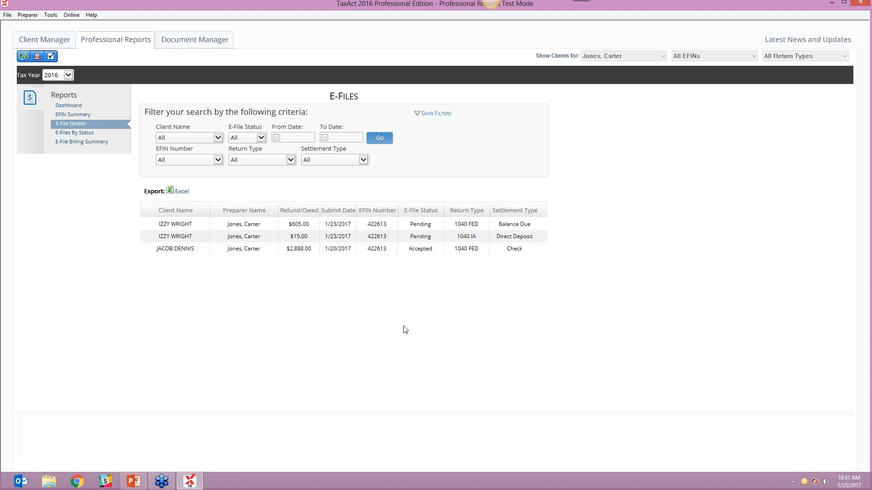
left_click(175, 249)
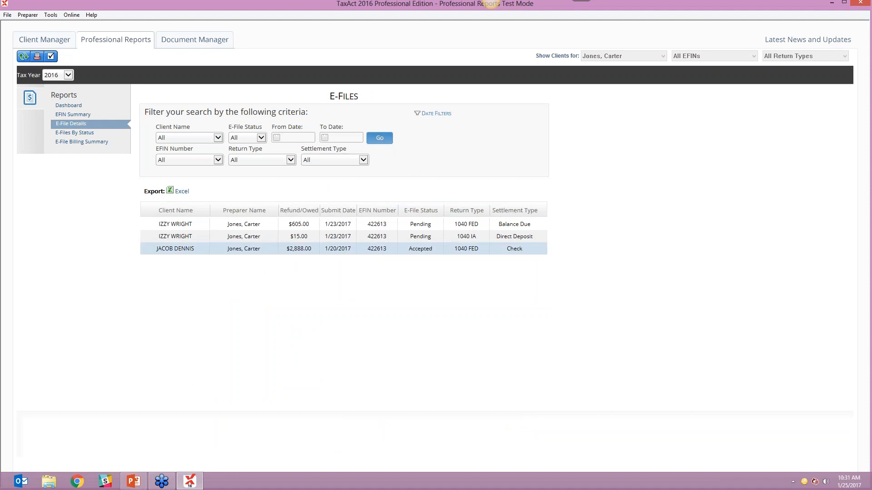
left_click(243, 235)
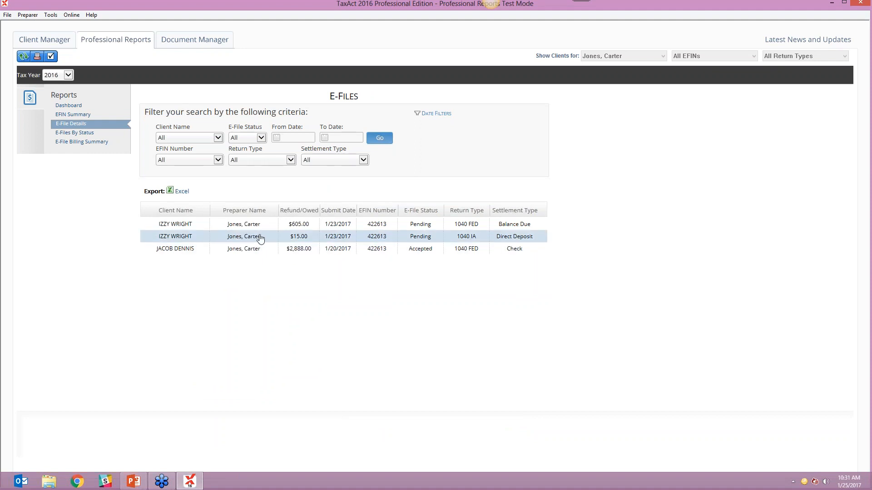
mouse_move(266, 235)
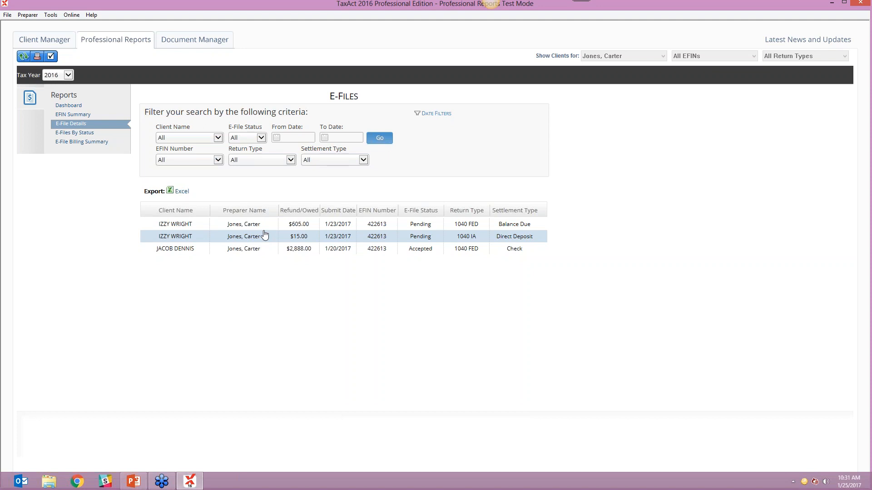
mouse_move(652, 199)
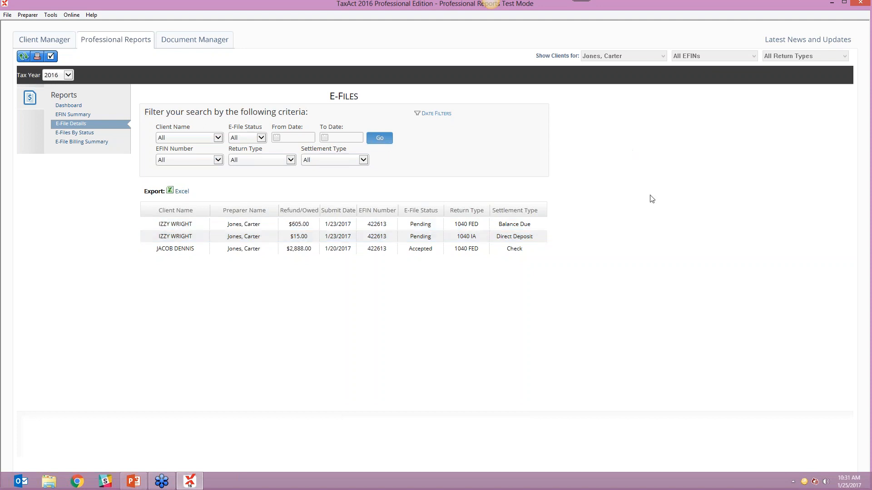
mouse_move(123, 54)
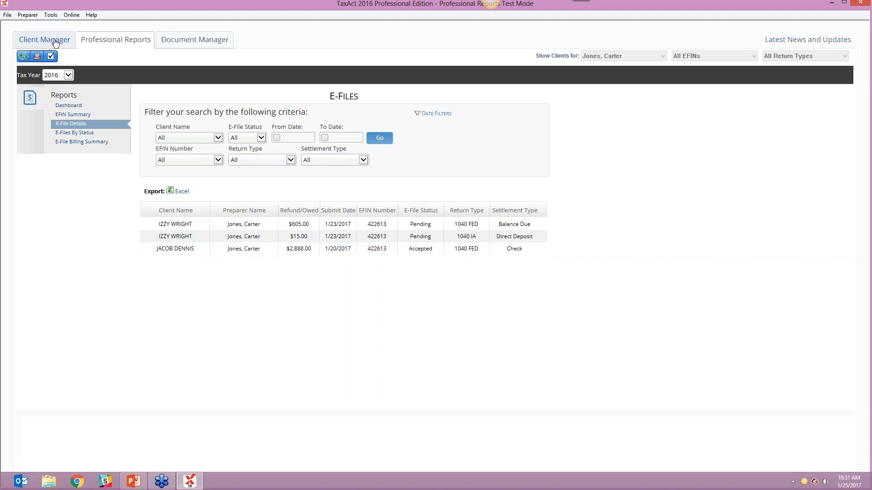
left_click(44, 39)
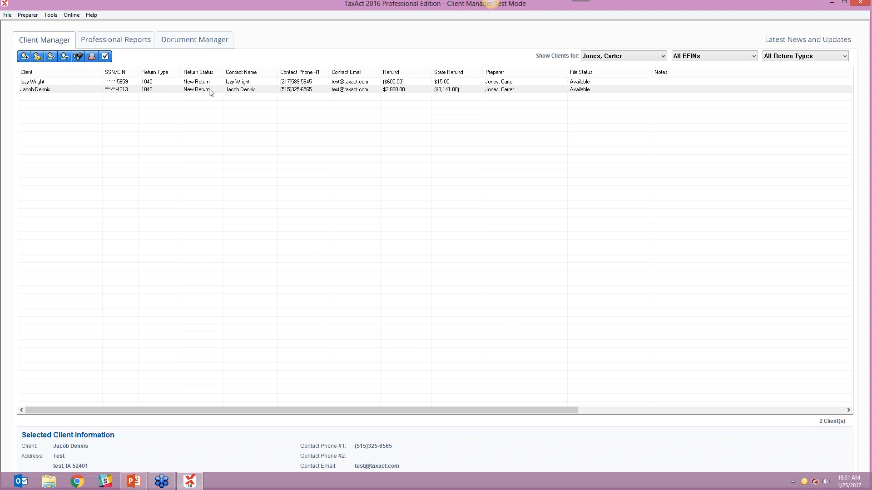
mouse_move(115, 40)
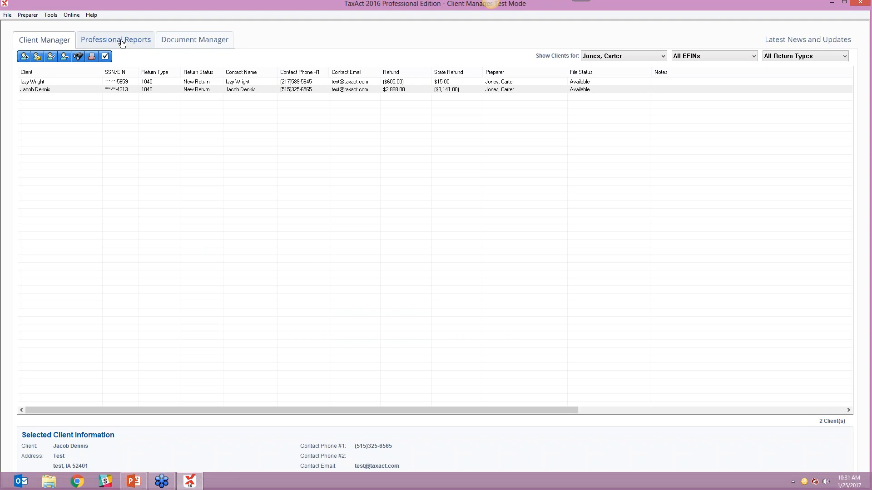
left_click(115, 39)
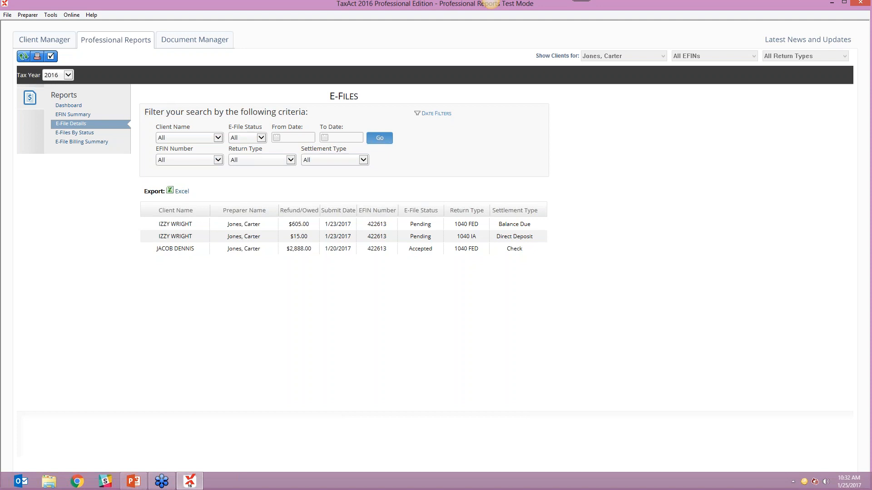
mouse_move(140, 429)
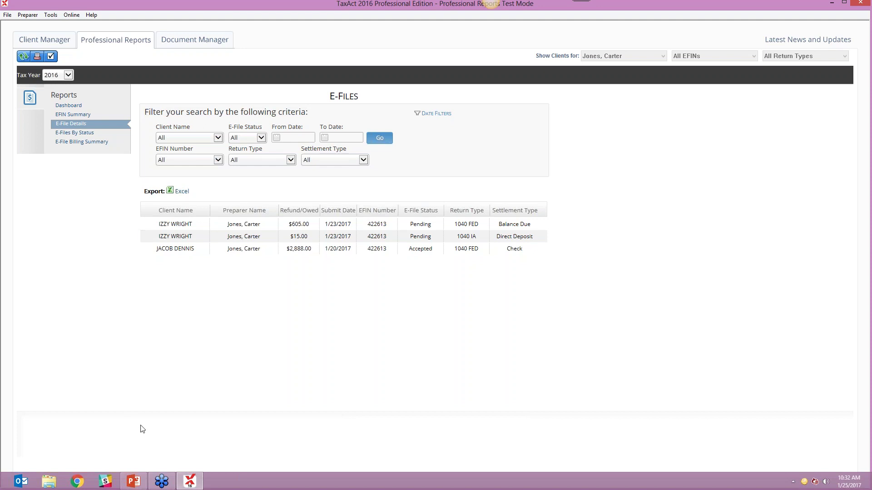
mouse_move(79, 459)
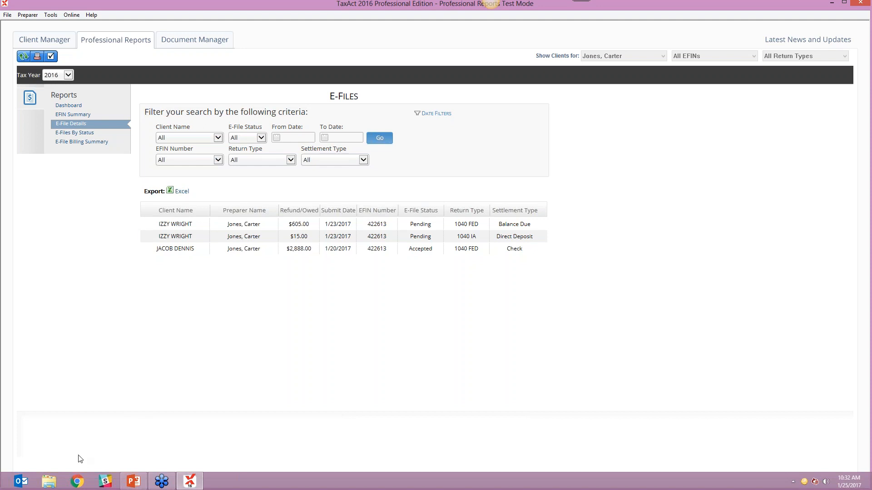
mouse_move(84, 464)
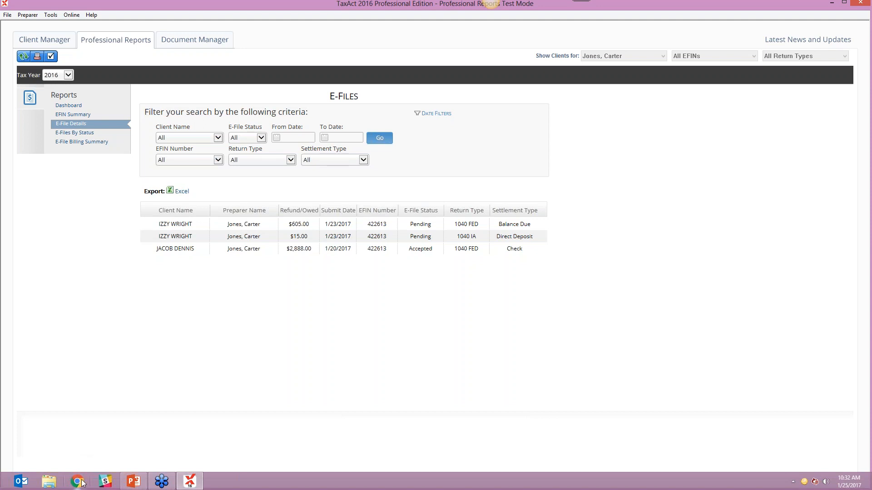
mouse_move(79, 481)
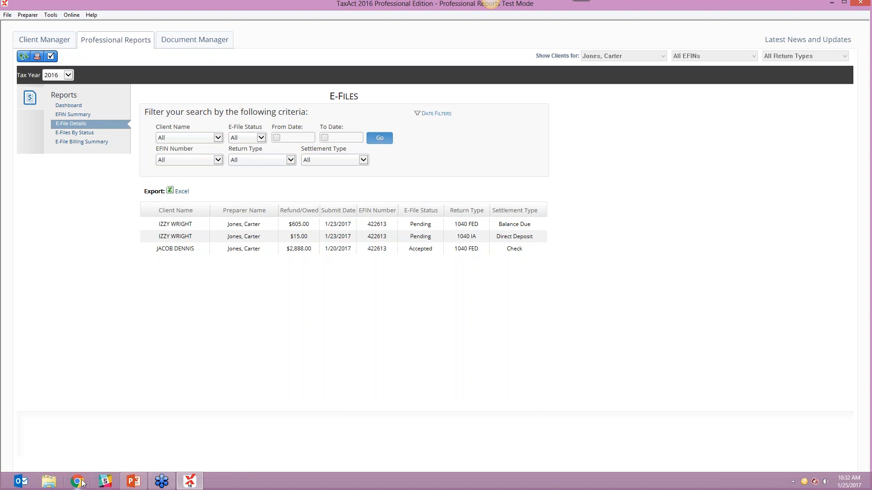
Open Chrome, go to the TaxAct test site, and reach the sign-in page
left_click(77, 481)
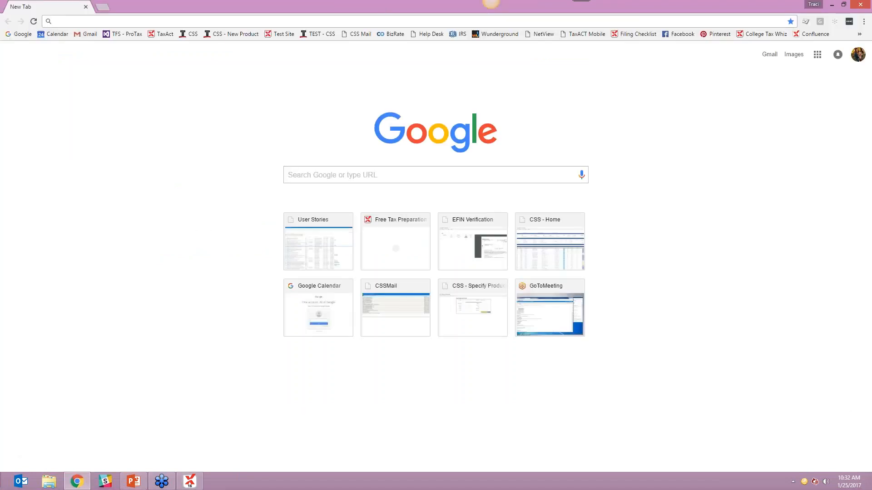
left_click(395, 242)
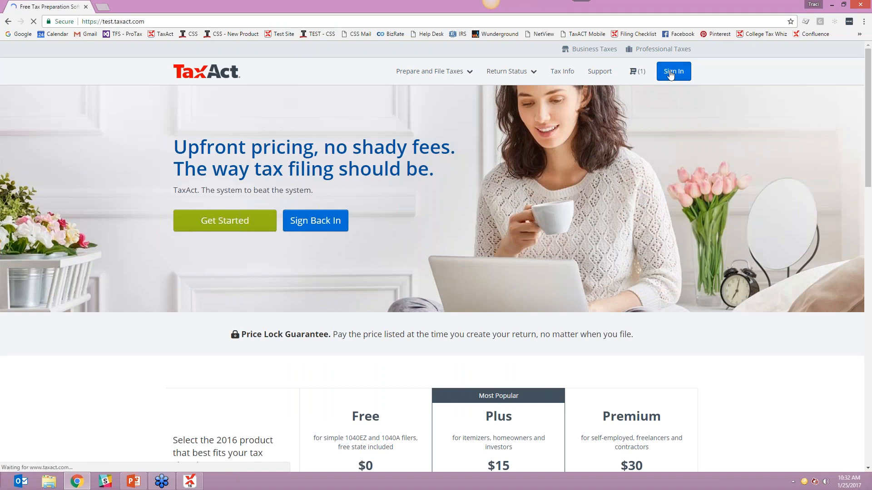
left_click(673, 71)
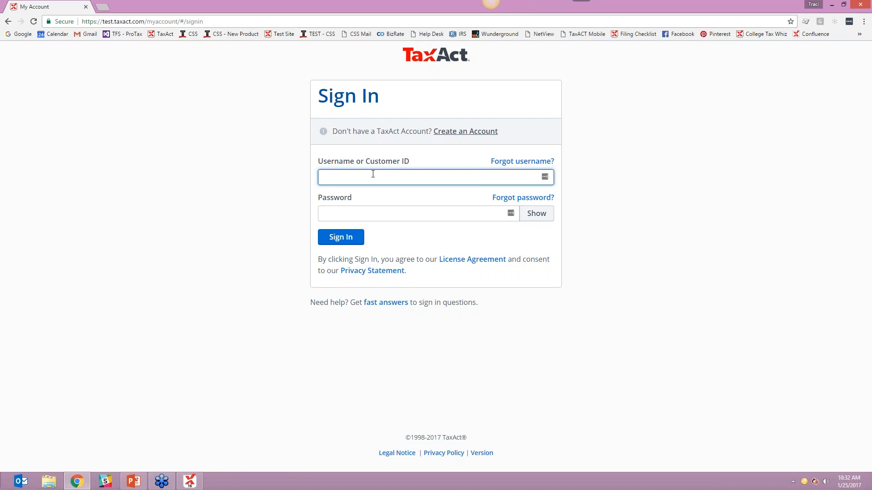
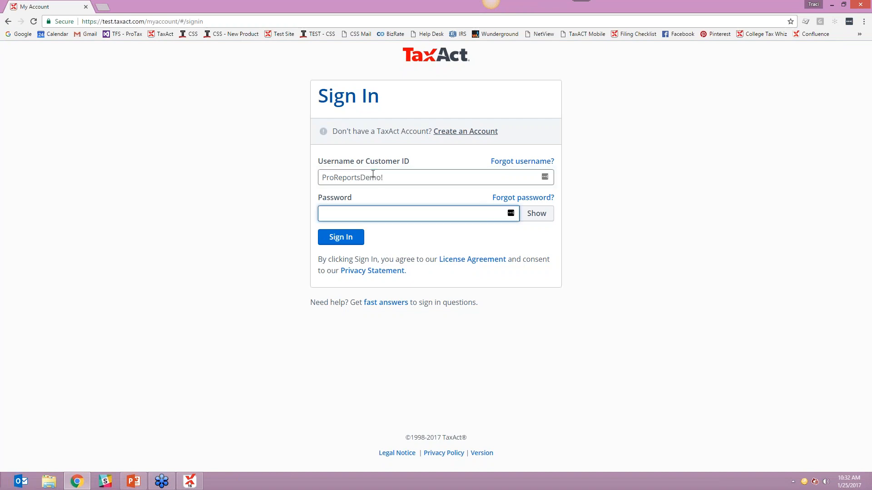
Sign in with the ProReports demo credentials and answer the security question
type("password")
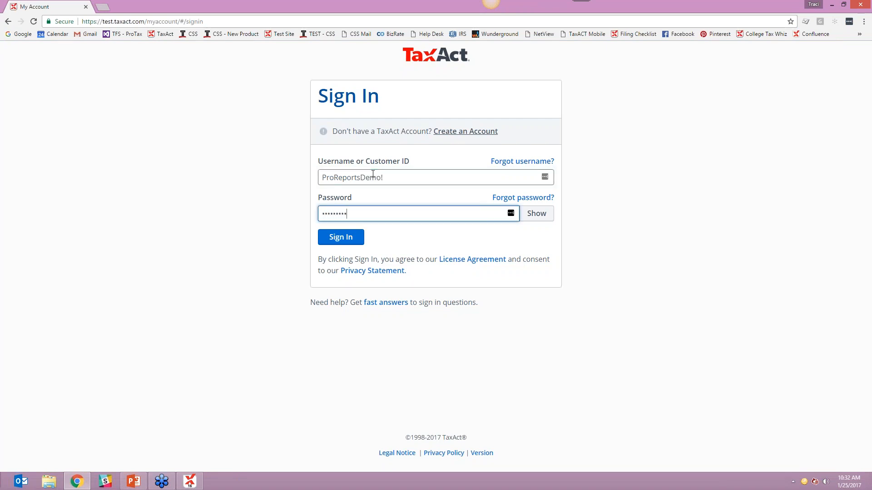
left_click(340, 237)
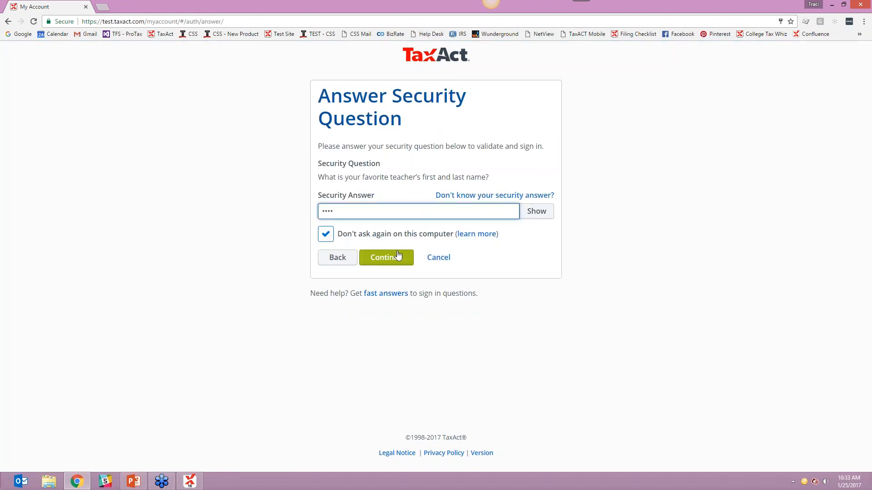
left_click(385, 257)
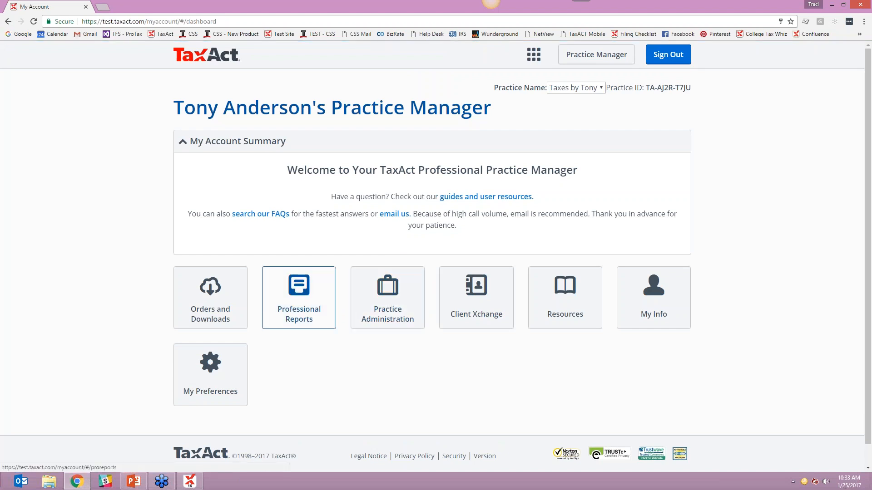
mouse_move(322, 290)
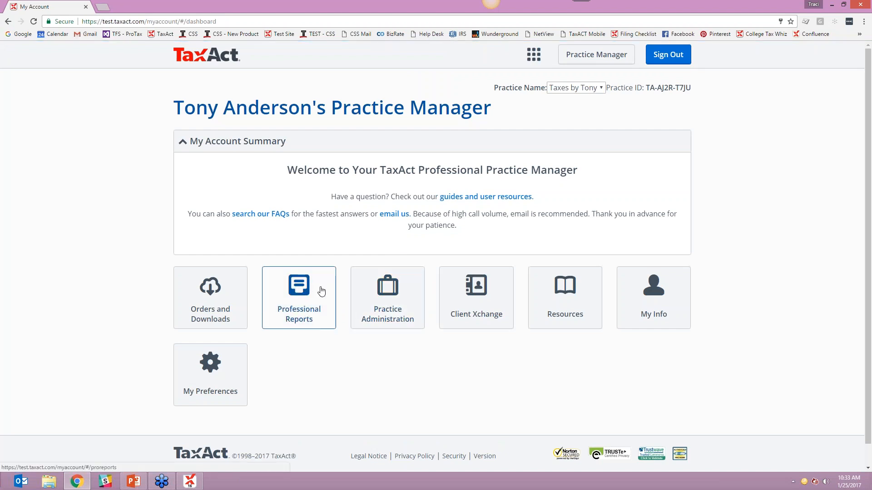
Open the Professional Reports tile to see 2016's 18 total e-files and weekly chart
left_click(298, 298)
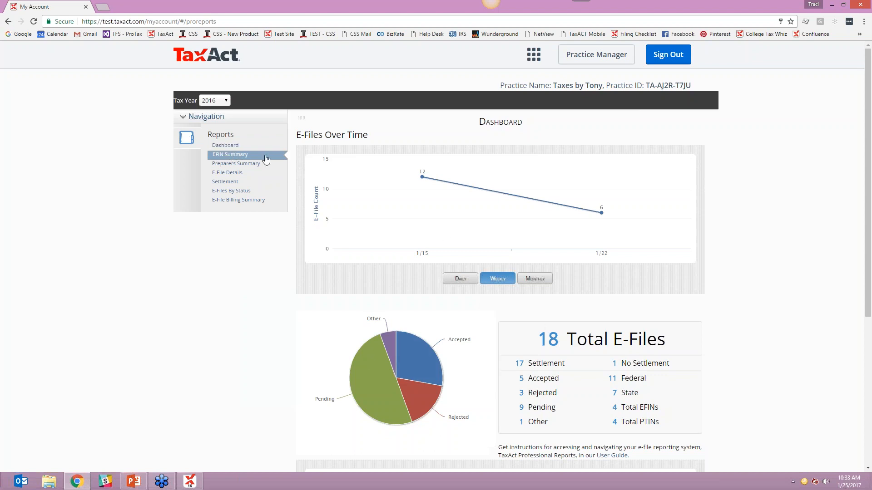
Open the EFIN Summary report showing weekly e-files and totals for four EFINs
left_click(230, 154)
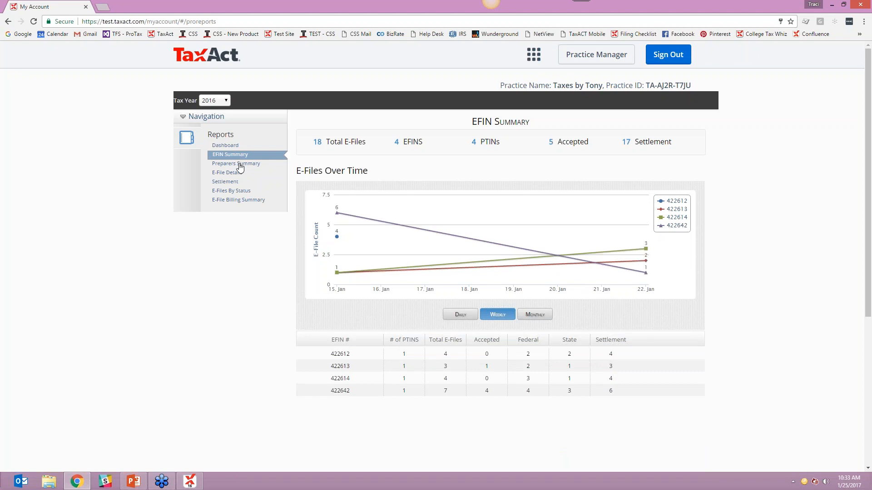
mouse_move(234, 195)
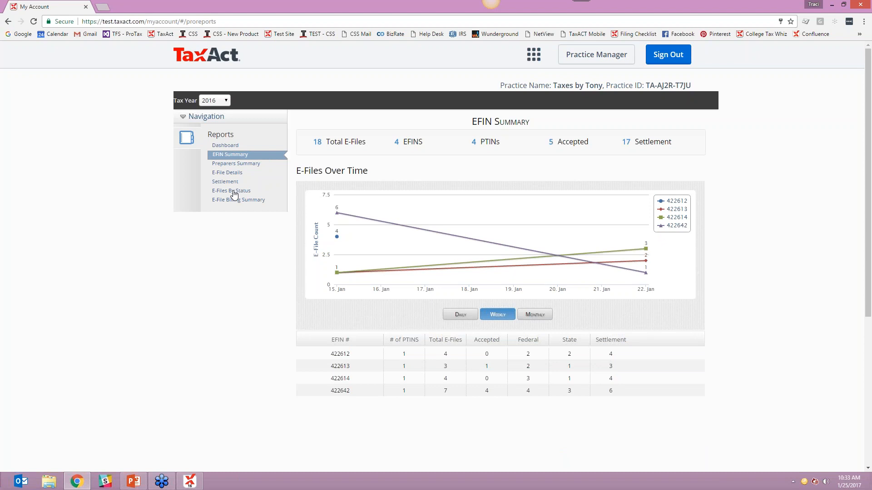
mouse_move(242, 197)
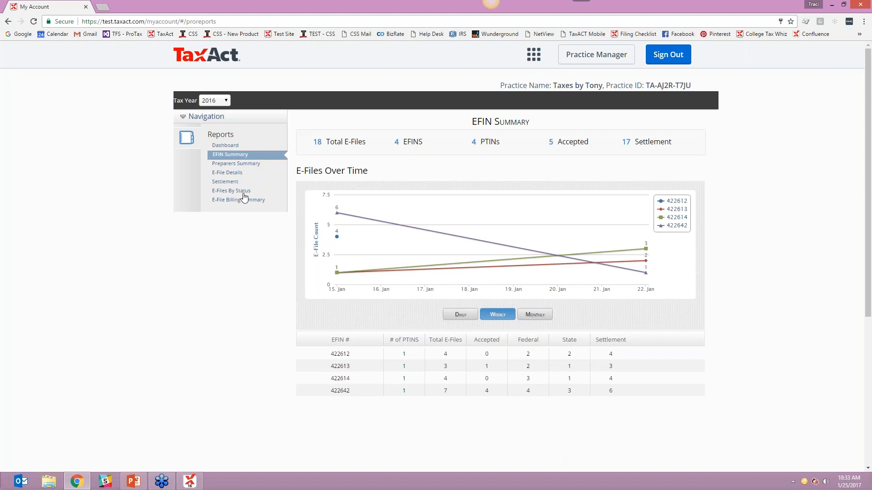
mouse_move(47, 453)
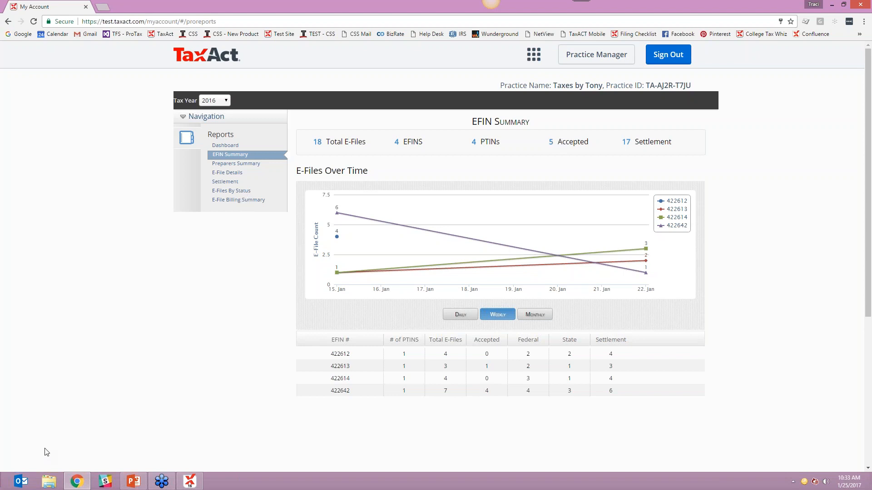
mouse_move(195, 386)
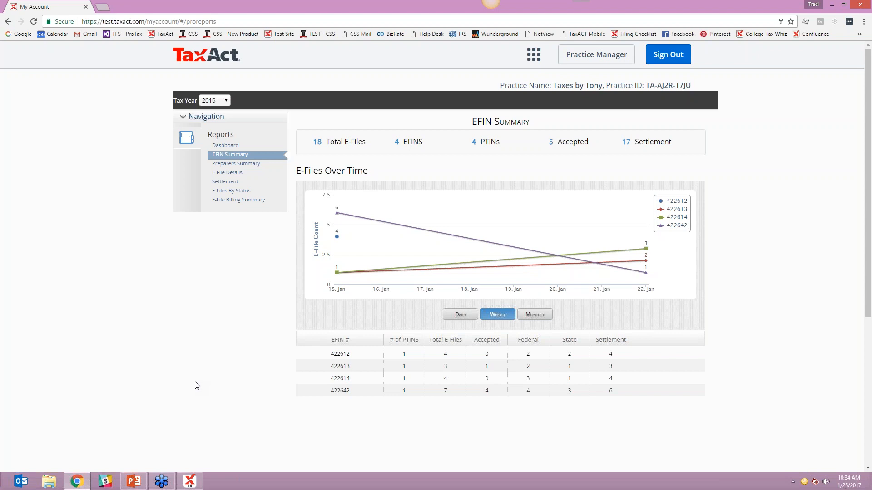
mouse_move(198, 410)
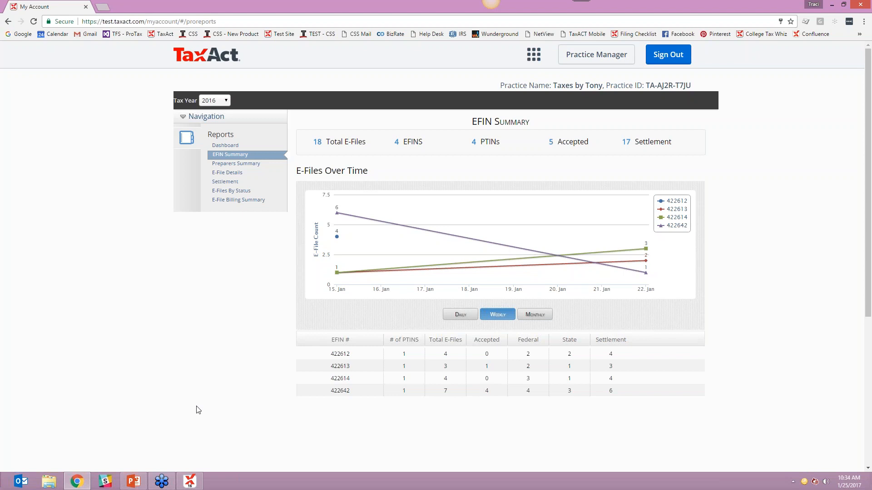
mouse_move(176, 260)
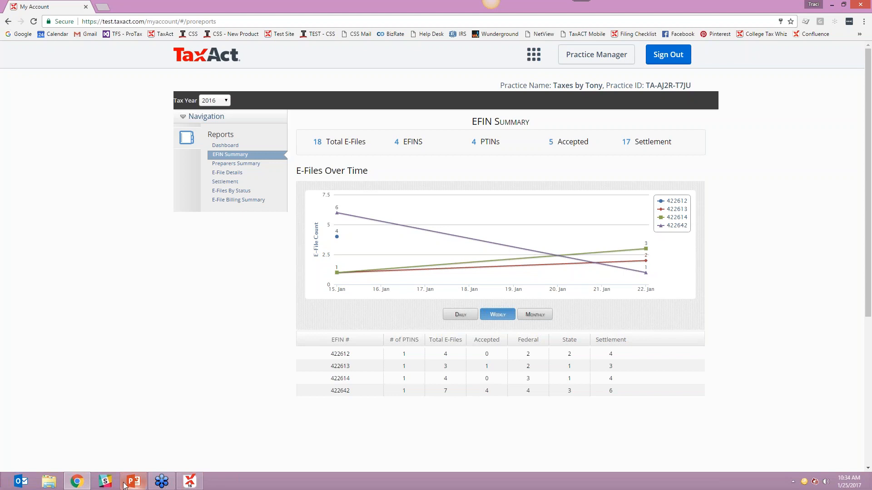
Switch back to the PowerPoint slideshow showing the closing thank-you slide
left_click(132, 481)
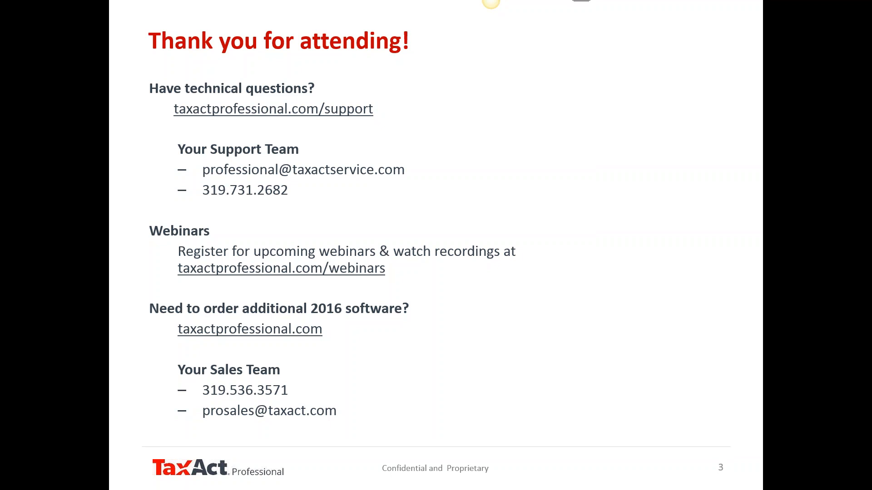
mouse_move(325, 342)
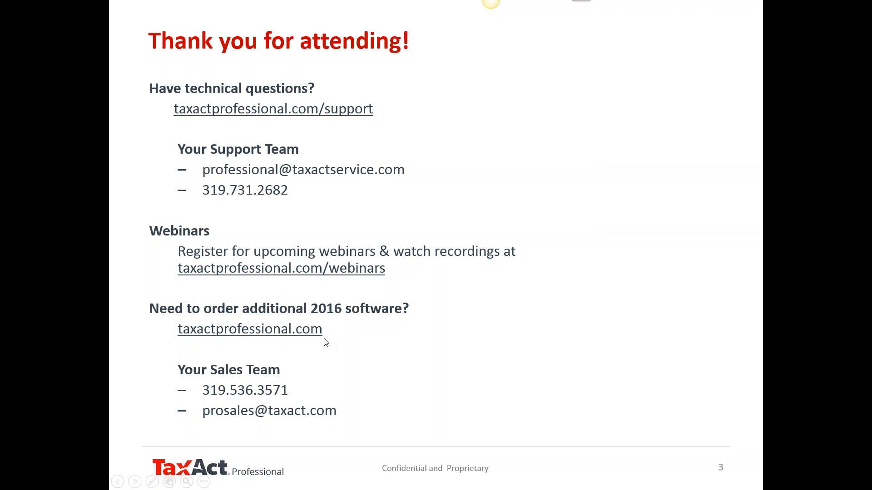
mouse_move(17, 29)
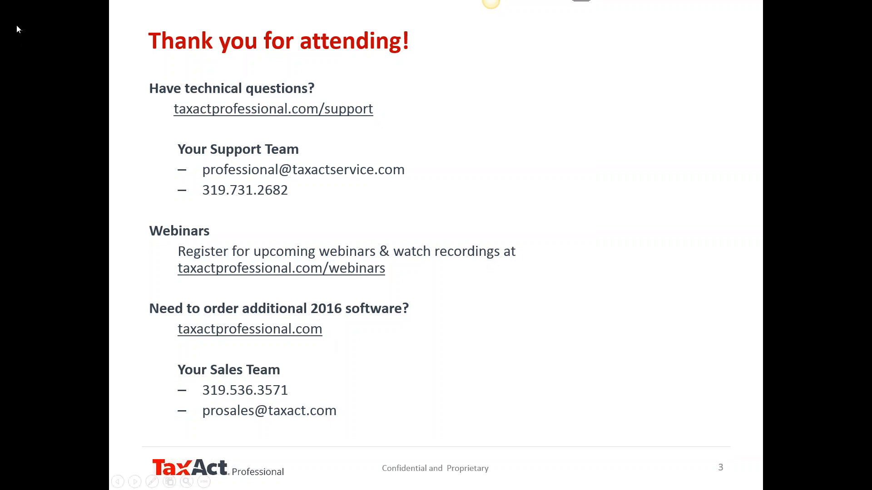